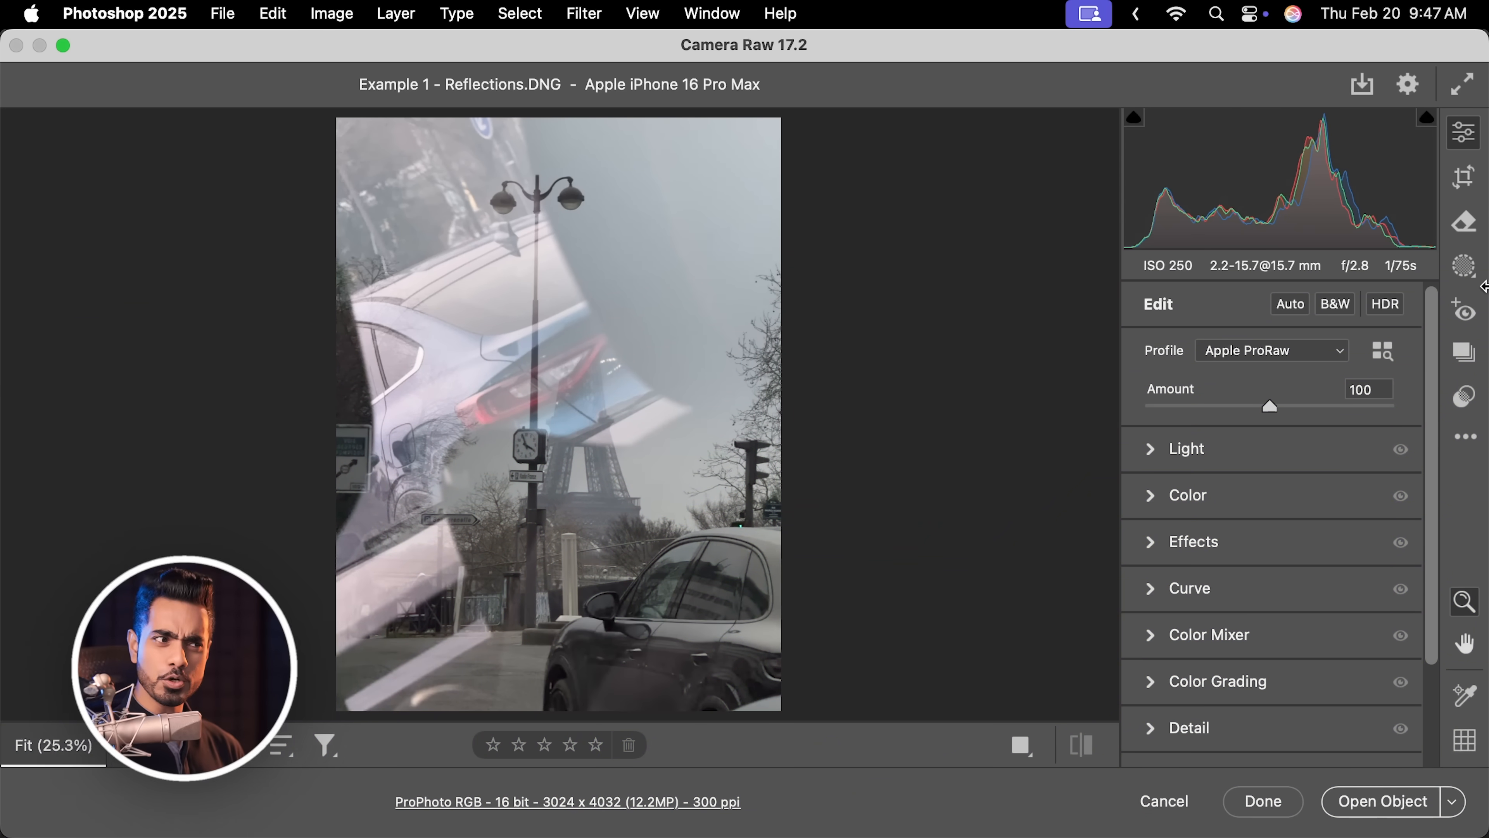
# Apply Reflections distraction removal to the Eiffel Tower photo from the Remove panel.
pyautogui.click(1462, 221)
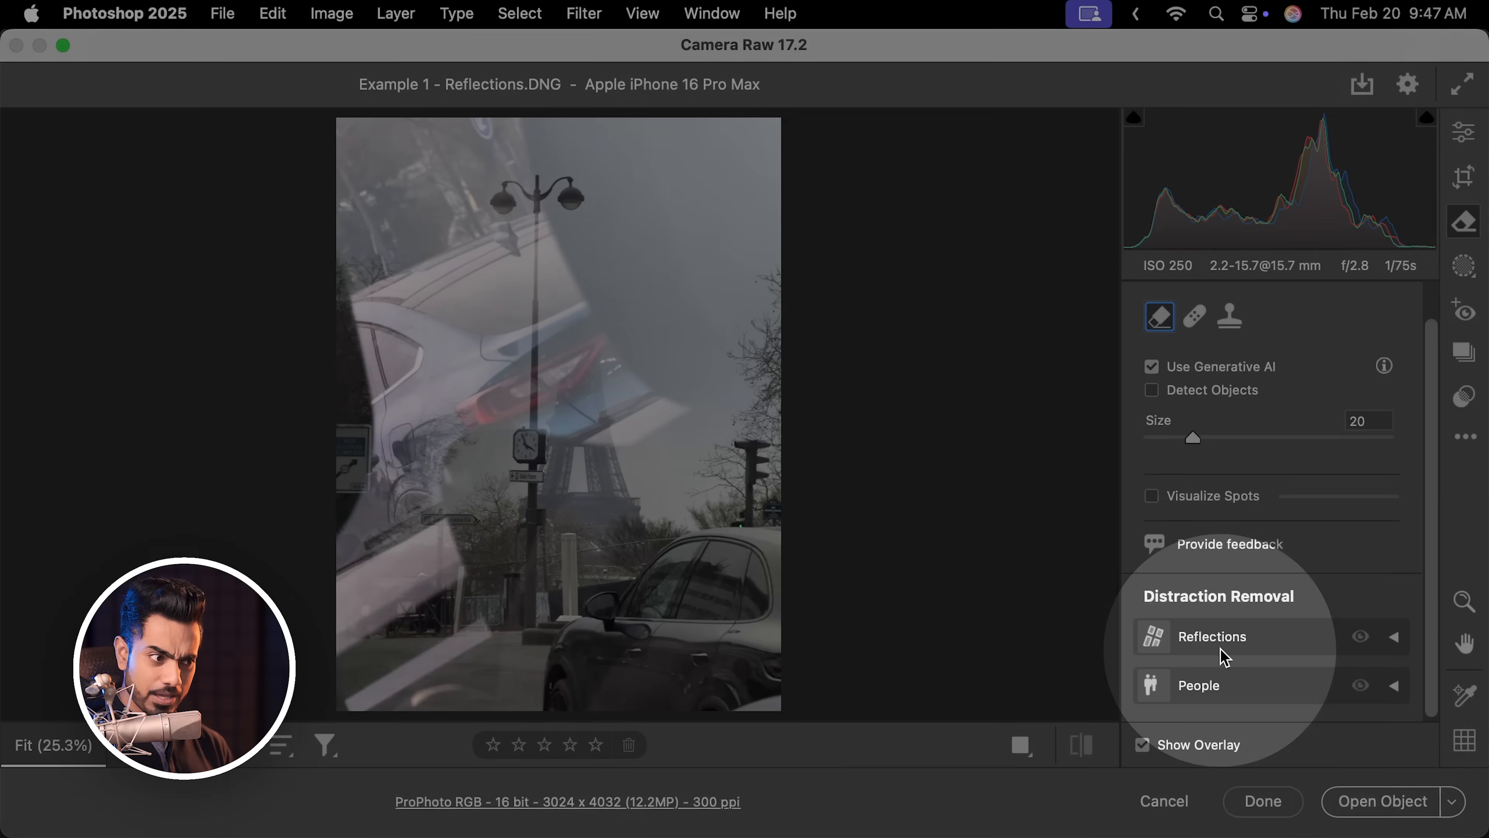
pyautogui.click(1211, 636)
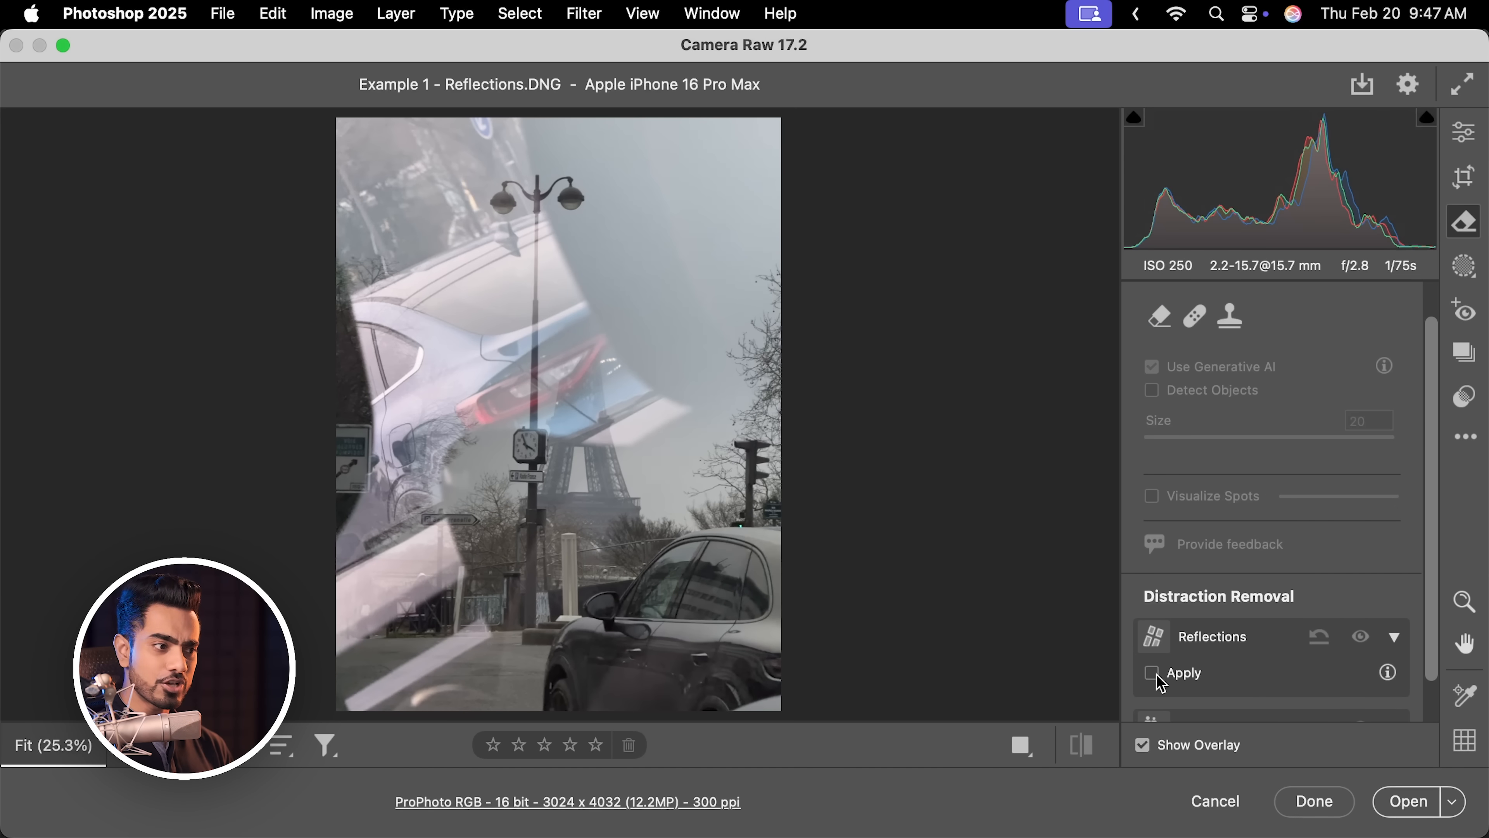
pyautogui.click(1152, 672)
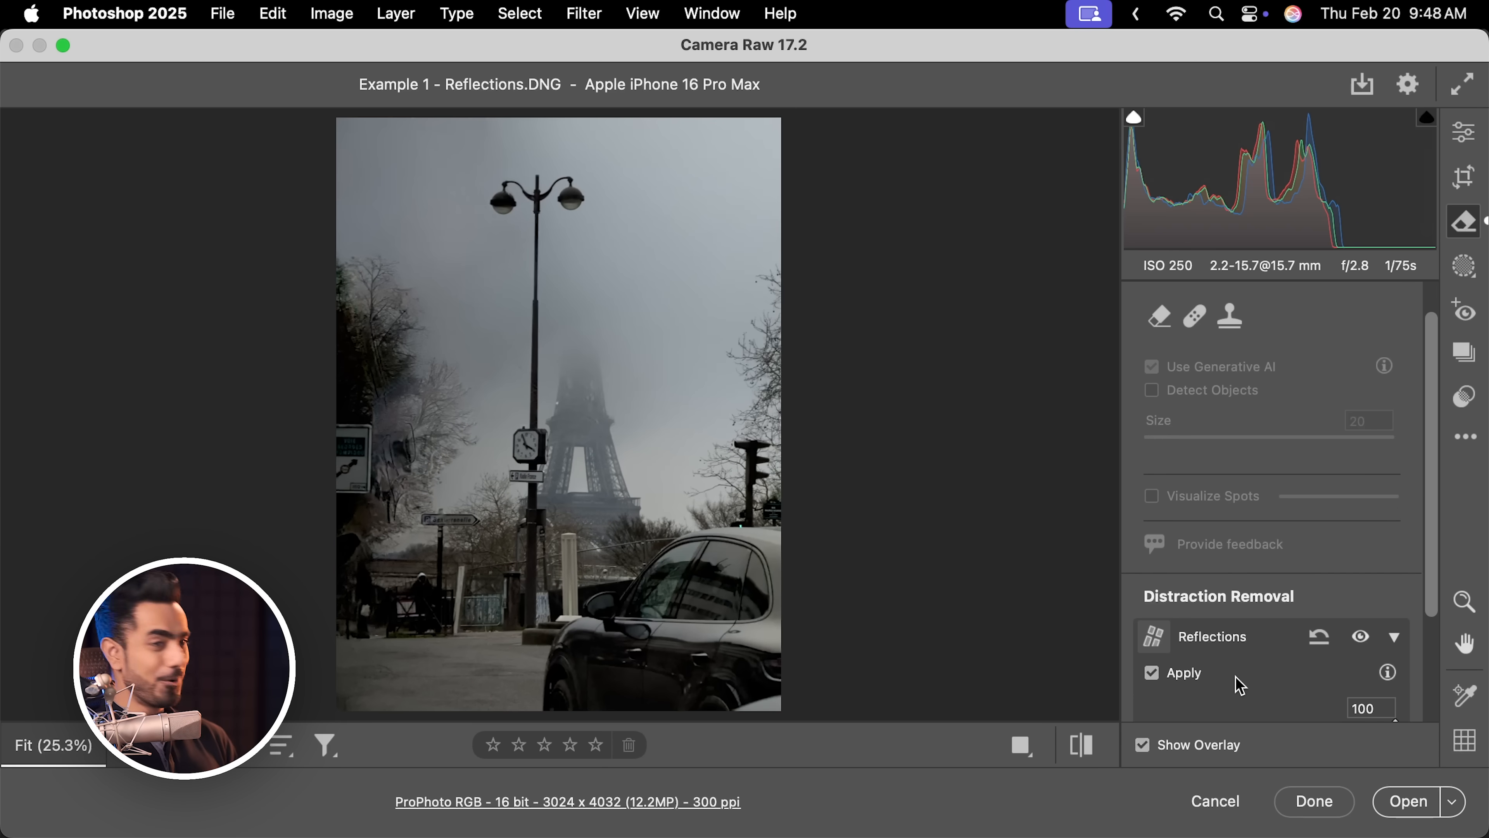
pyautogui.moveTo(1441, 251)
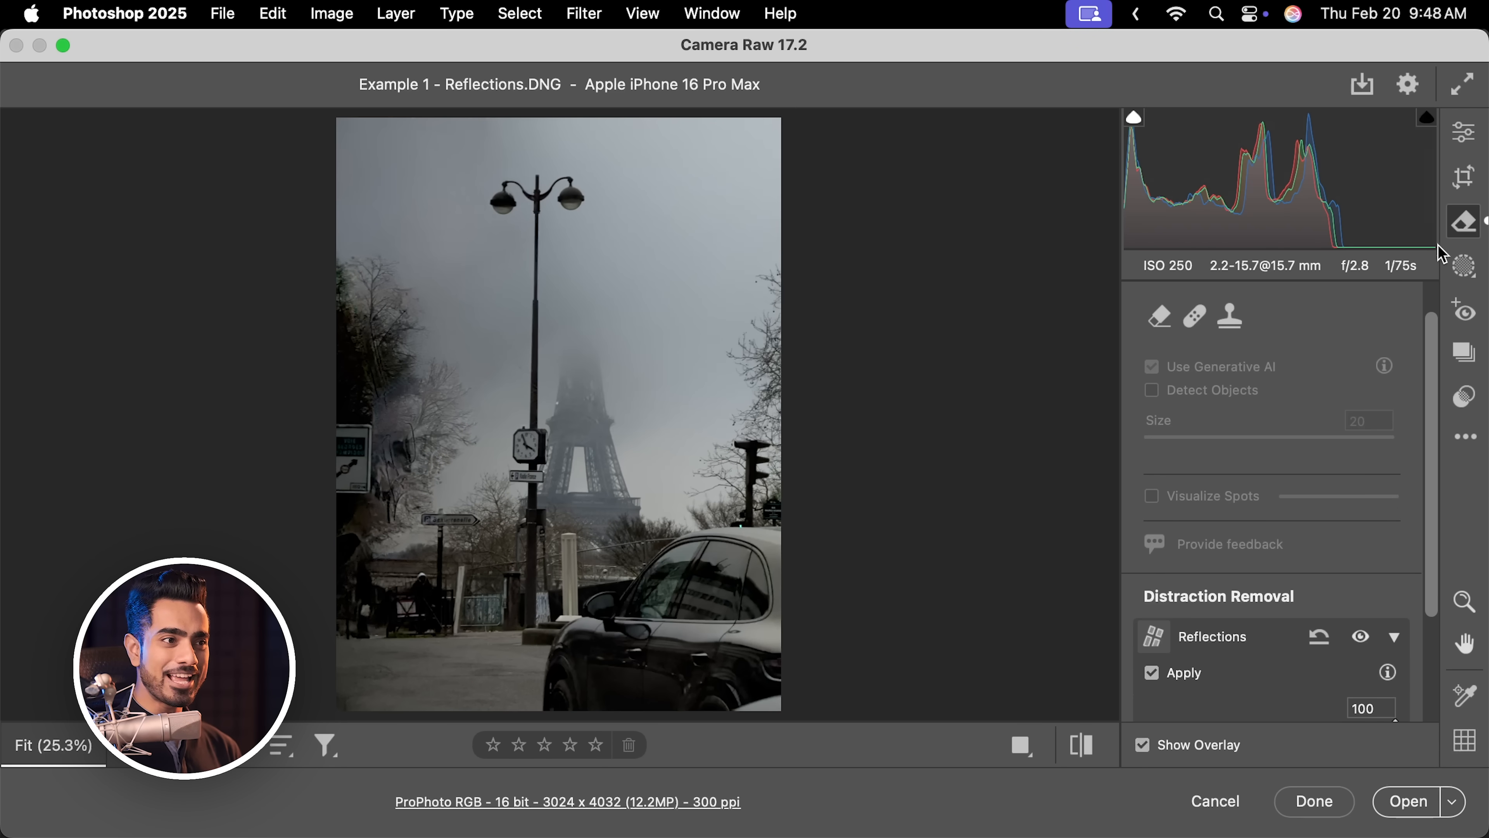
# Adjust the Light settings to Exposure +0.40 and Shadows +17.
pyautogui.click(1463, 133)
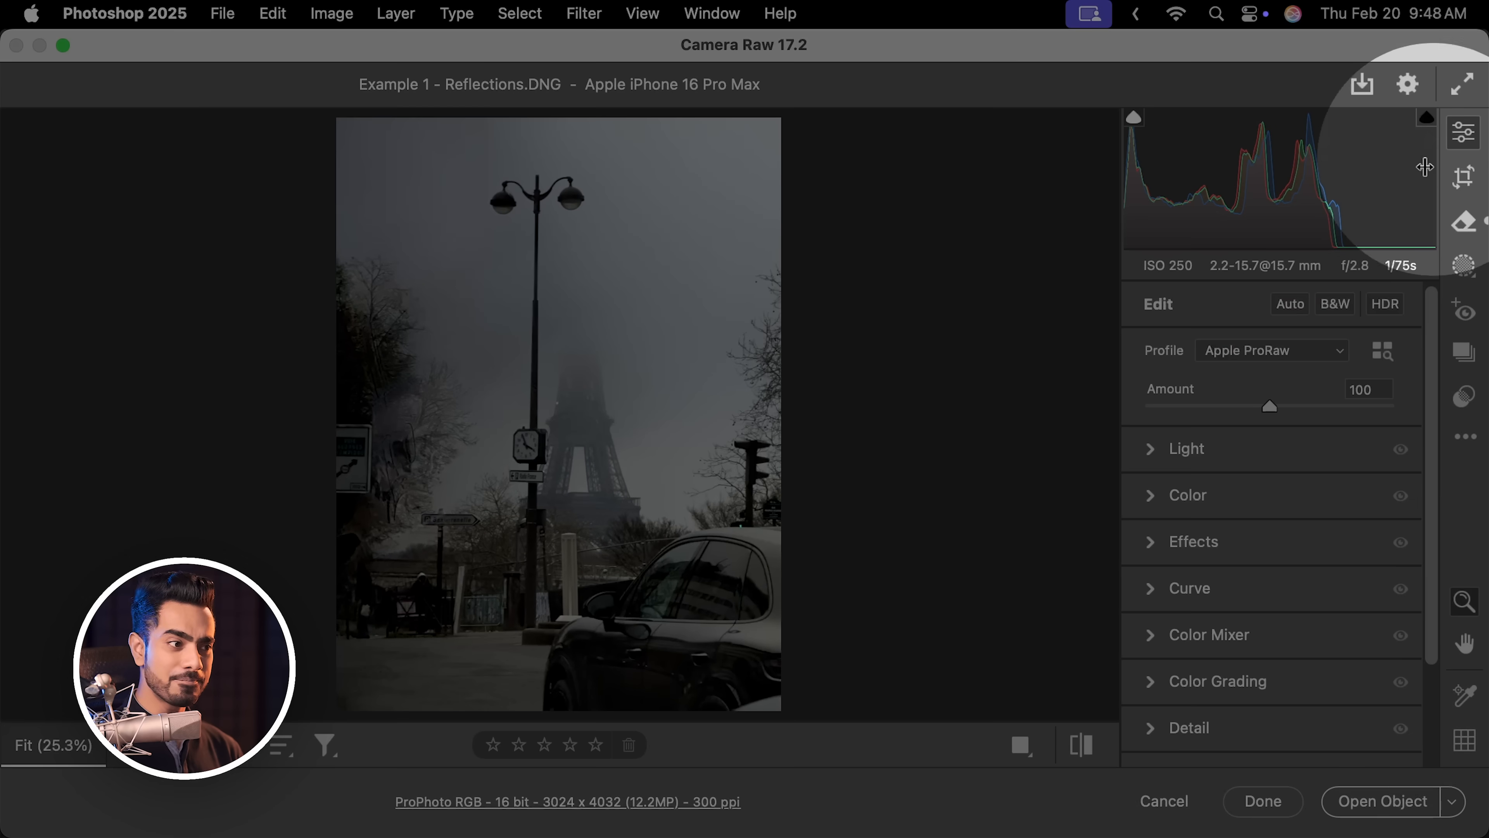
pyautogui.click(1185, 448)
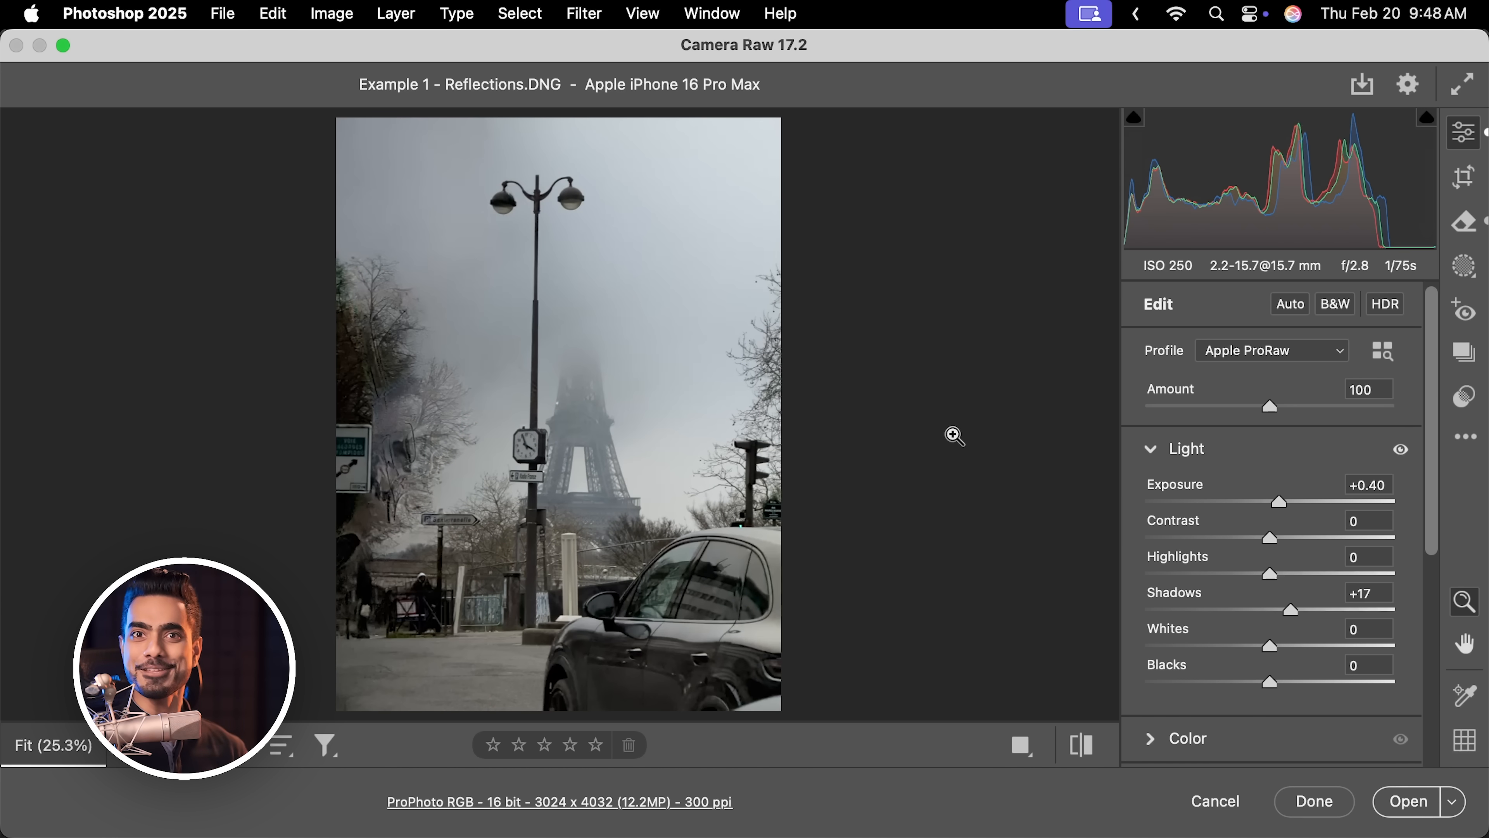
pyautogui.click(1289, 304)
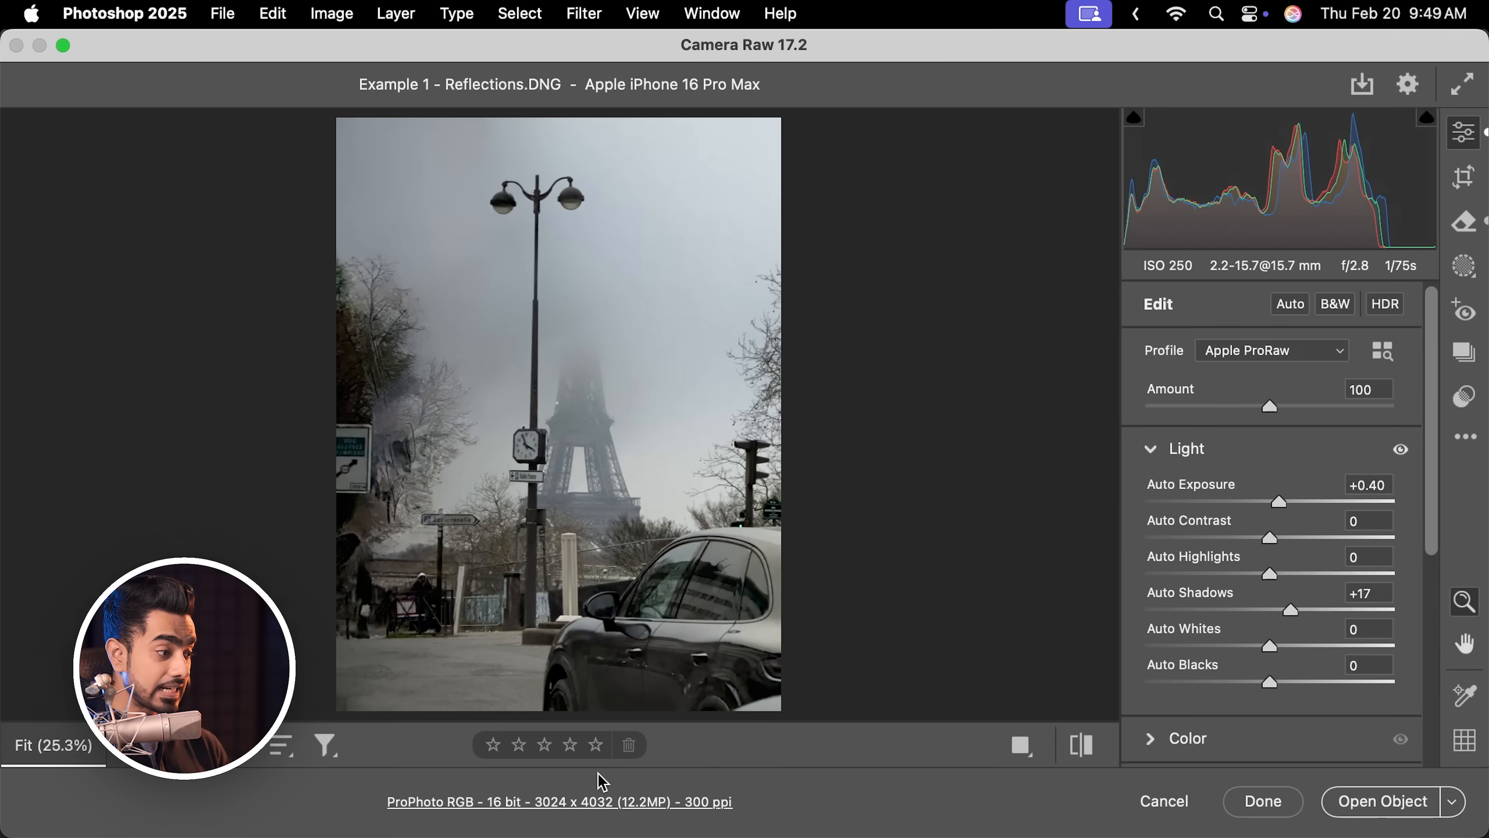
# Confirm New AI Features is enabled under Technology Previews, then open the photo in Photoshop.
pyautogui.click(559, 800)
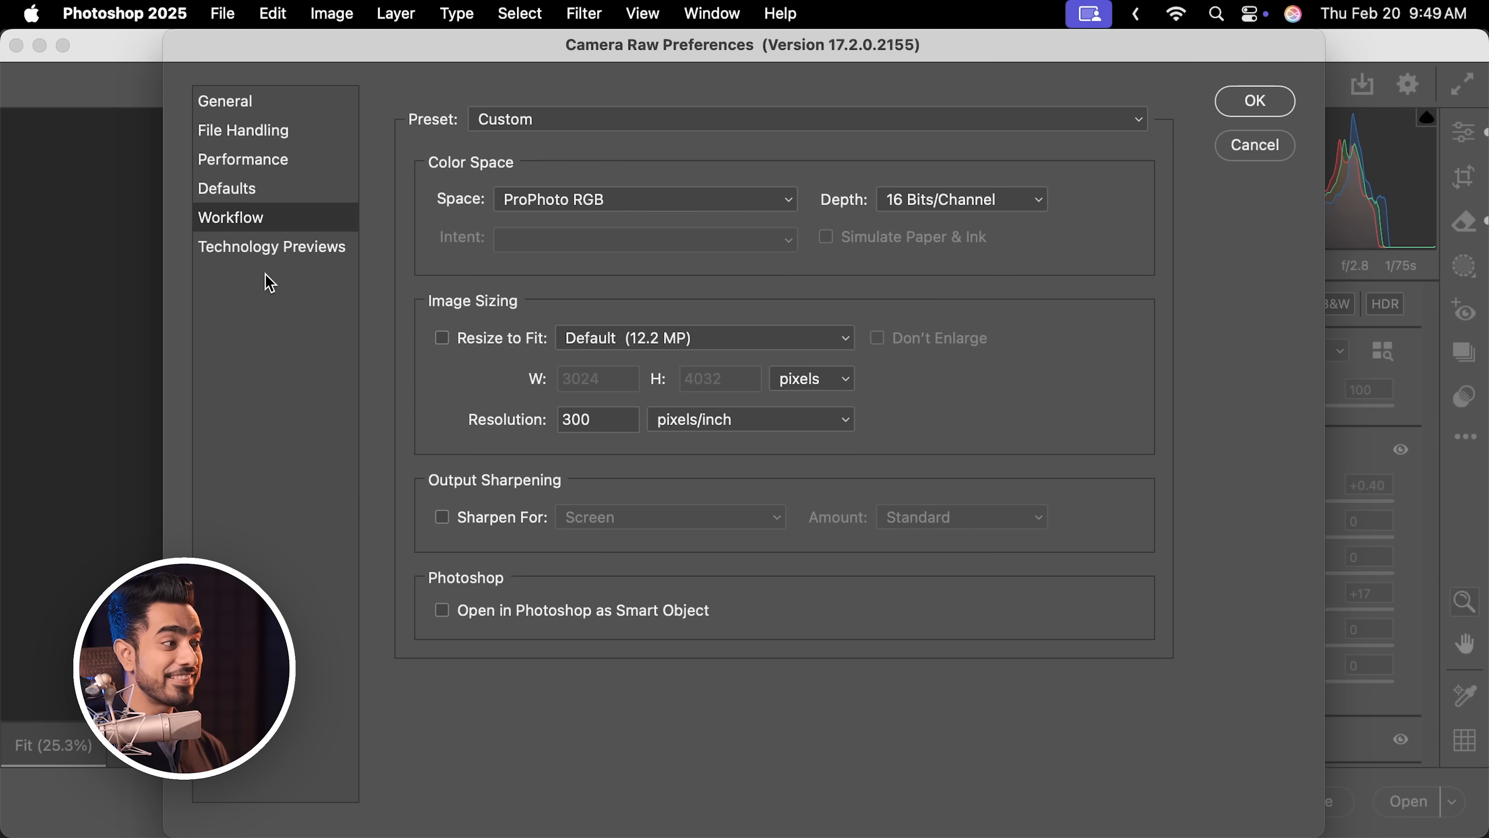
pyautogui.click(271, 246)
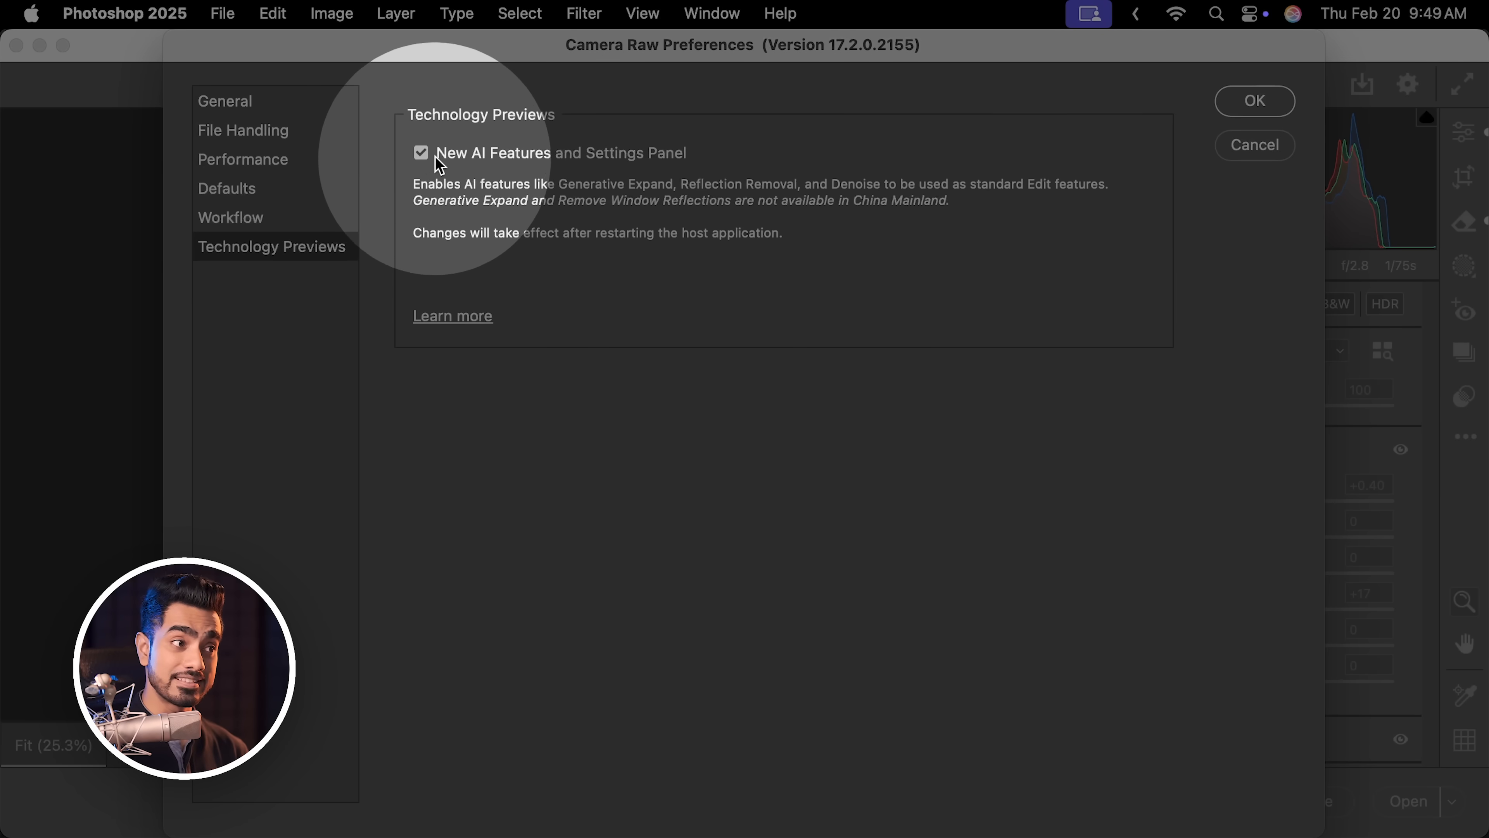
pyautogui.click(1253, 101)
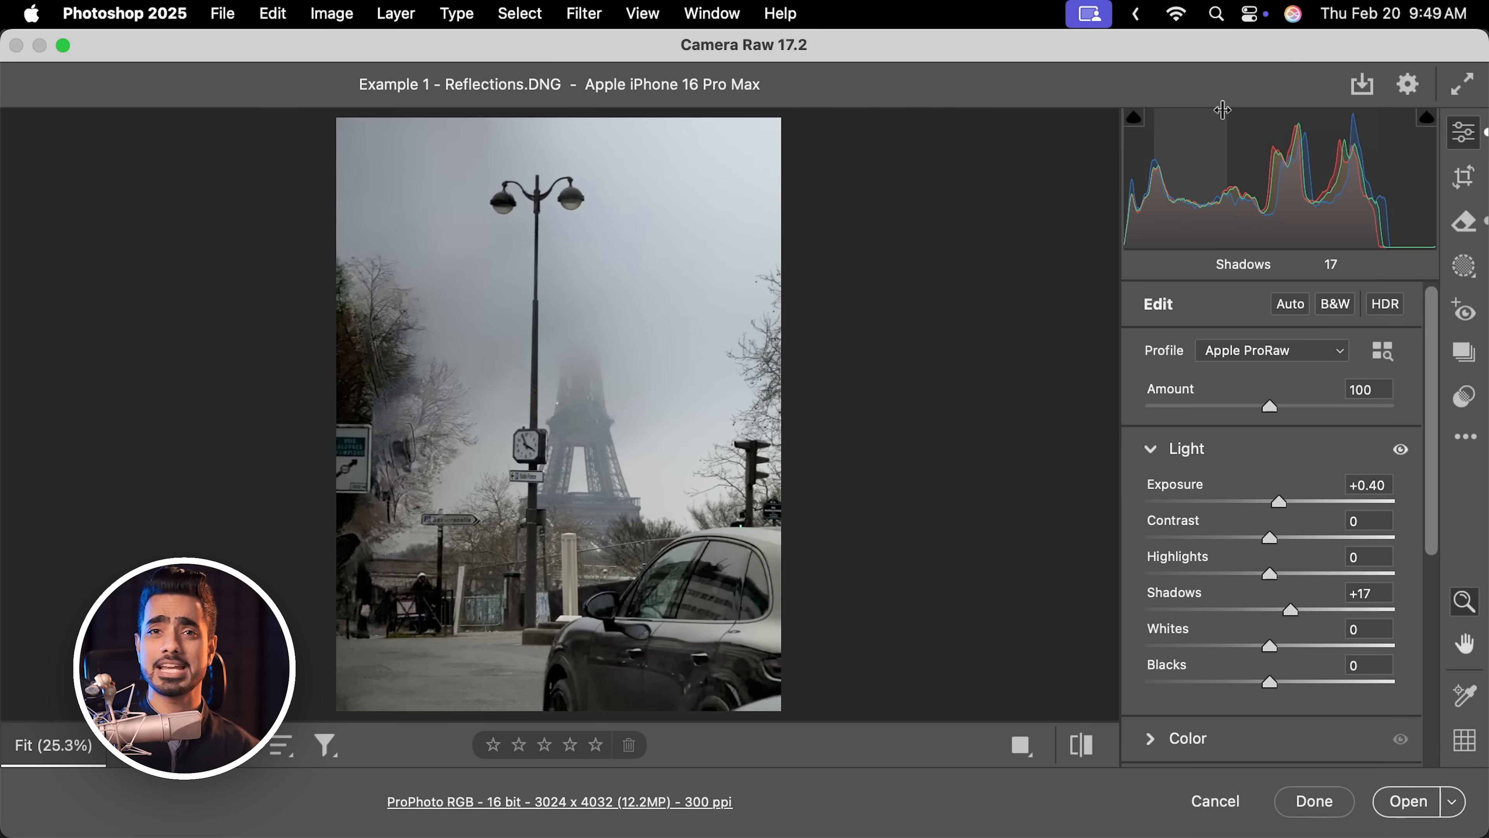
pyautogui.click(1406, 800)
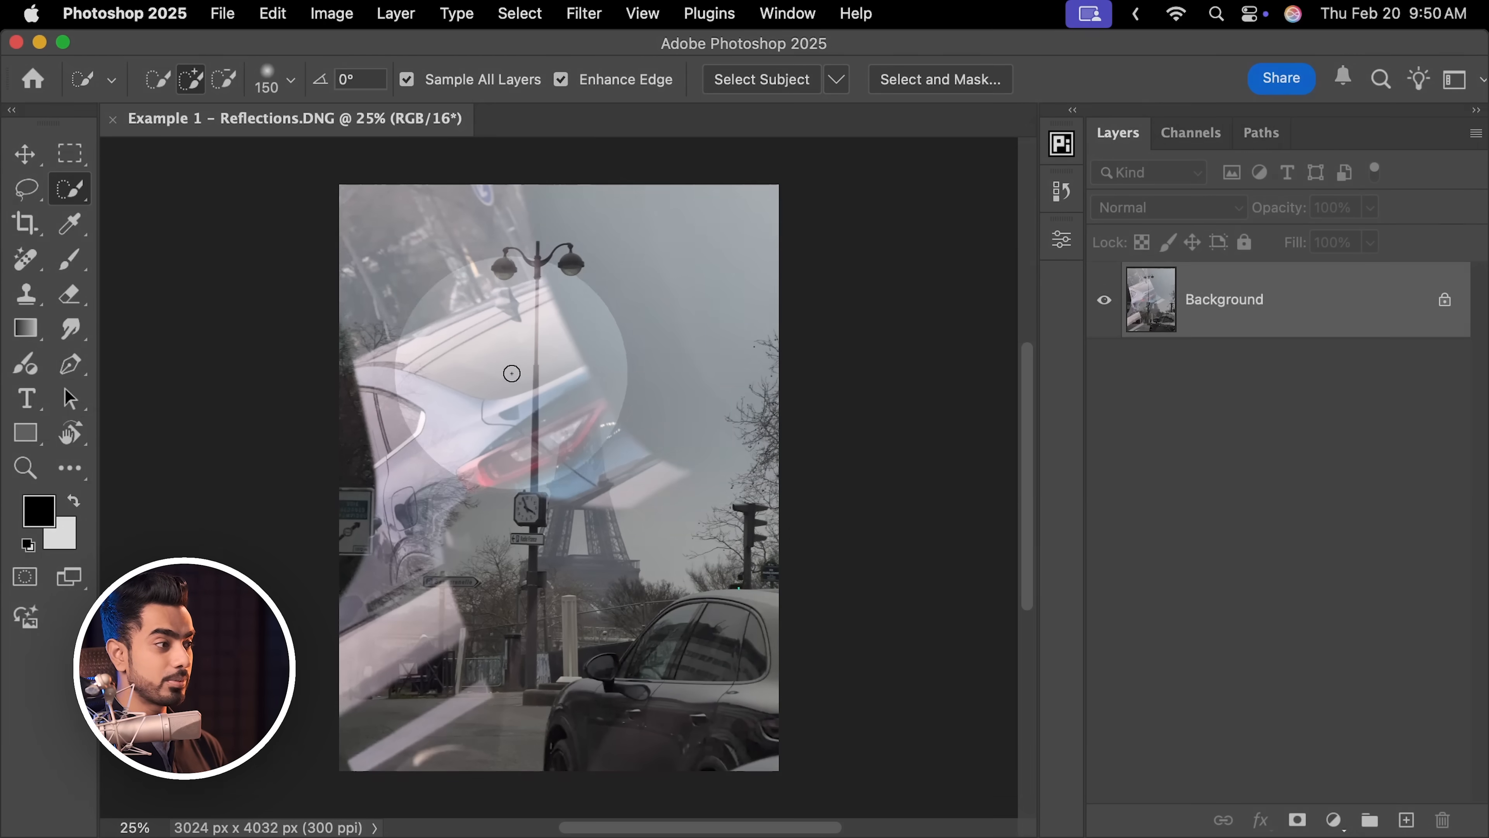
# Try the Lasso on the reflection, then open Example 2 - Reflections.DNG in Camera Raw.
pyautogui.click(26, 188)
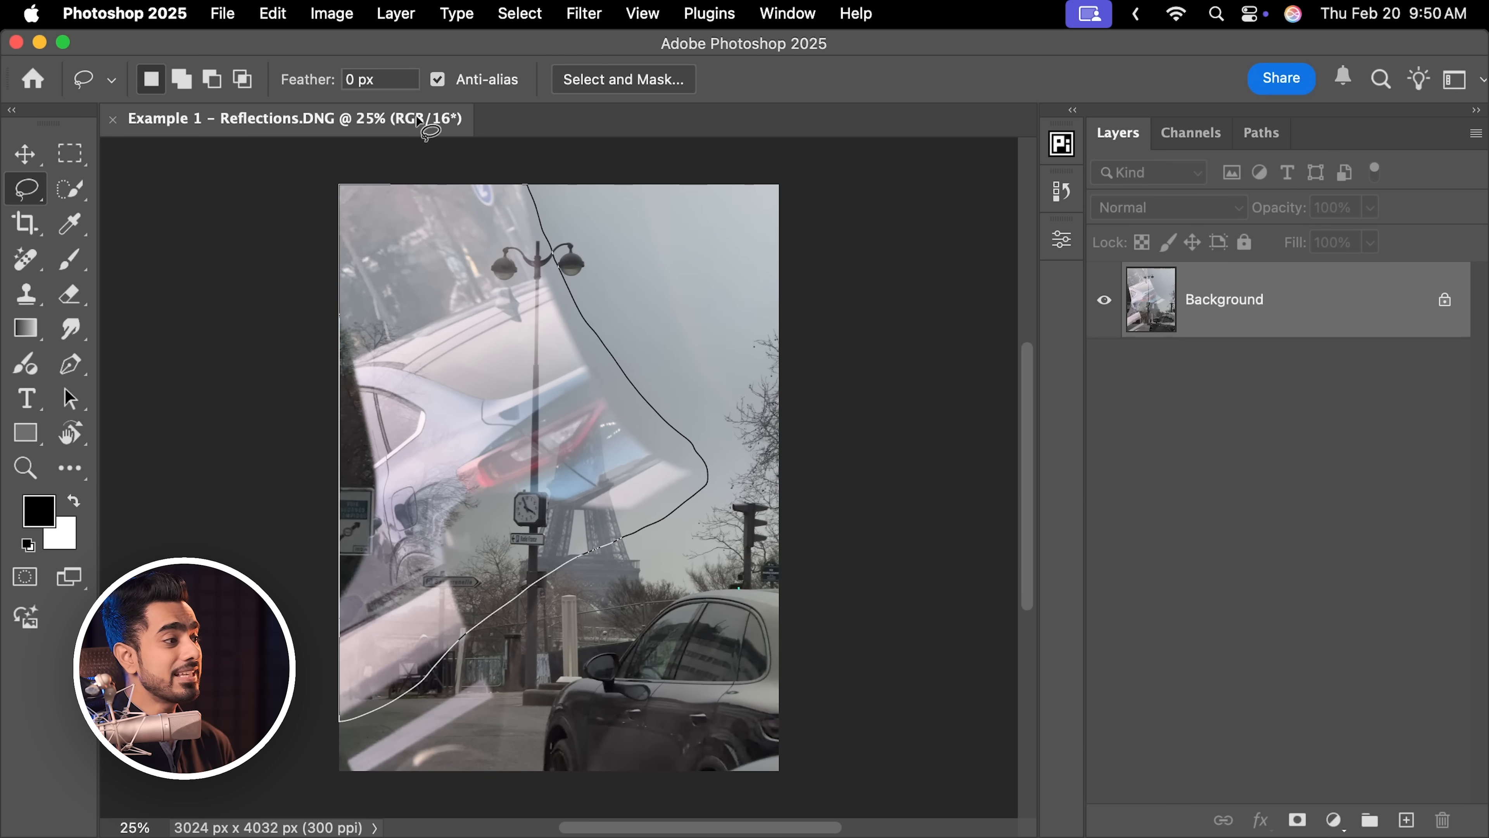
pyautogui.click(272, 13)
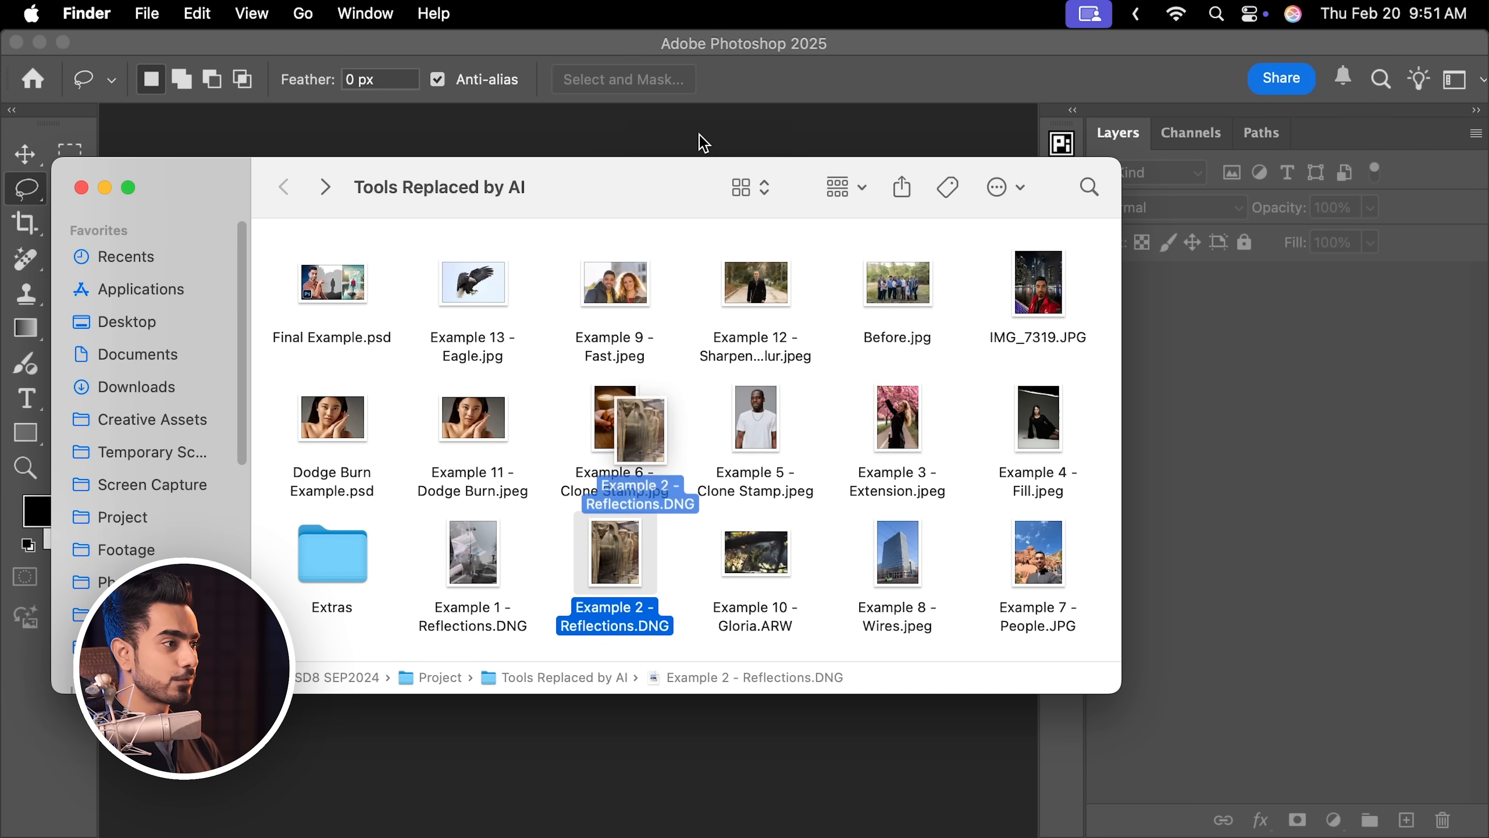
pyautogui.doubleClick(614, 552)
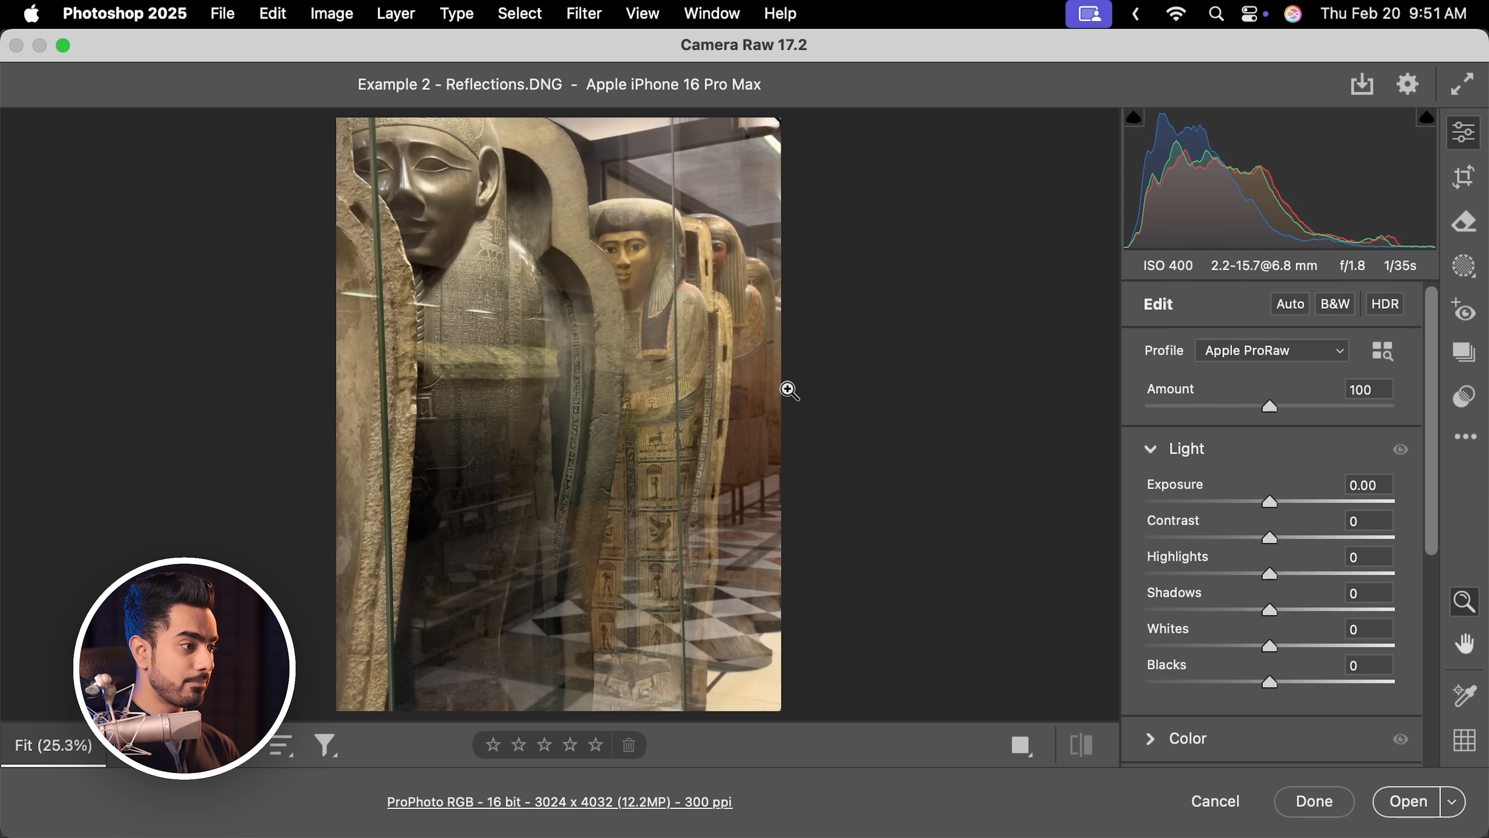
pyautogui.moveTo(748, 440)
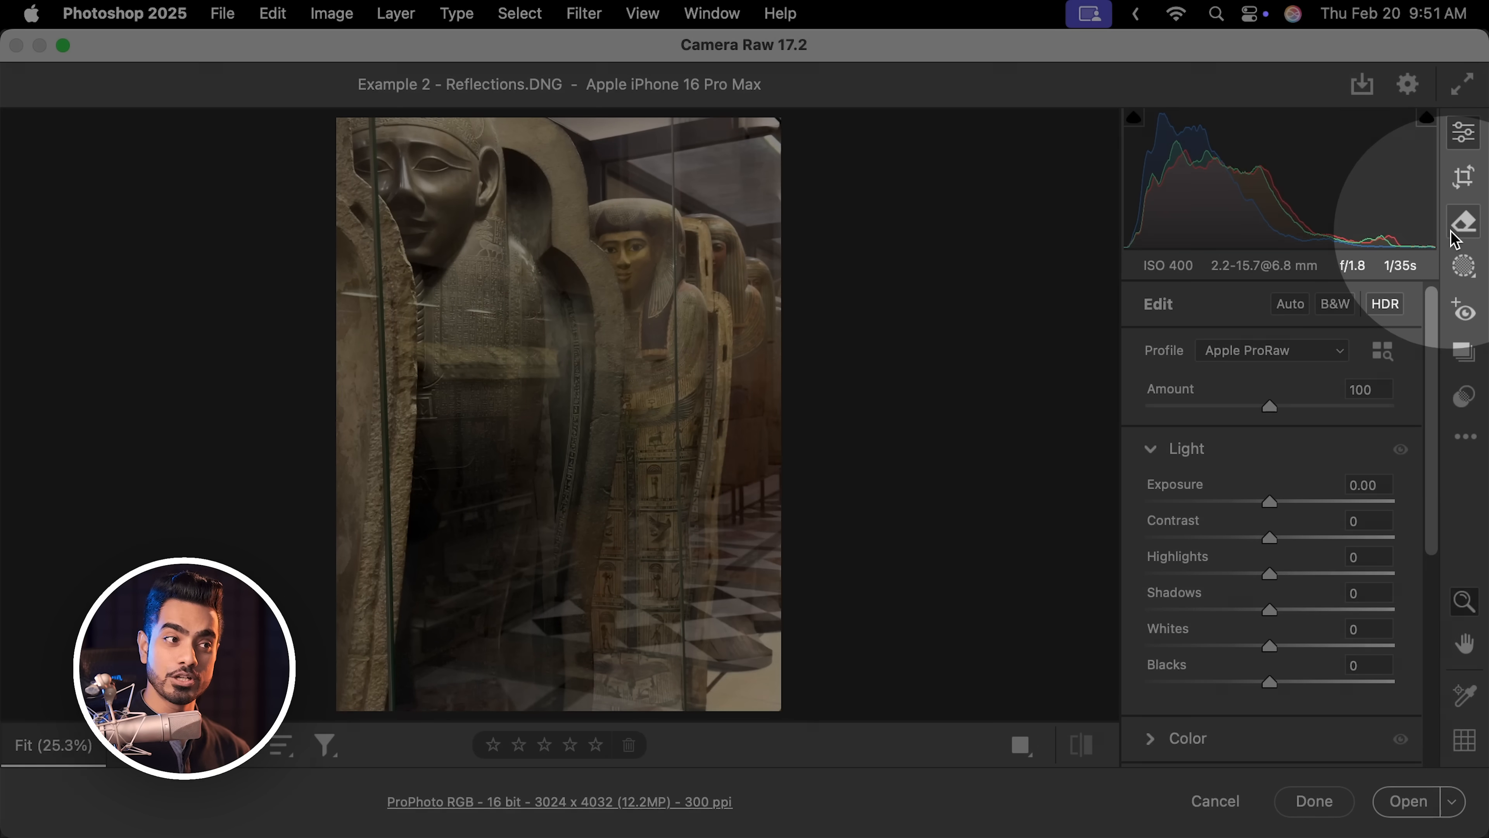
# Apply Reflections distraction removal to the sarcophagus photo at full strength.
pyautogui.click(1463, 221)
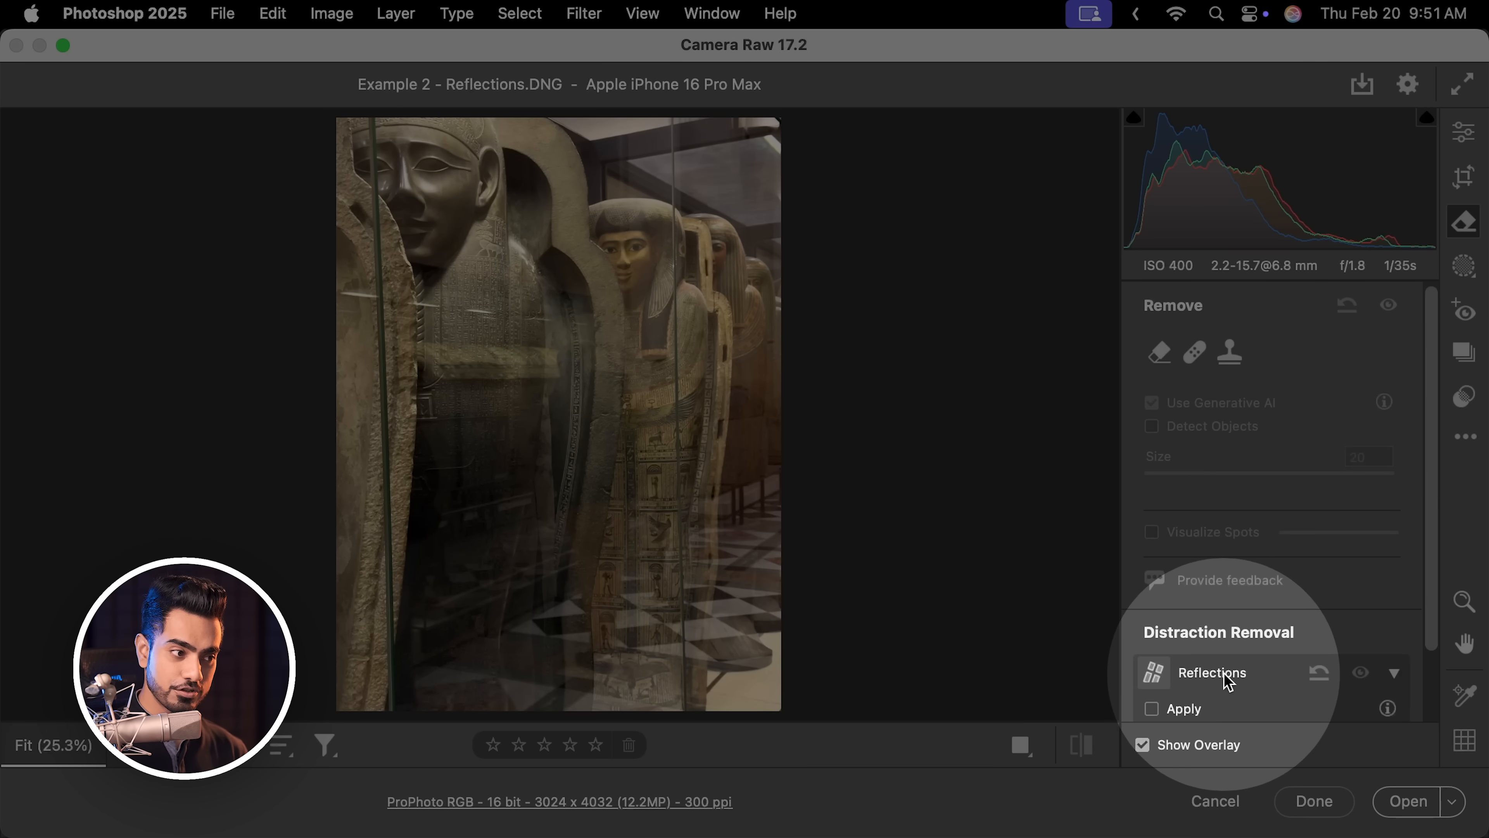
pyautogui.scroll(-3)
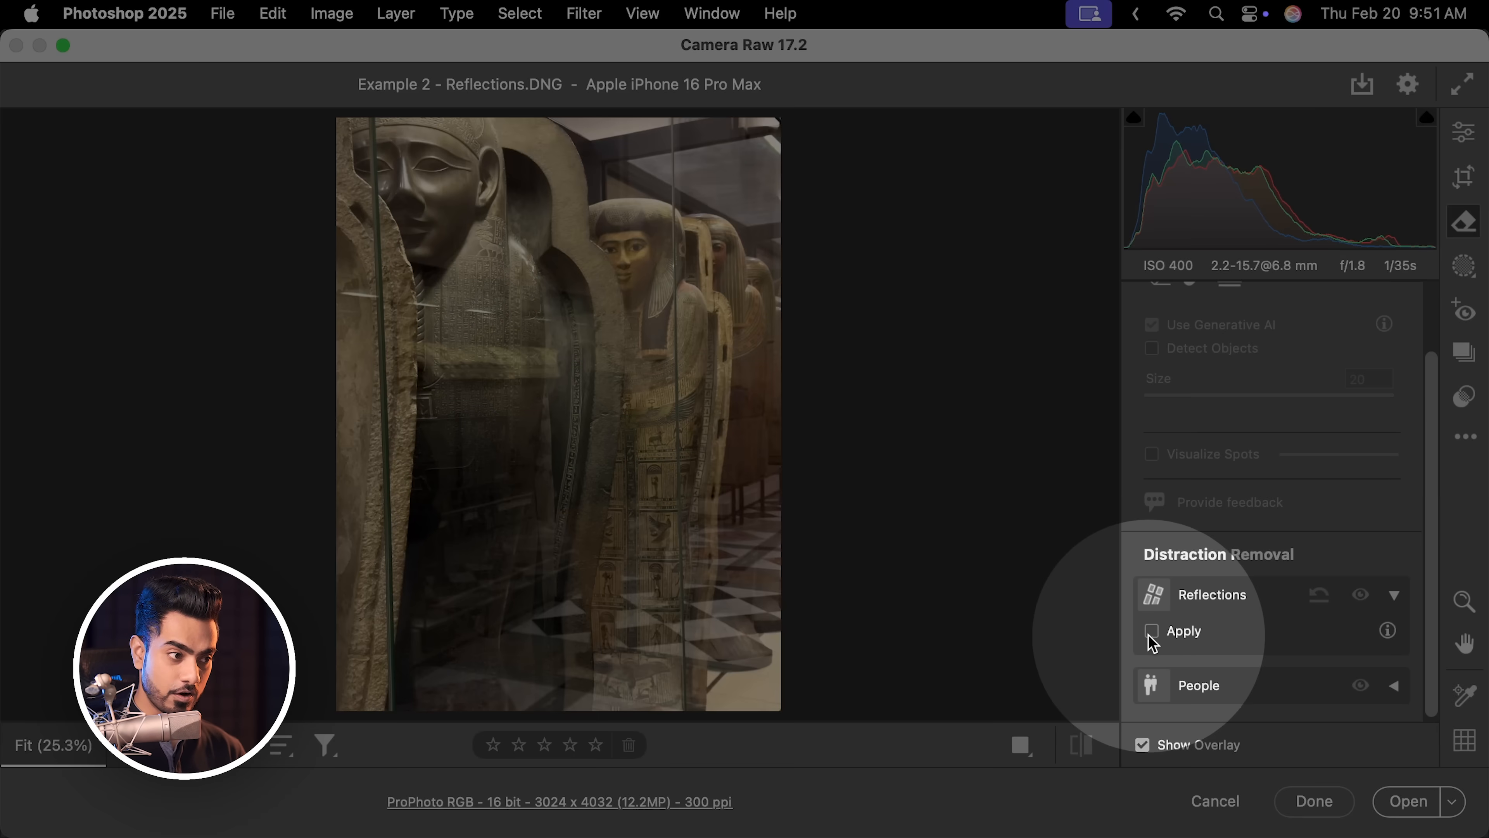
pyautogui.click(1151, 630)
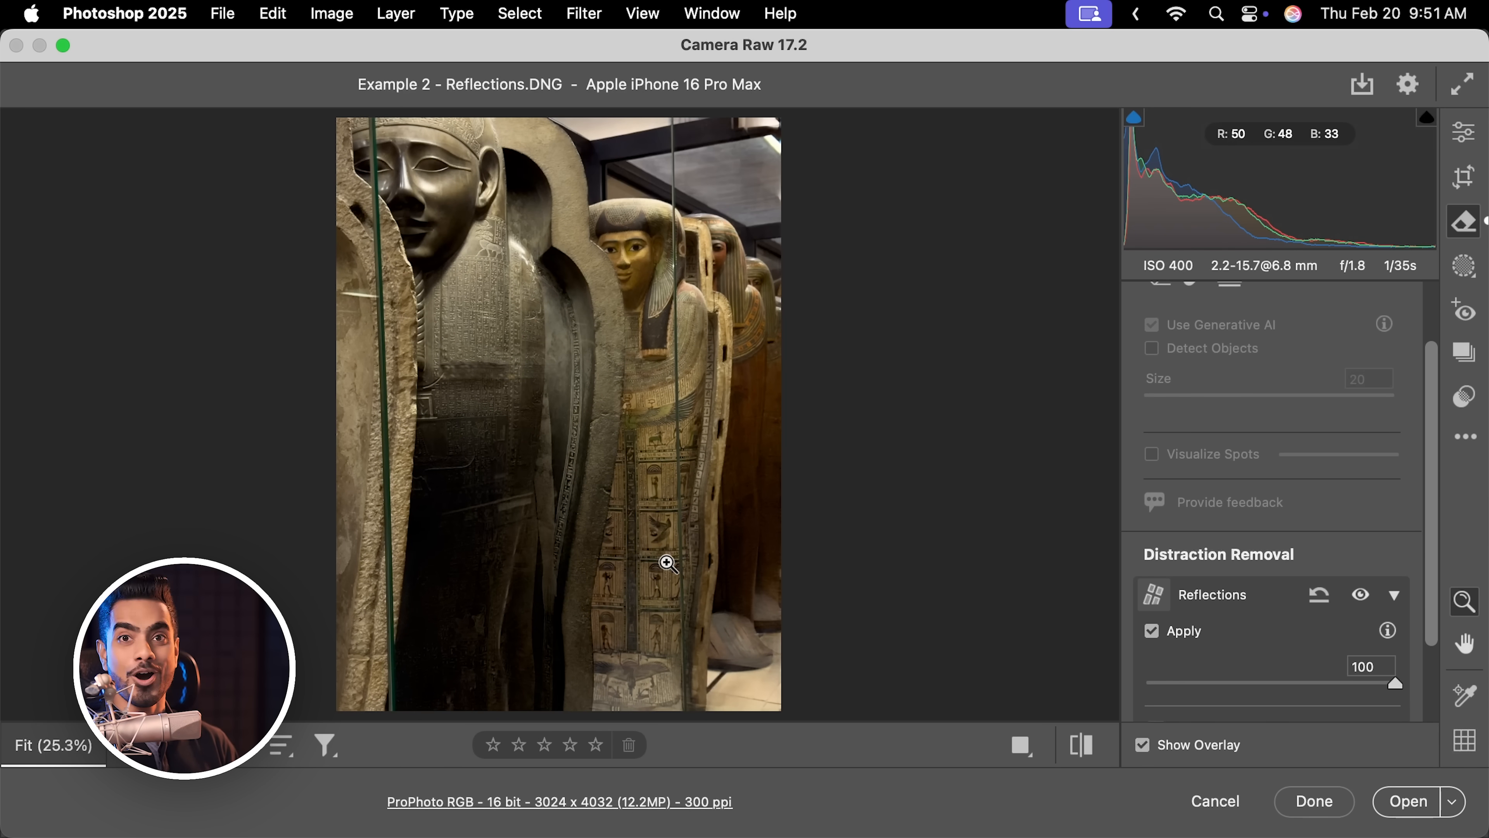
pyautogui.moveTo(778, 528)
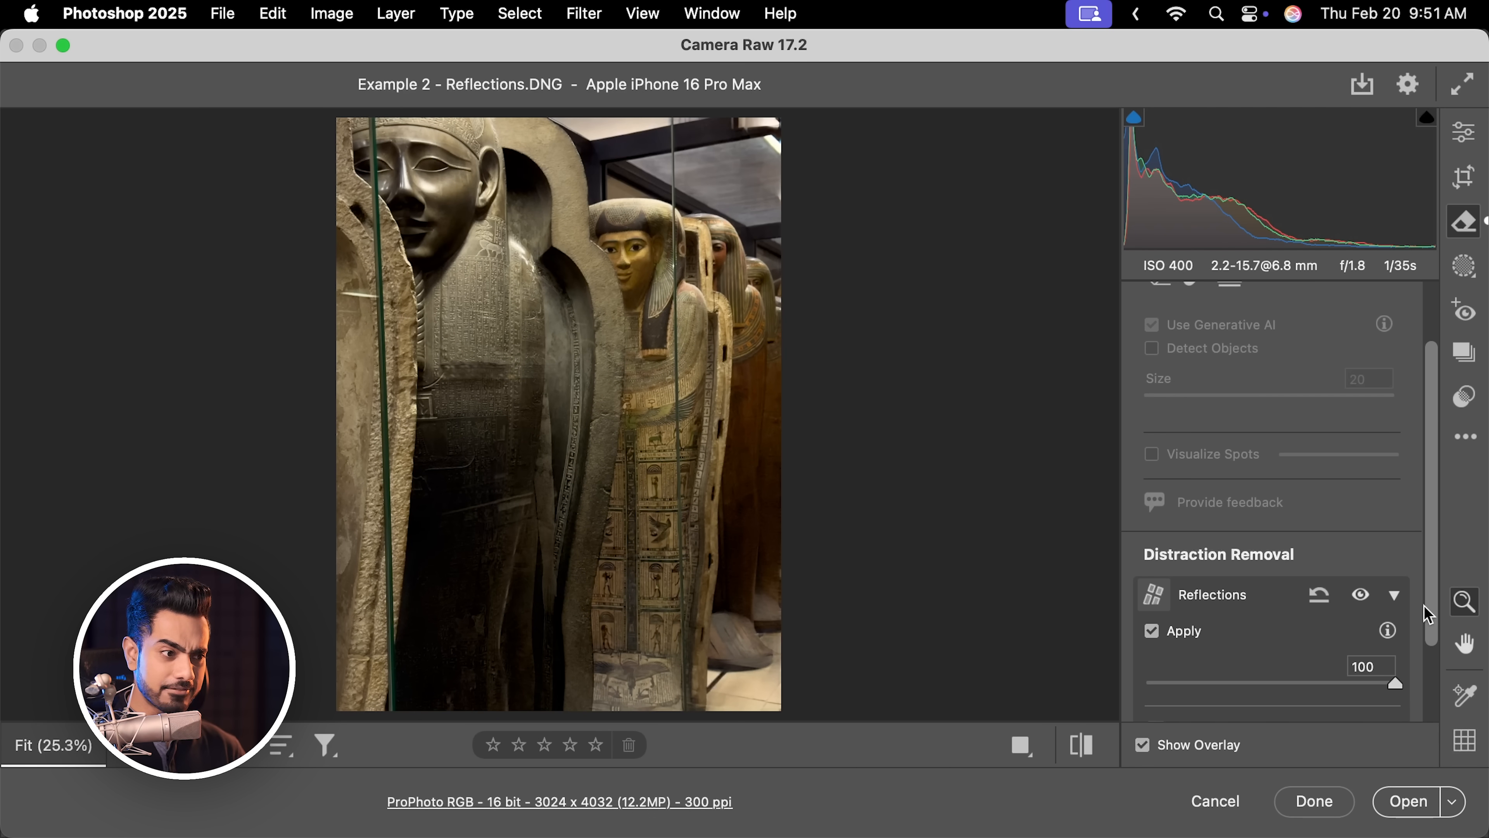
pyautogui.scroll(-3)
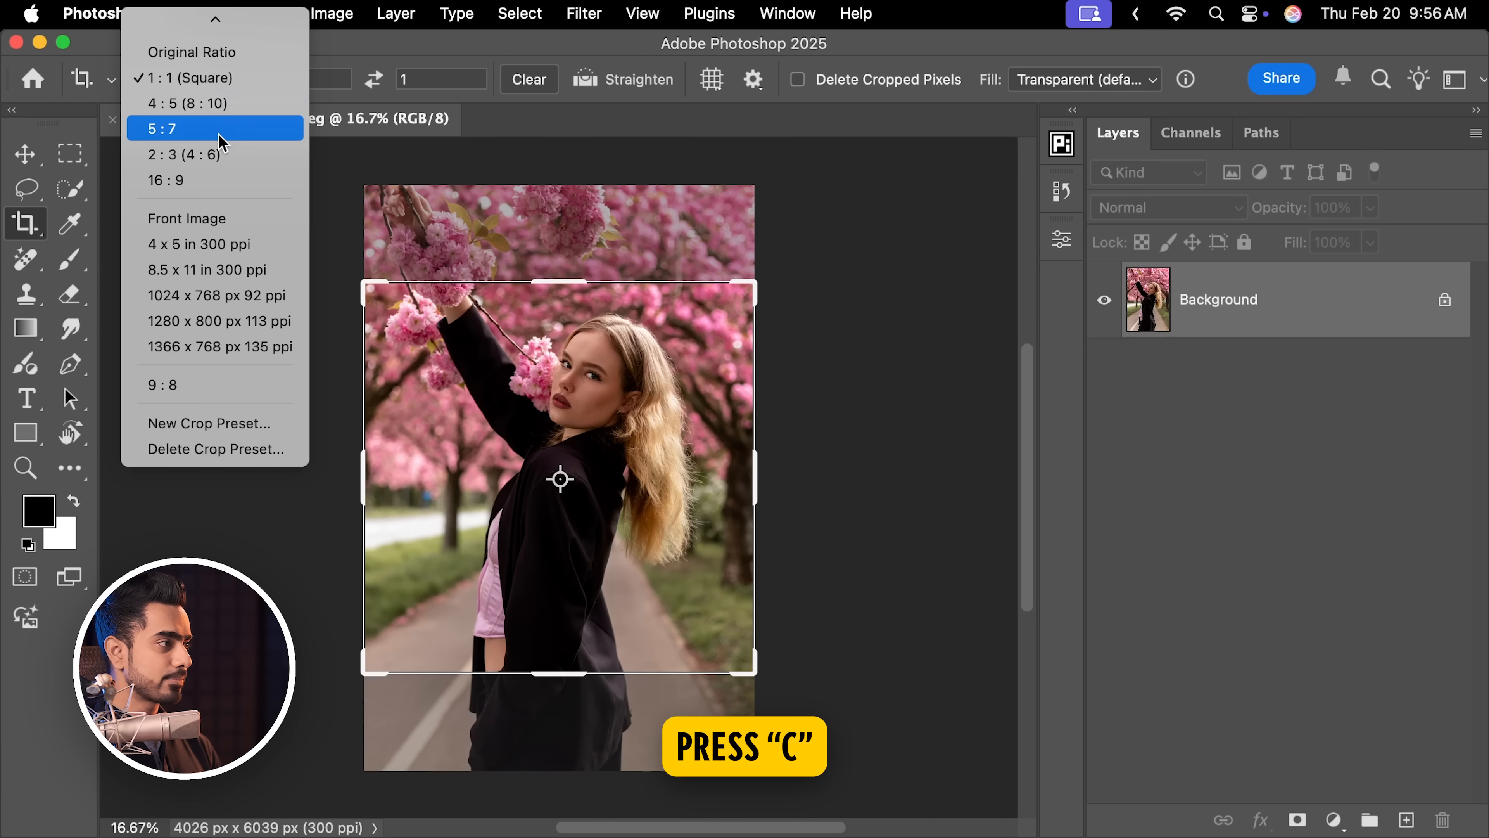
# Crop to 4:5 with Generative Expand fill, generate without a prompt and keep the first variation.
pyautogui.click(188, 103)
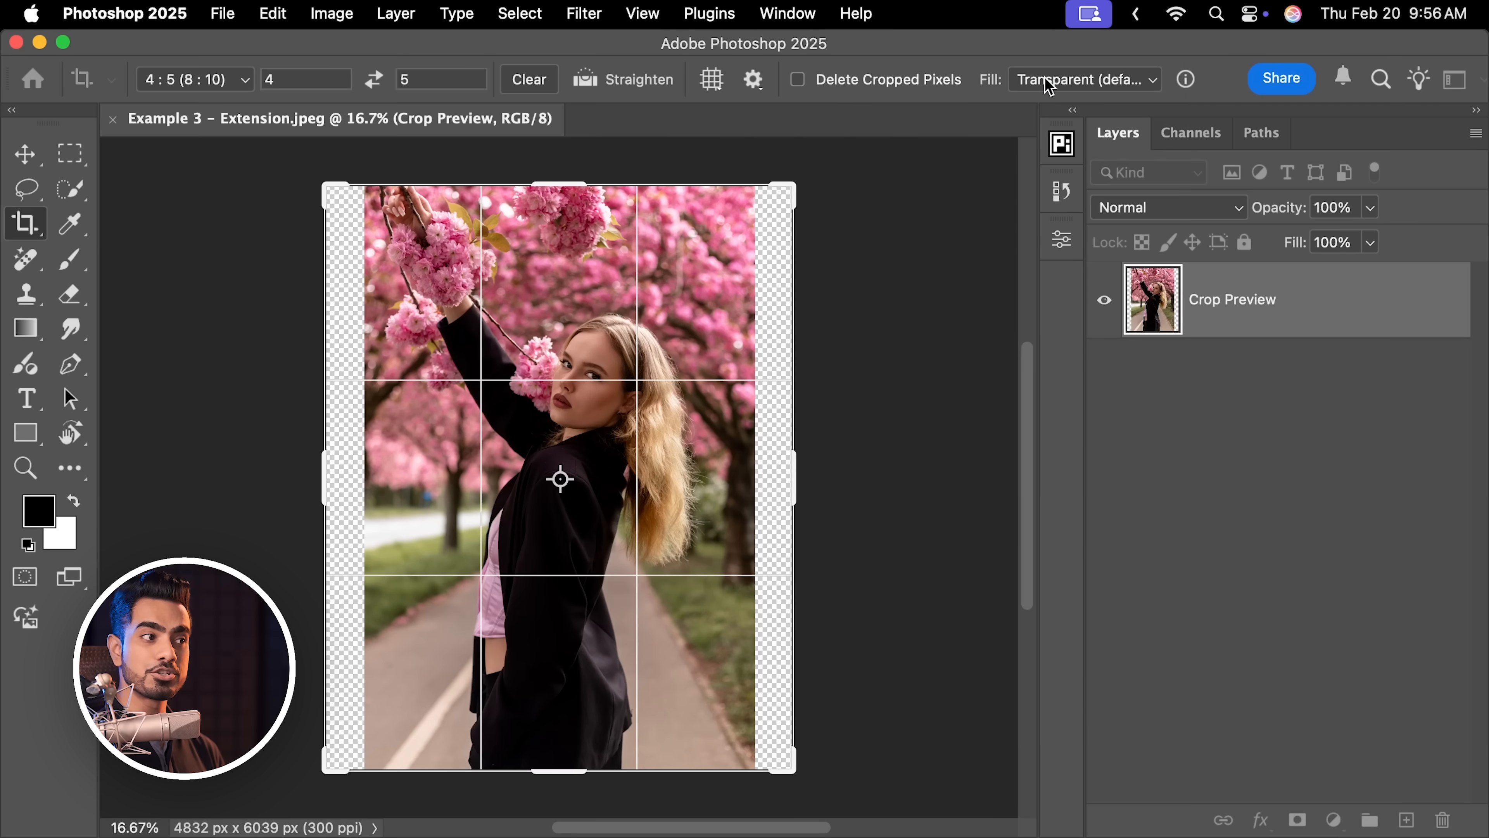
pyautogui.click(1083, 79)
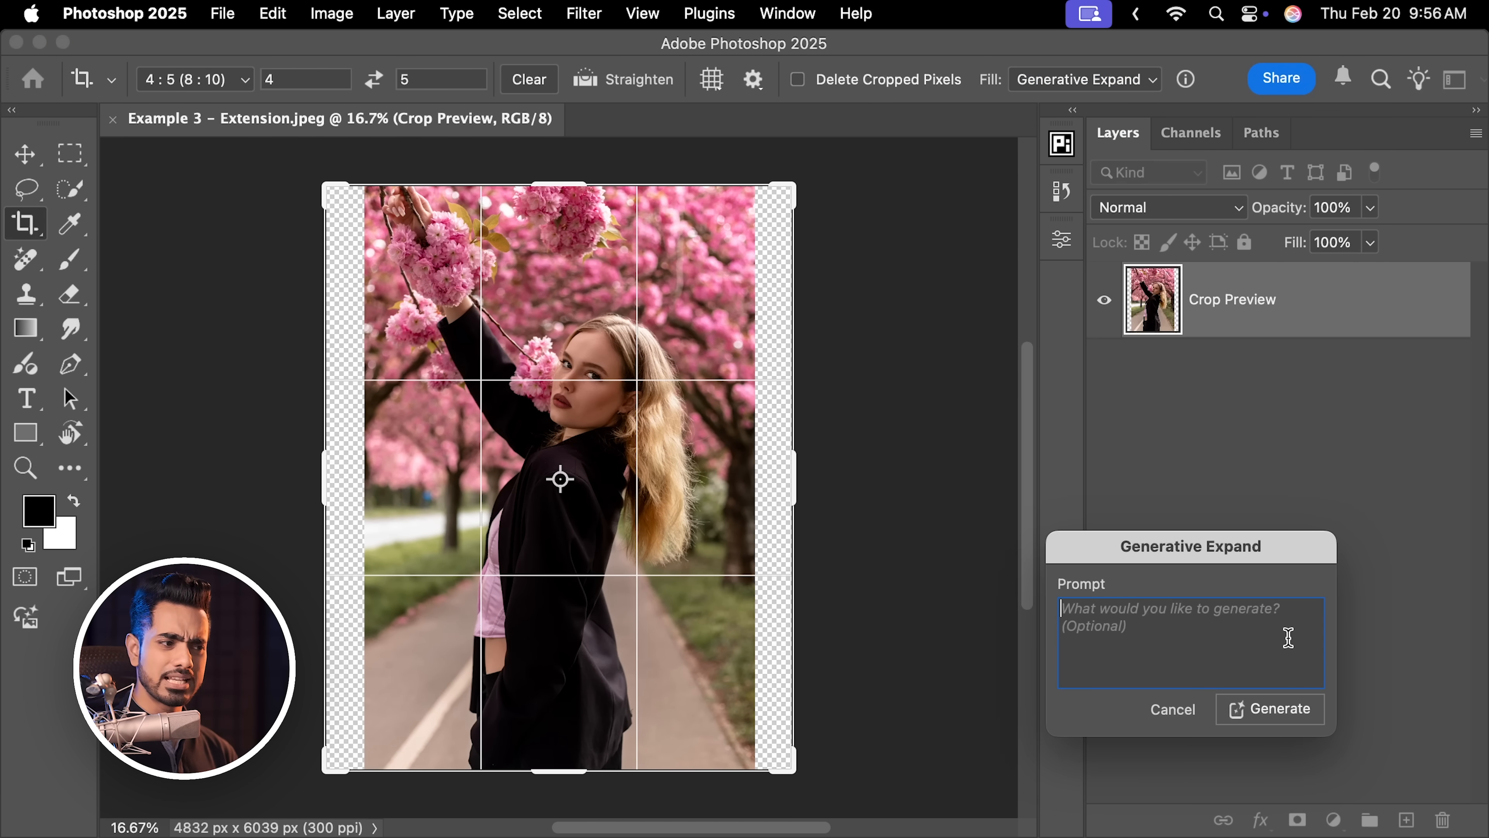
pyautogui.click(1269, 708)
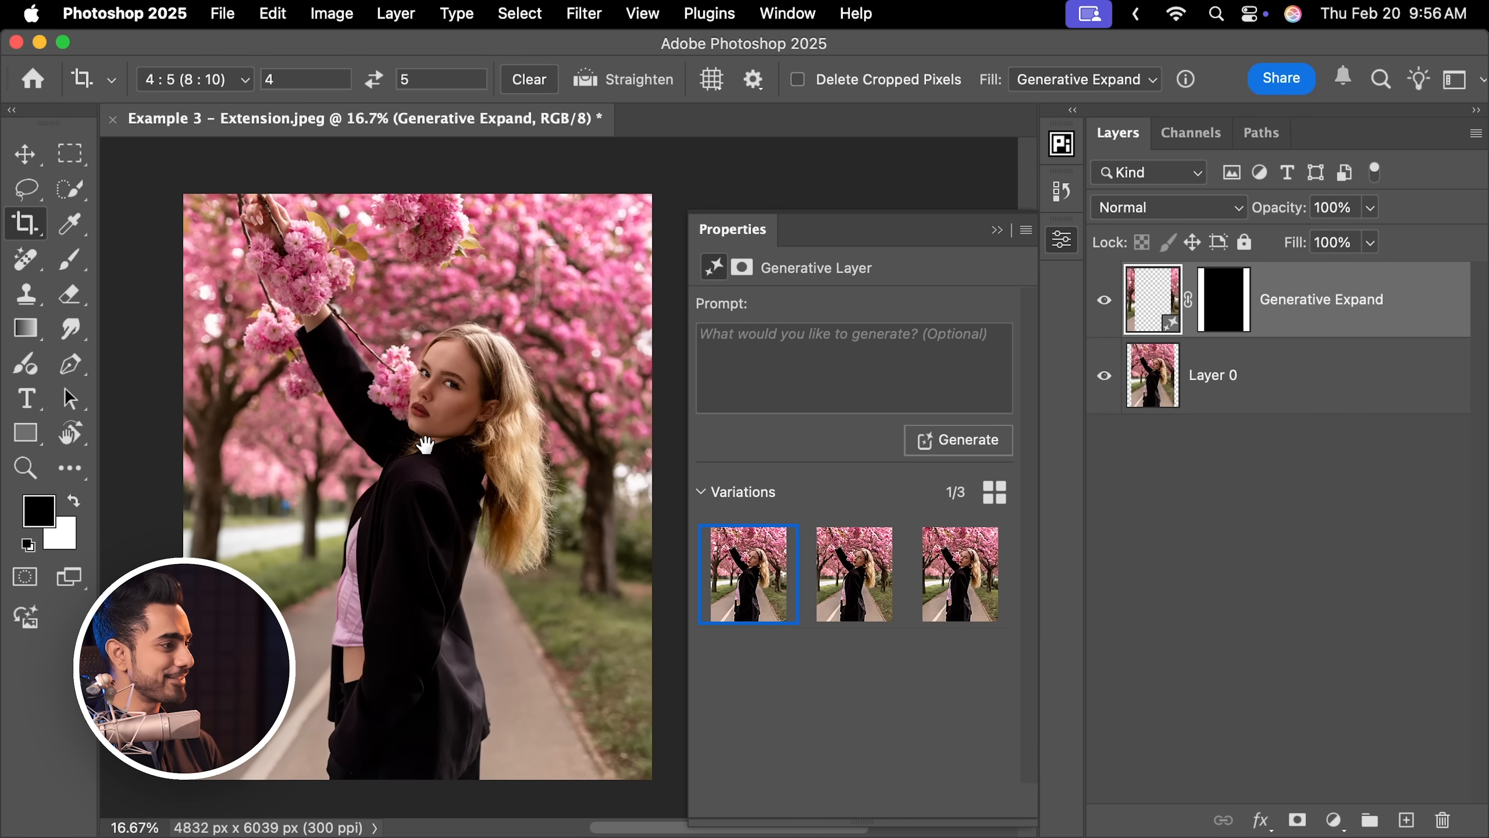
pyautogui.moveTo(749, 580)
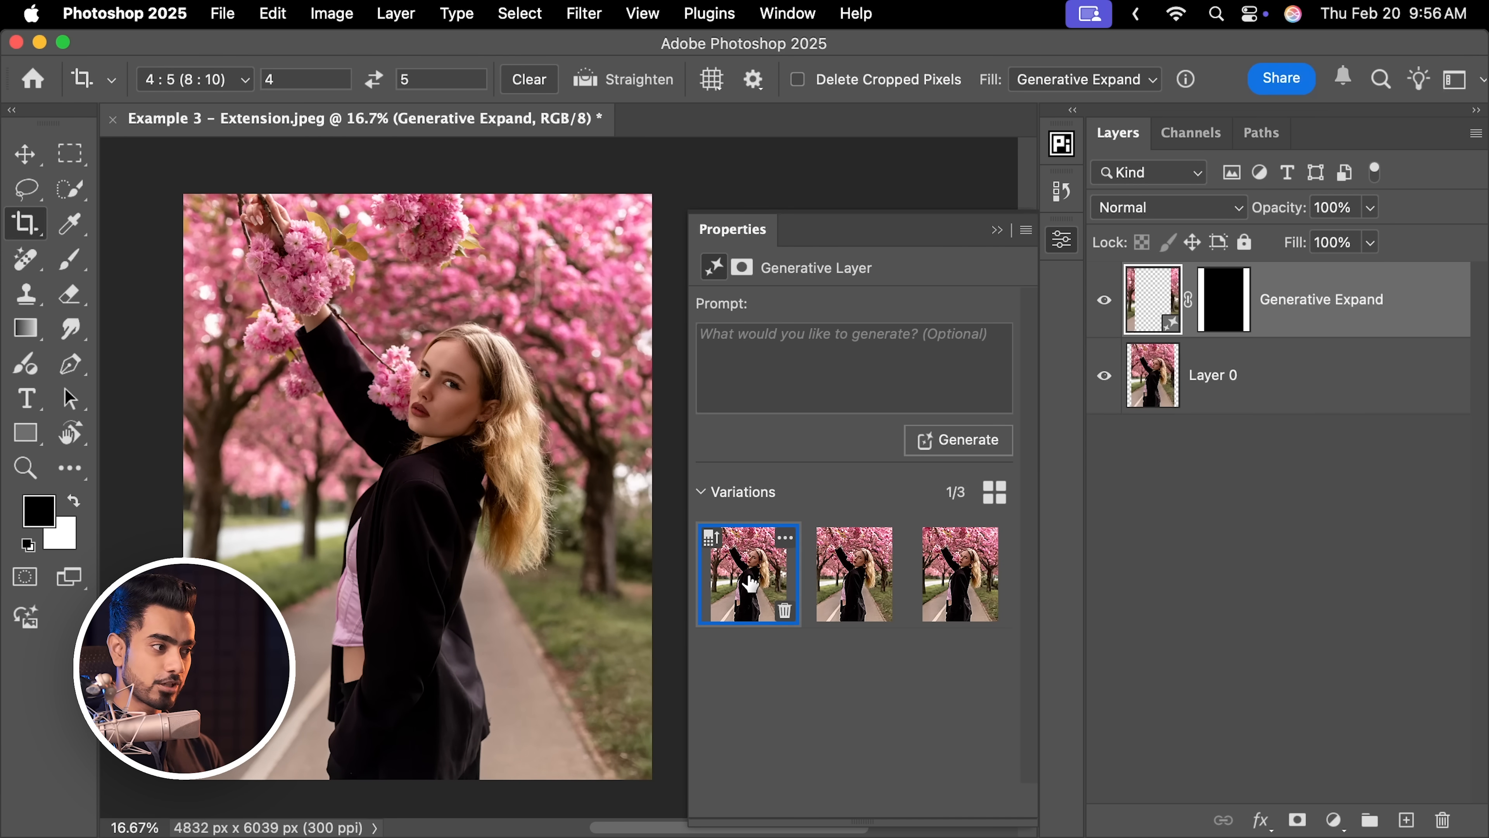
pyautogui.click(959, 573)
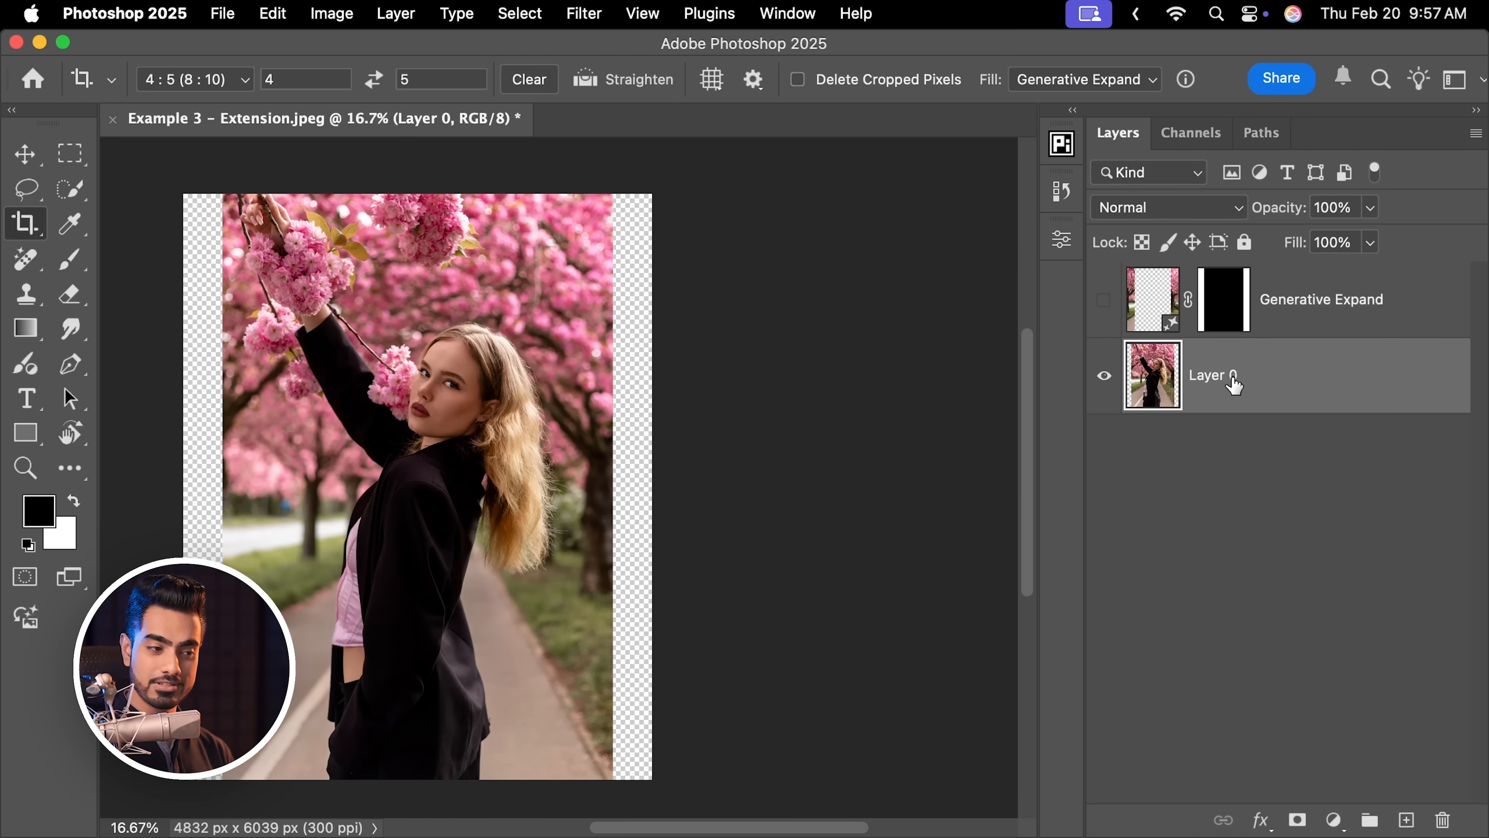
# Content-aware fill a rectangular selection of the empty sides on a new layer.
pyautogui.click(1406, 819)
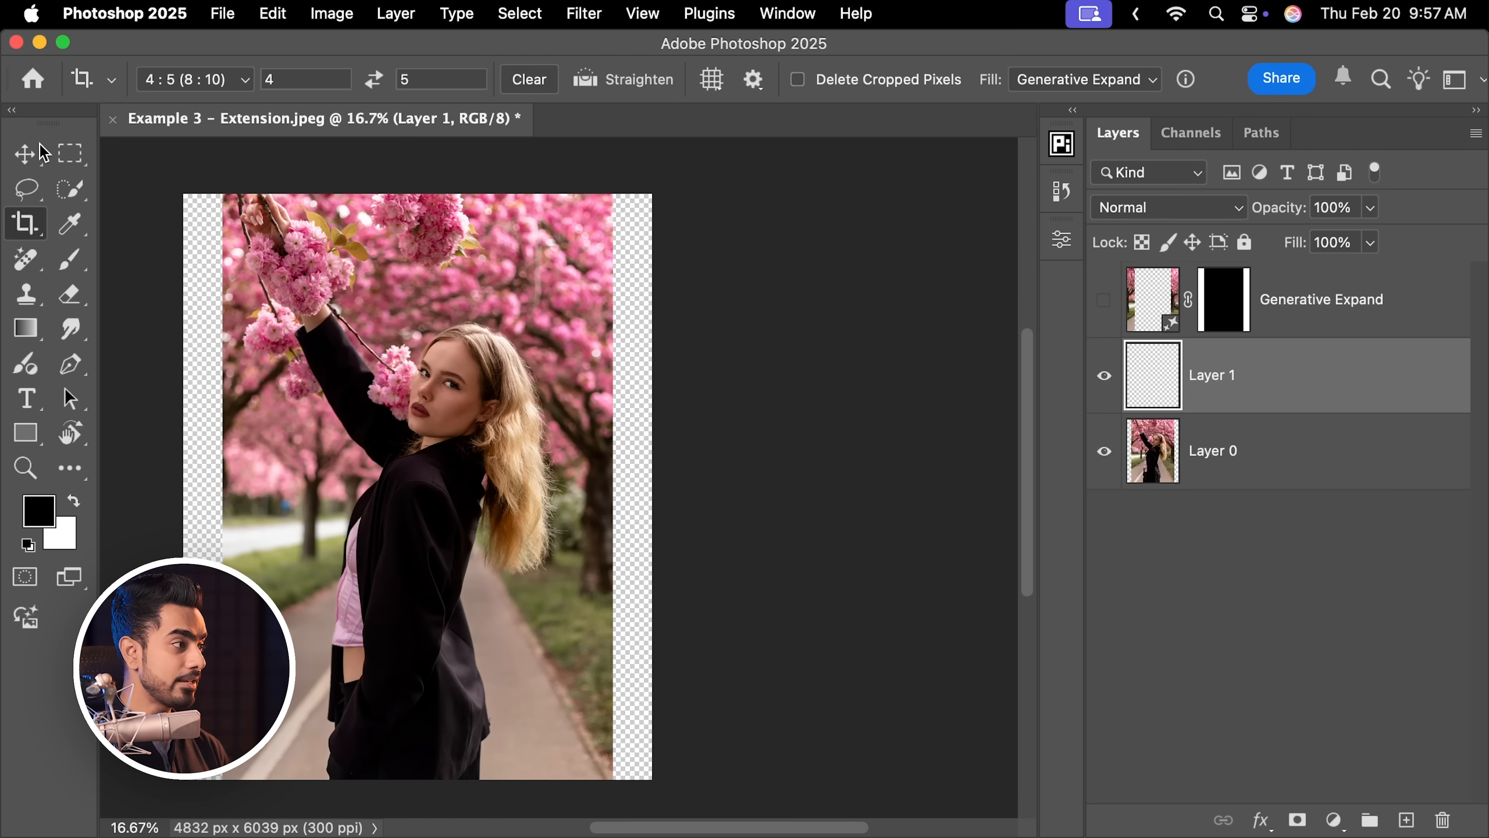
pyautogui.click(70, 152)
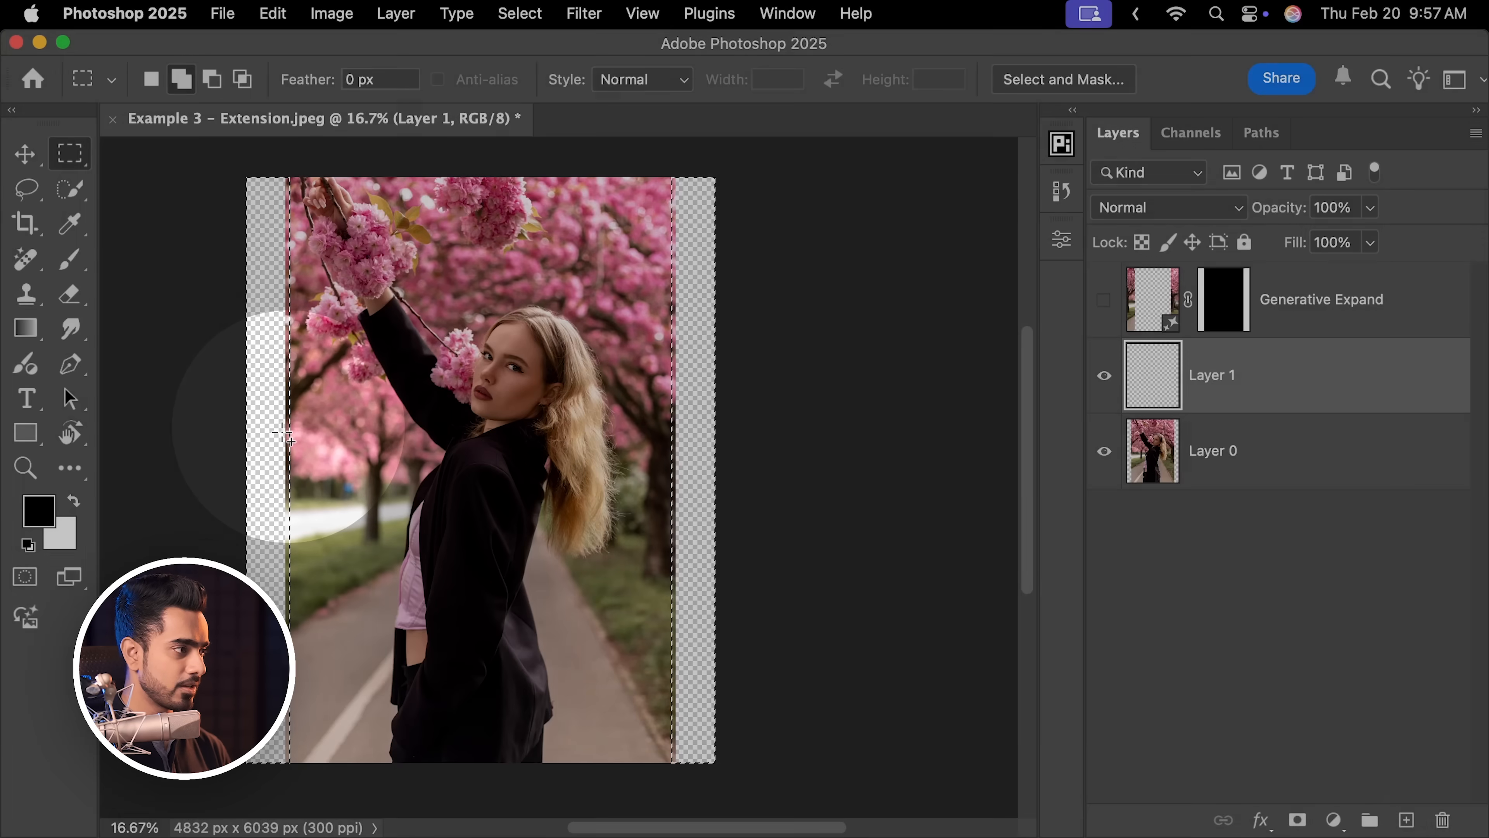
pyautogui.click(271, 13)
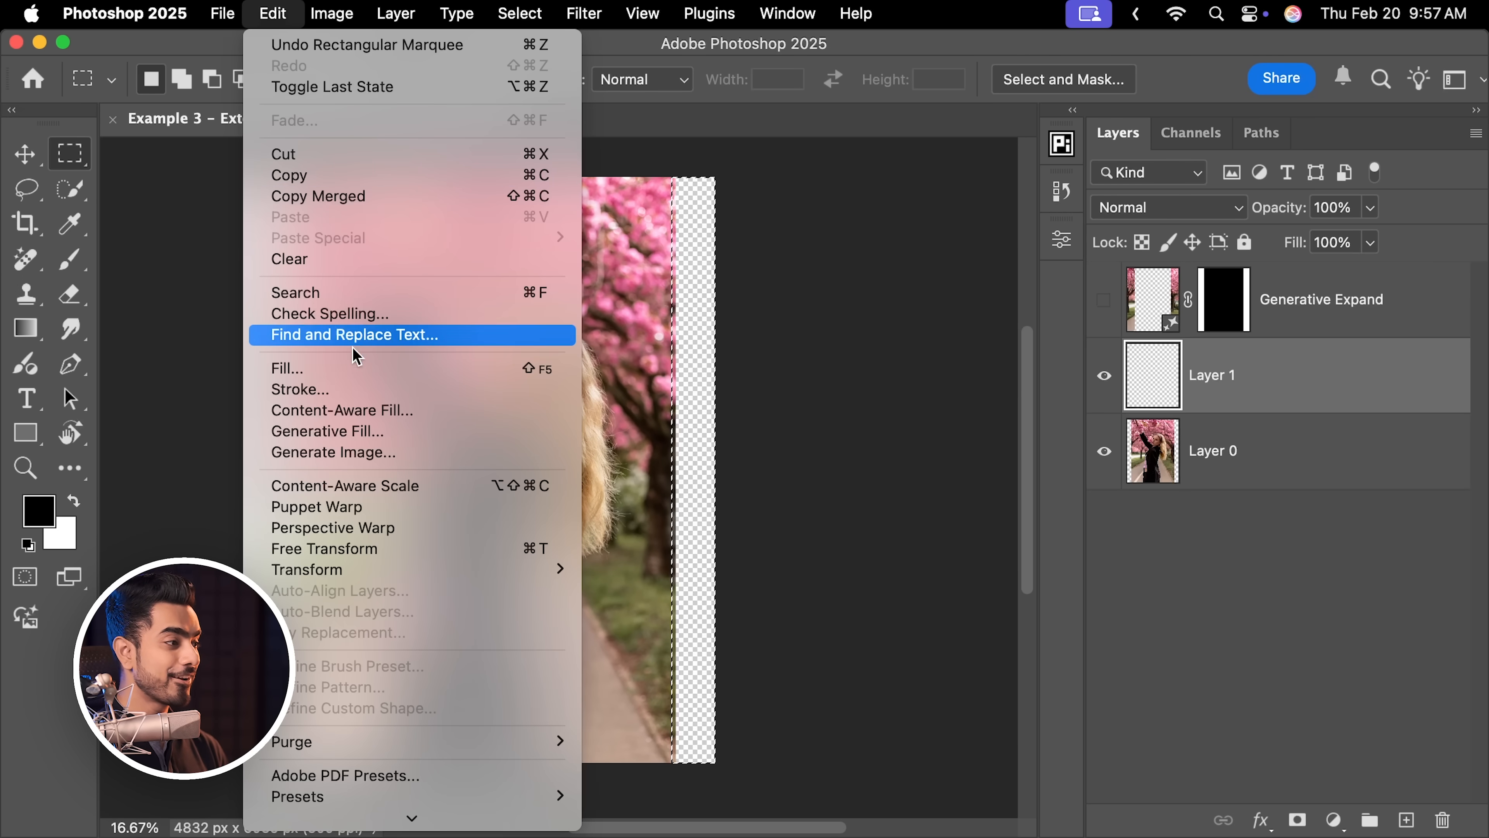
pyautogui.click(342, 410)
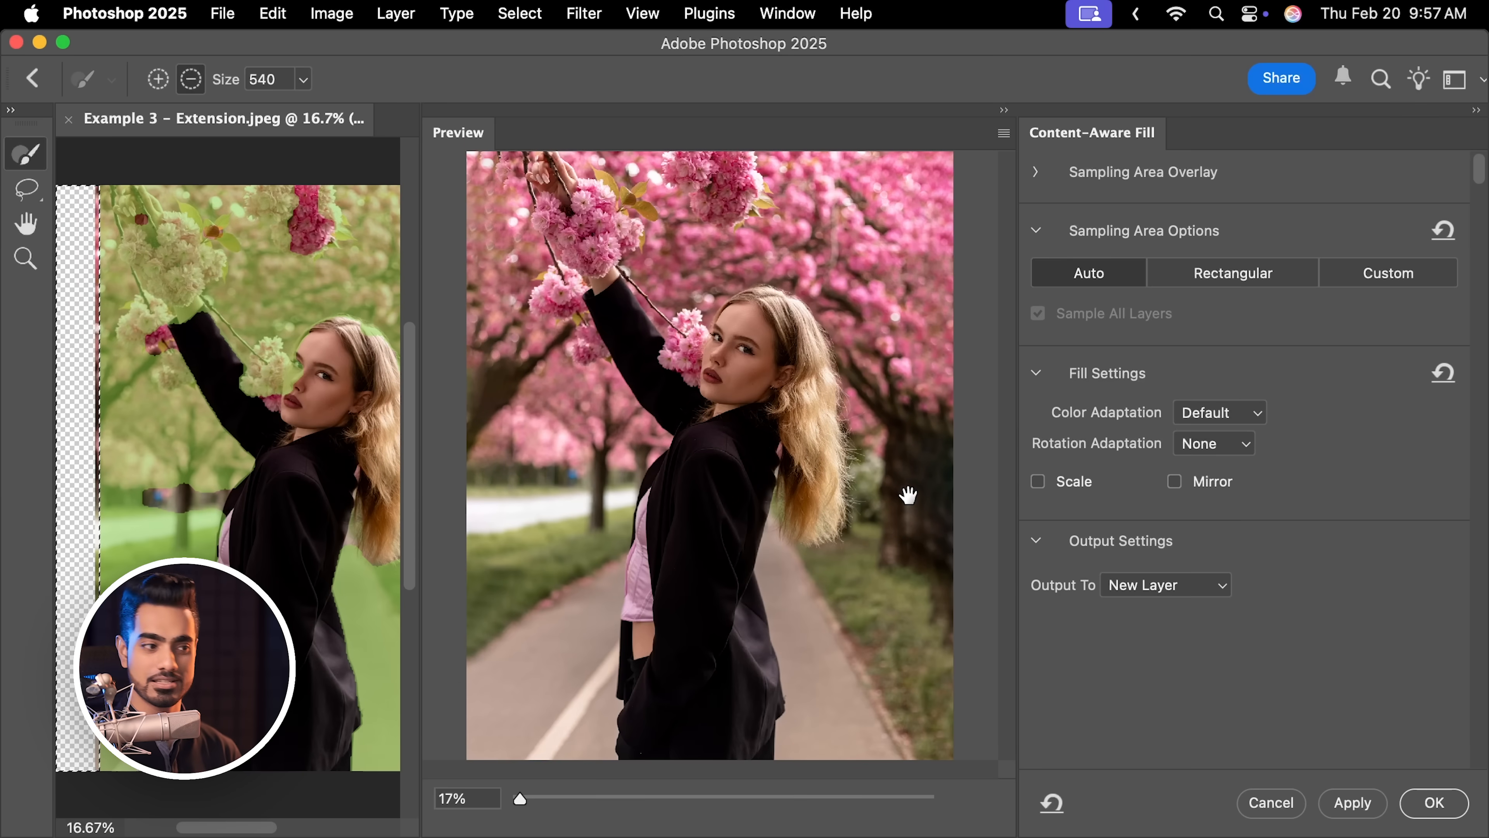
pyautogui.click(1432, 803)
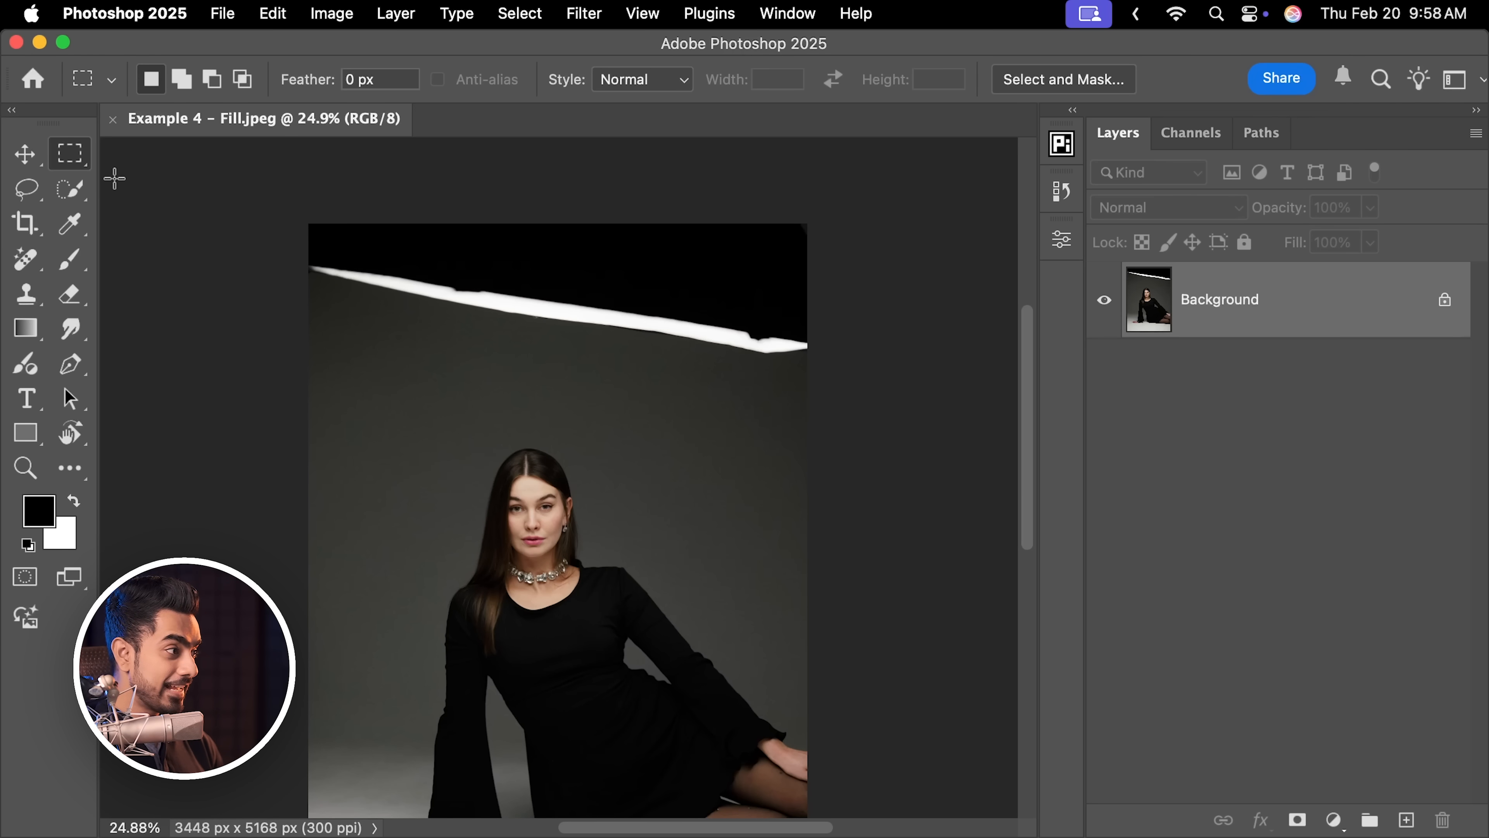
# Lasso the overhead light strip and content-aware fill it onto a new layer.
pyautogui.click(26, 189)
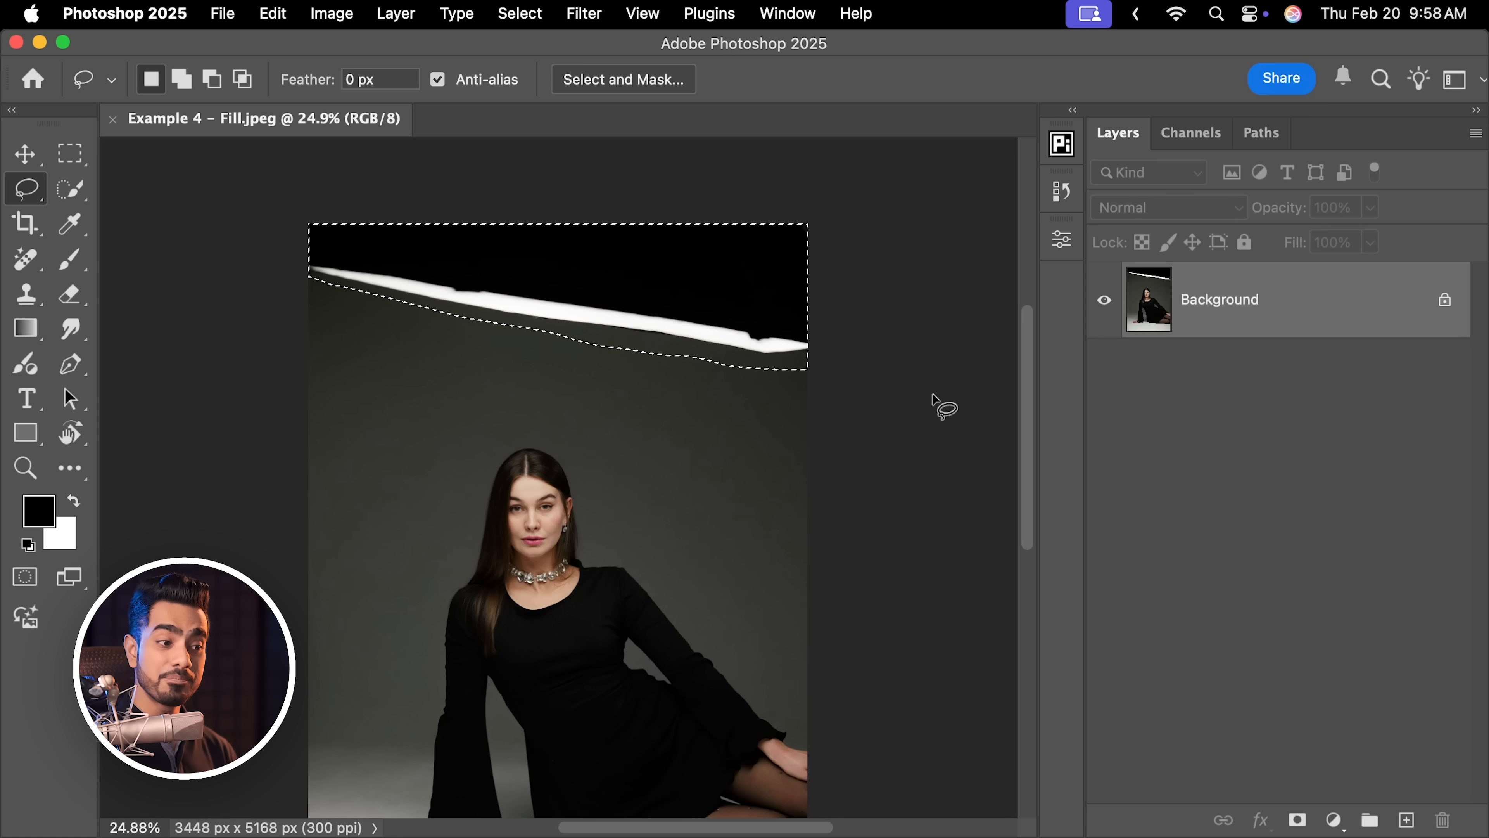
pyautogui.click(1405, 819)
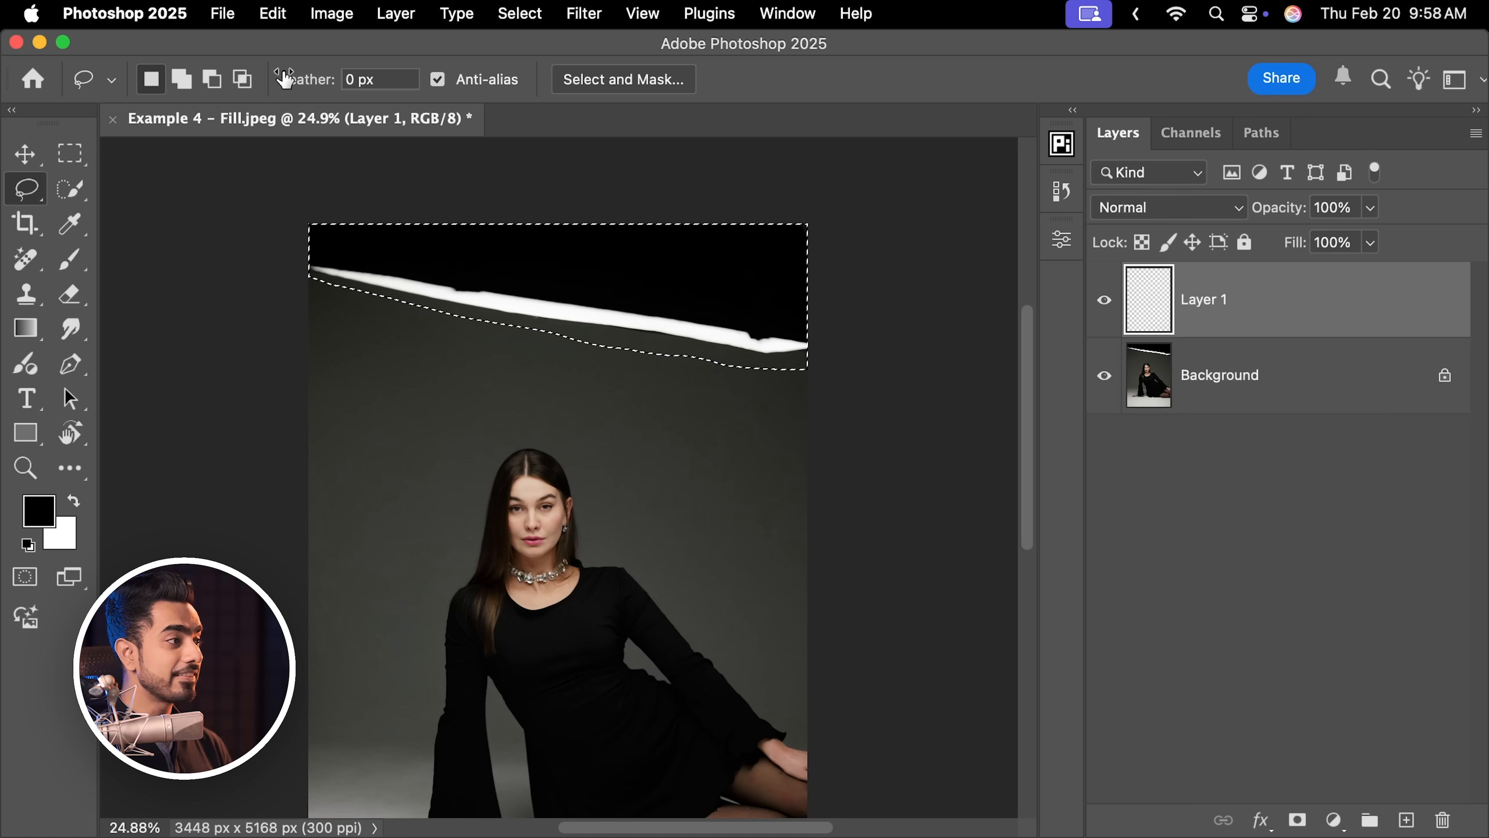
pyautogui.click(272, 13)
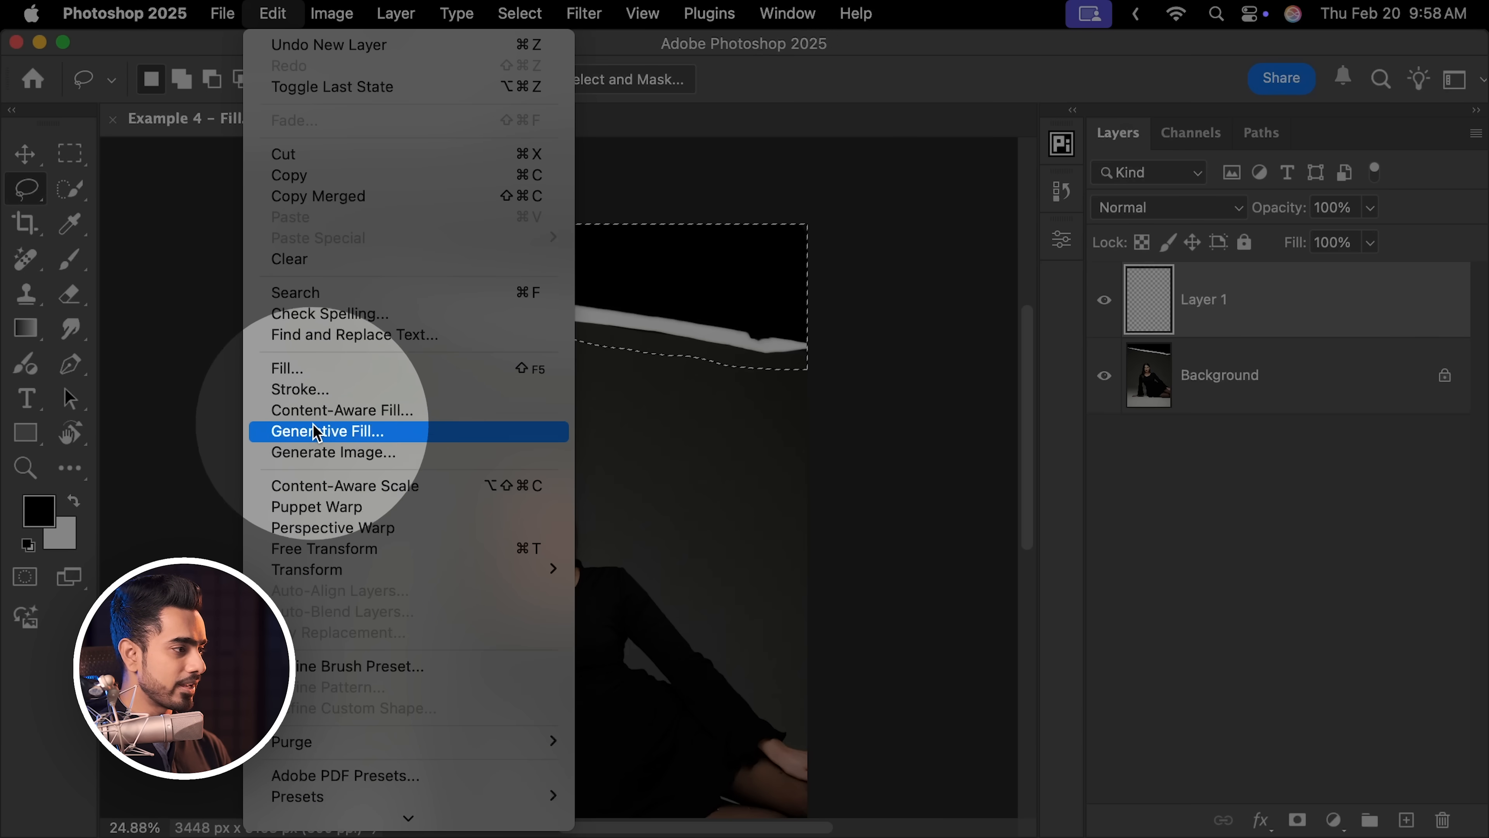
pyautogui.moveTo(339, 410)
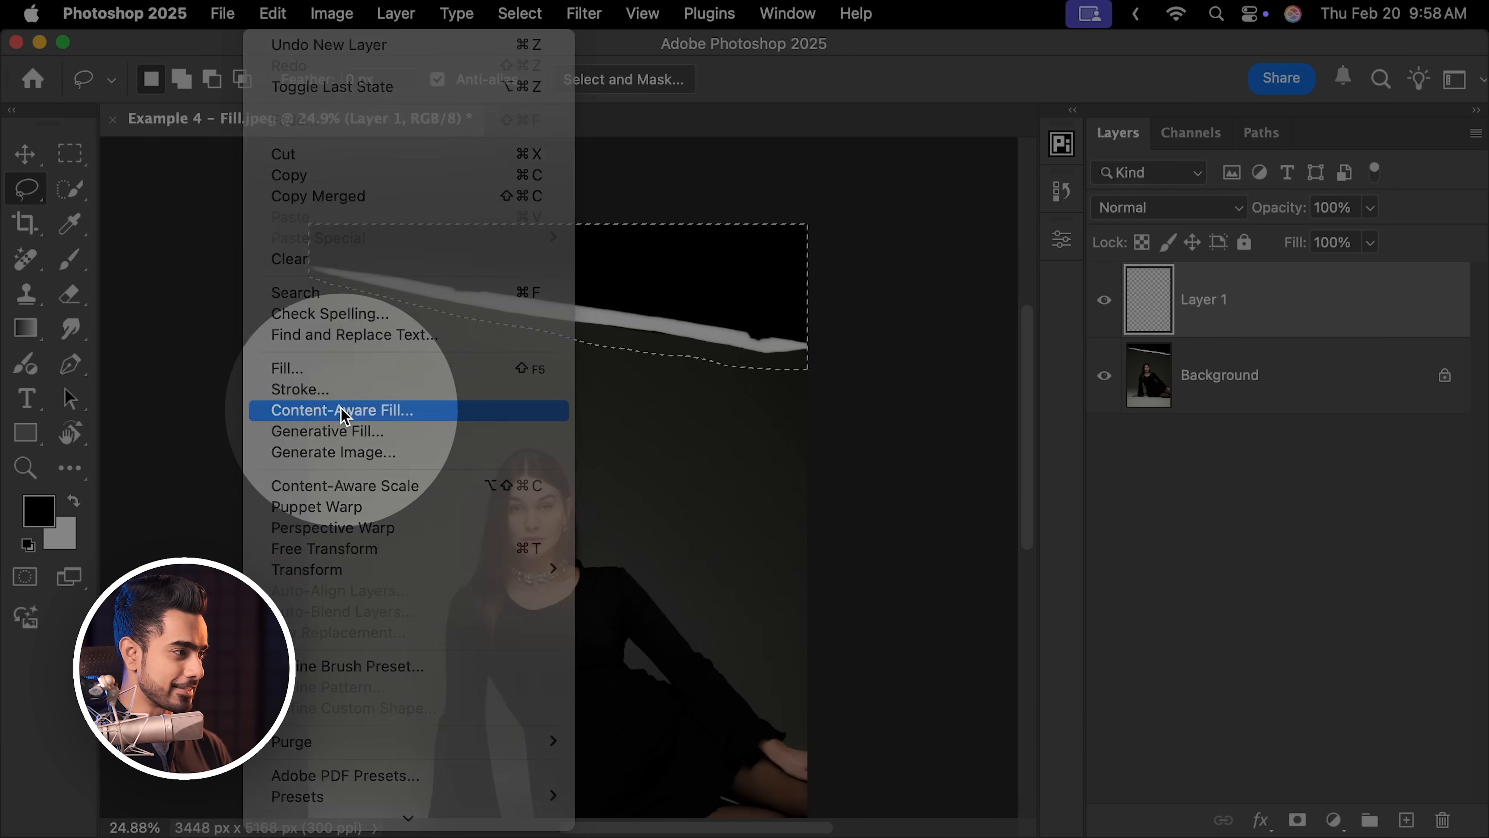
pyautogui.click(341, 411)
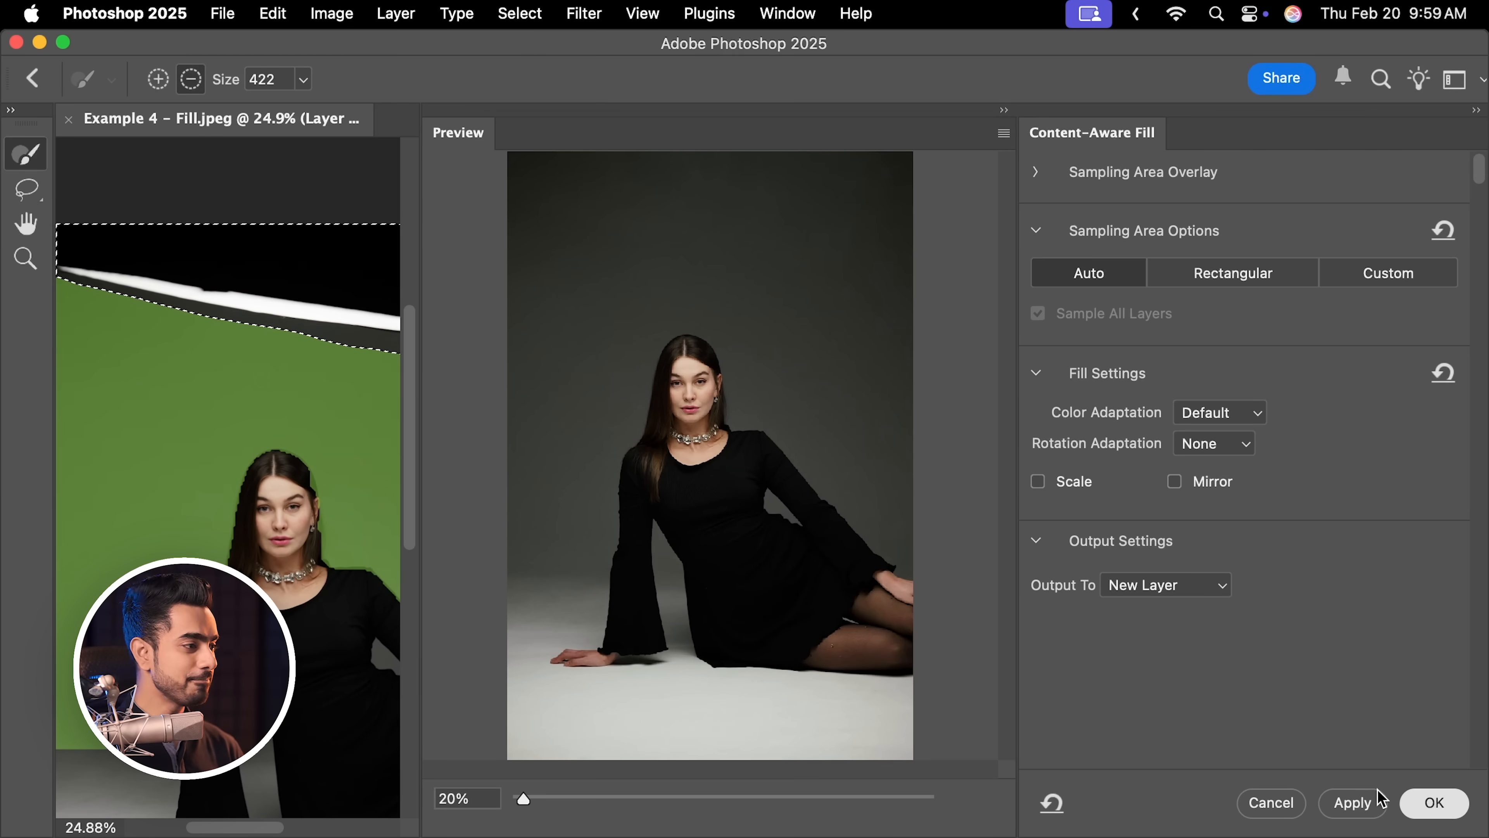
pyautogui.click(1433, 803)
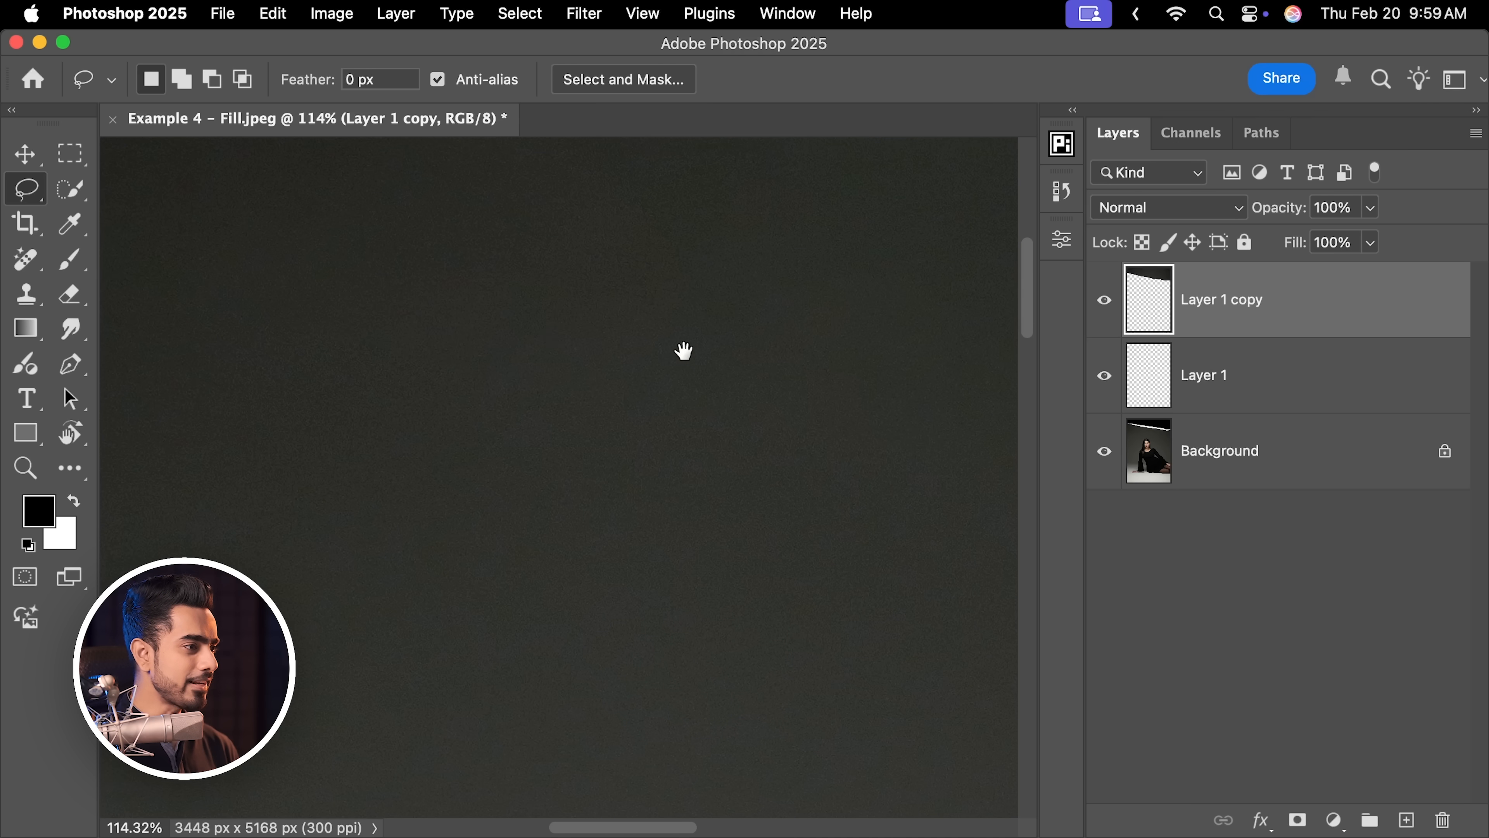
pyautogui.moveTo(494, 323)
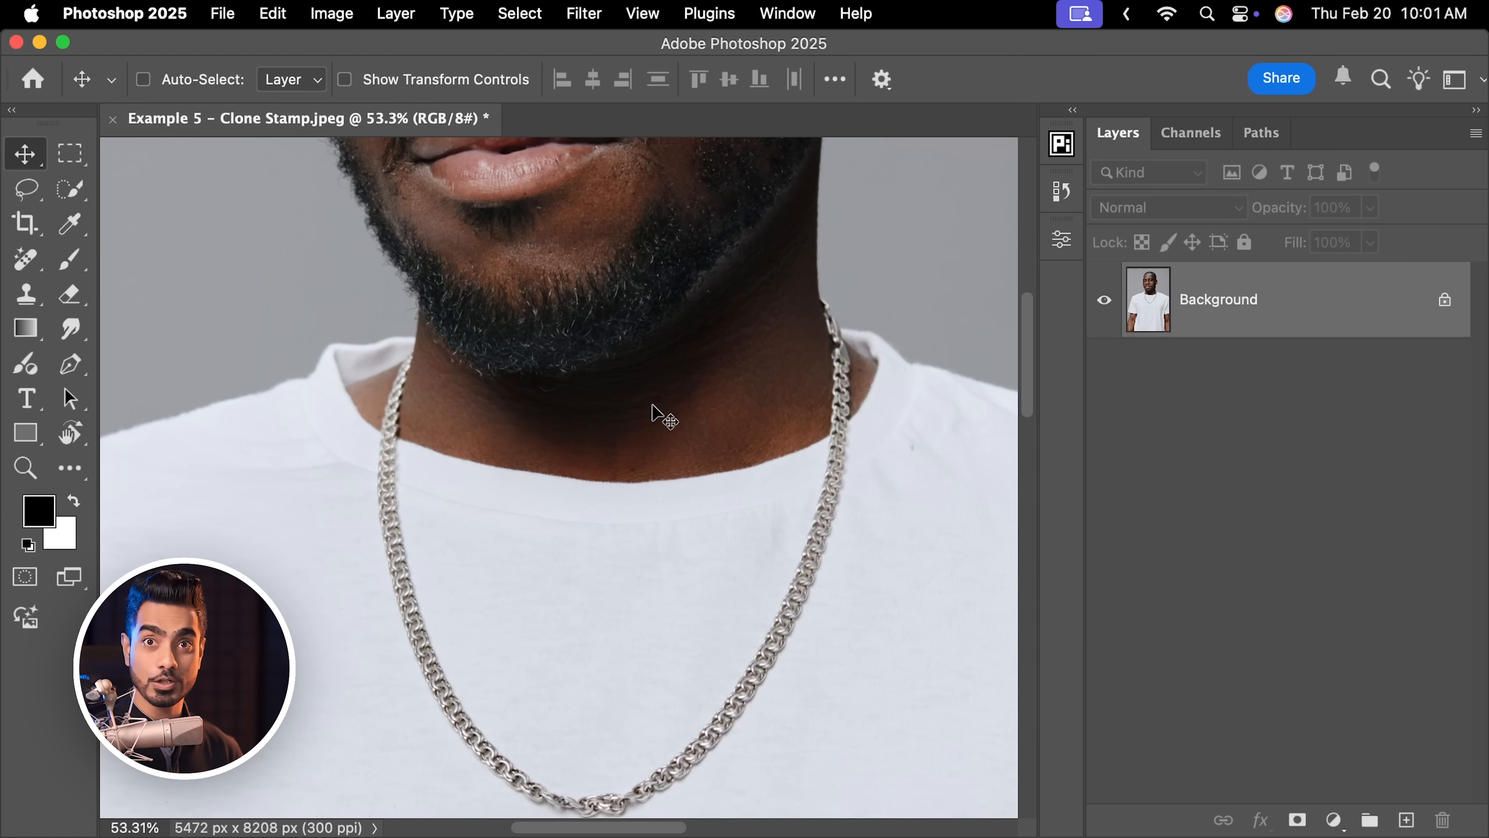
# Choose the Clone Stamp Tool and add a blank layer for retouching the necklace portrait.
pyautogui.click(26, 293)
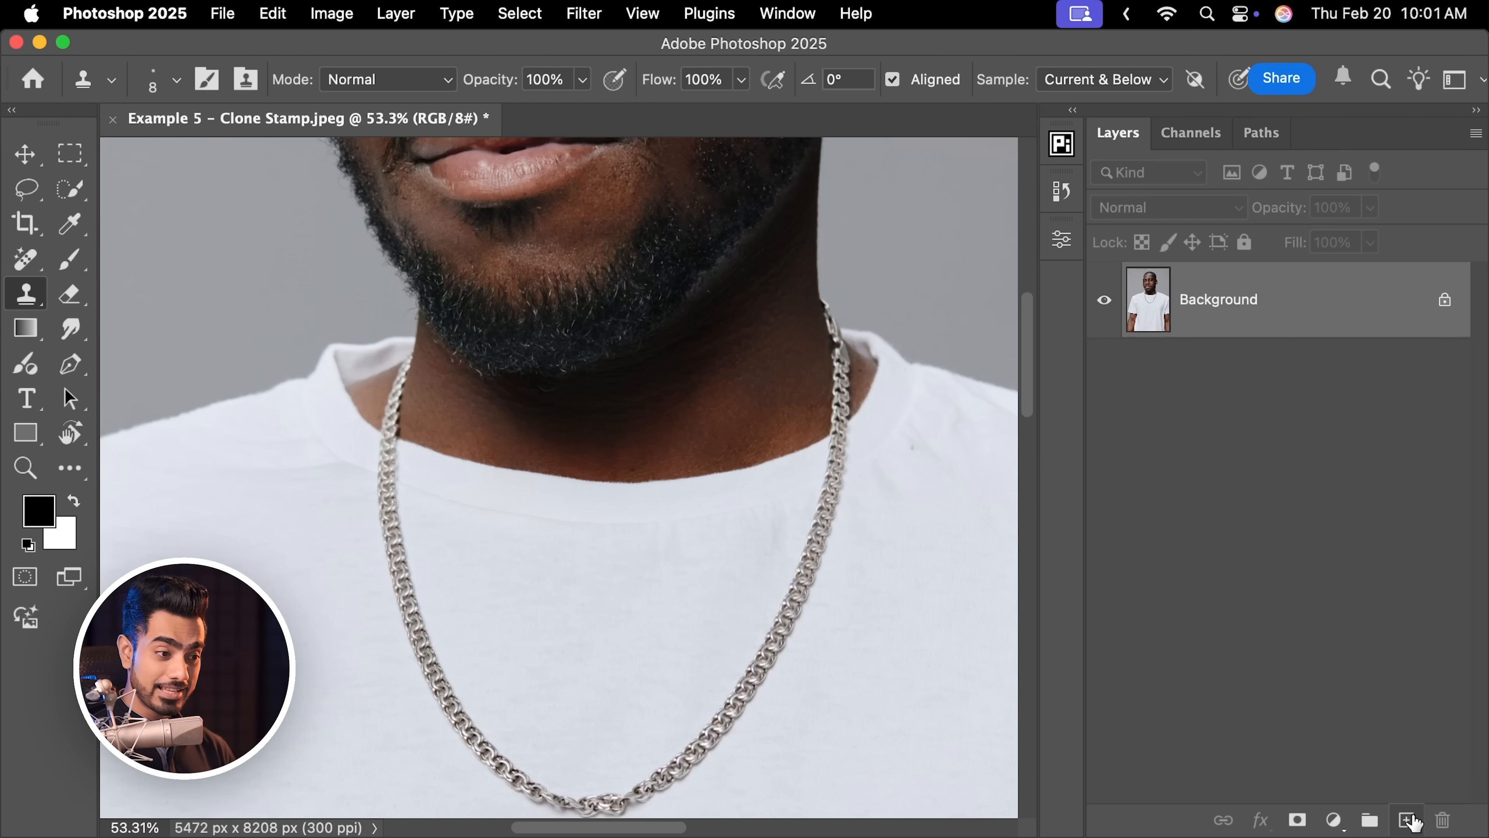
pyautogui.click(1406, 819)
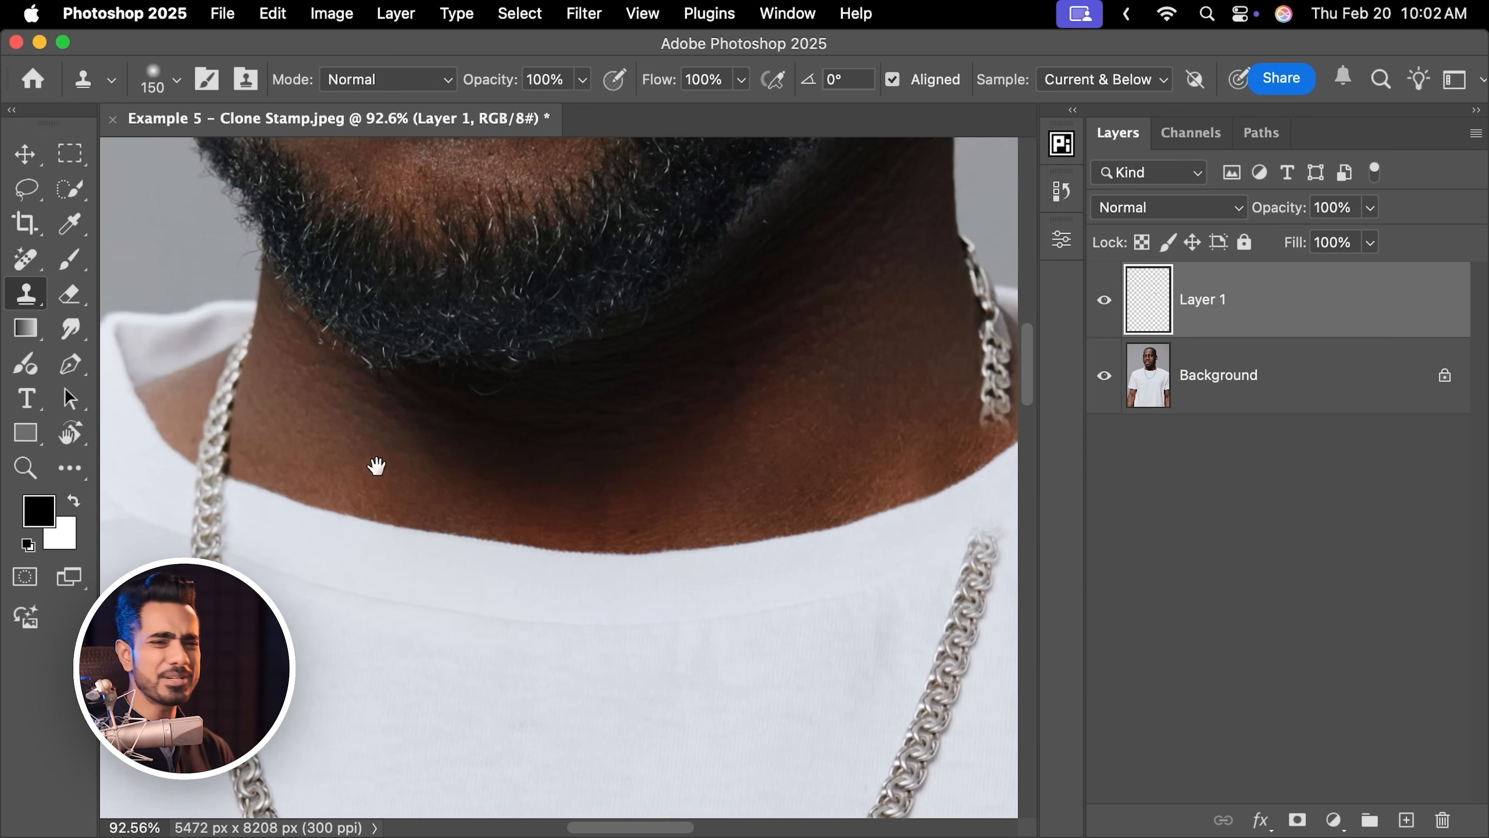
pyautogui.click(26, 258)
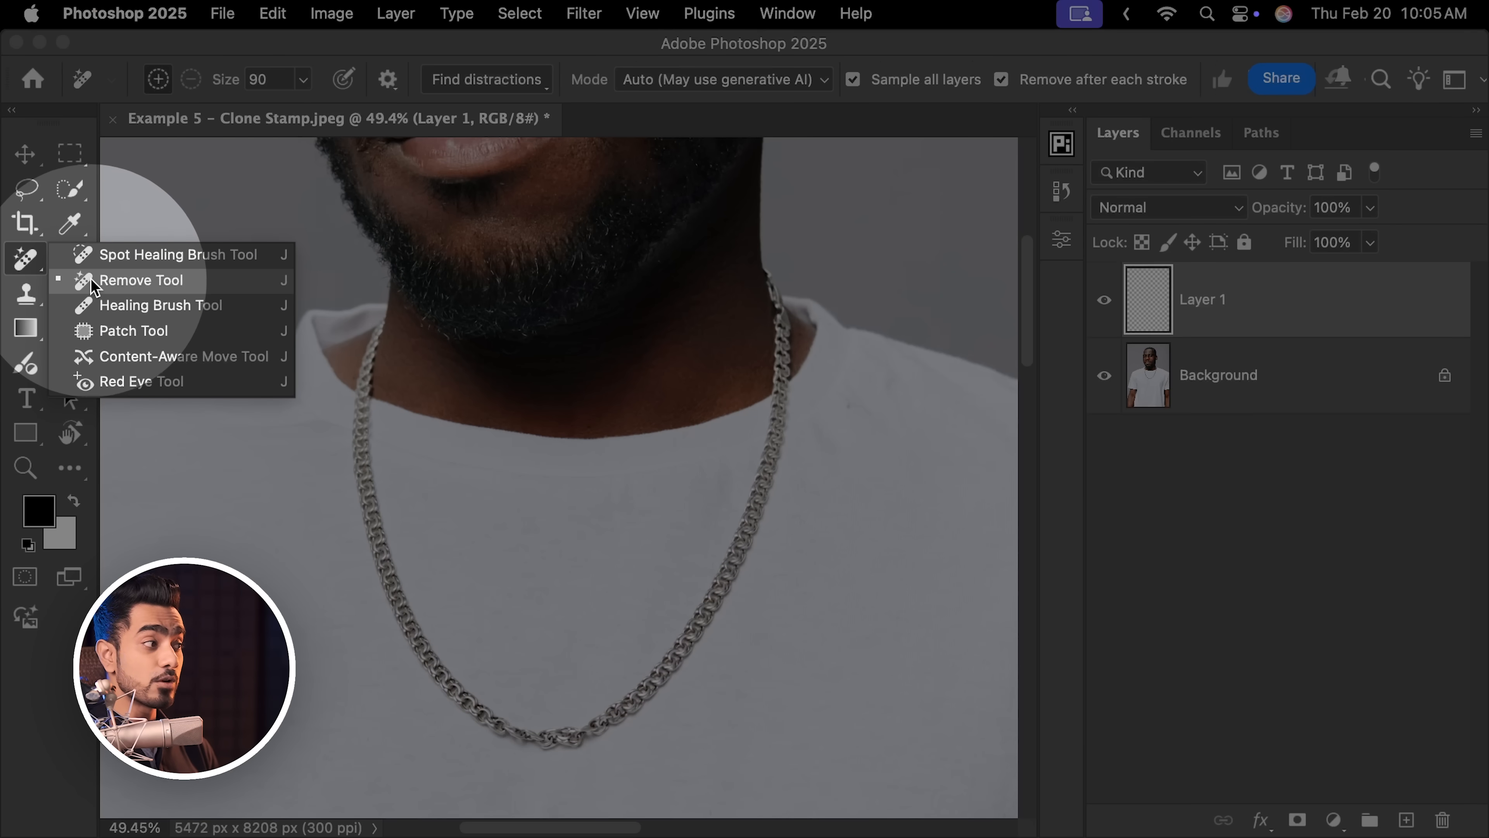
# Switch to the Remove Tool and review its generative AI Mode choices.
pyautogui.click(142, 280)
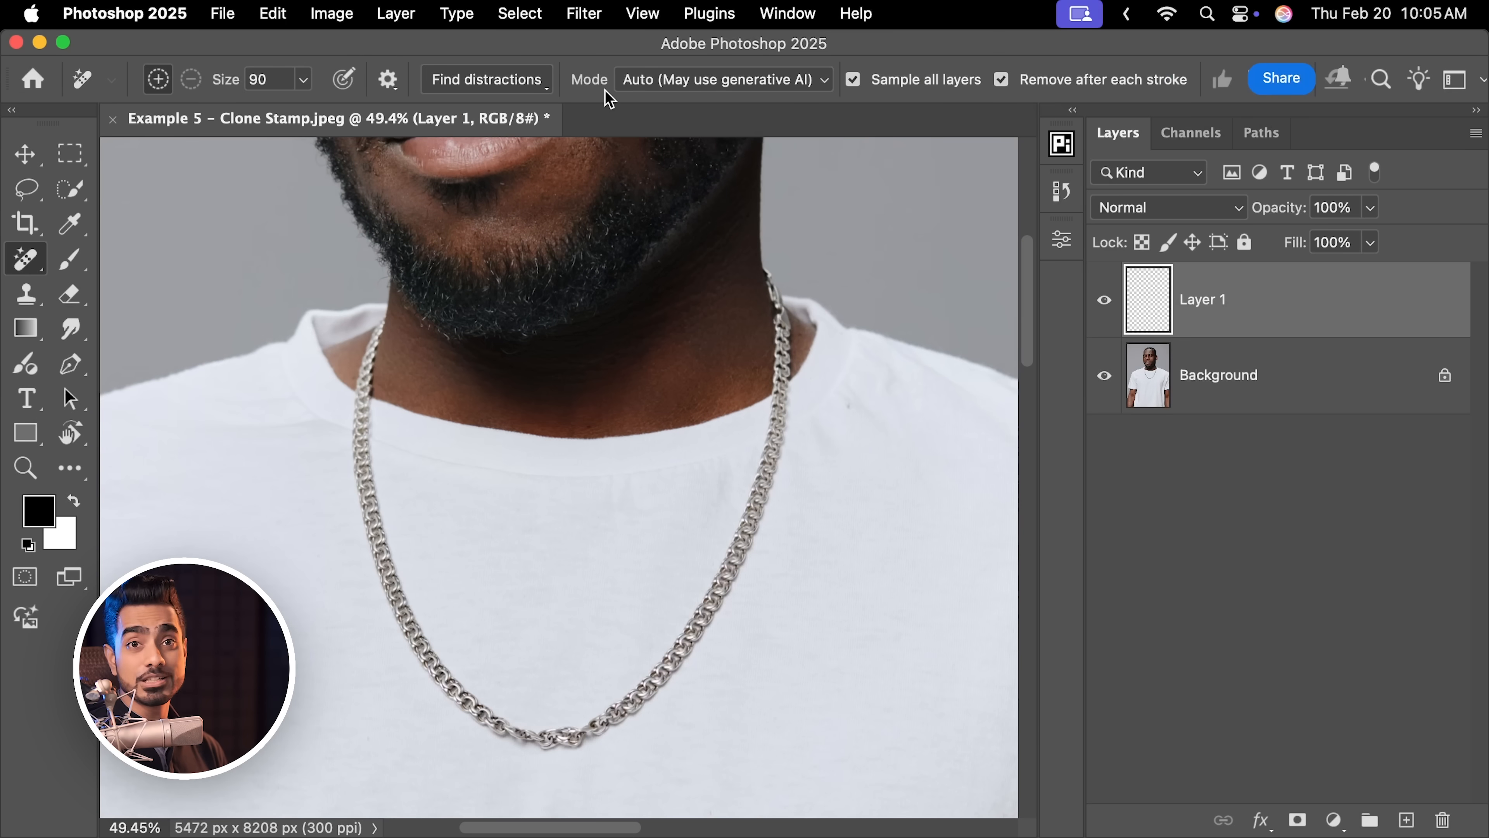
pyautogui.moveTo(646, 88)
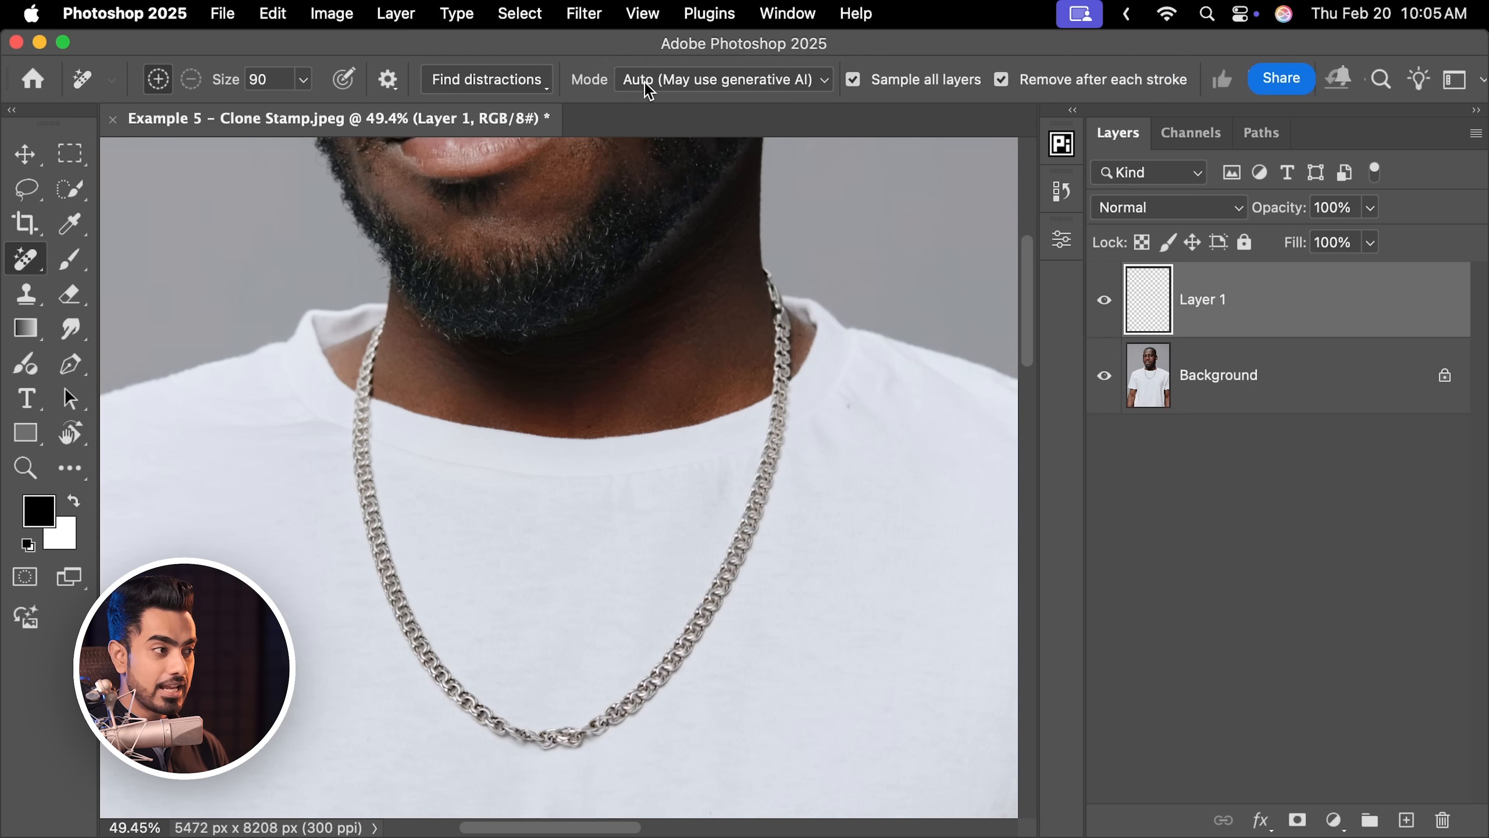
pyautogui.click(723, 79)
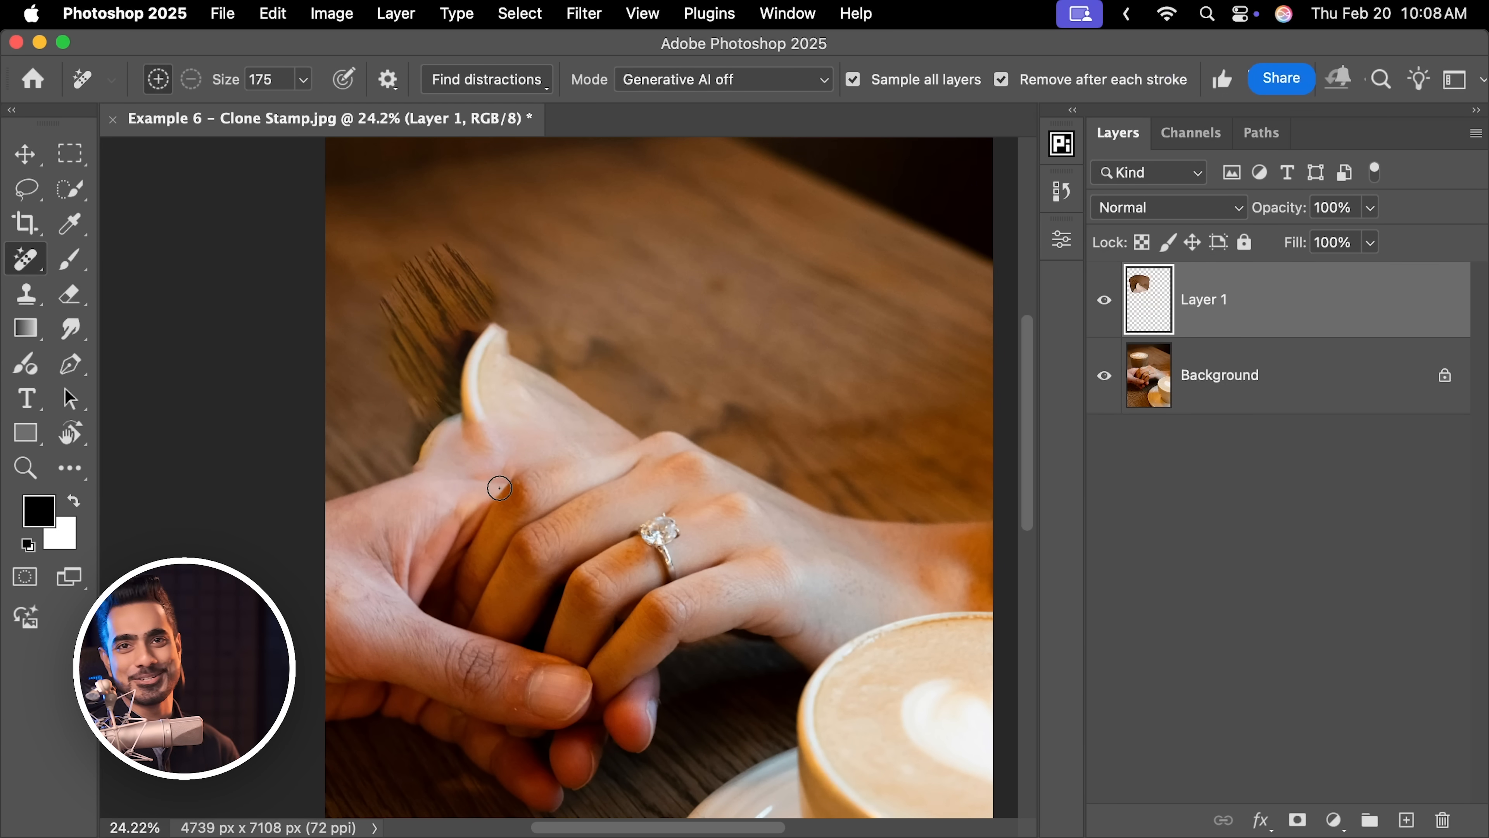
# Delete the failed removal layer, add a fresh empty layer and pick the Quick Selection Tool.
pyautogui.click(1443, 818)
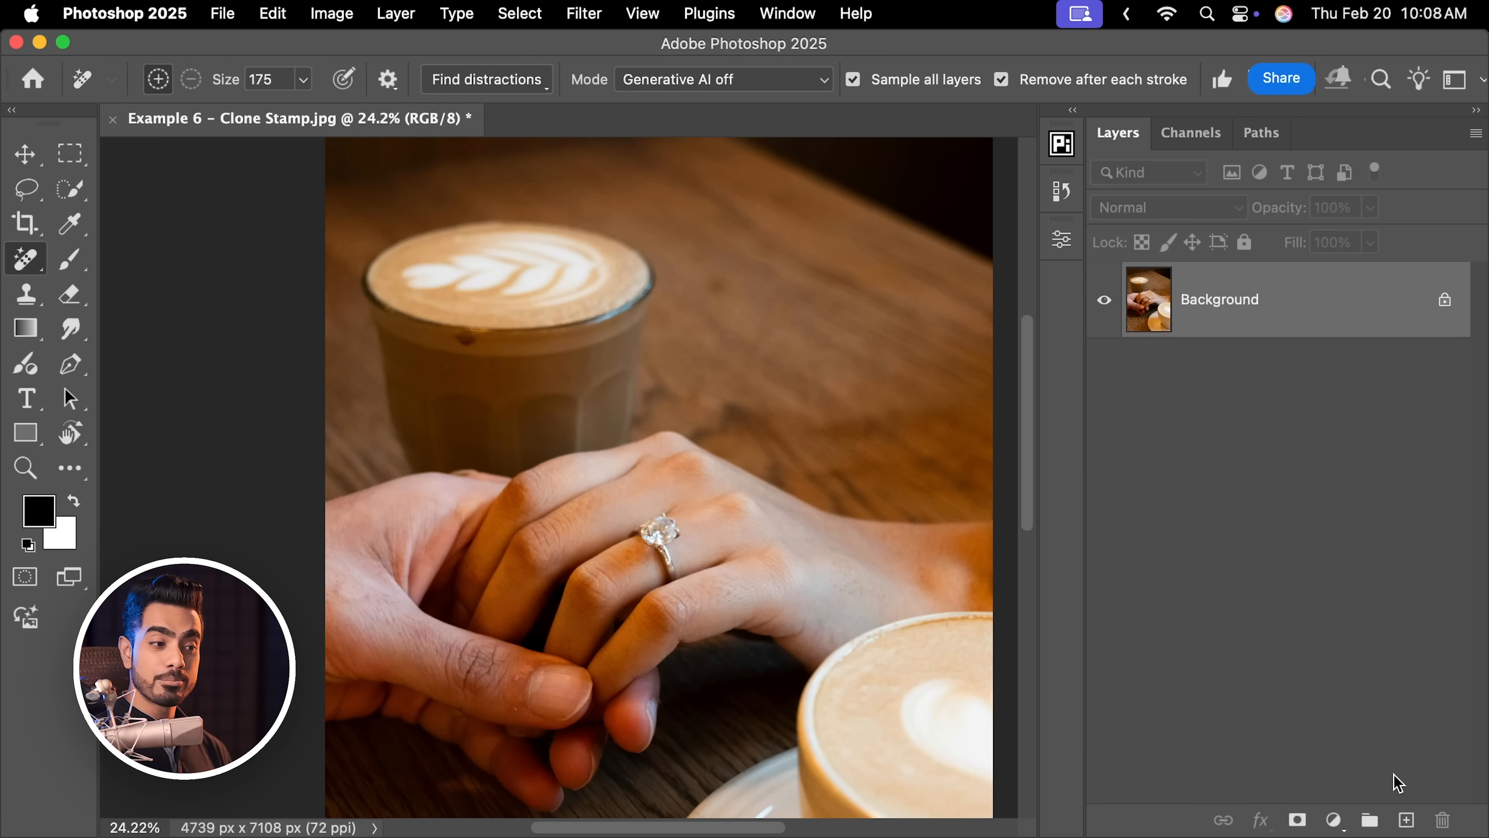
pyautogui.click(1406, 819)
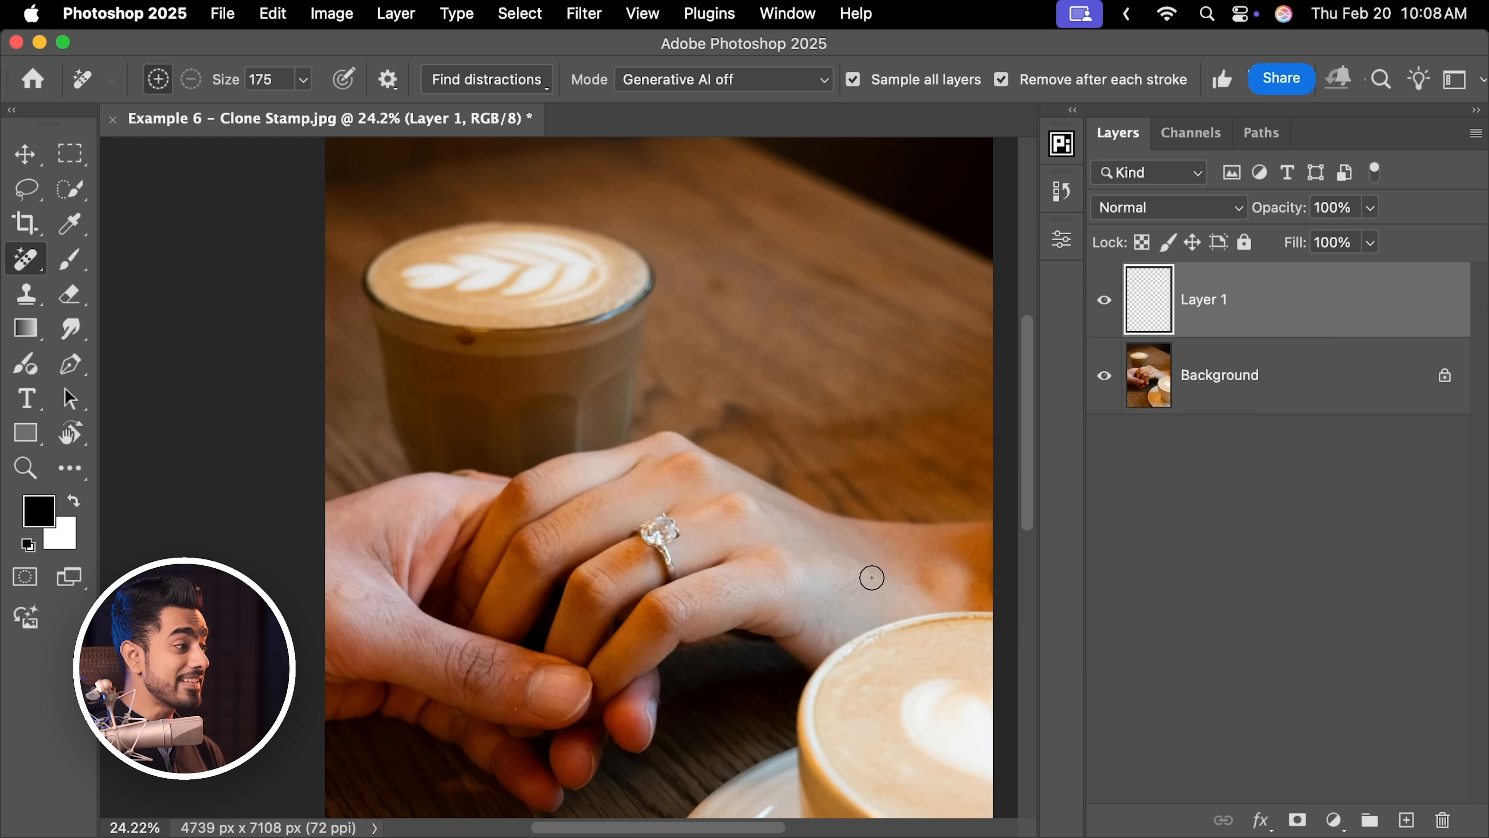
pyautogui.click(69, 188)
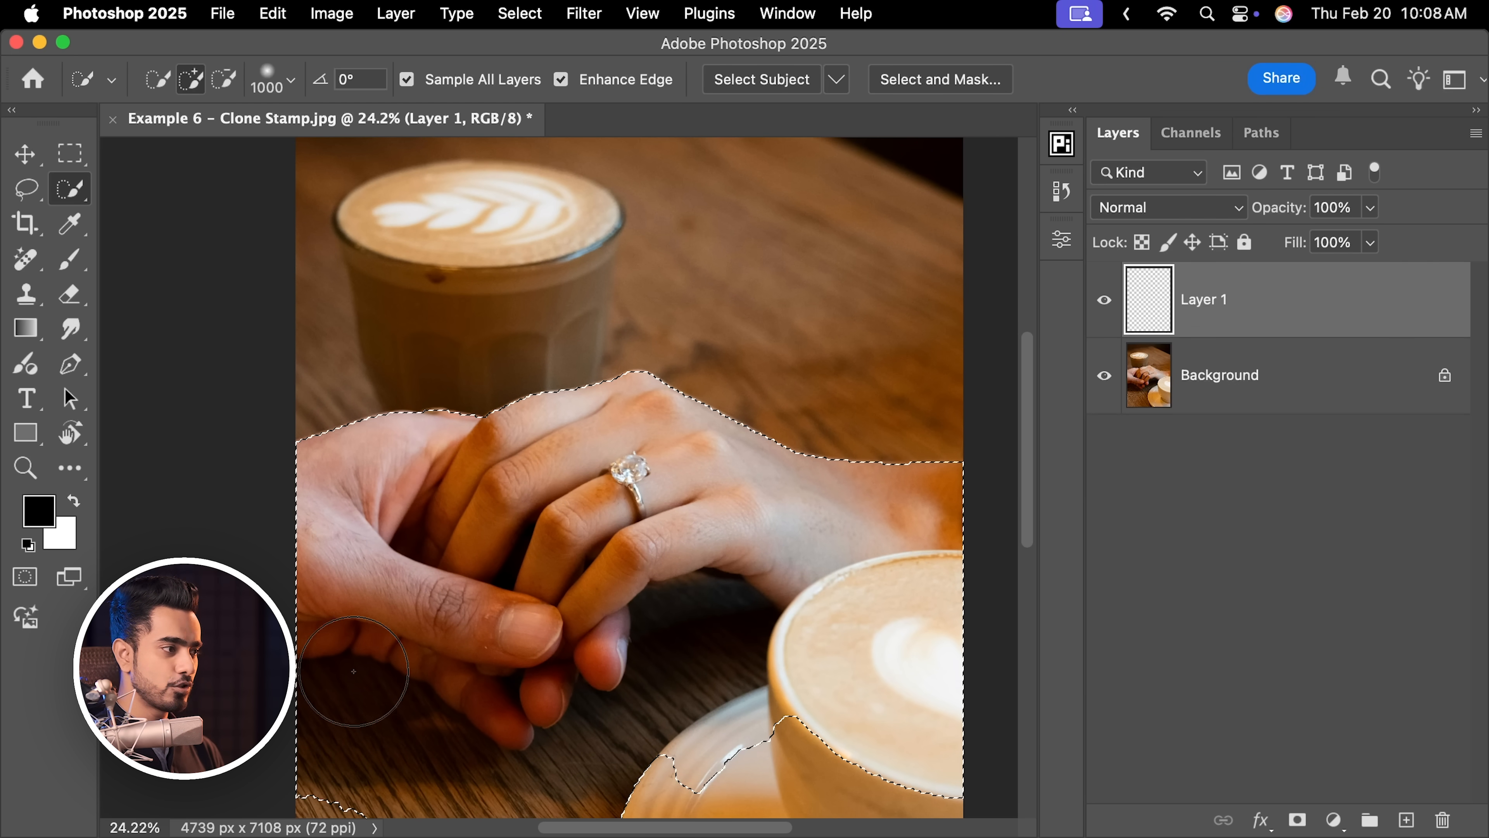
# Invert the hand selection, clone tabletop texture over the coffee glass on Layer 1, then deselect.
pyautogui.press('cmd+shift+i')
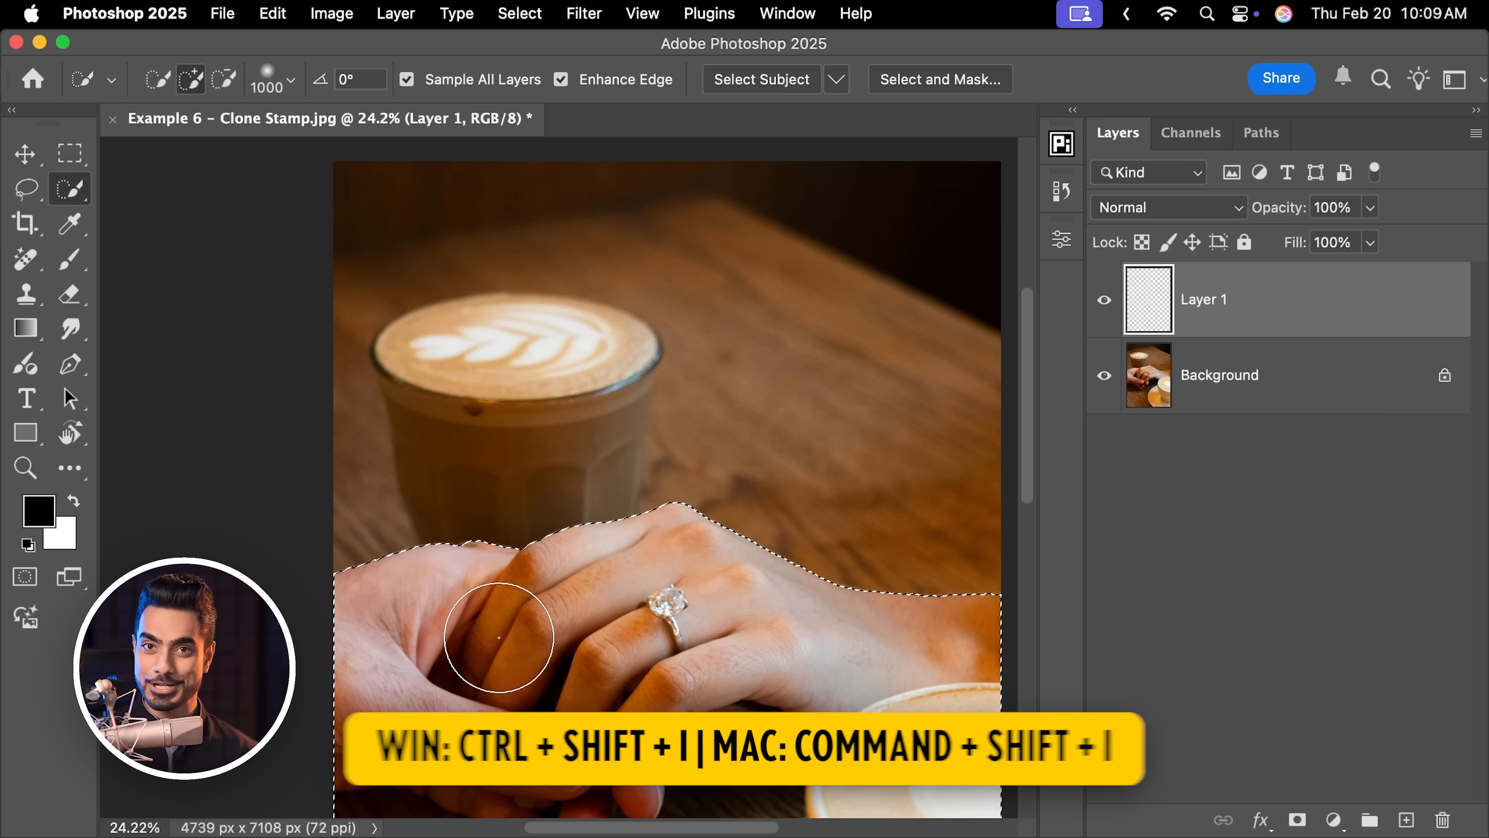
pyautogui.press('cmd+shift+i')
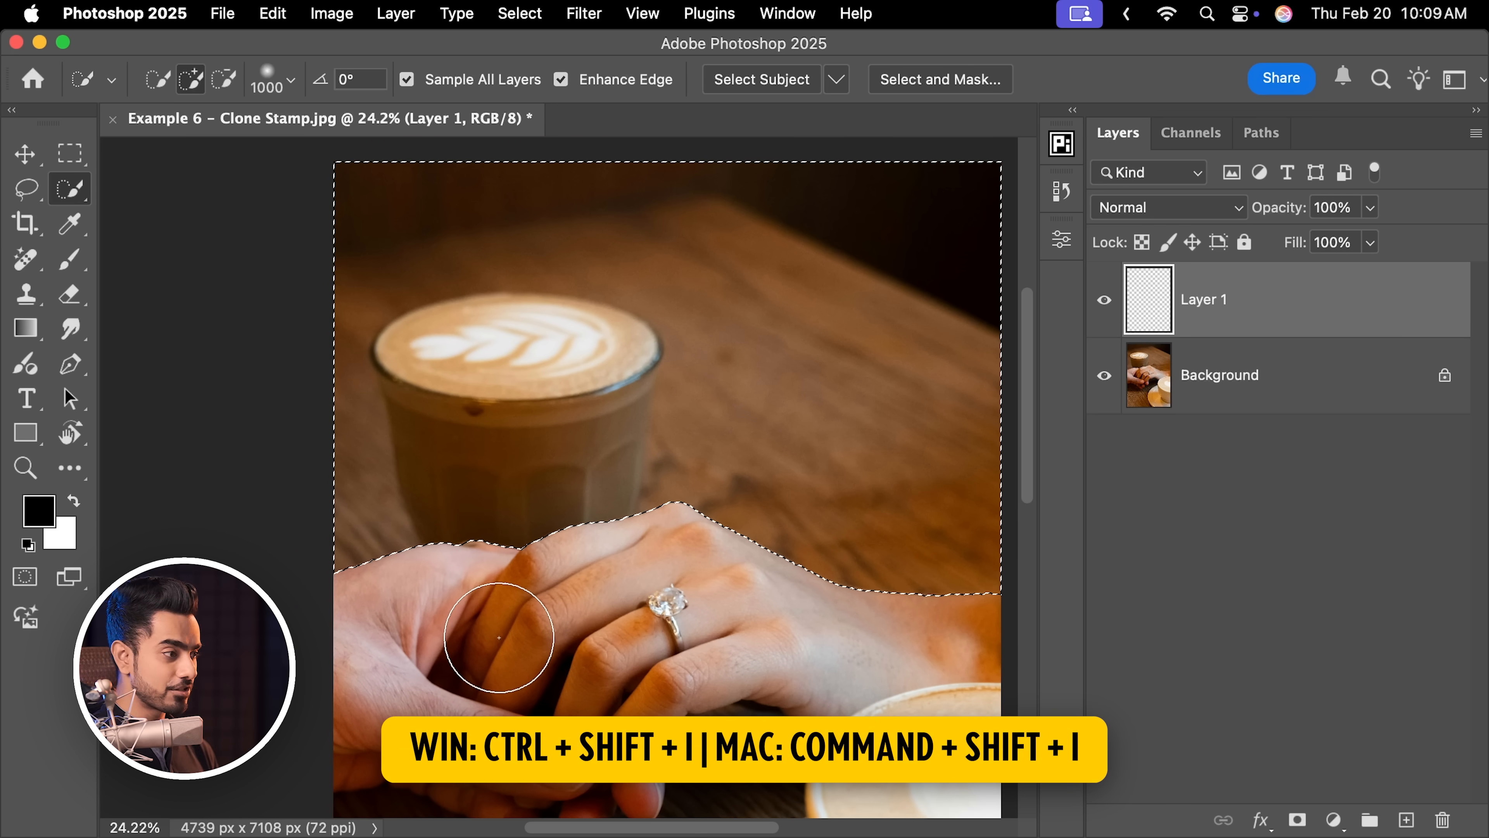
pyautogui.click(26, 293)
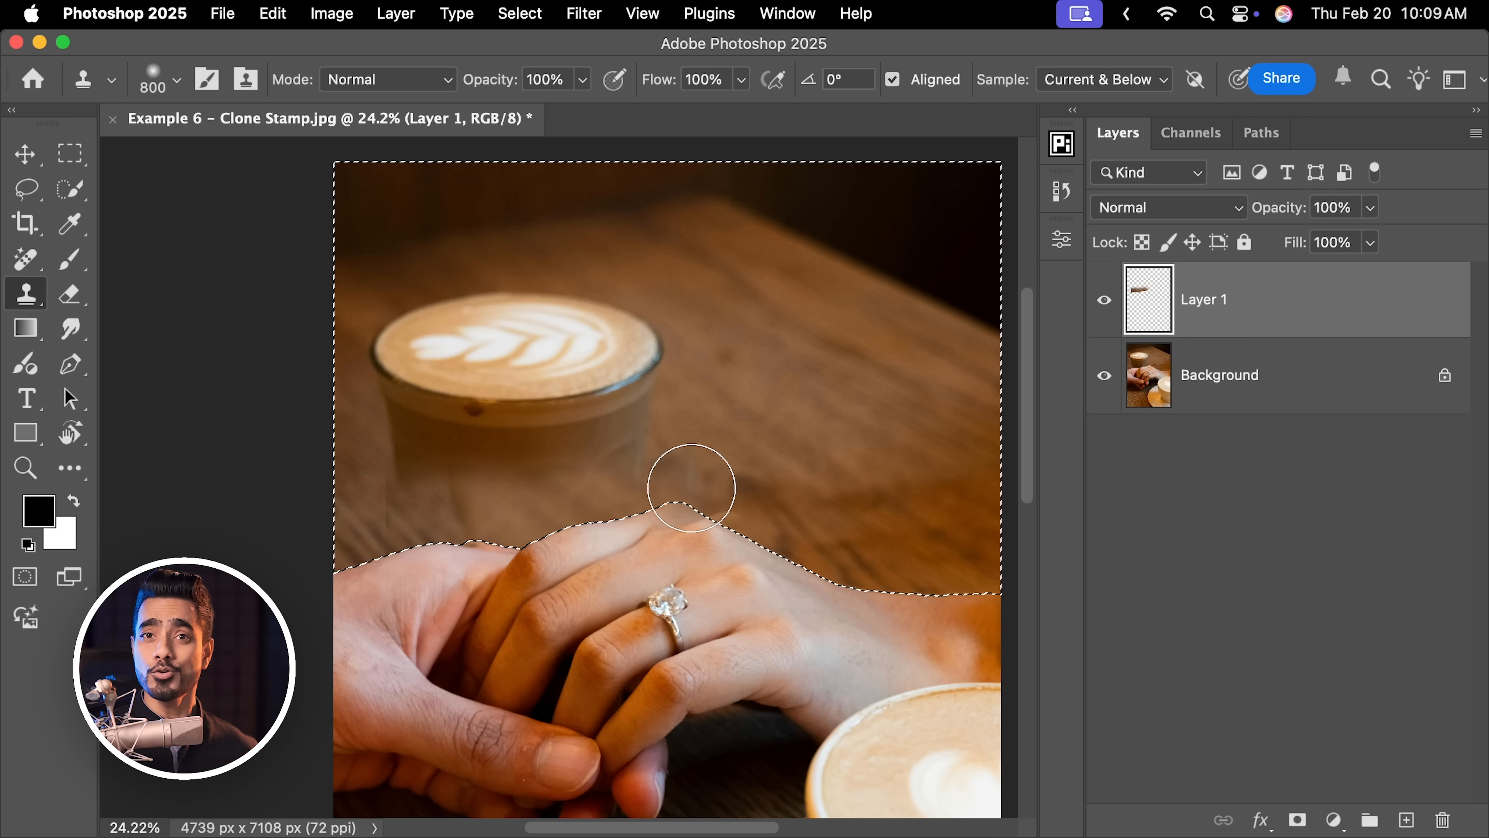
pyautogui.press('cmd+d')
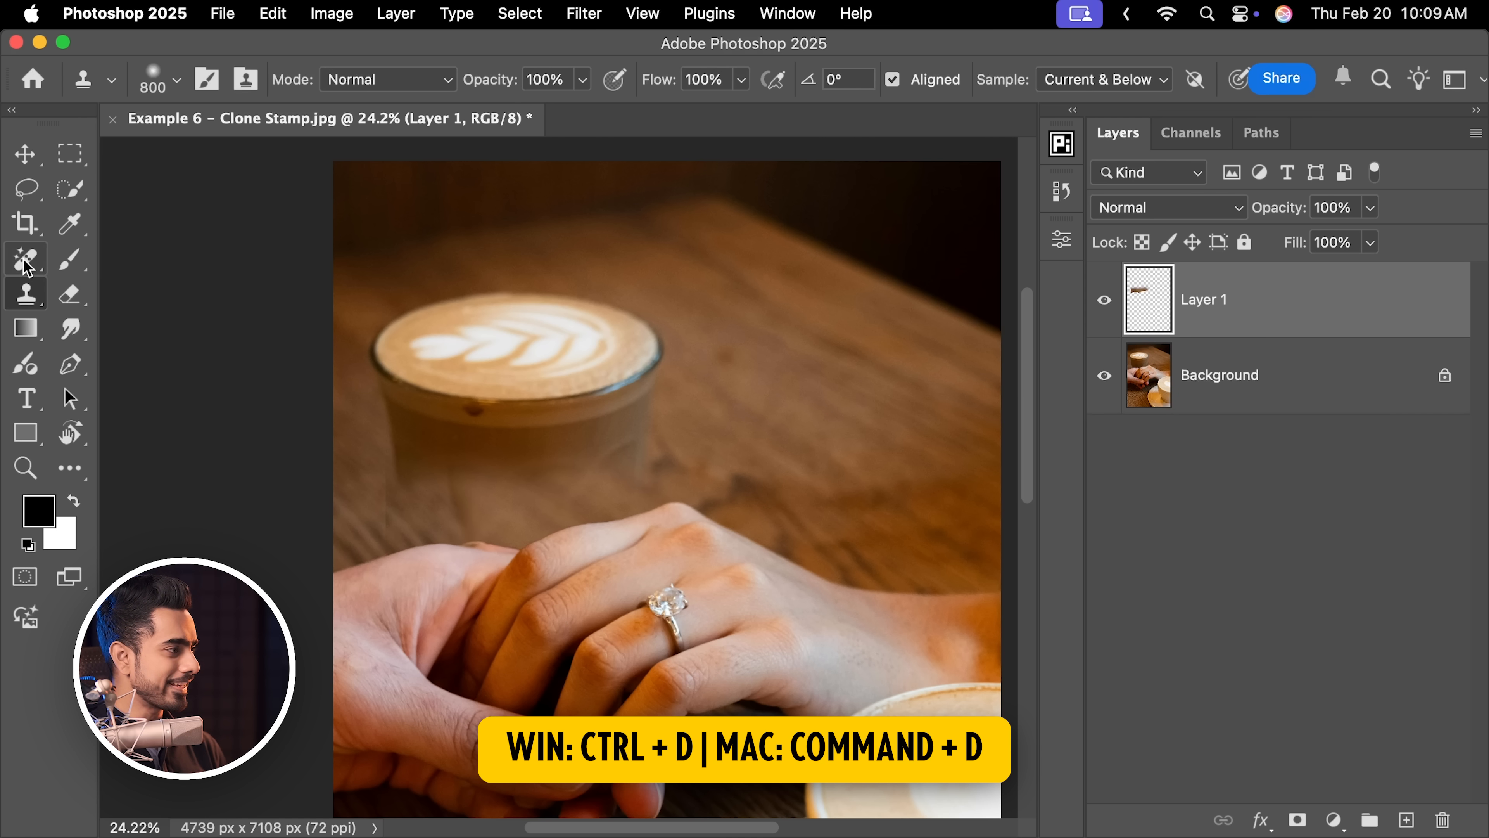
pyautogui.click(25, 257)
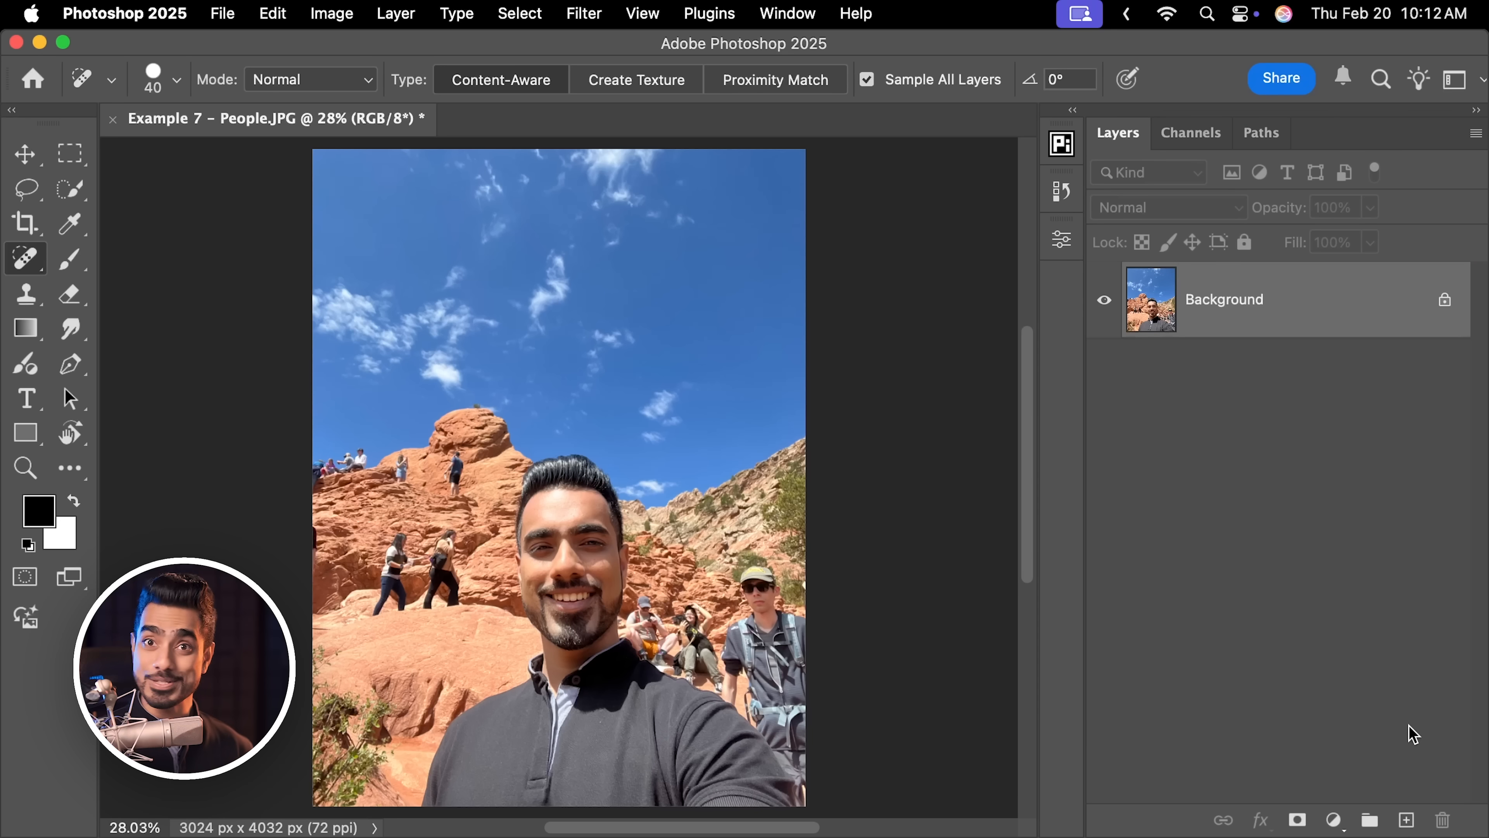
# On a new layer, use the Remove tool in generative mode to find and mark background People.
pyautogui.click(1406, 819)
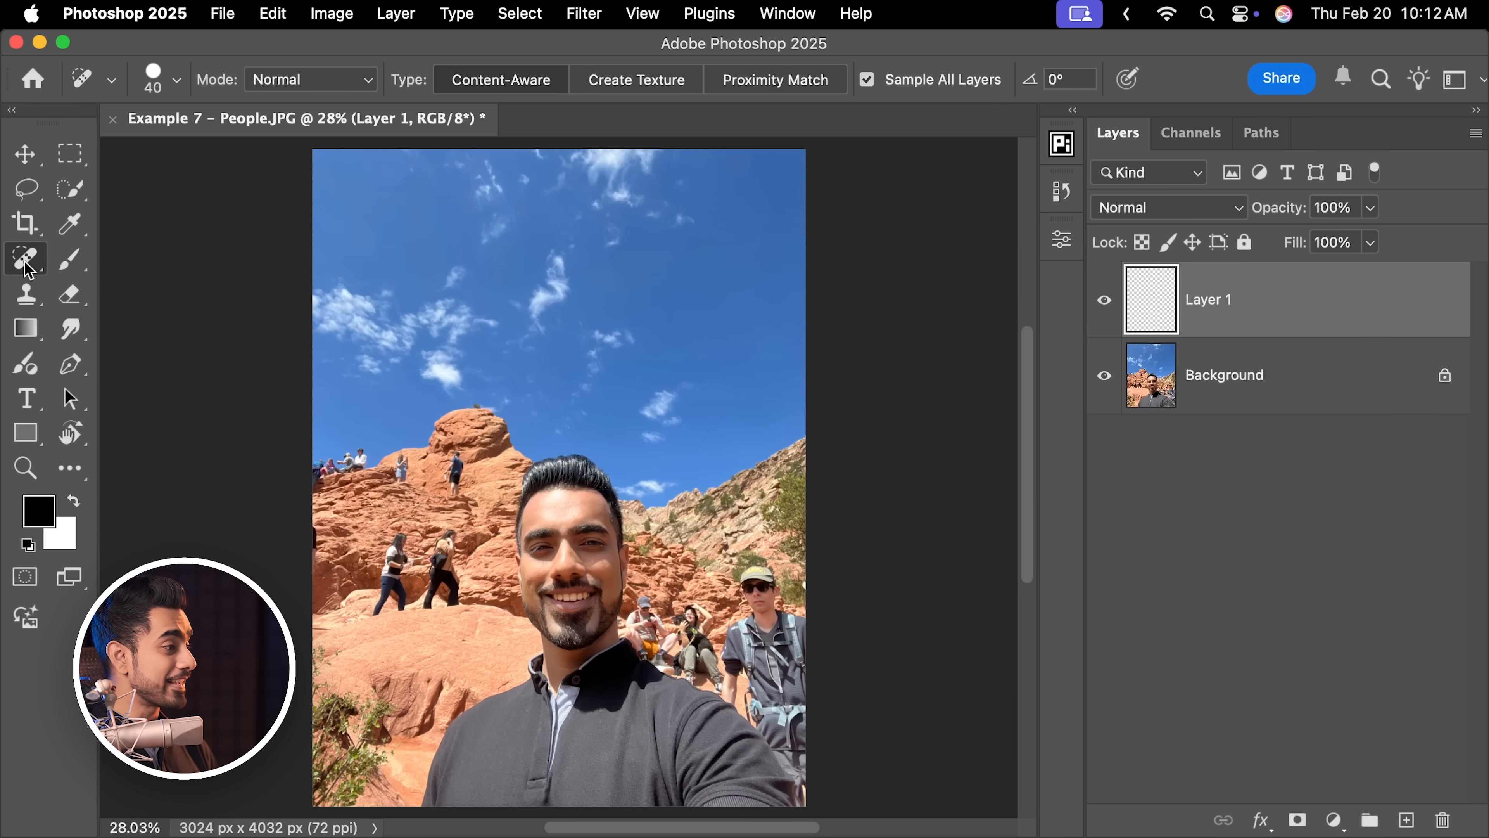
pyautogui.click(25, 258)
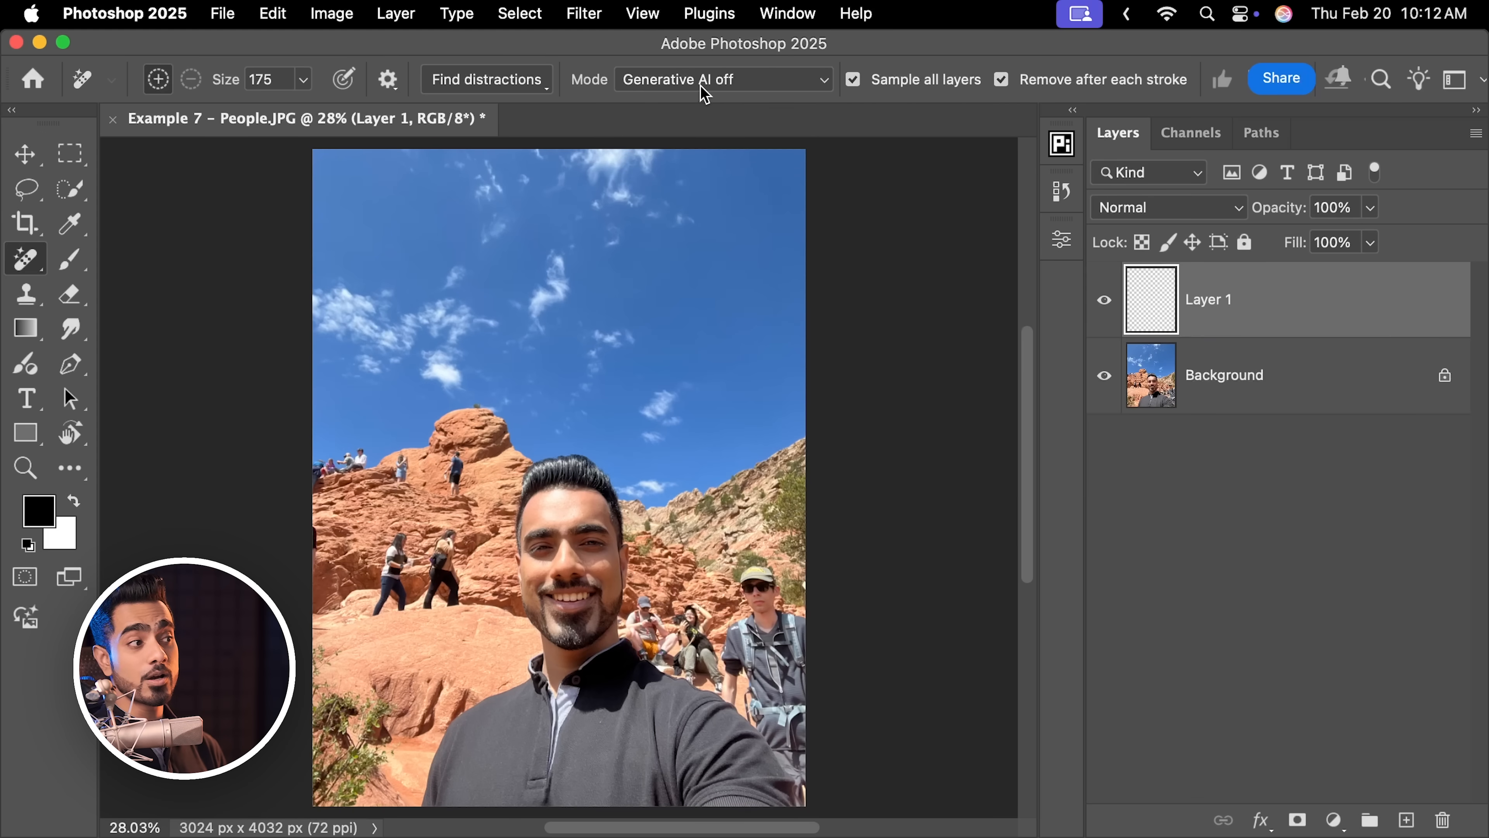
pyautogui.click(722, 79)
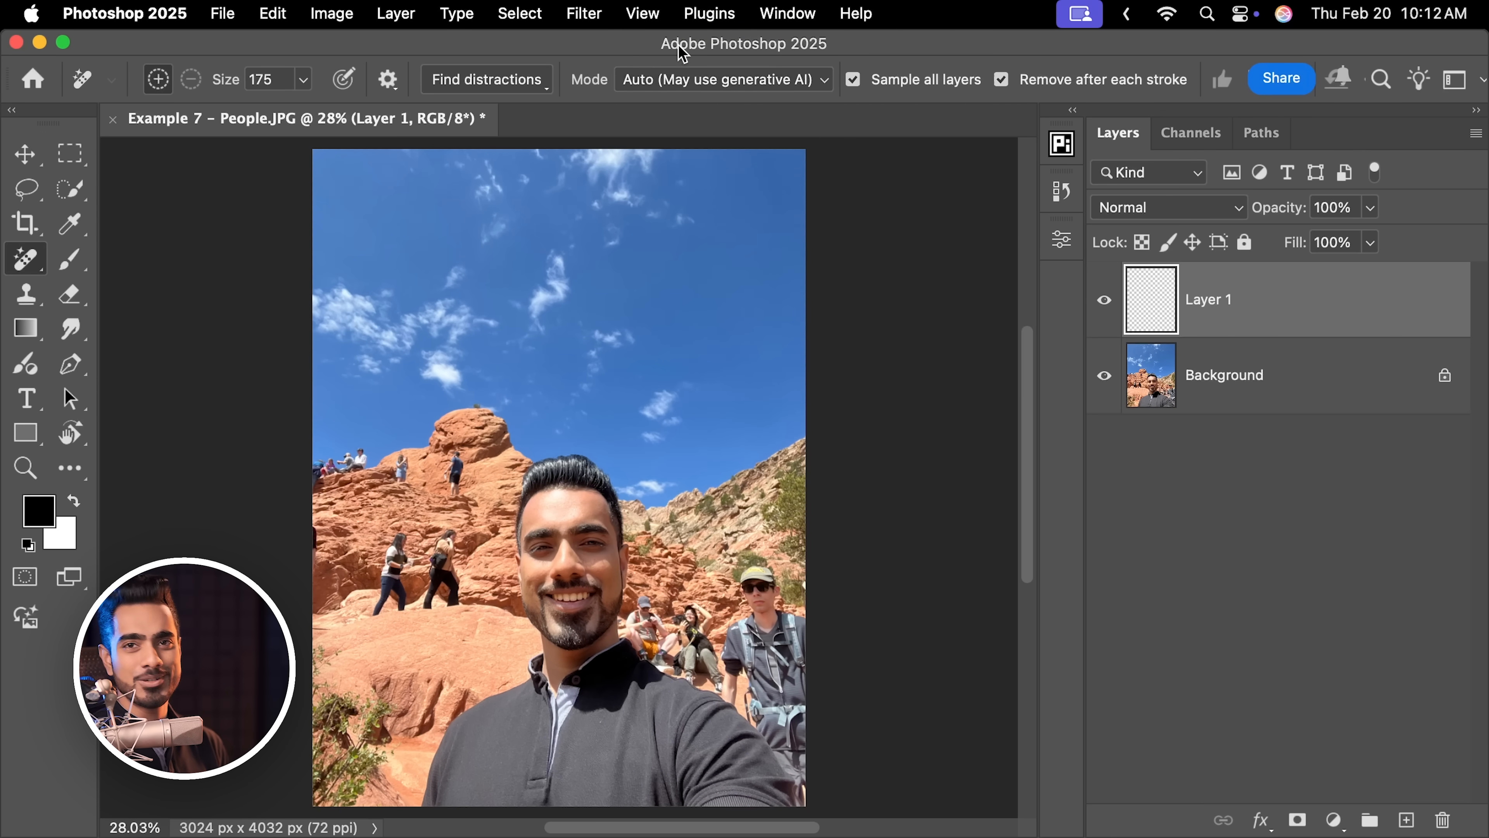
pyautogui.click(486, 79)
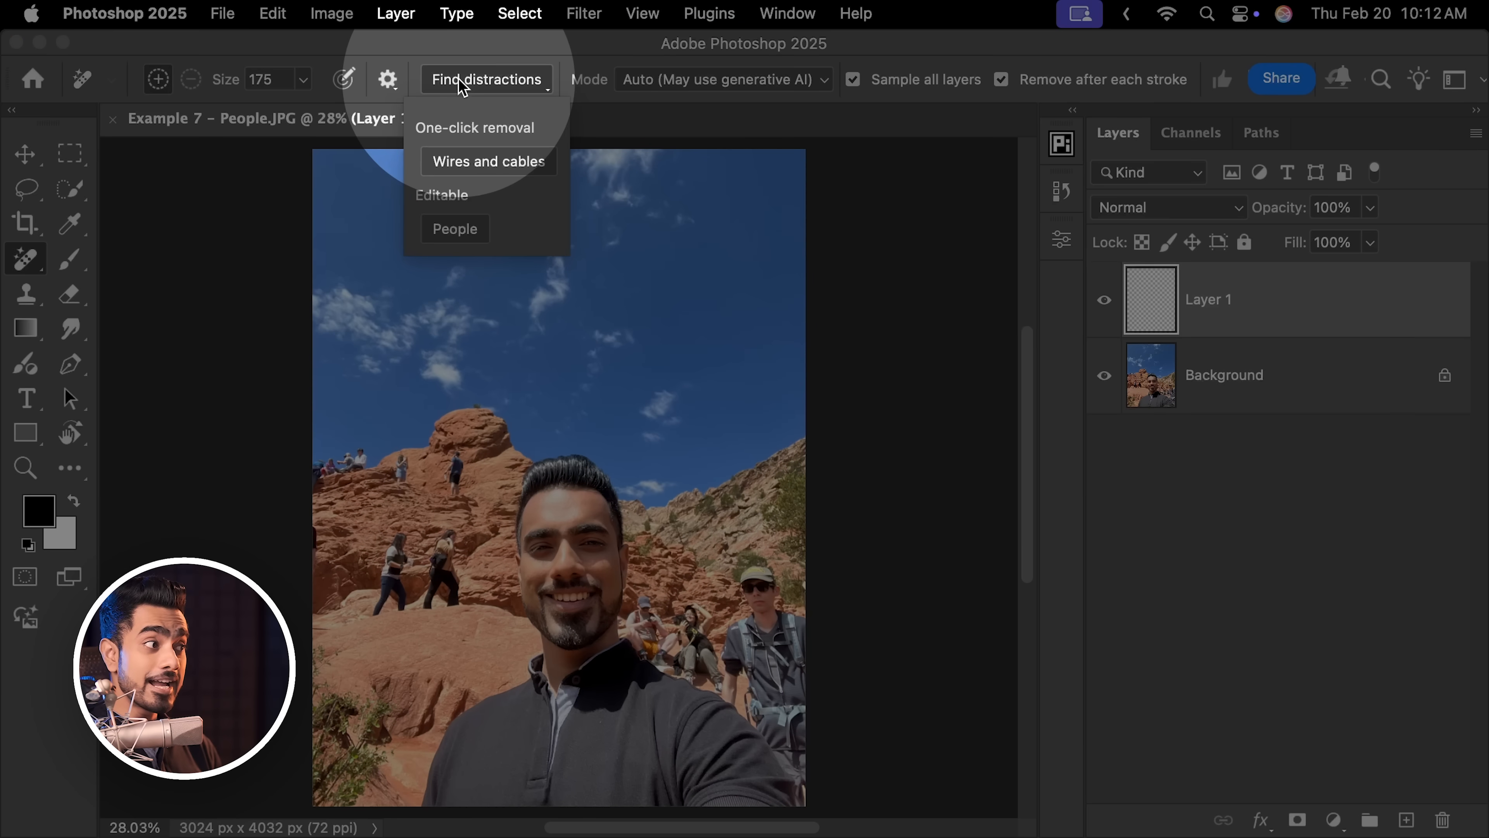
pyautogui.click(454, 228)
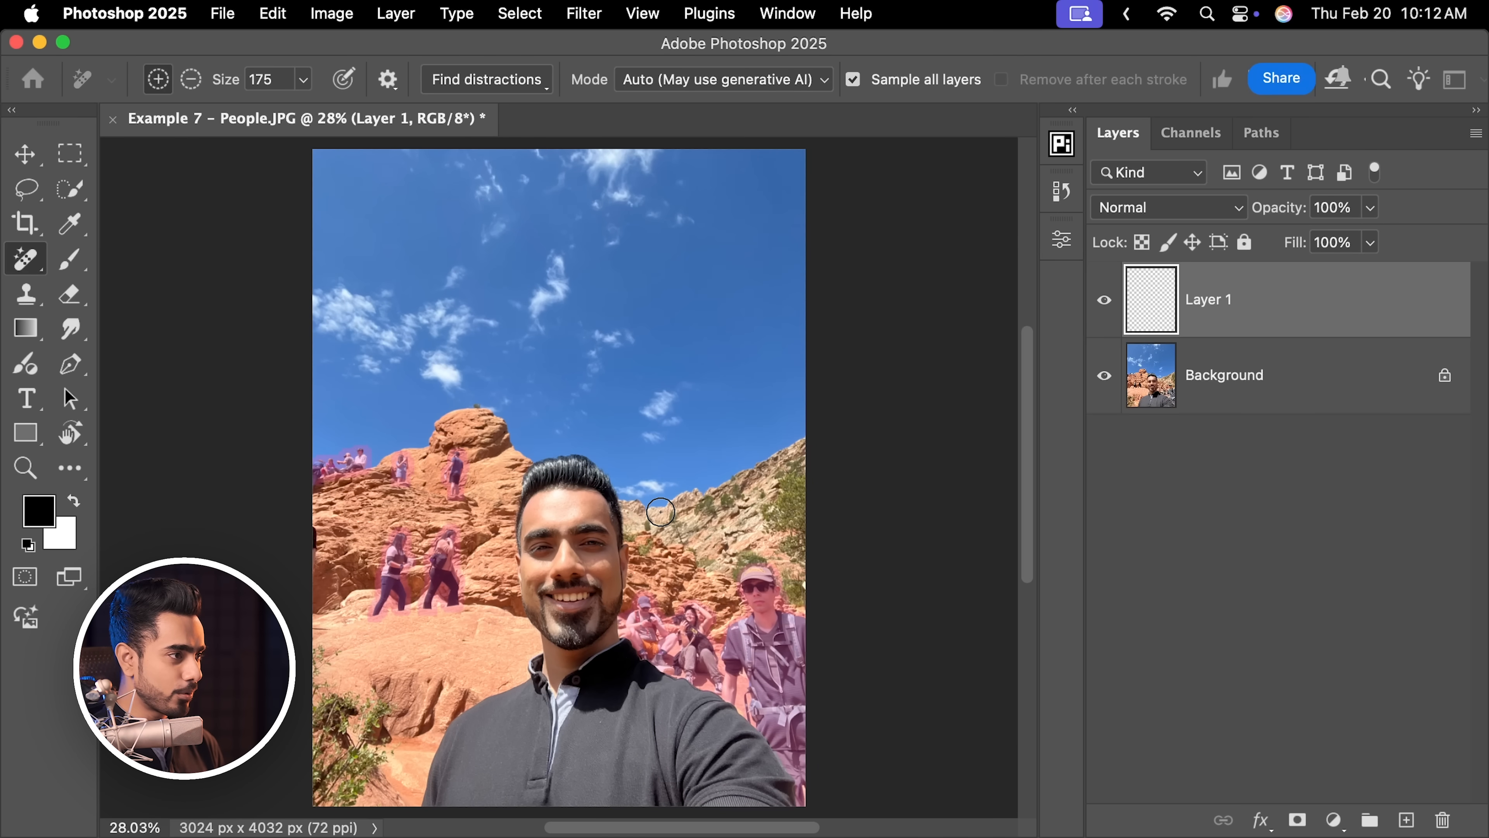
pyautogui.click(1001, 79)
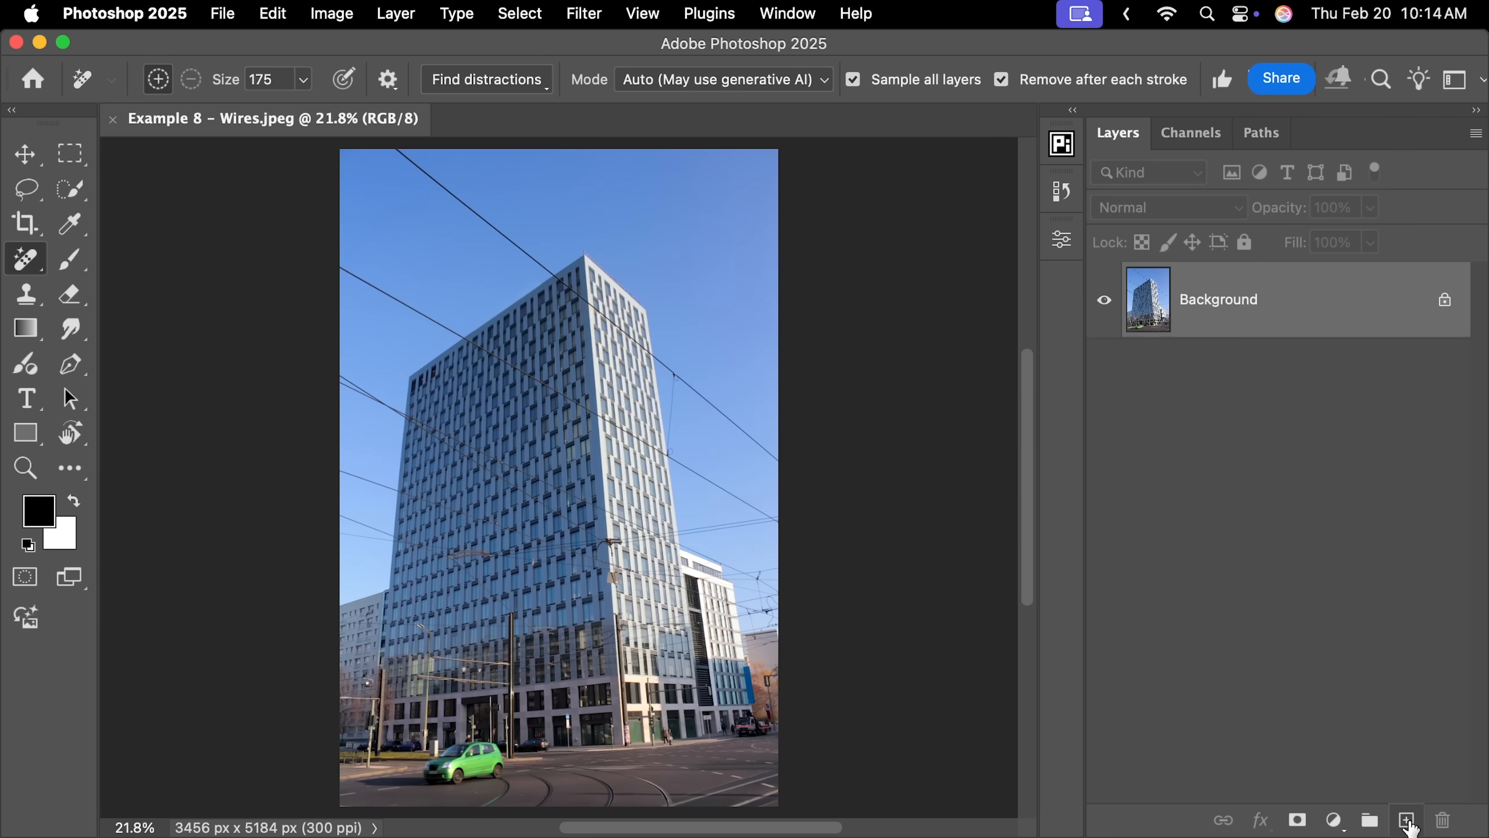
# Try a healing brush on the wires over a new layer, then delete that trial layer.
pyautogui.click(1406, 819)
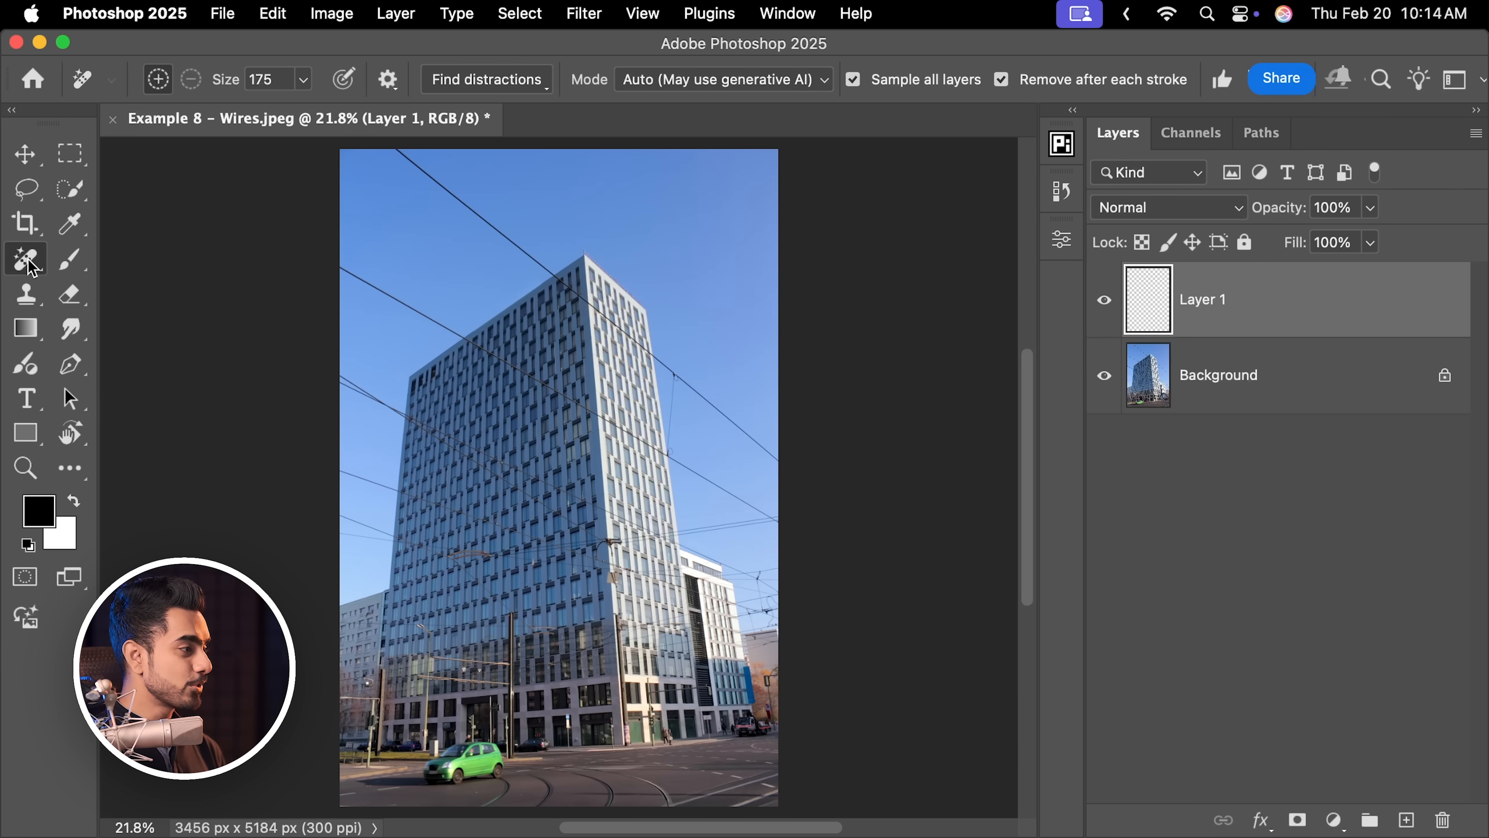
pyautogui.click(26, 257)
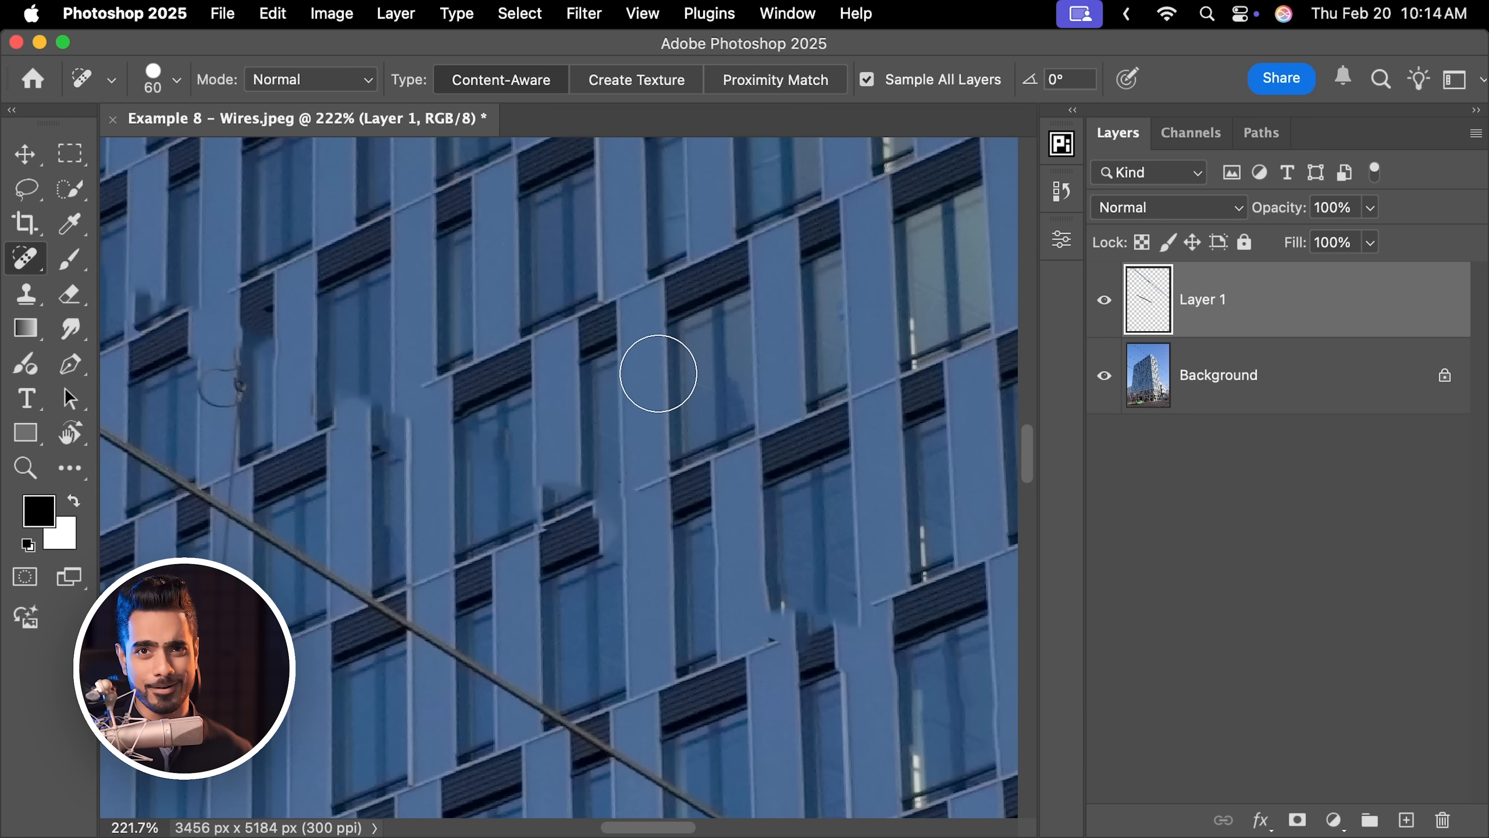
pyautogui.click(1443, 820)
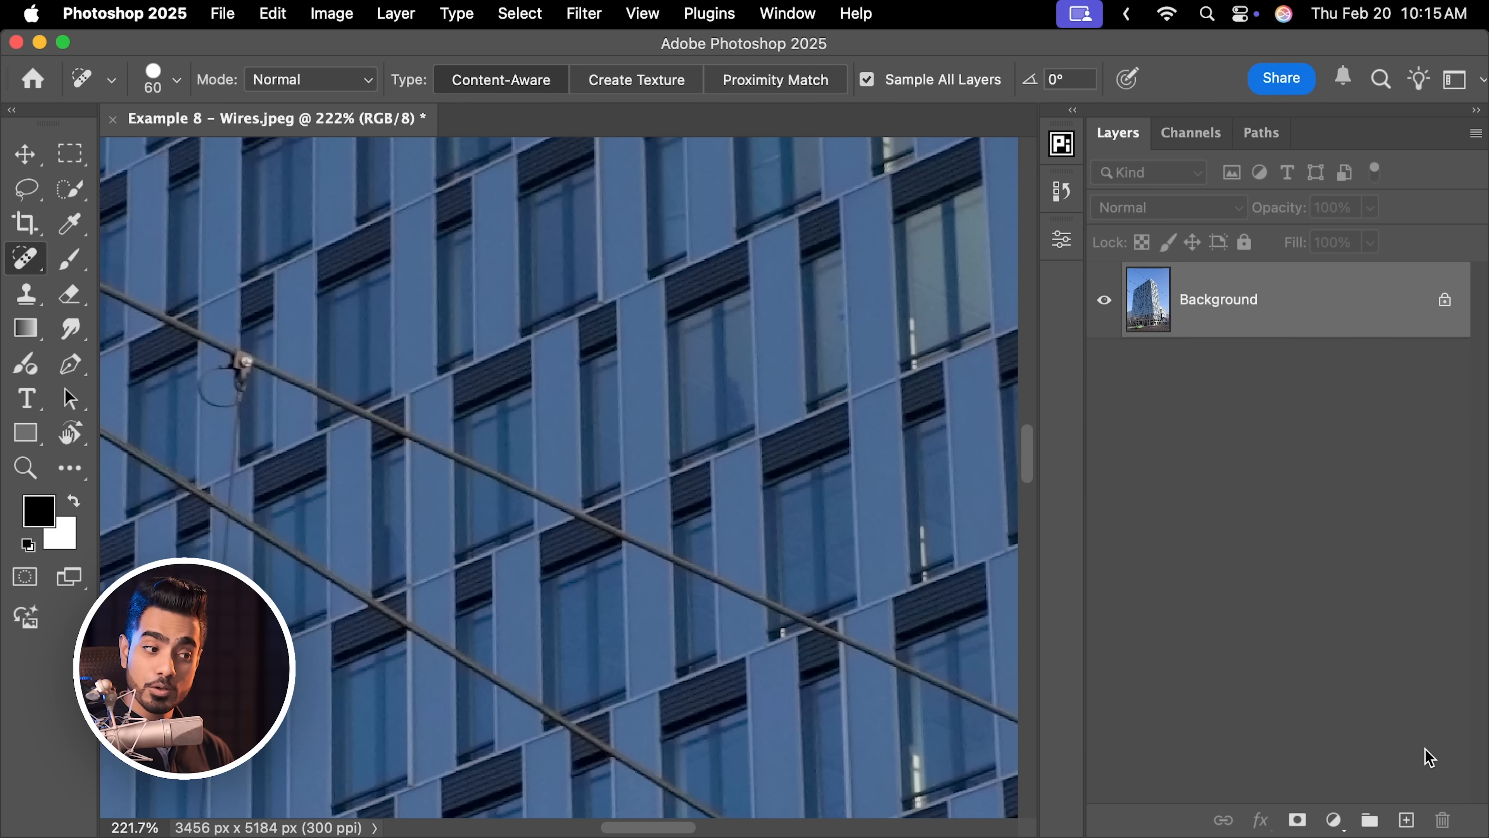
# On a new layer, auto-remove Wires and cables, then brush out a leftover wire beside the building.
pyautogui.click(1406, 819)
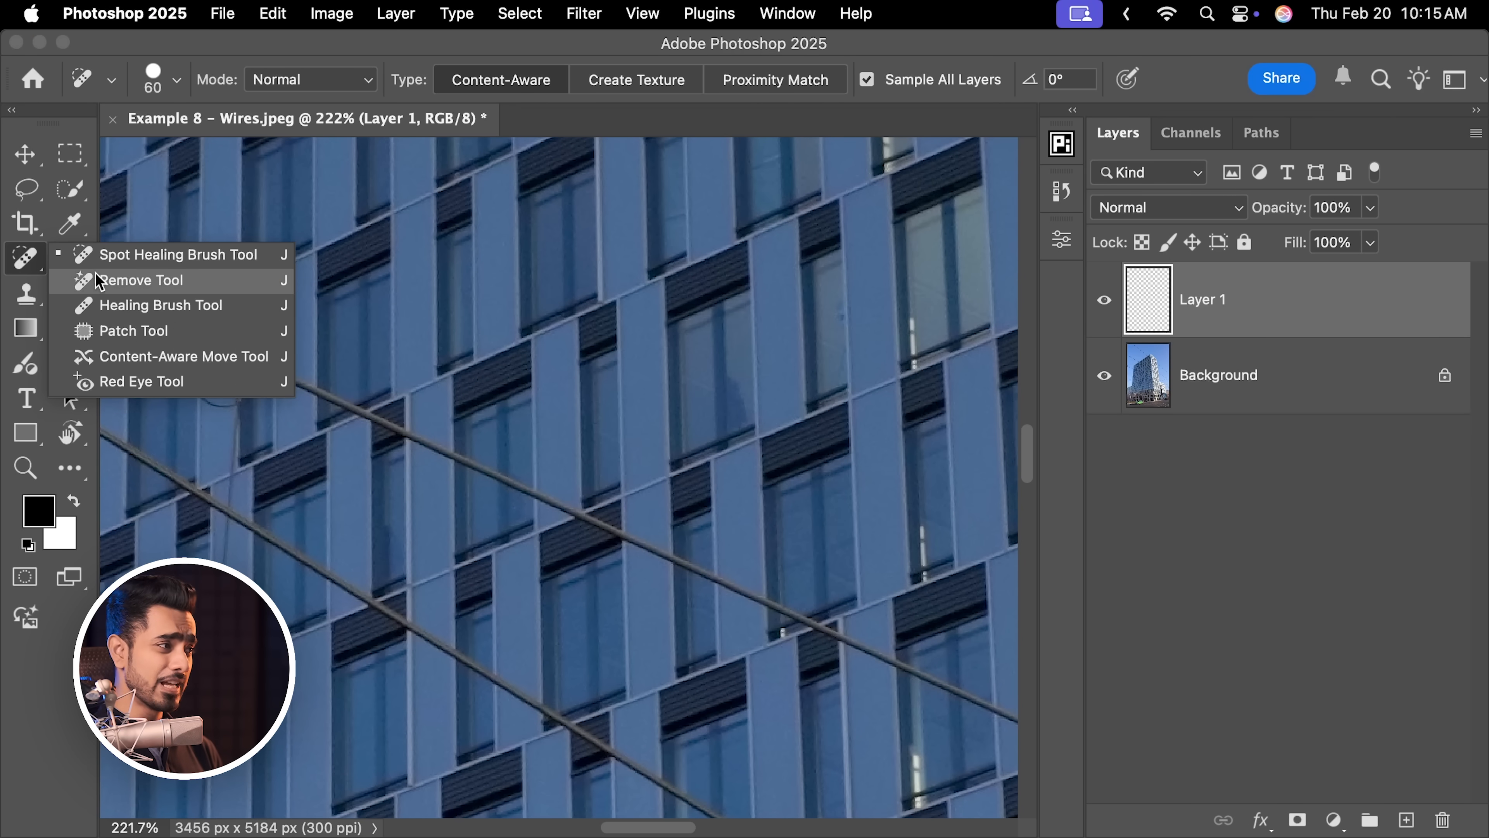
pyautogui.click(140, 279)
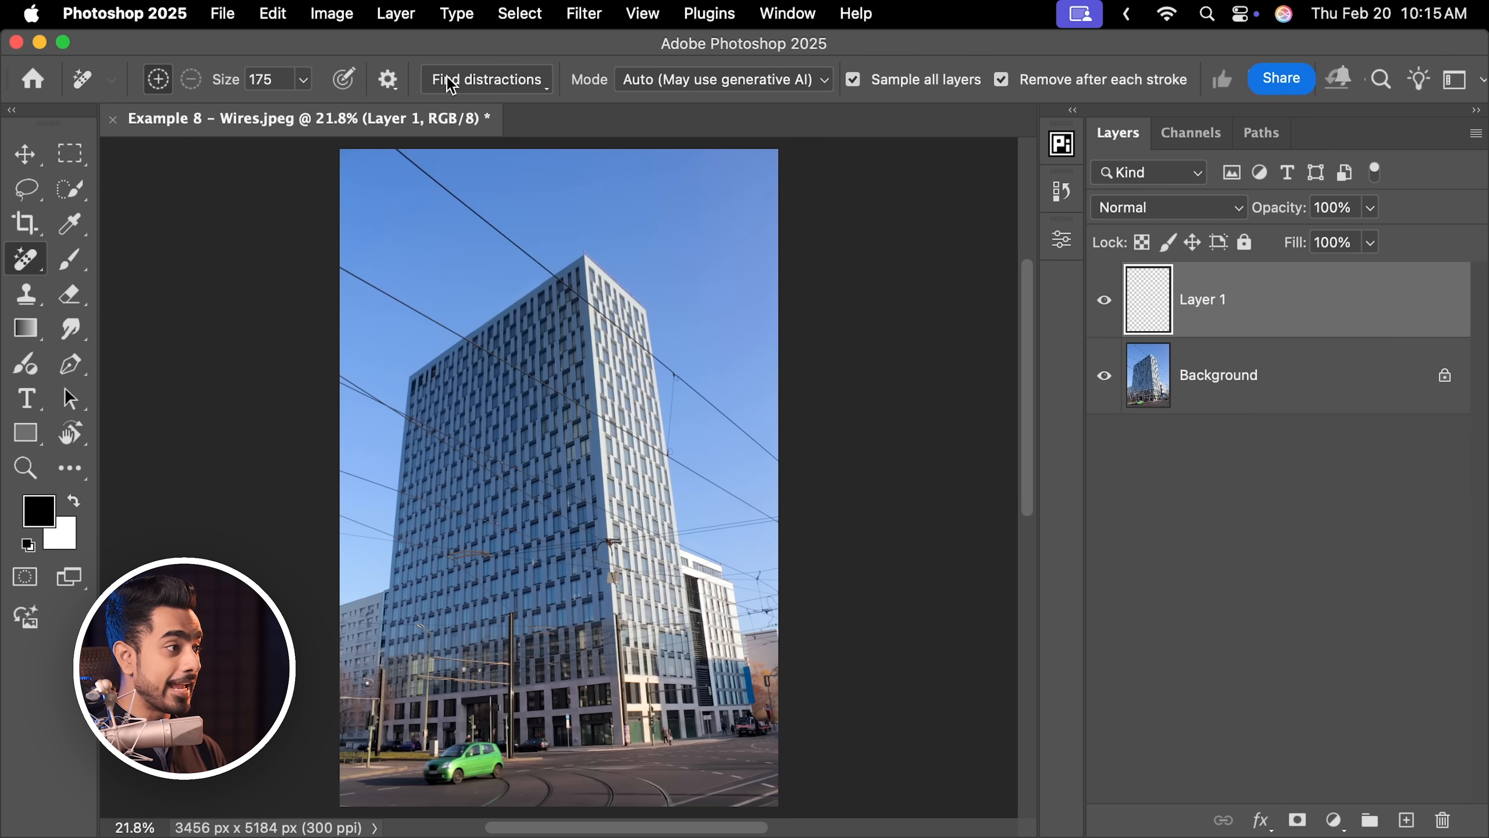
pyautogui.click(485, 79)
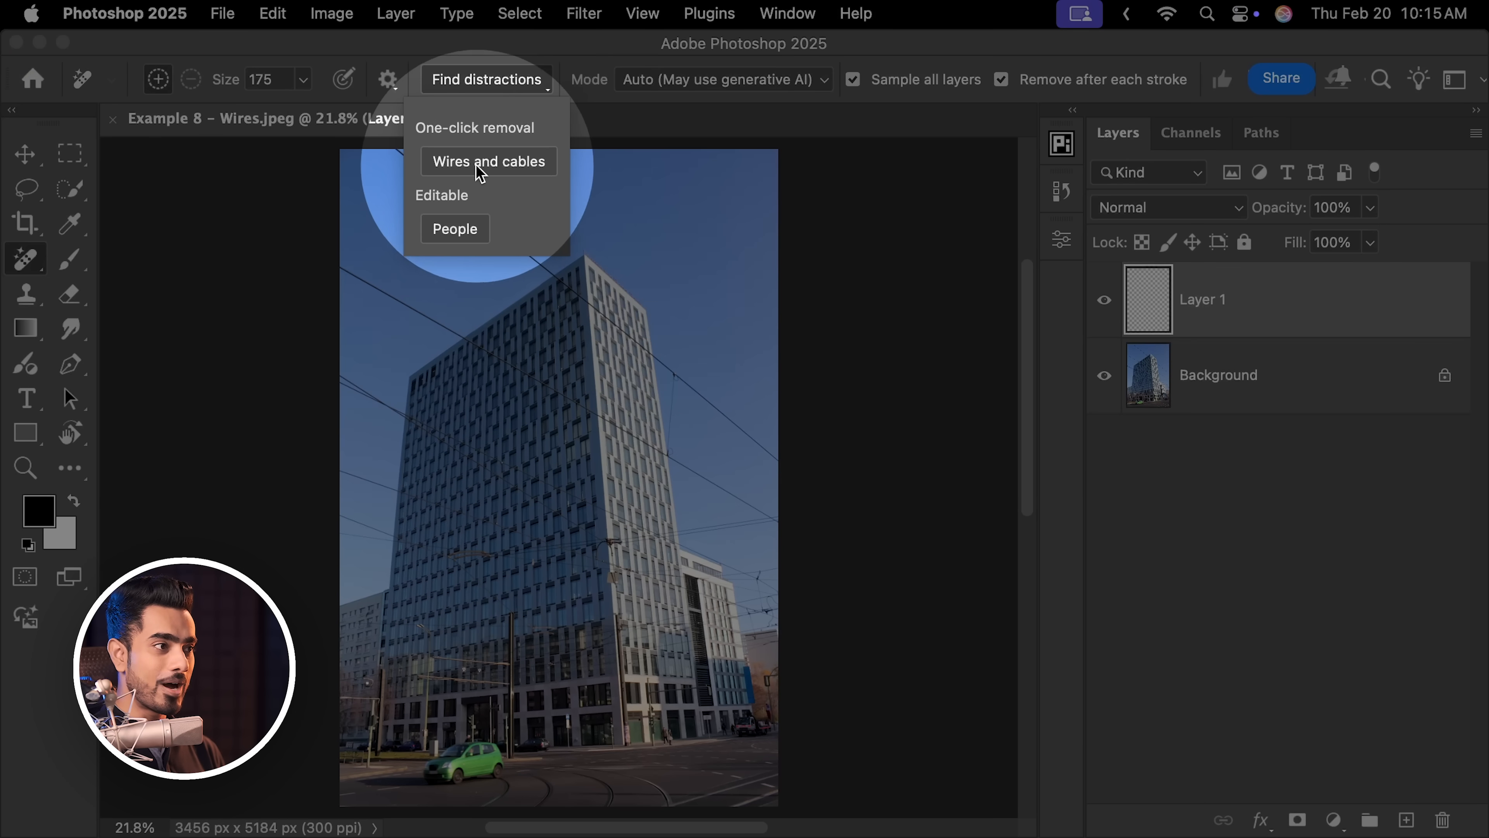
pyautogui.moveTo(853, 110)
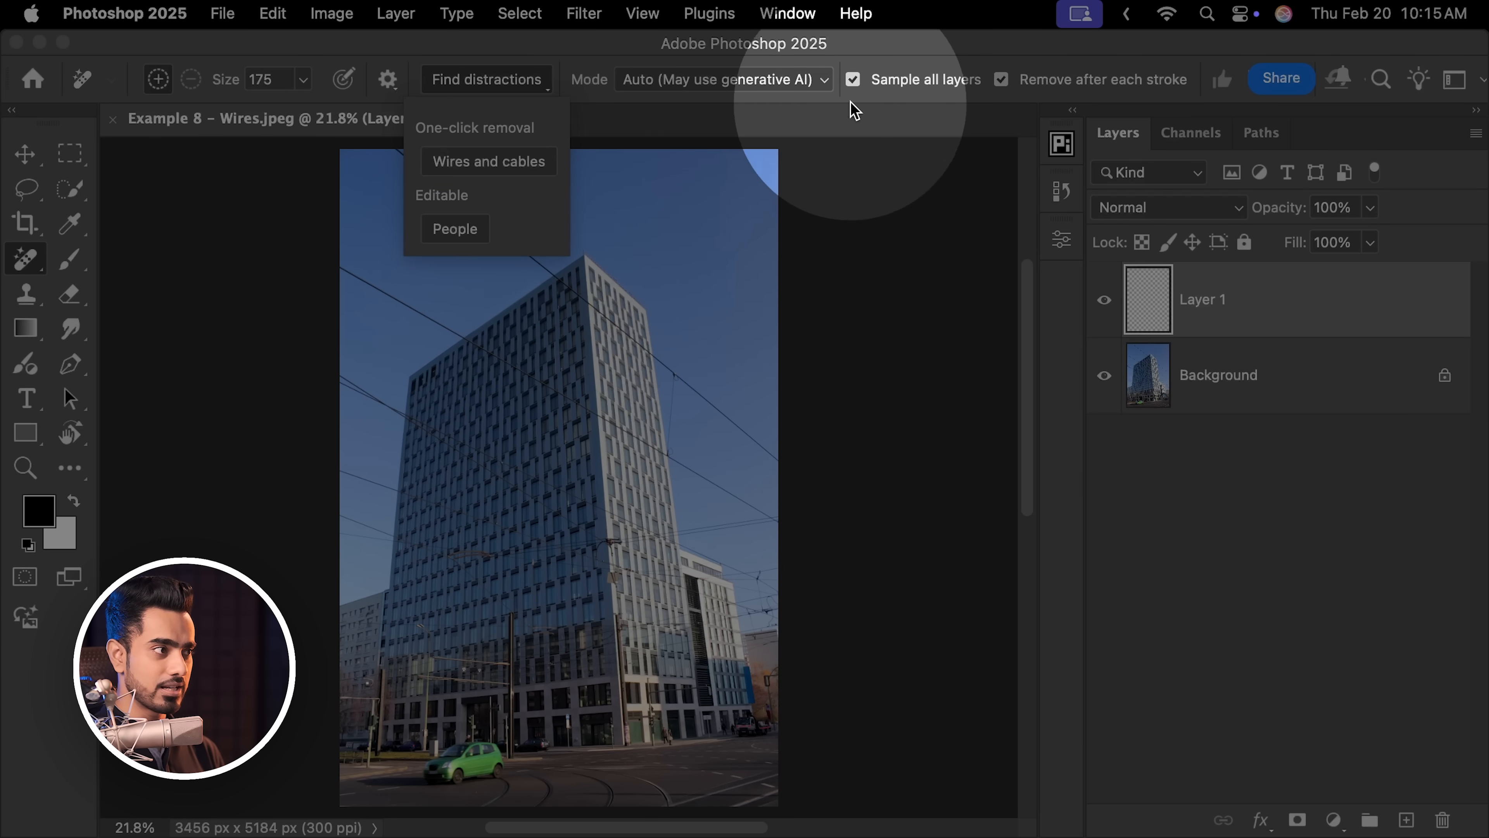
pyautogui.click(488, 161)
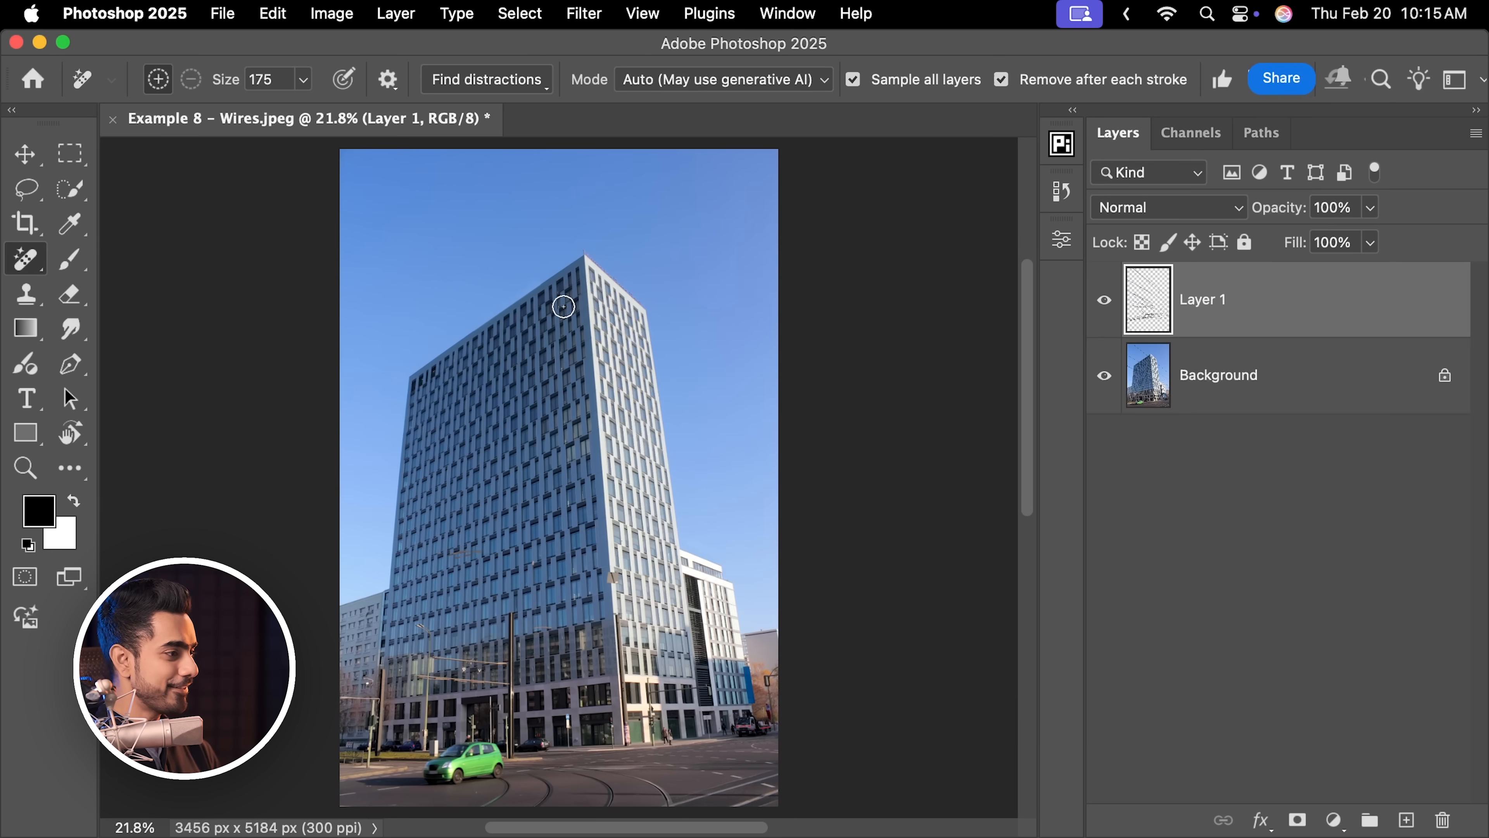
pyautogui.moveTo(558, 433)
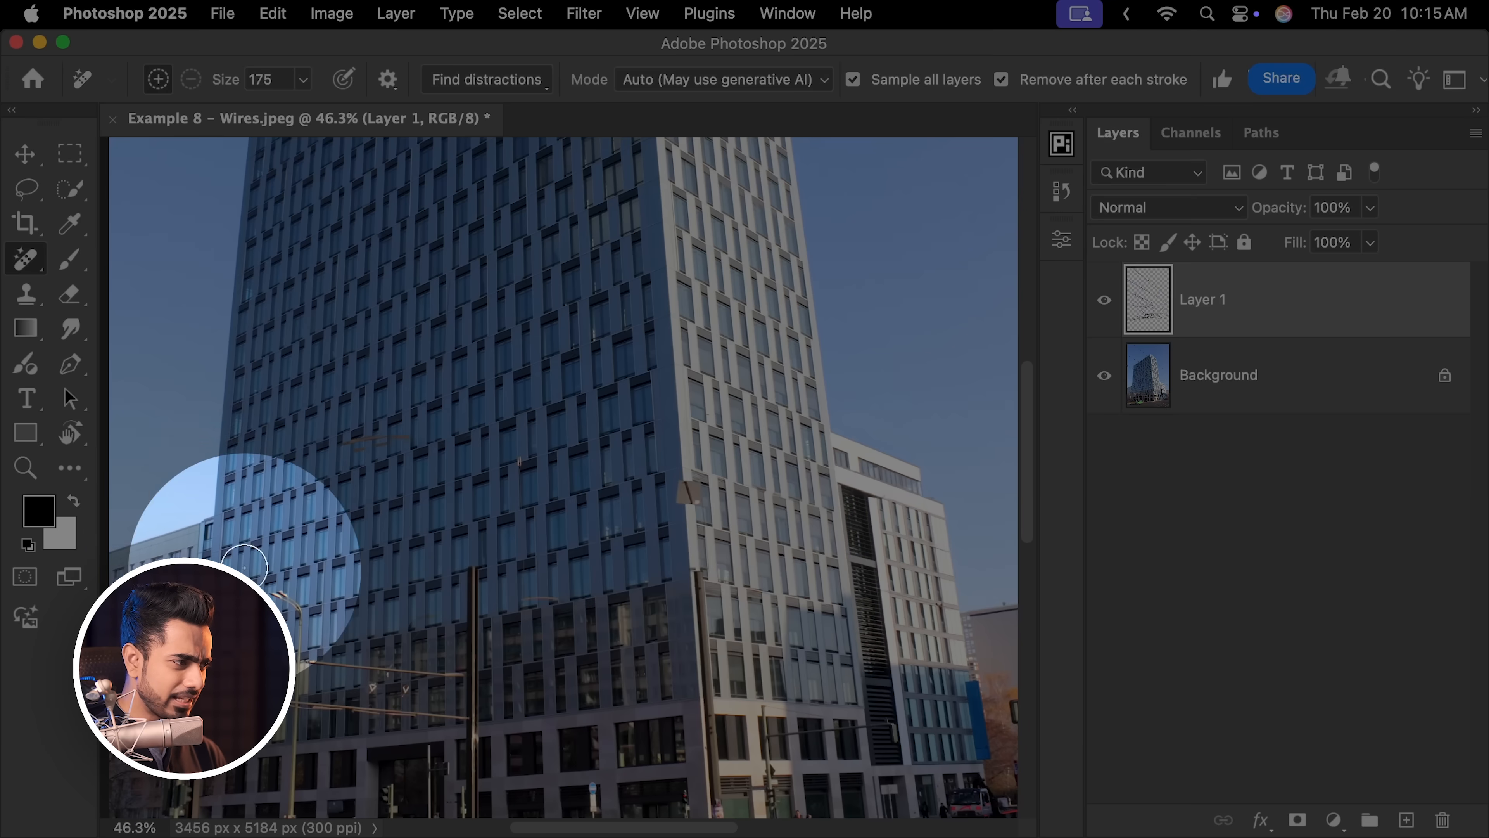
pyautogui.click(1104, 298)
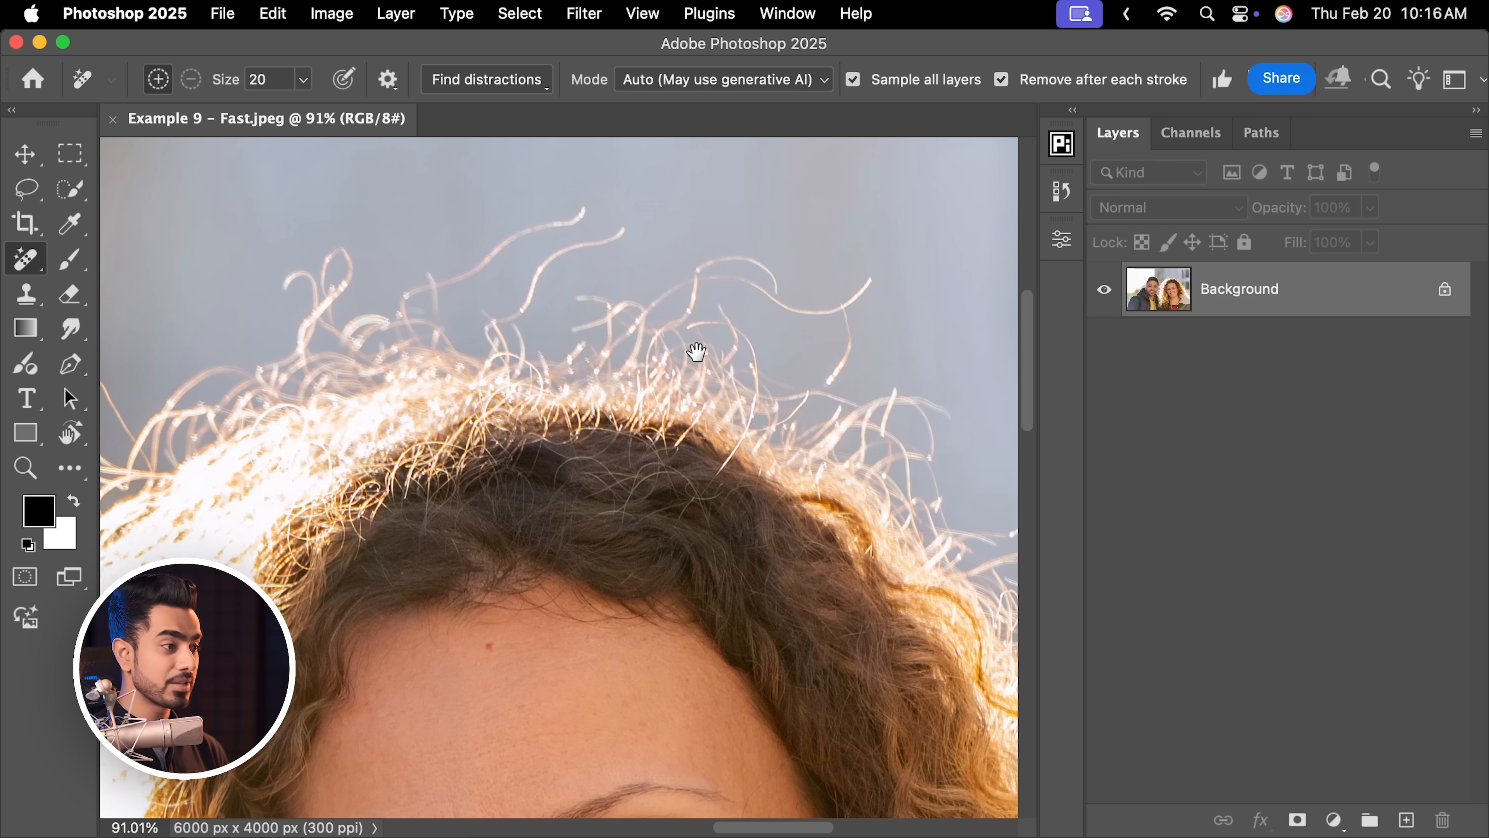
# Add an empty layer over the curly-hair portrait and choose the Healing Brush for stray hairs.
pyautogui.click(1406, 818)
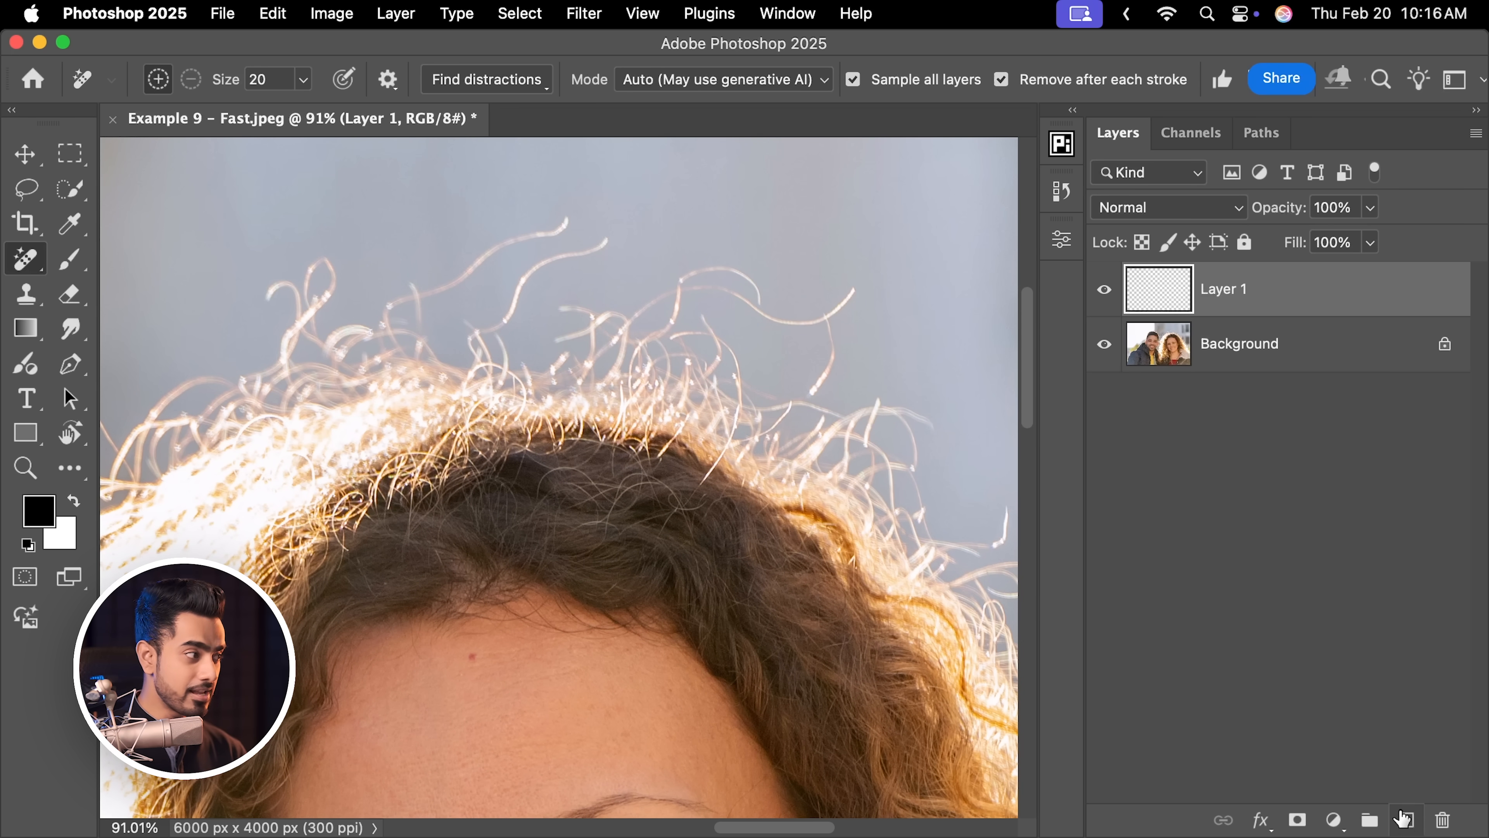
pyautogui.click(25, 258)
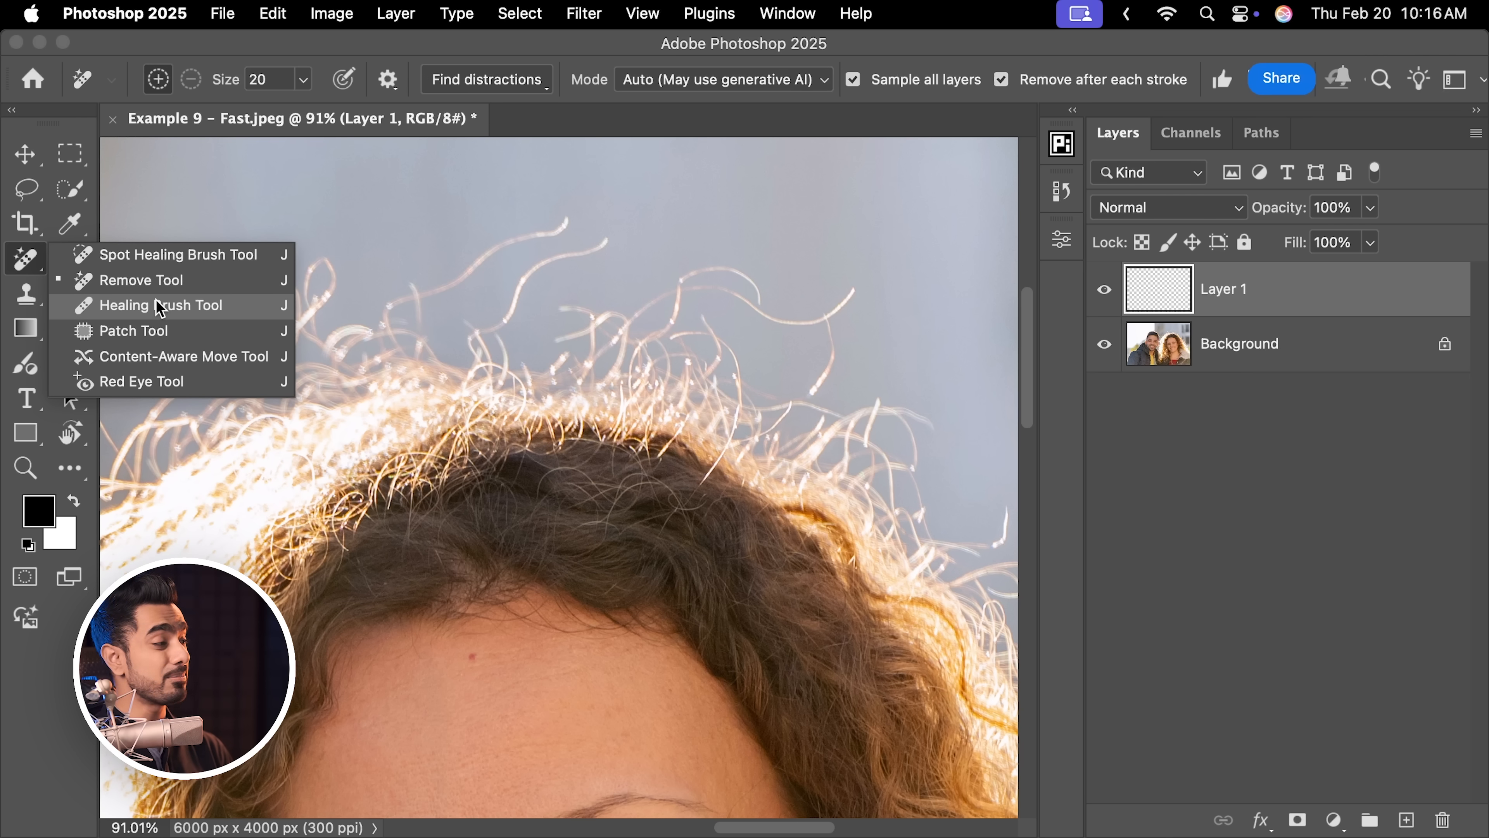
pyautogui.click(160, 305)
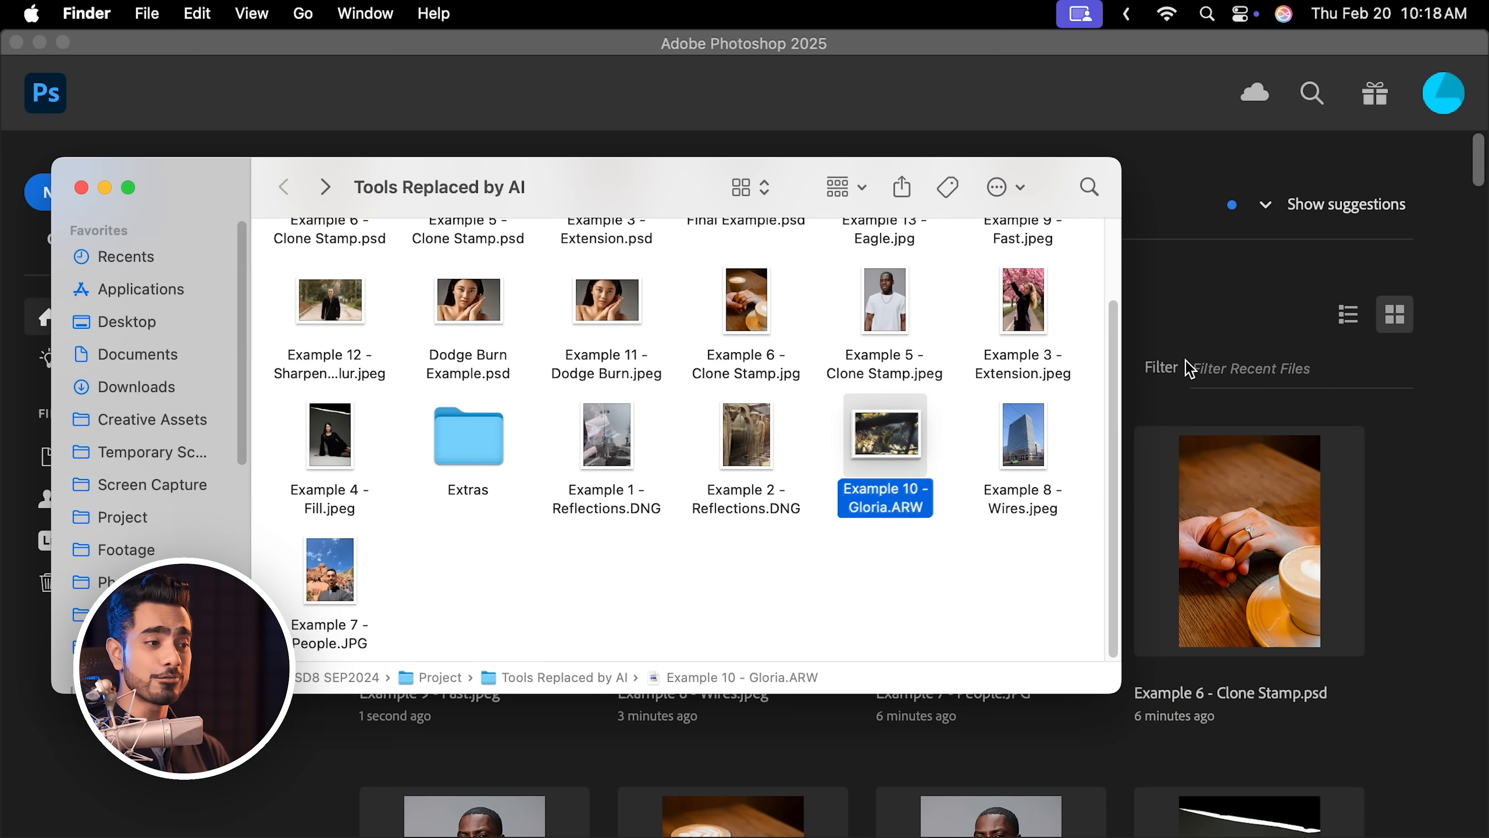
# Open Example 10 - Gloria.ARW from the Tools Replaced by AI folder into Camera Raw.
pyautogui.doubleClick(884, 436)
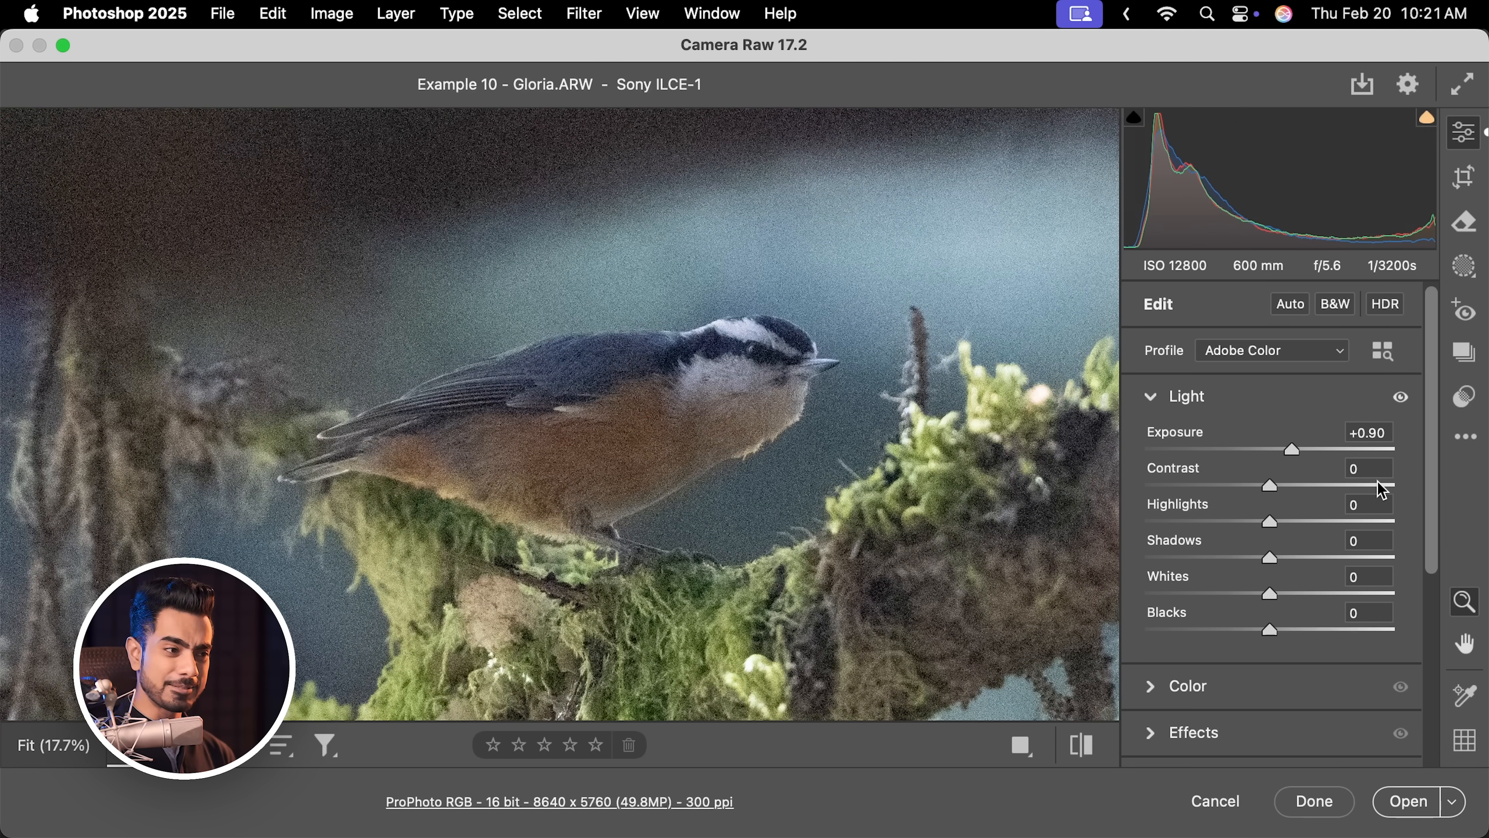
# Expand Camera Raw's Detail section to reach Sharpening and Manual Noise Reduction.
pyautogui.scroll(-3)
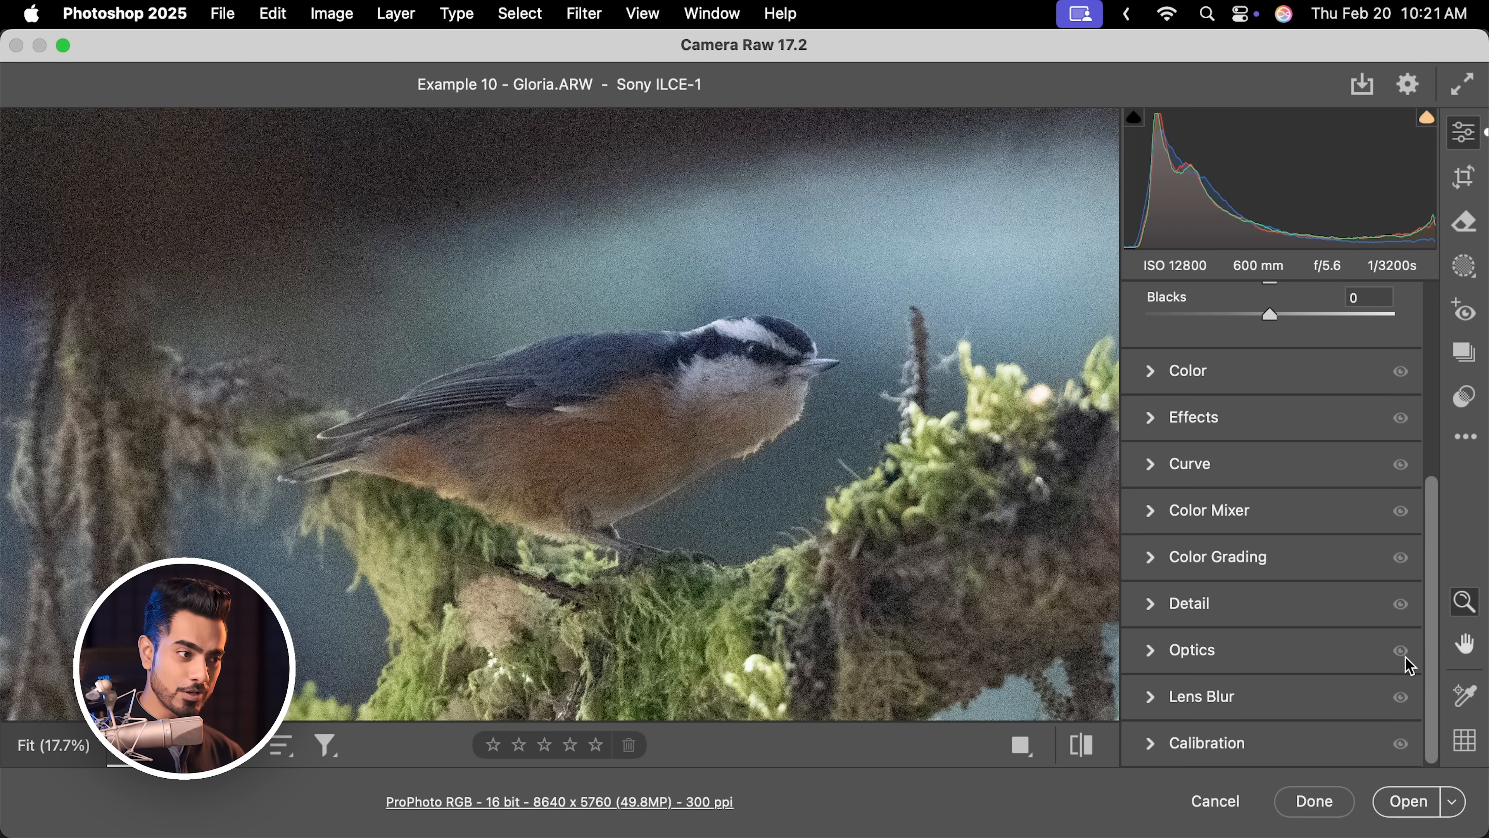
pyautogui.click(1187, 604)
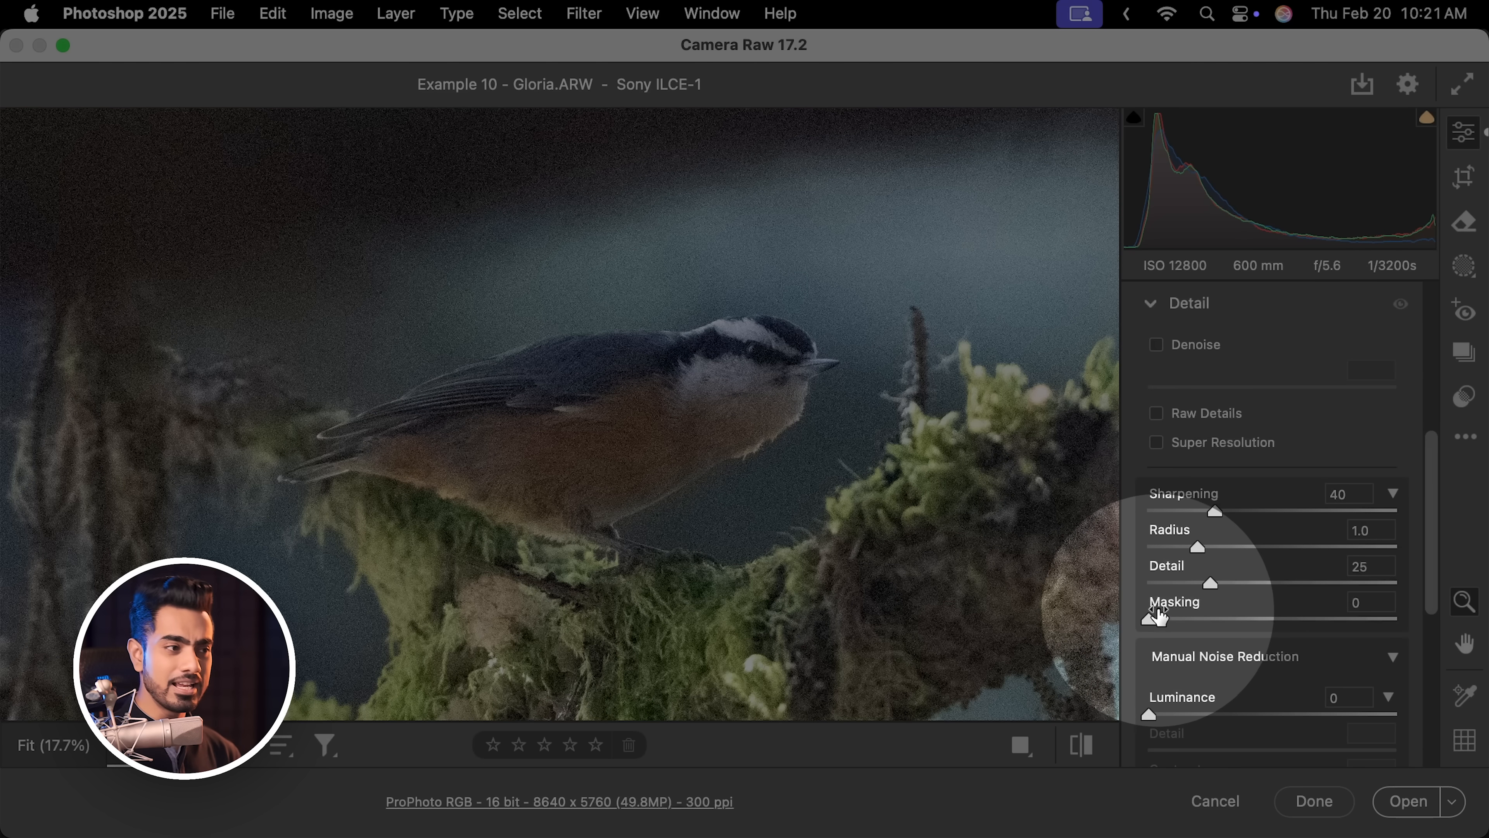
pyautogui.scroll(-3)
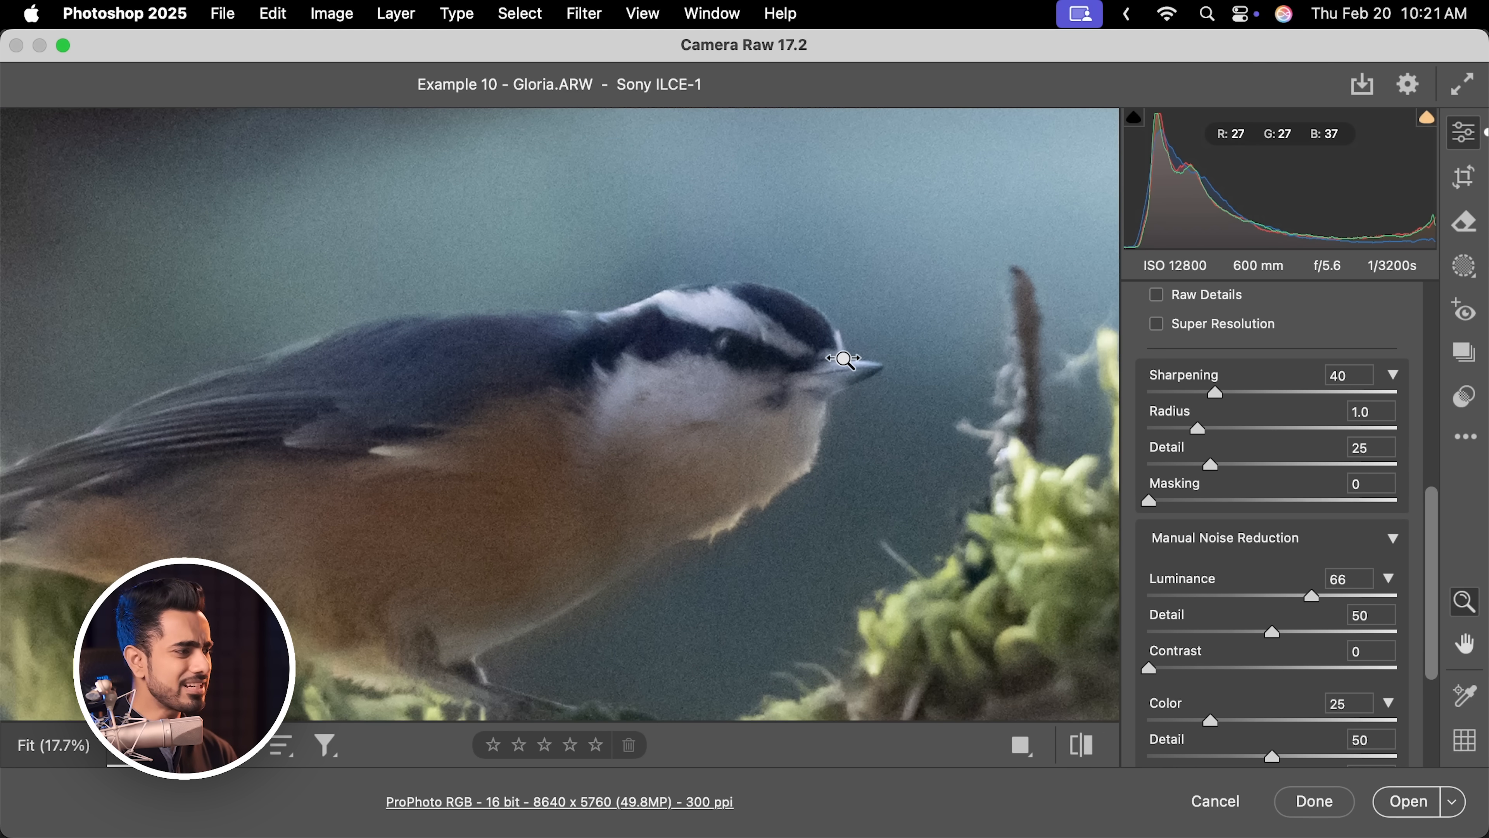
pyautogui.moveTo(1162, 615)
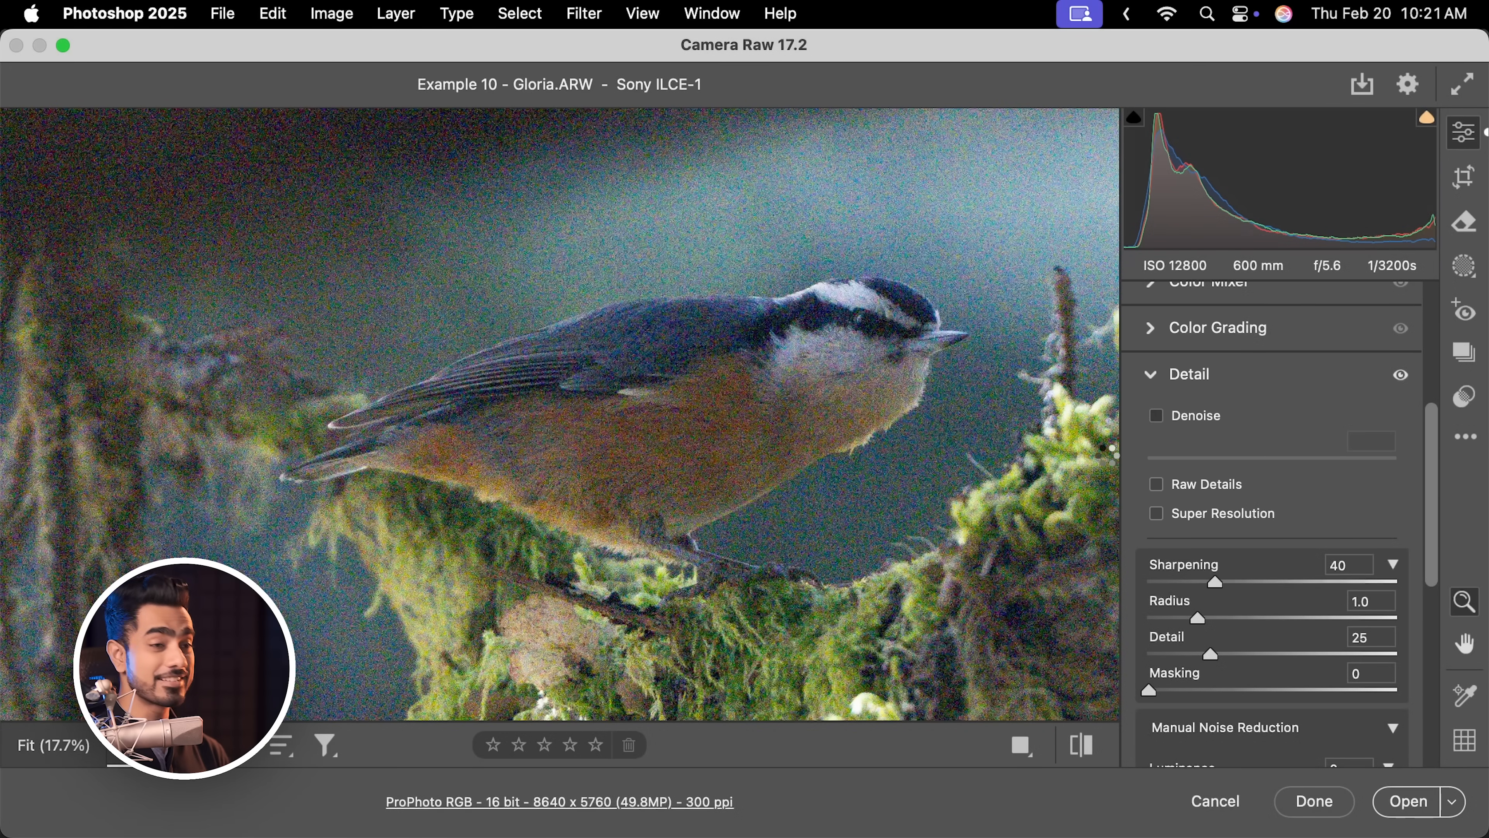
pyautogui.click(1155, 415)
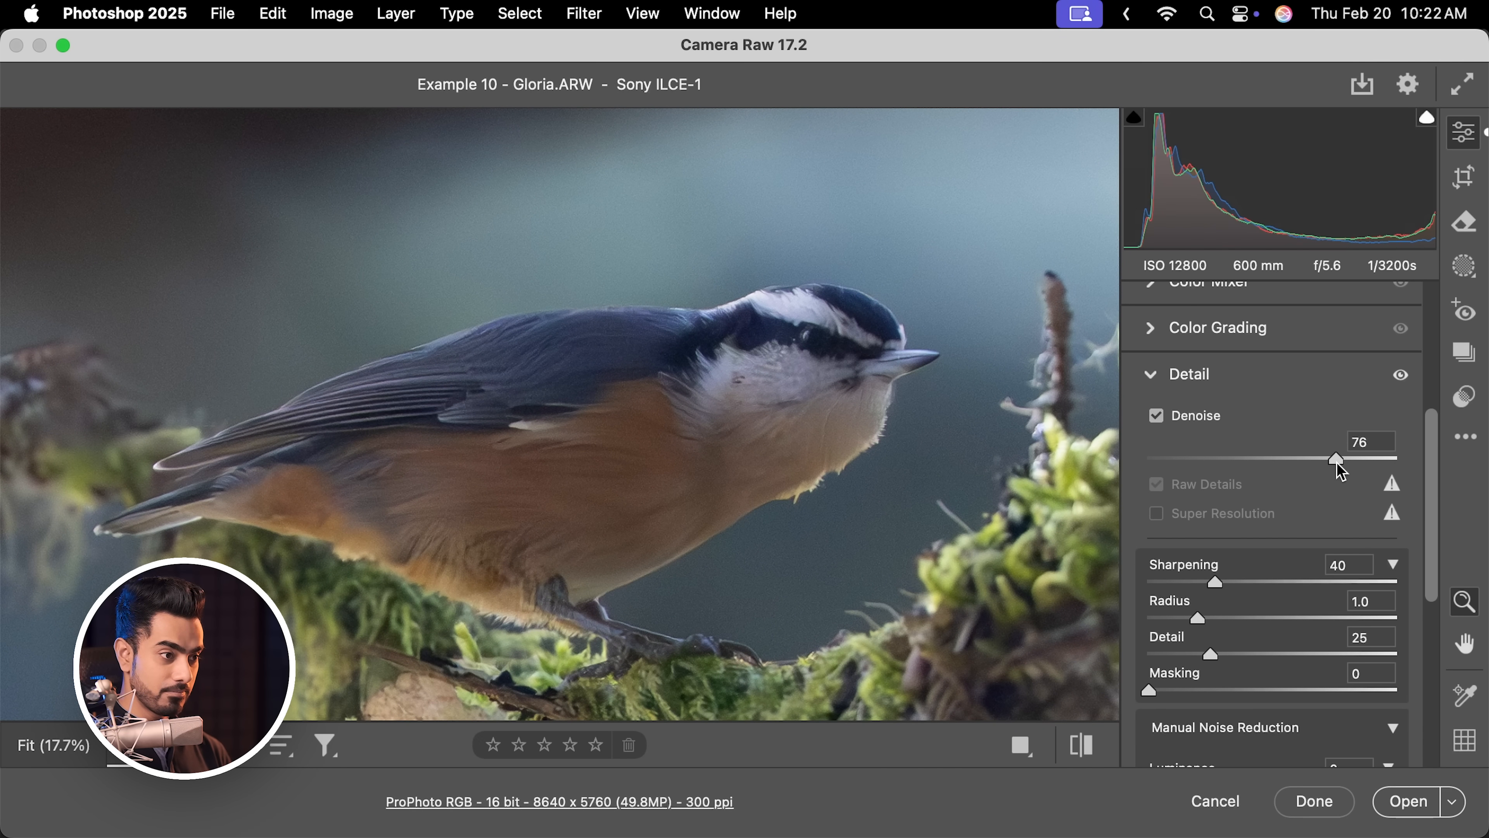
pyautogui.moveTo(1094, 528)
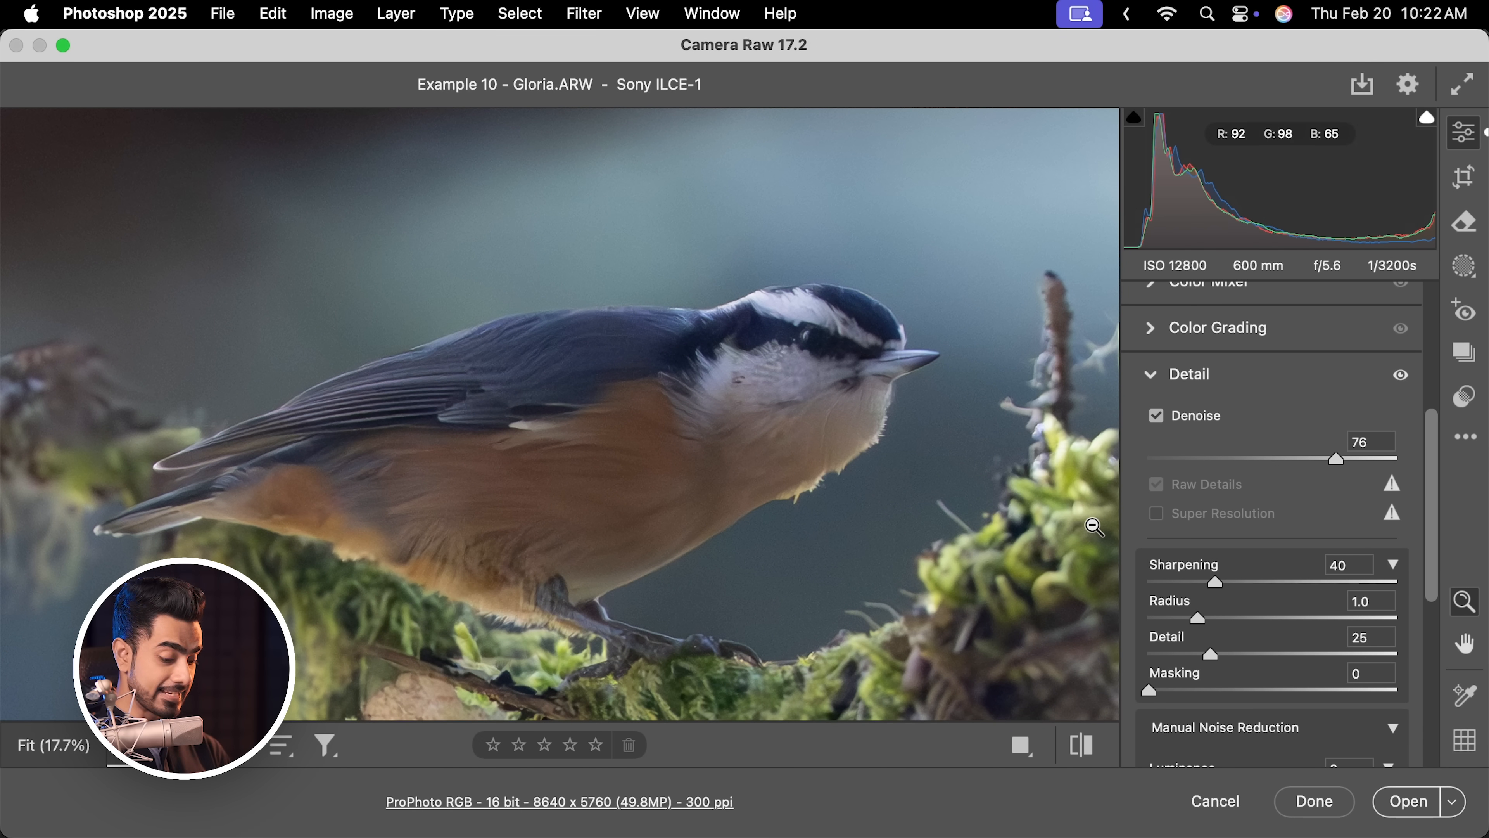
pyautogui.click(1156, 415)
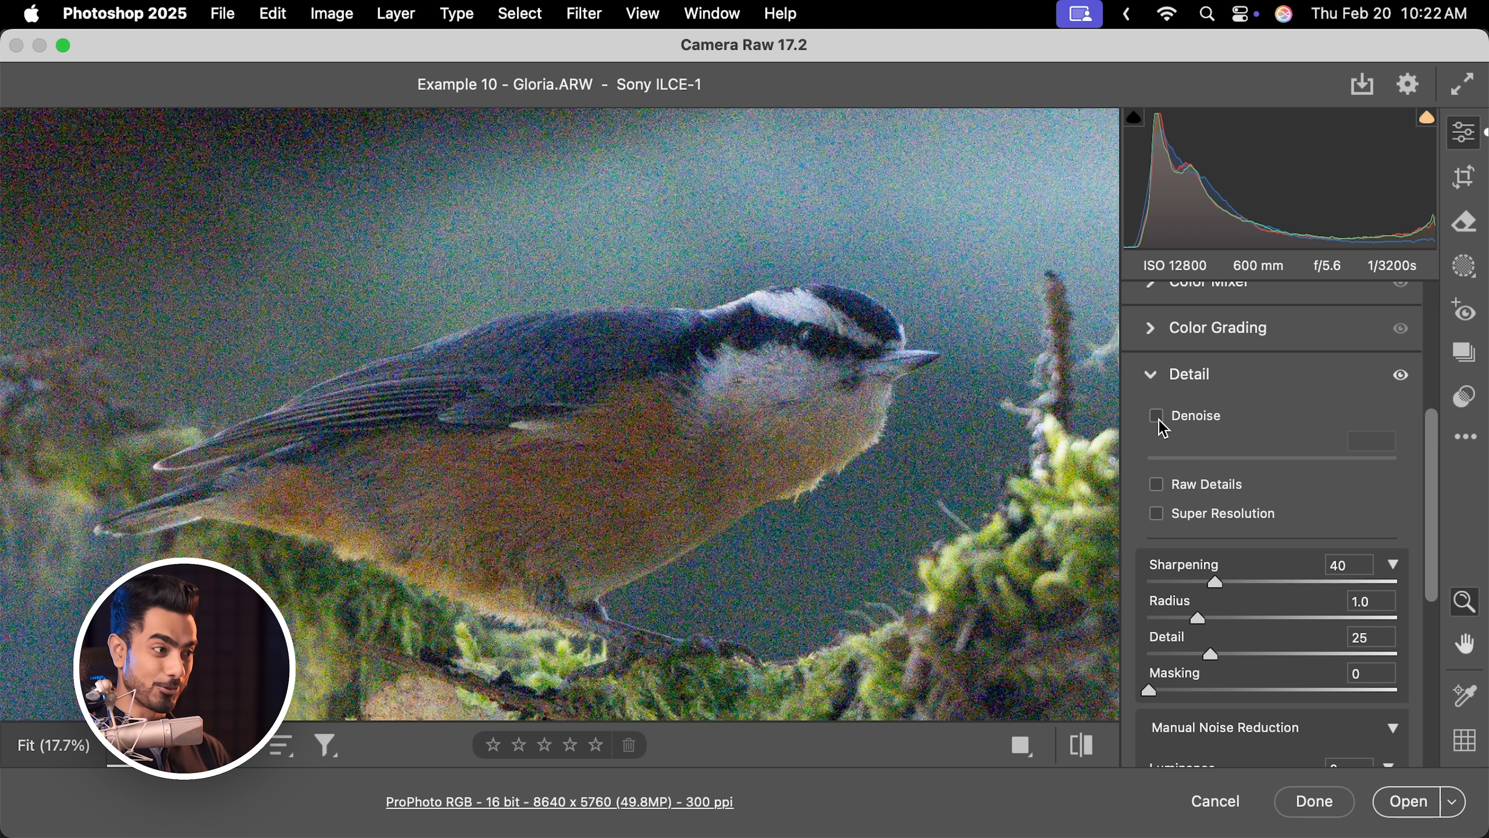
pyautogui.click(1155, 415)
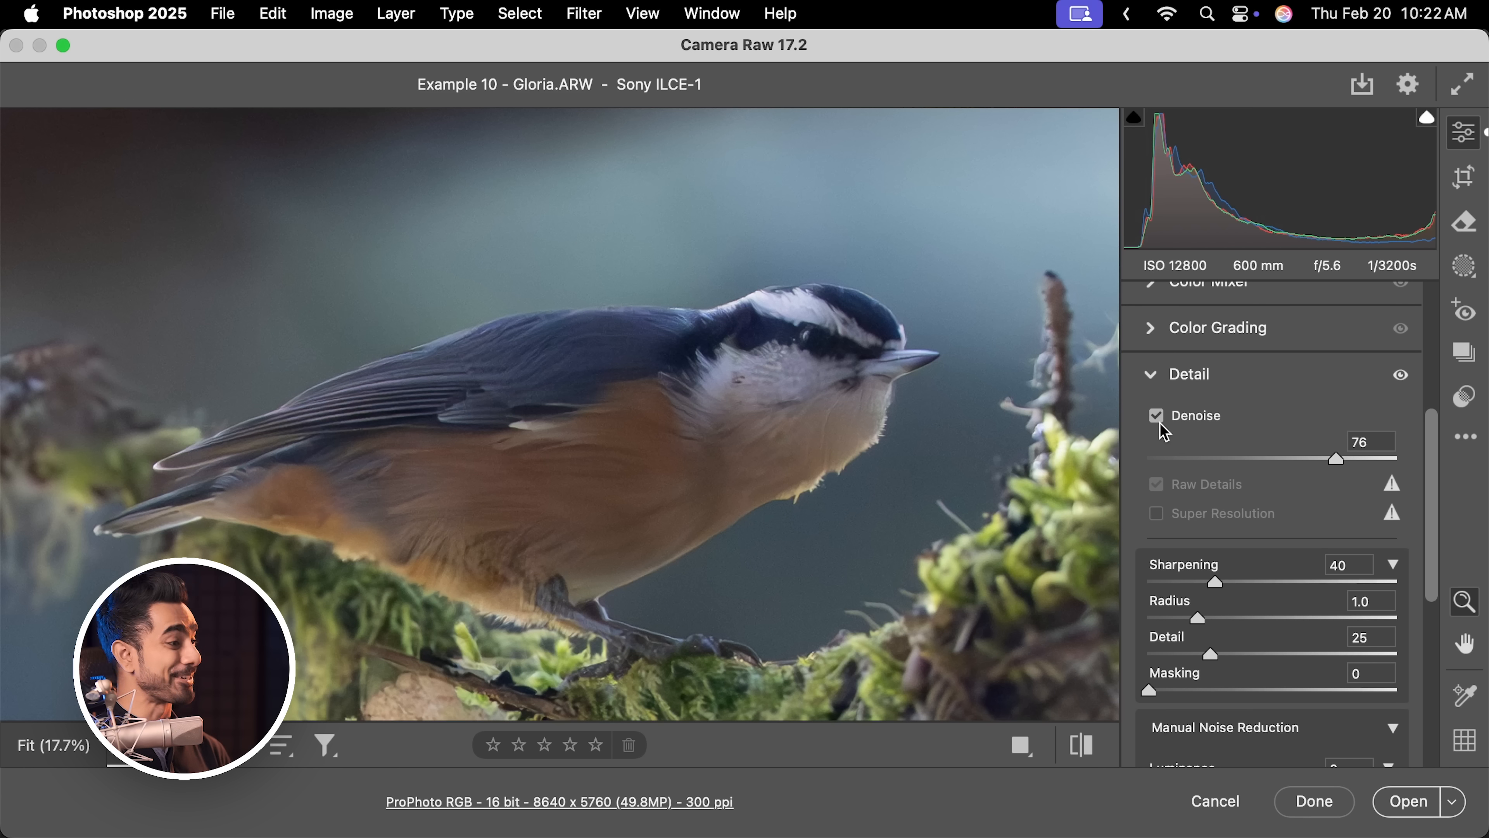
pyautogui.click(385, 368)
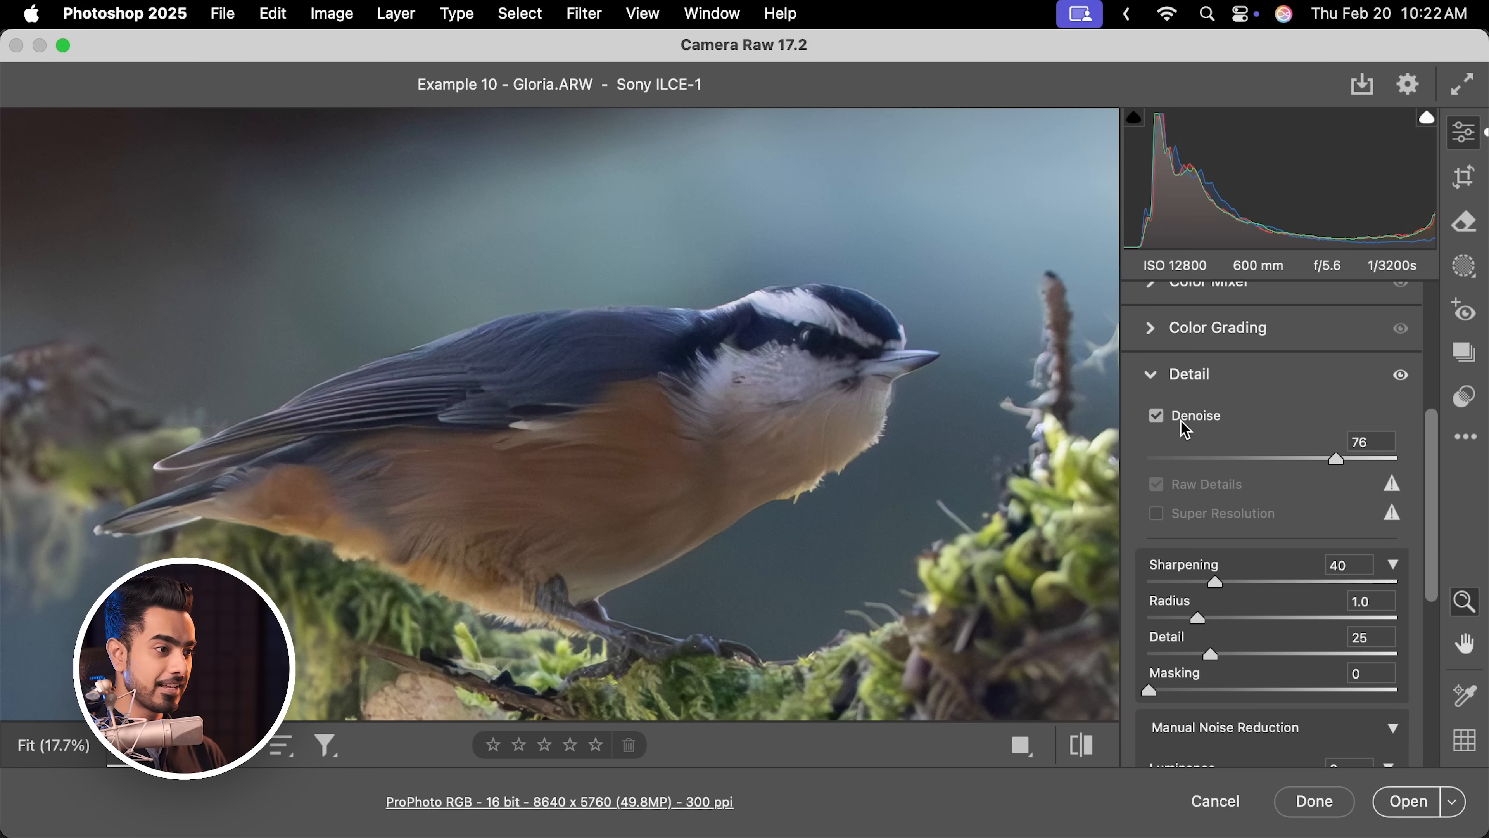
pyautogui.click(1156, 415)
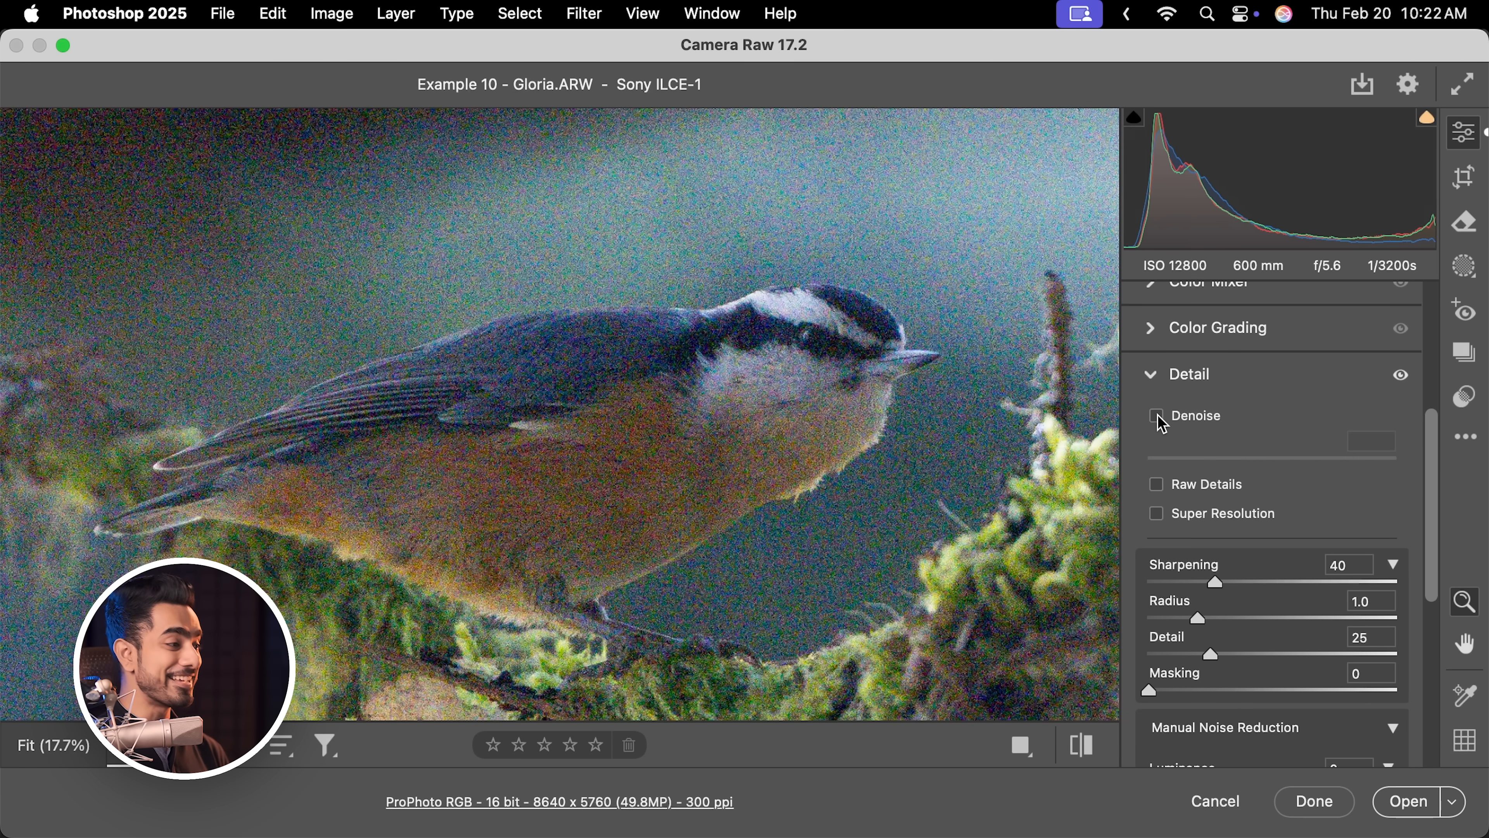
pyautogui.moveTo(1443, 481)
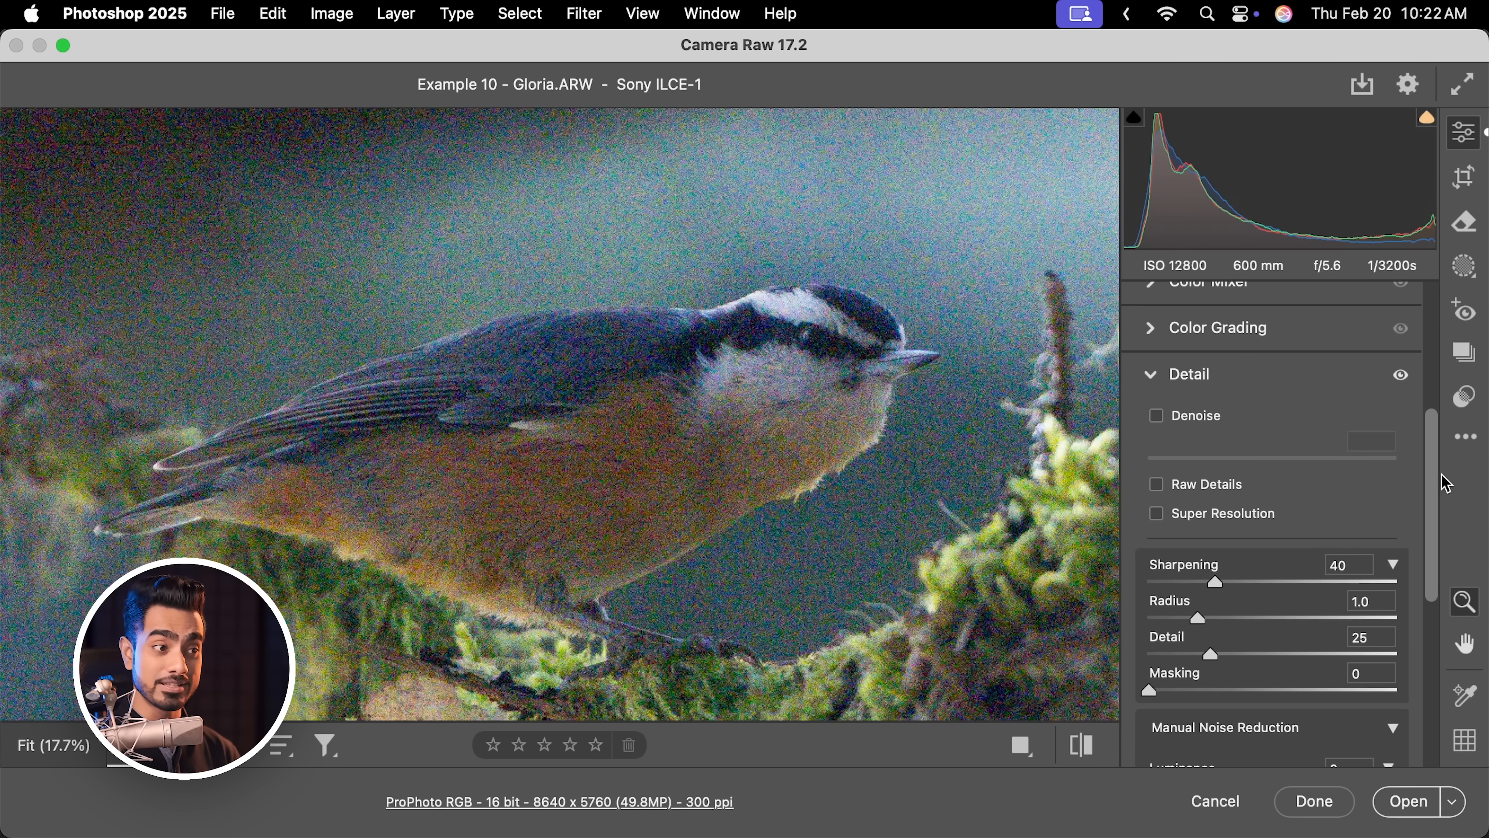
# Toggle AI Denoise on and off to compare against the manual luminance reduction on the bird photo.
pyautogui.scroll(-3)
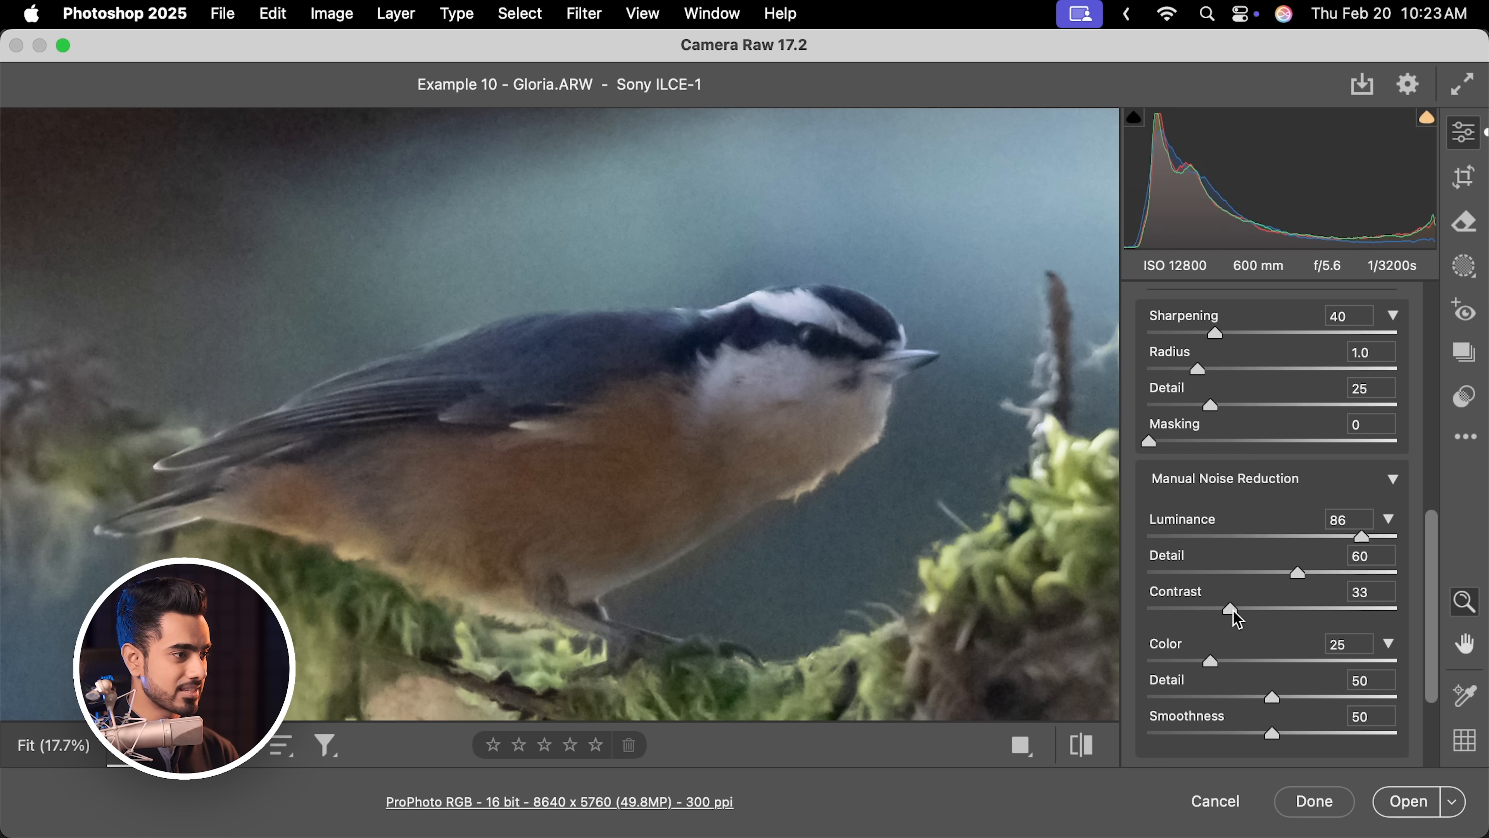
pyautogui.scroll(3)
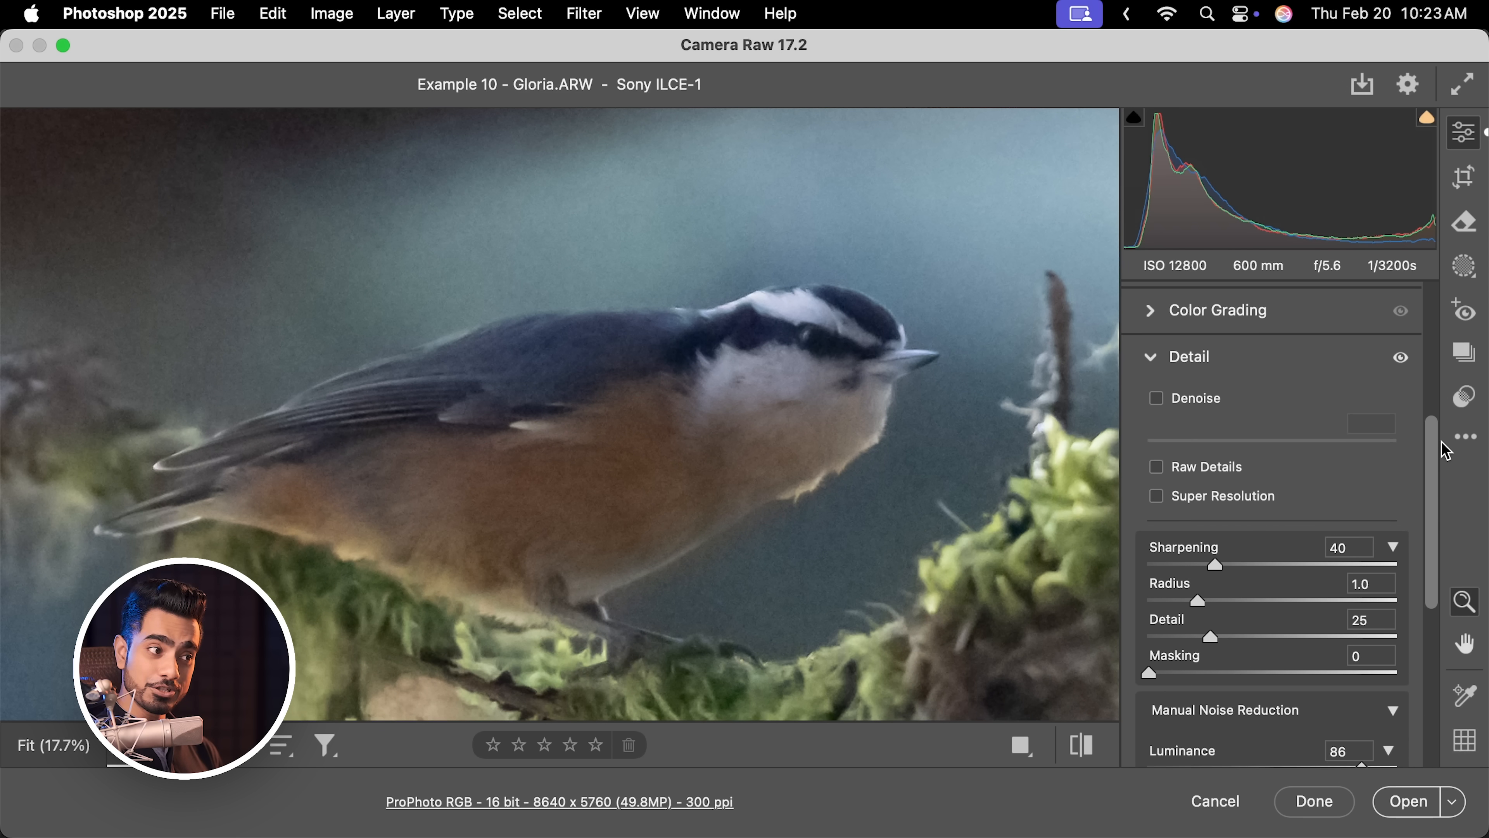
pyautogui.click(1157, 400)
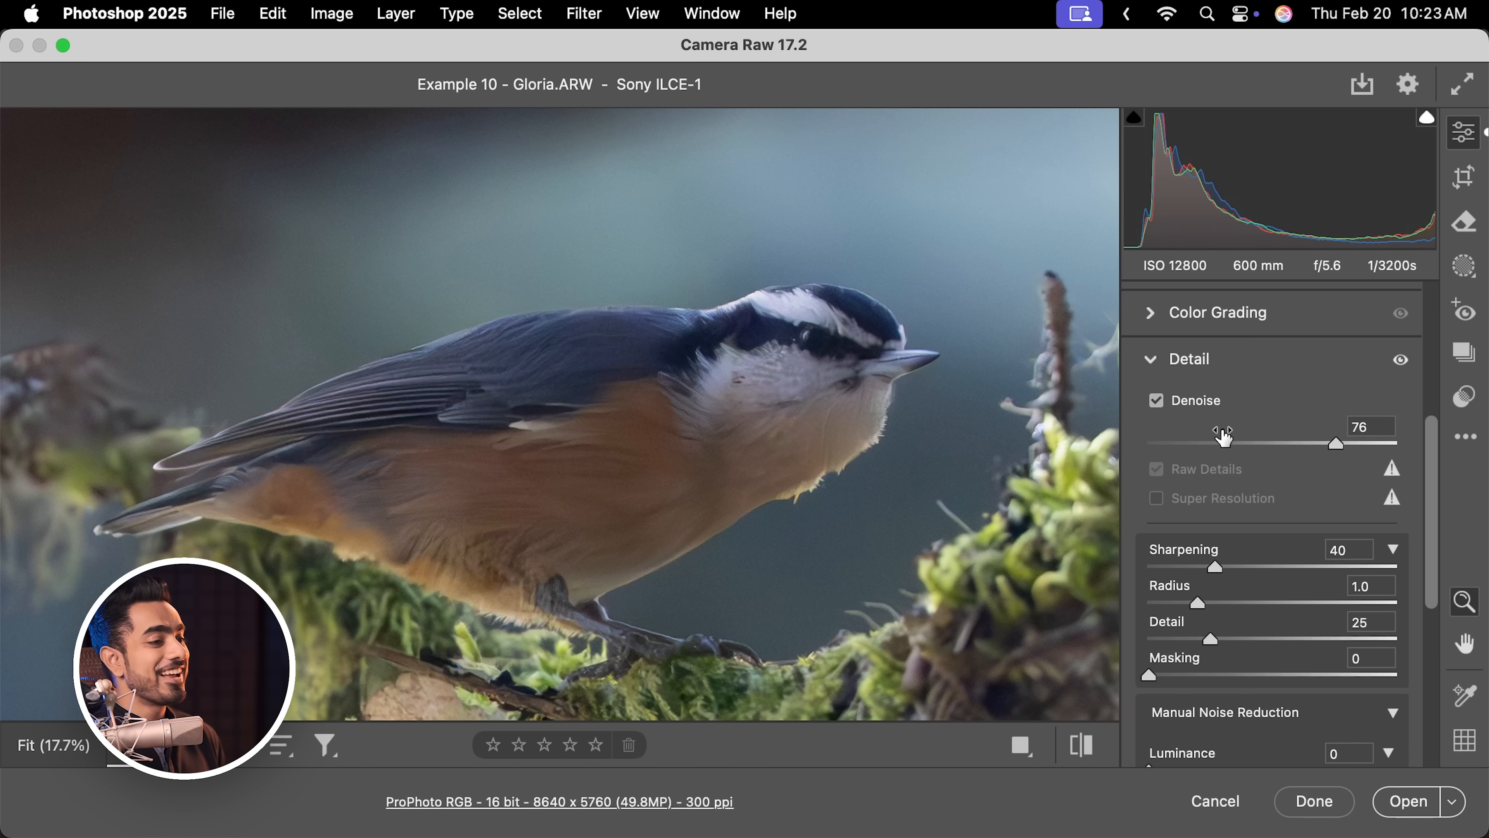
pyautogui.click(1156, 401)
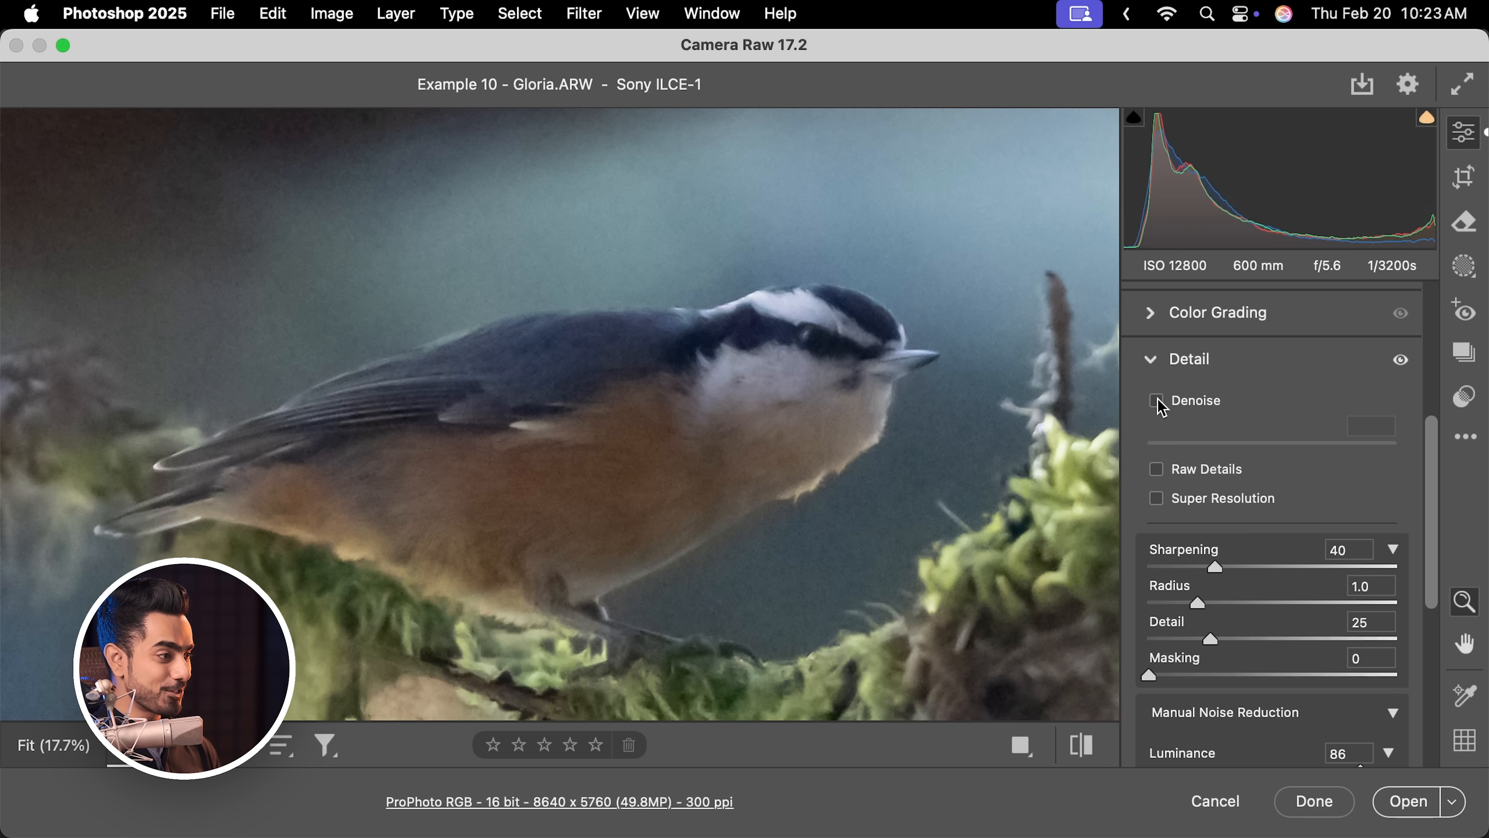
pyautogui.click(1156, 401)
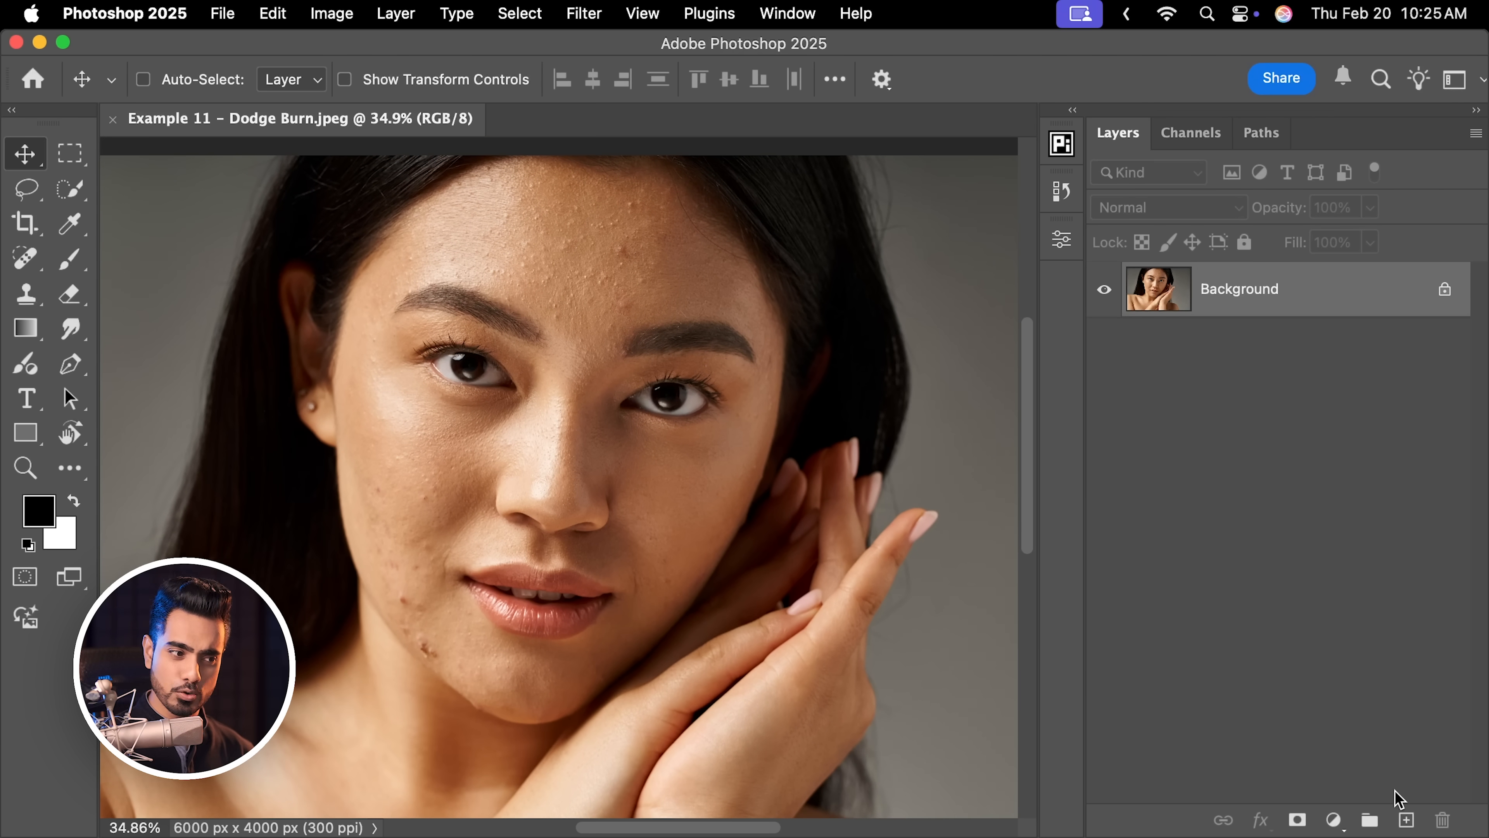
# Pick the Remove tool and dab out the red blemish on the portrait's cheek.
pyautogui.click(25, 257)
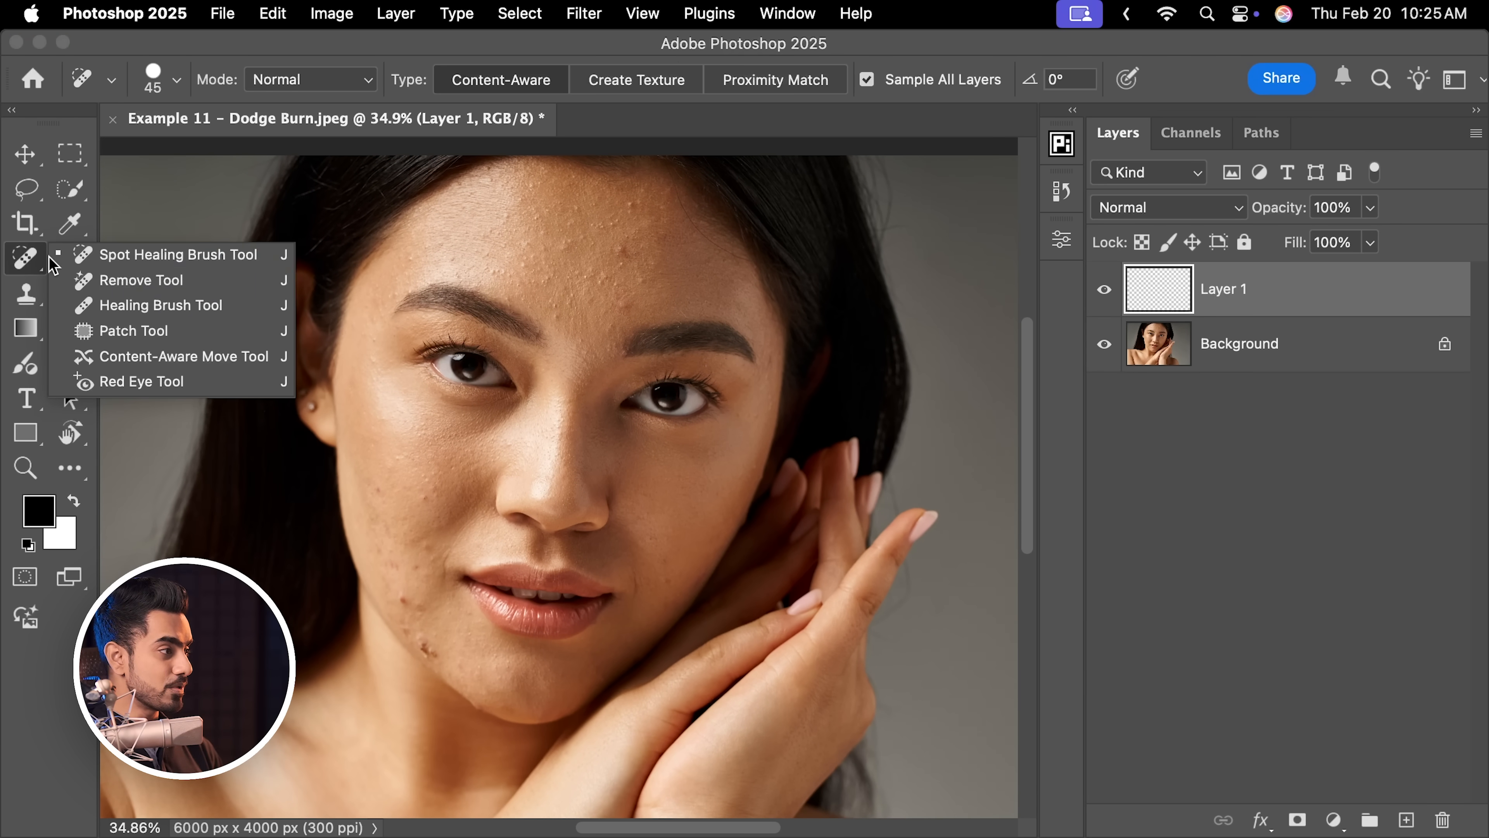
pyautogui.moveTo(152, 280)
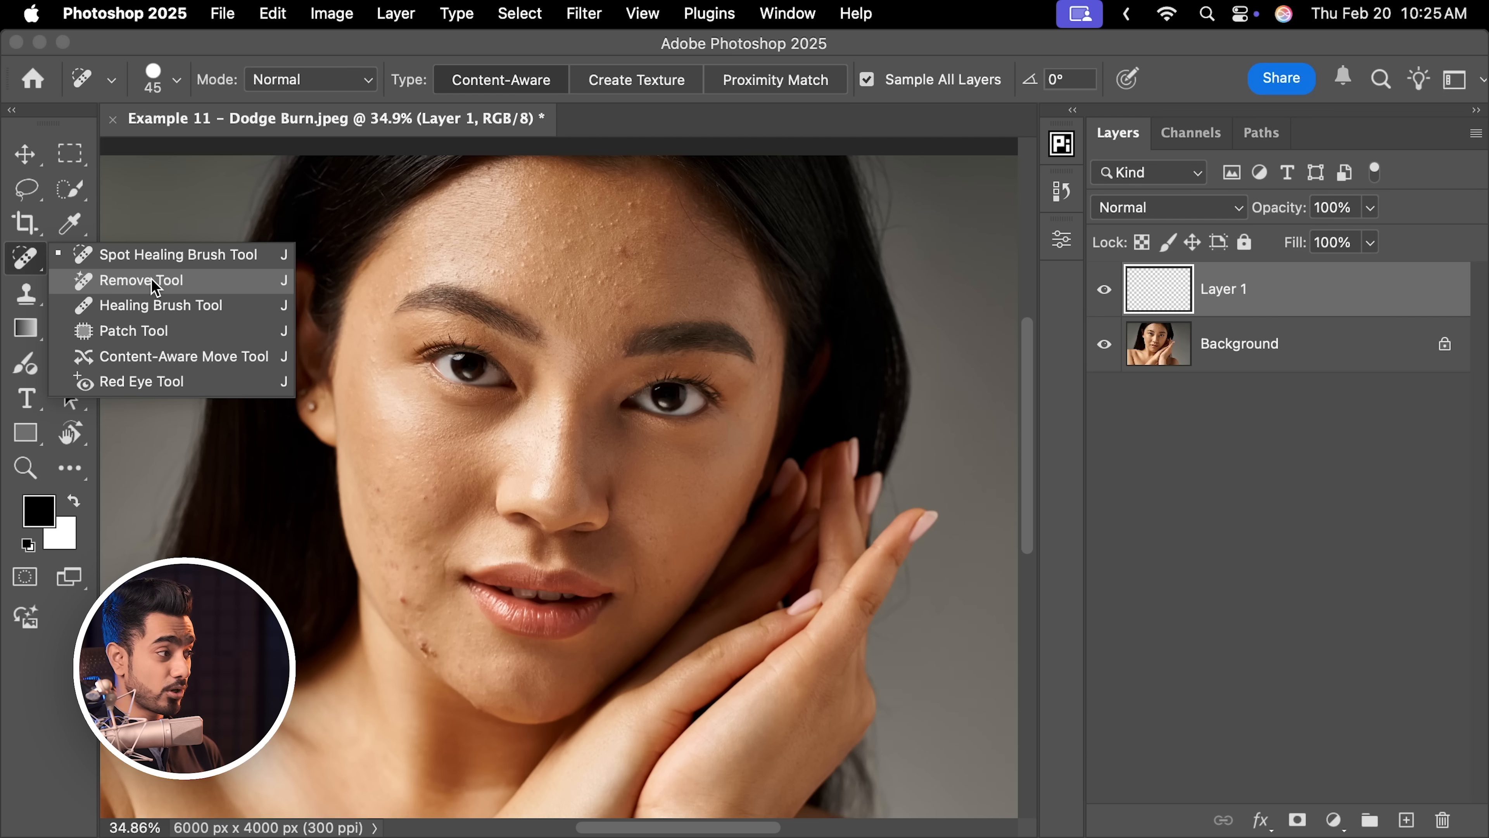
pyautogui.click(140, 280)
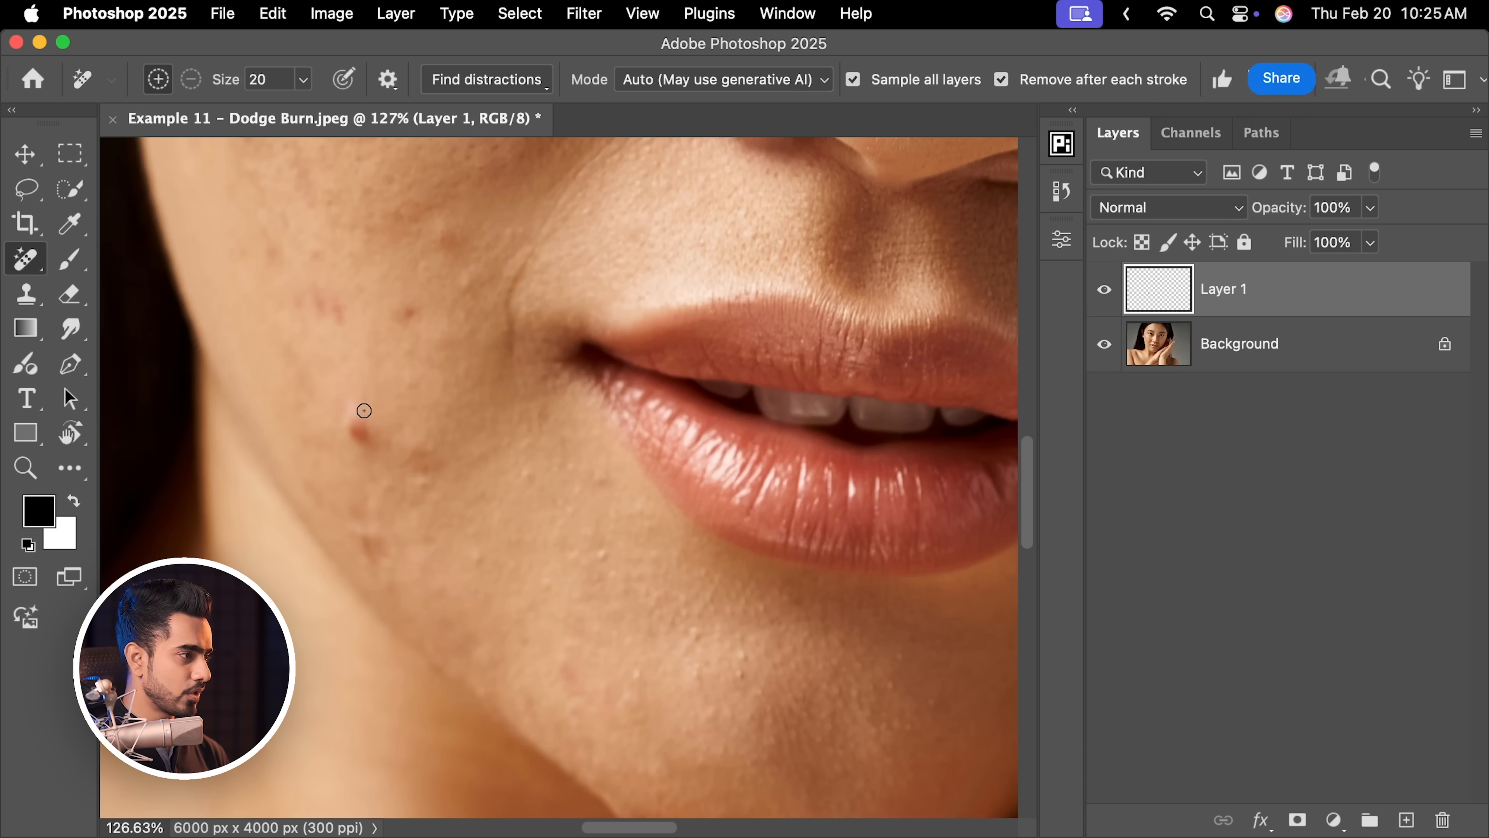
pyautogui.click(418, 316)
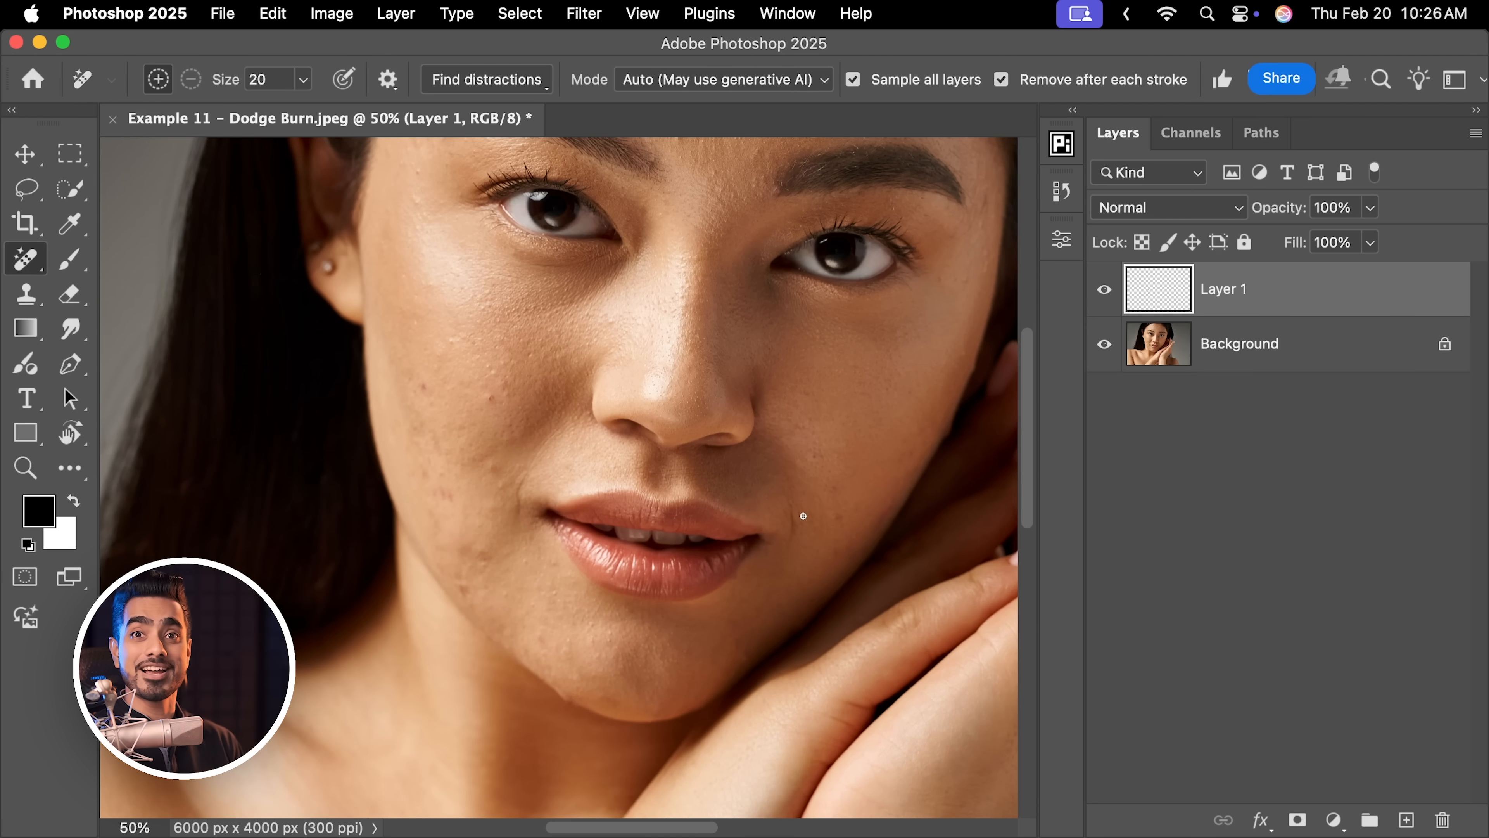
pyautogui.moveTo(812, 527)
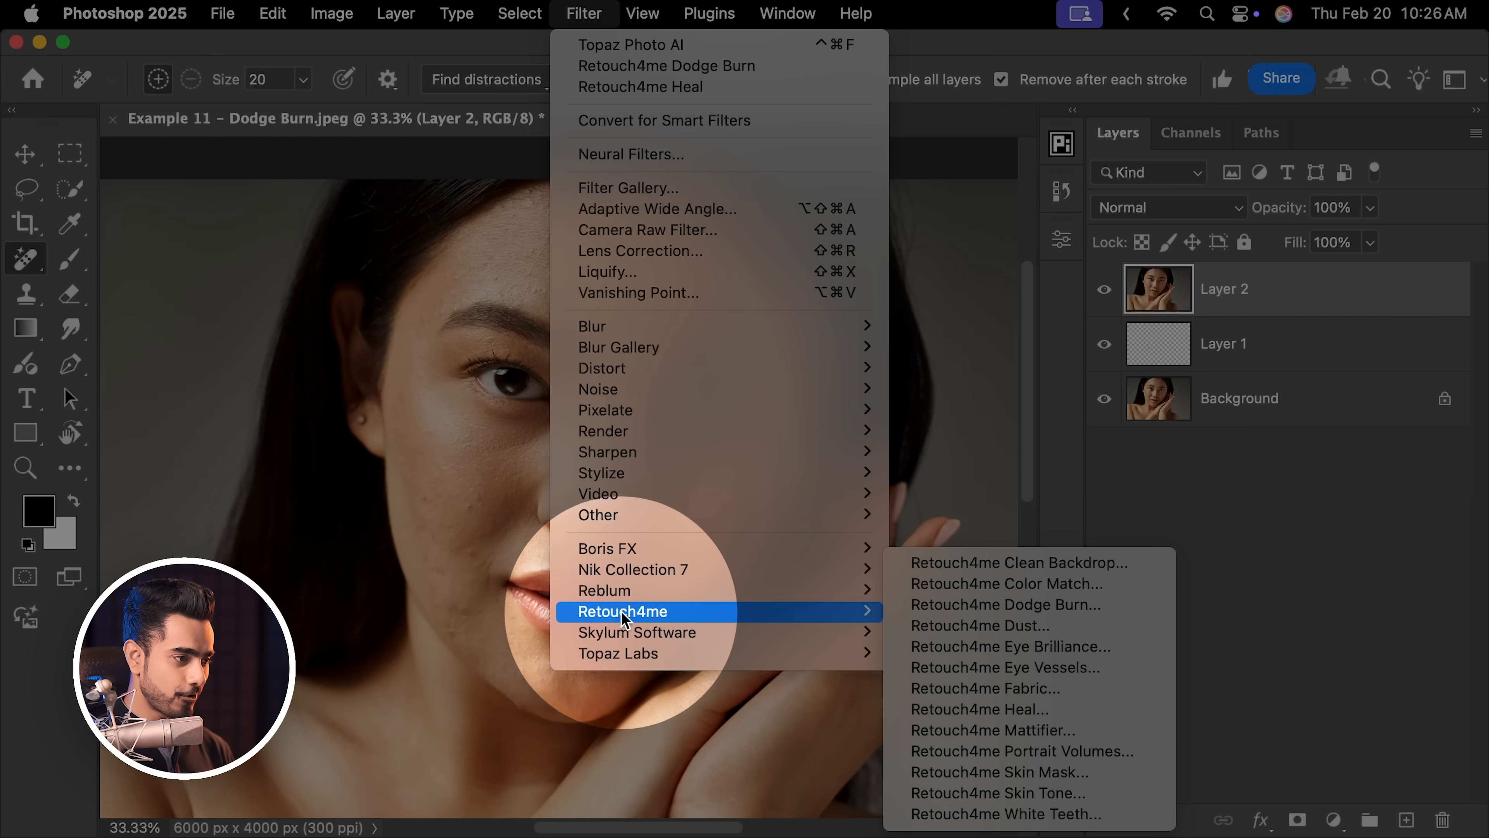
# Apply Retouch4me Heal skin fixes onto Layer 2 and toggle its visibility to compare.
pyautogui.click(979, 708)
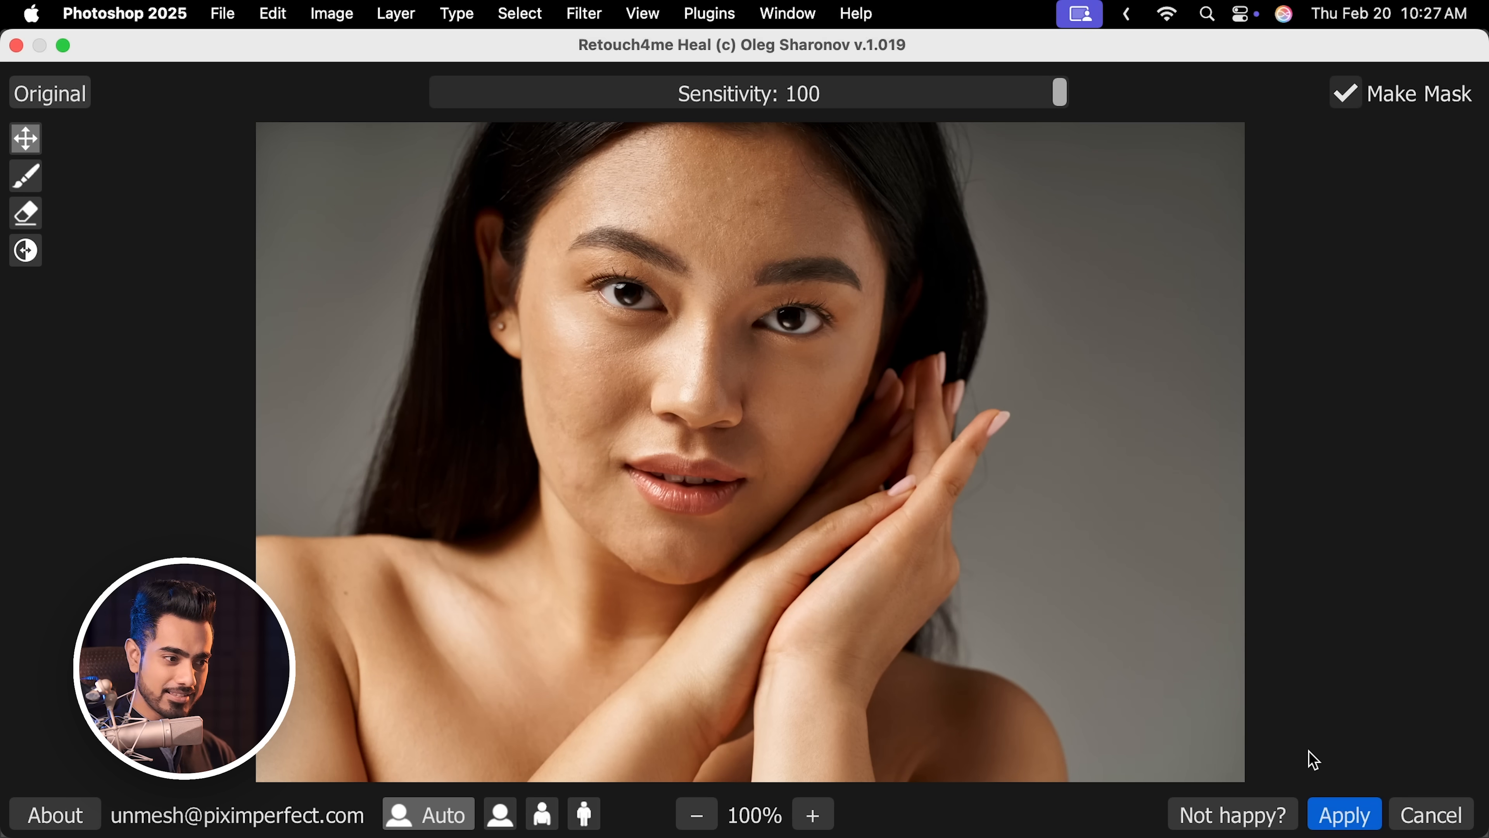
pyautogui.click(1343, 815)
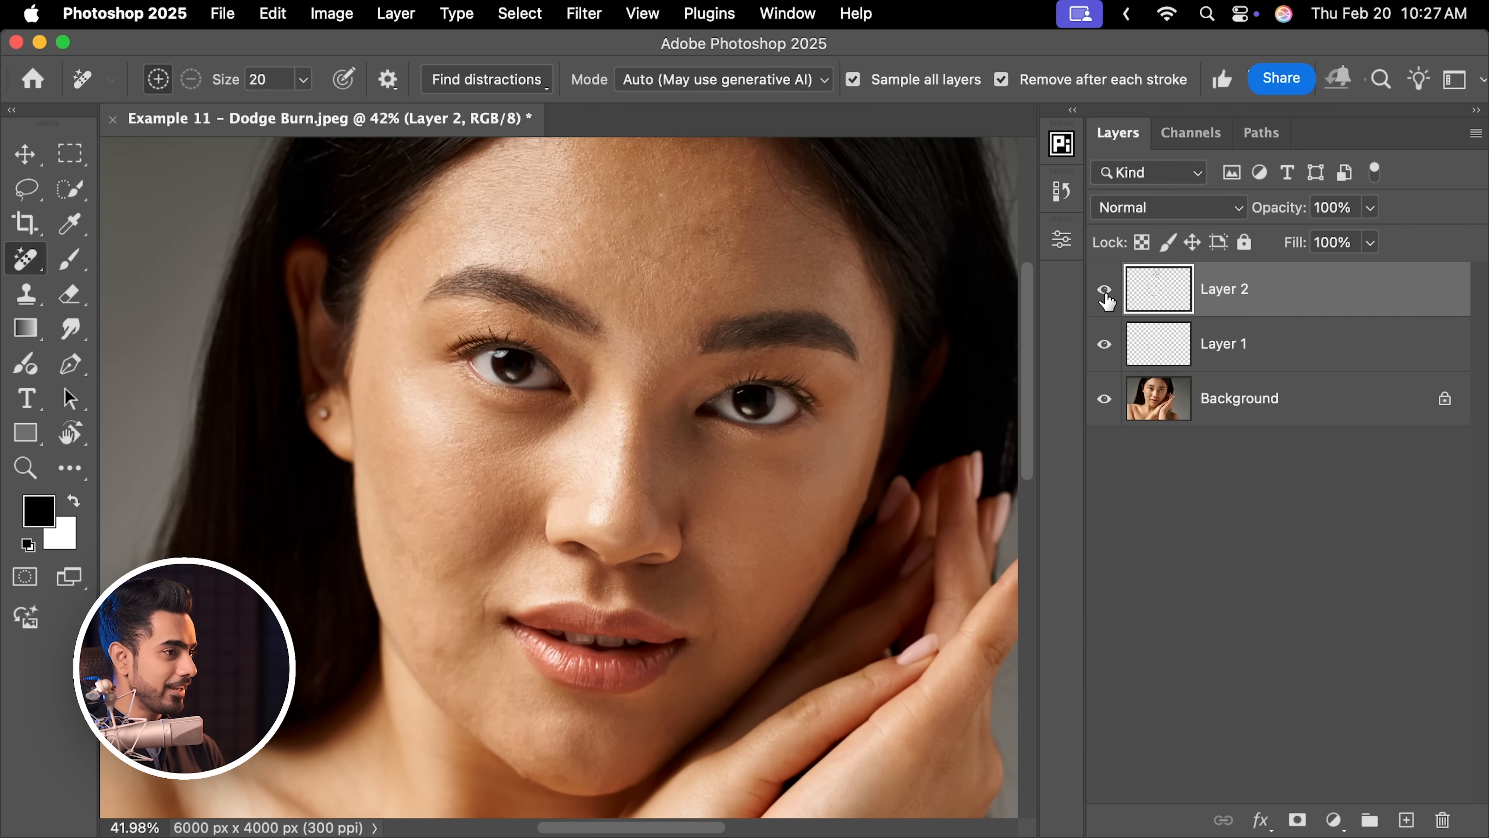
pyautogui.click(1104, 288)
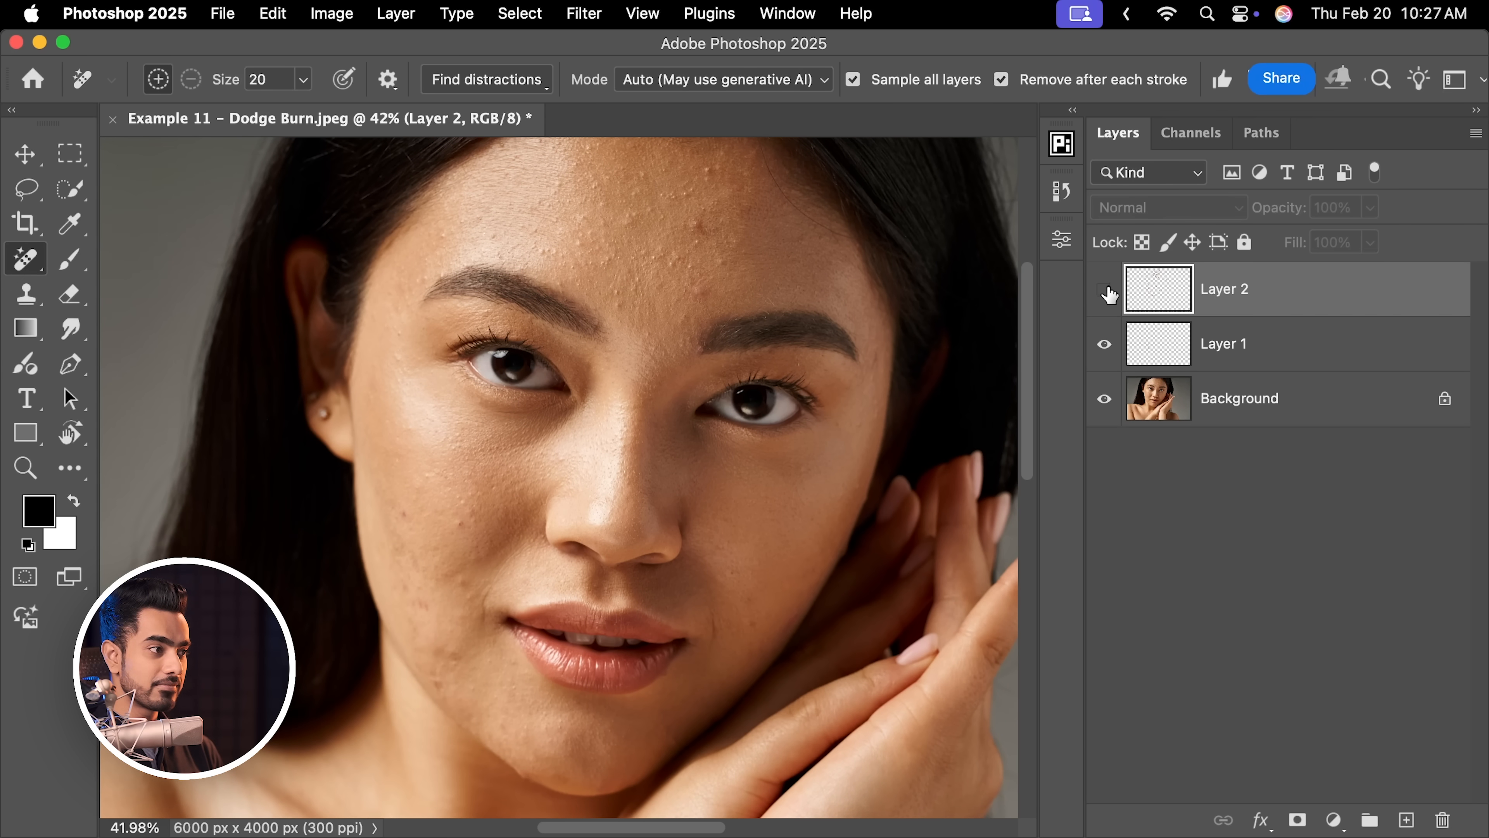
pyautogui.click(1103, 288)
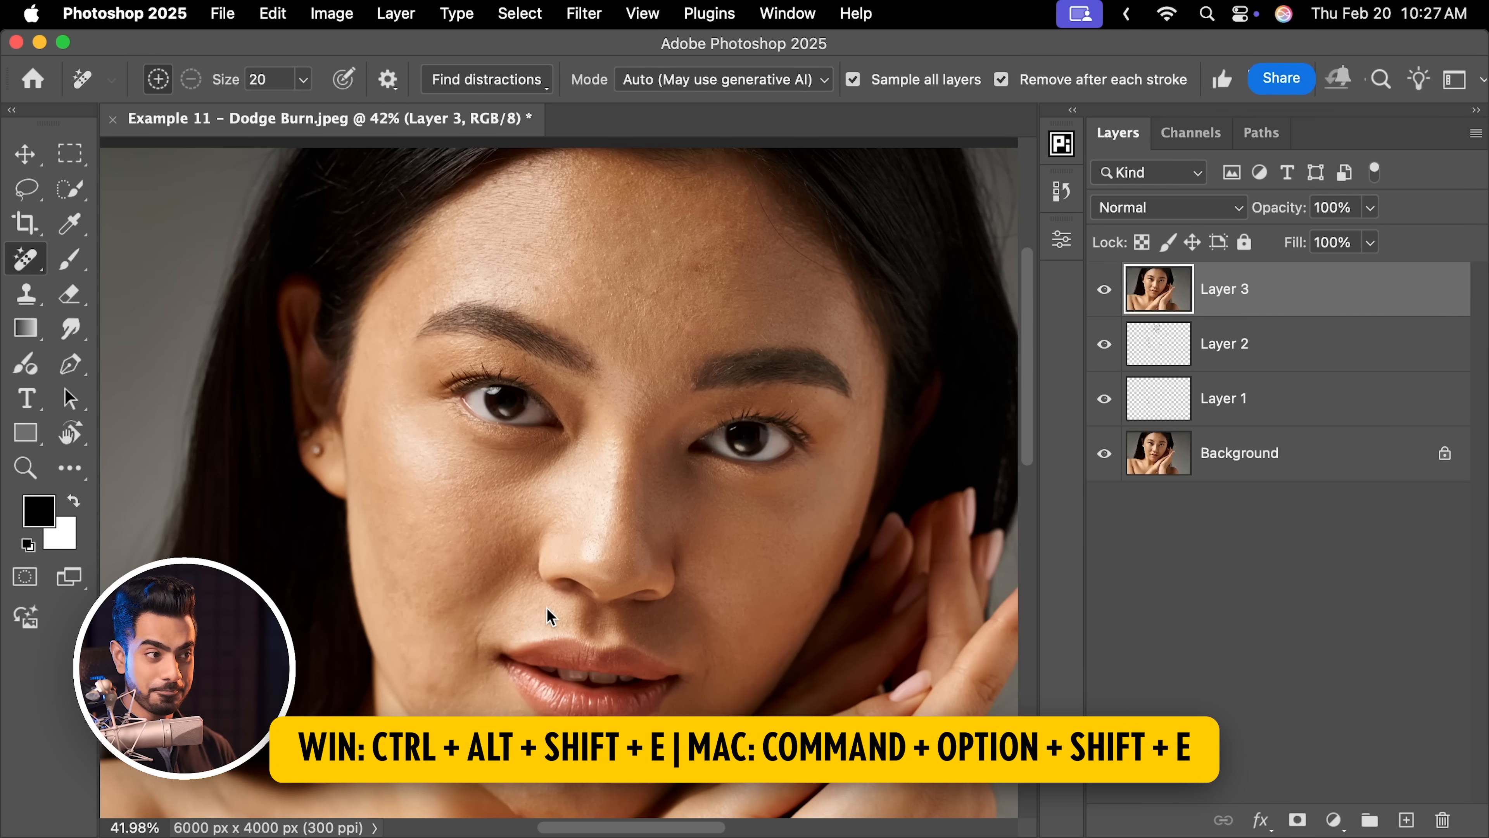
# Apply Retouch4me Dodge Burn to Layer 3 with warmth 38, producing a grey dodge-and-burn layer.
pyautogui.click(583, 13)
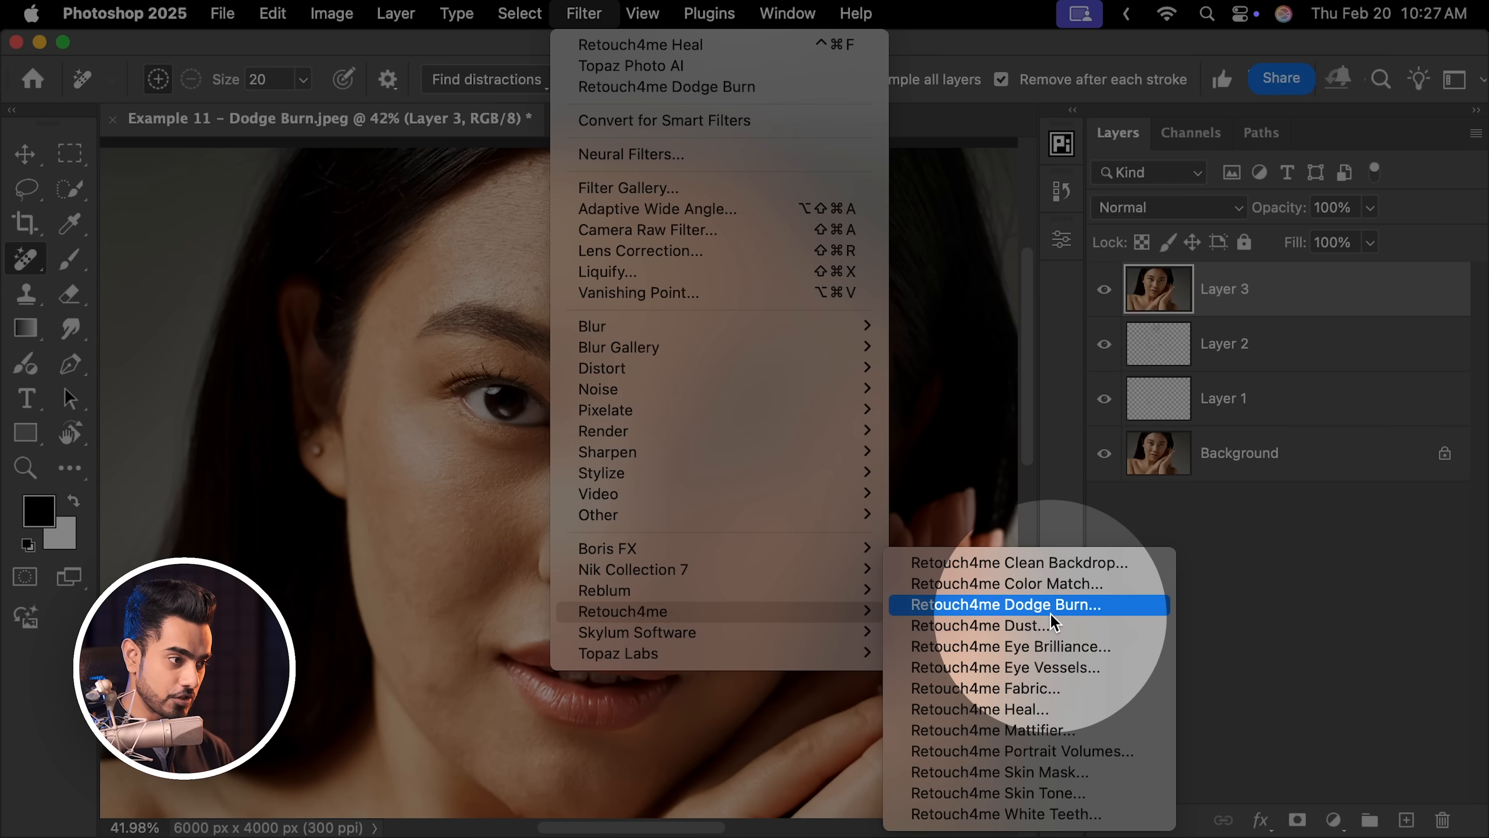
pyautogui.click(985, 604)
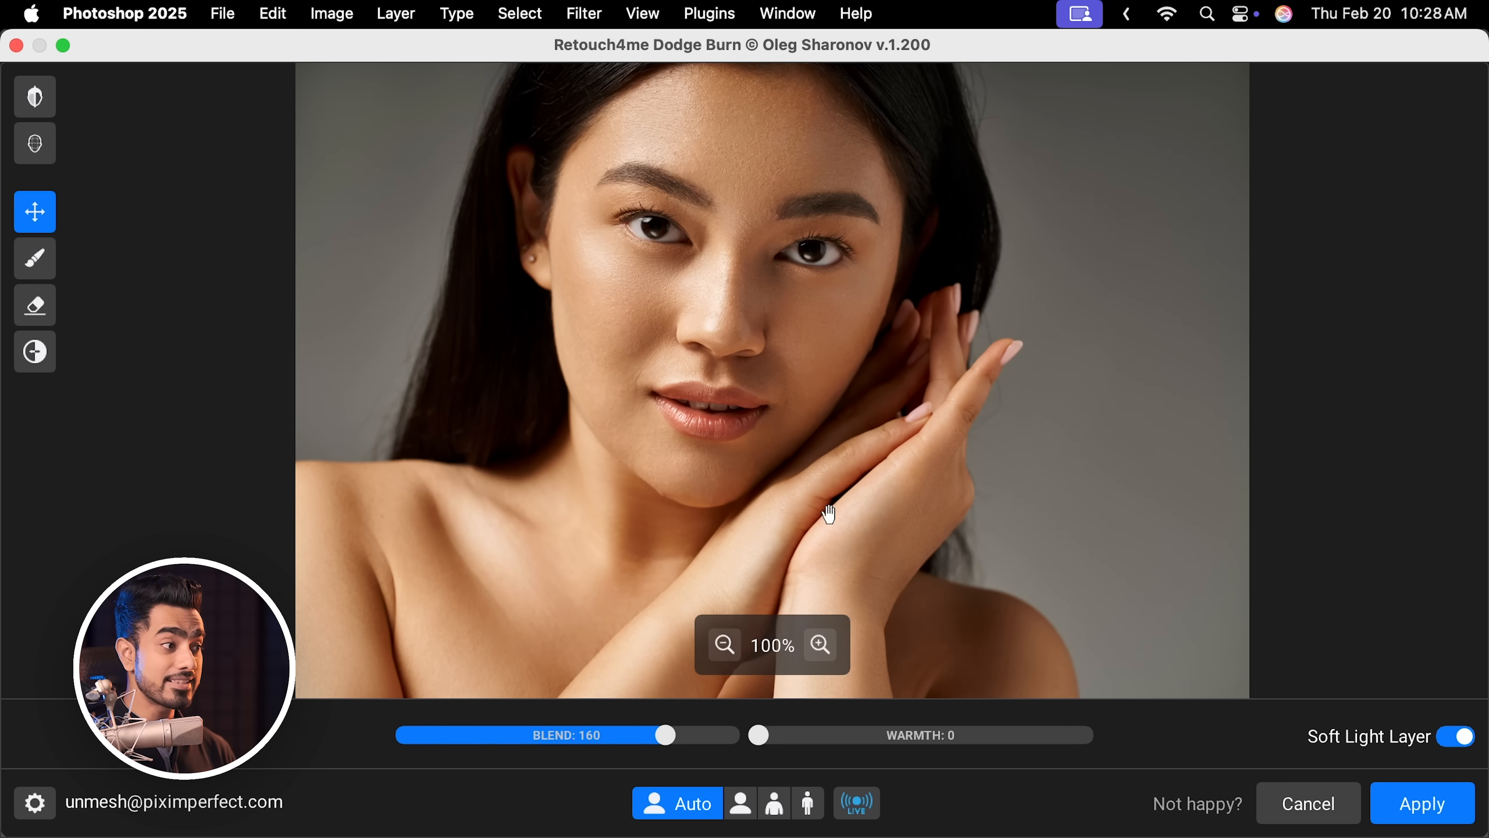
pyautogui.moveTo(807, 452)
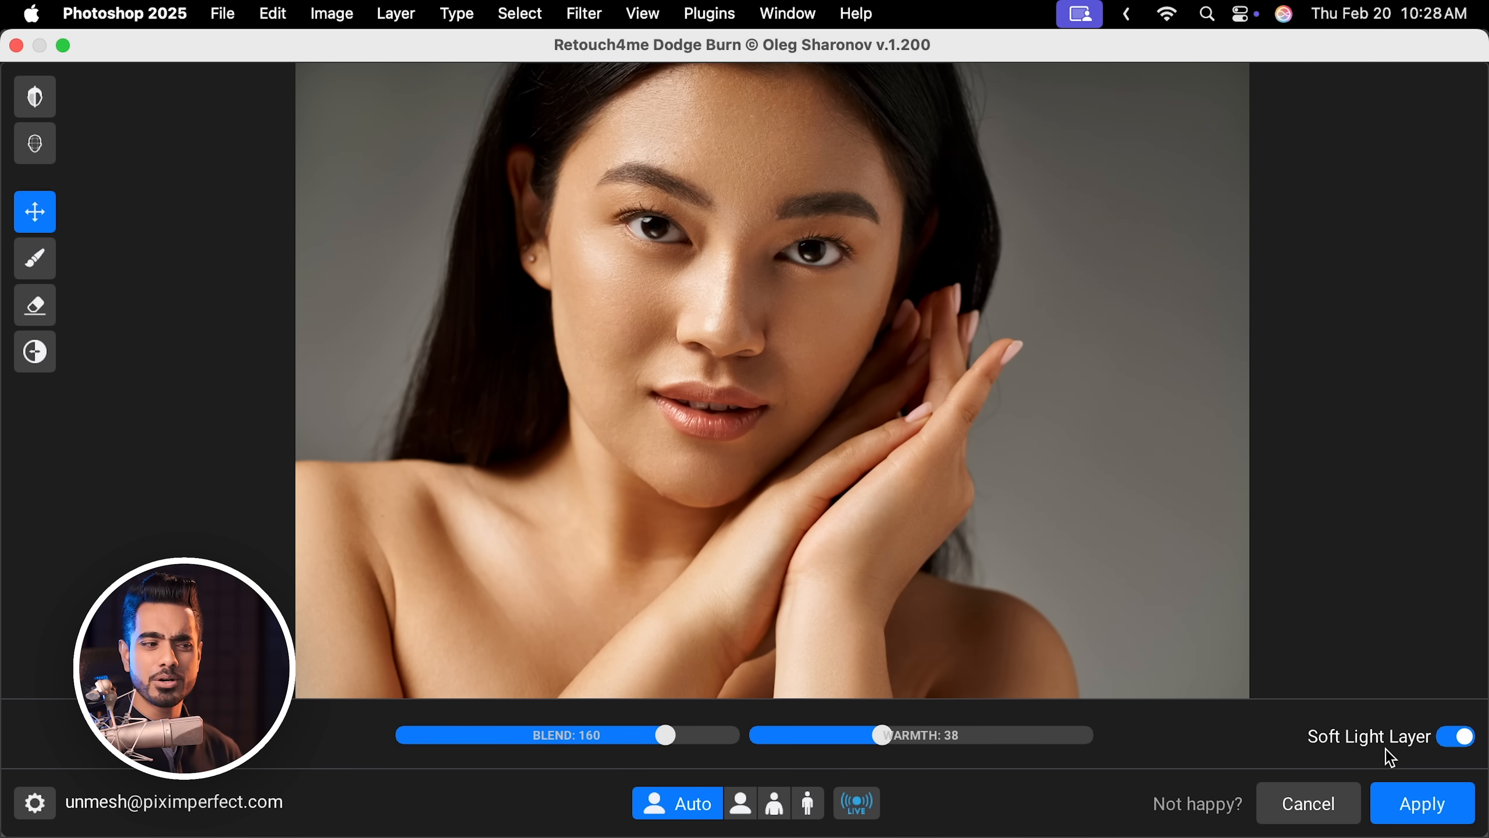
pyautogui.click(1422, 803)
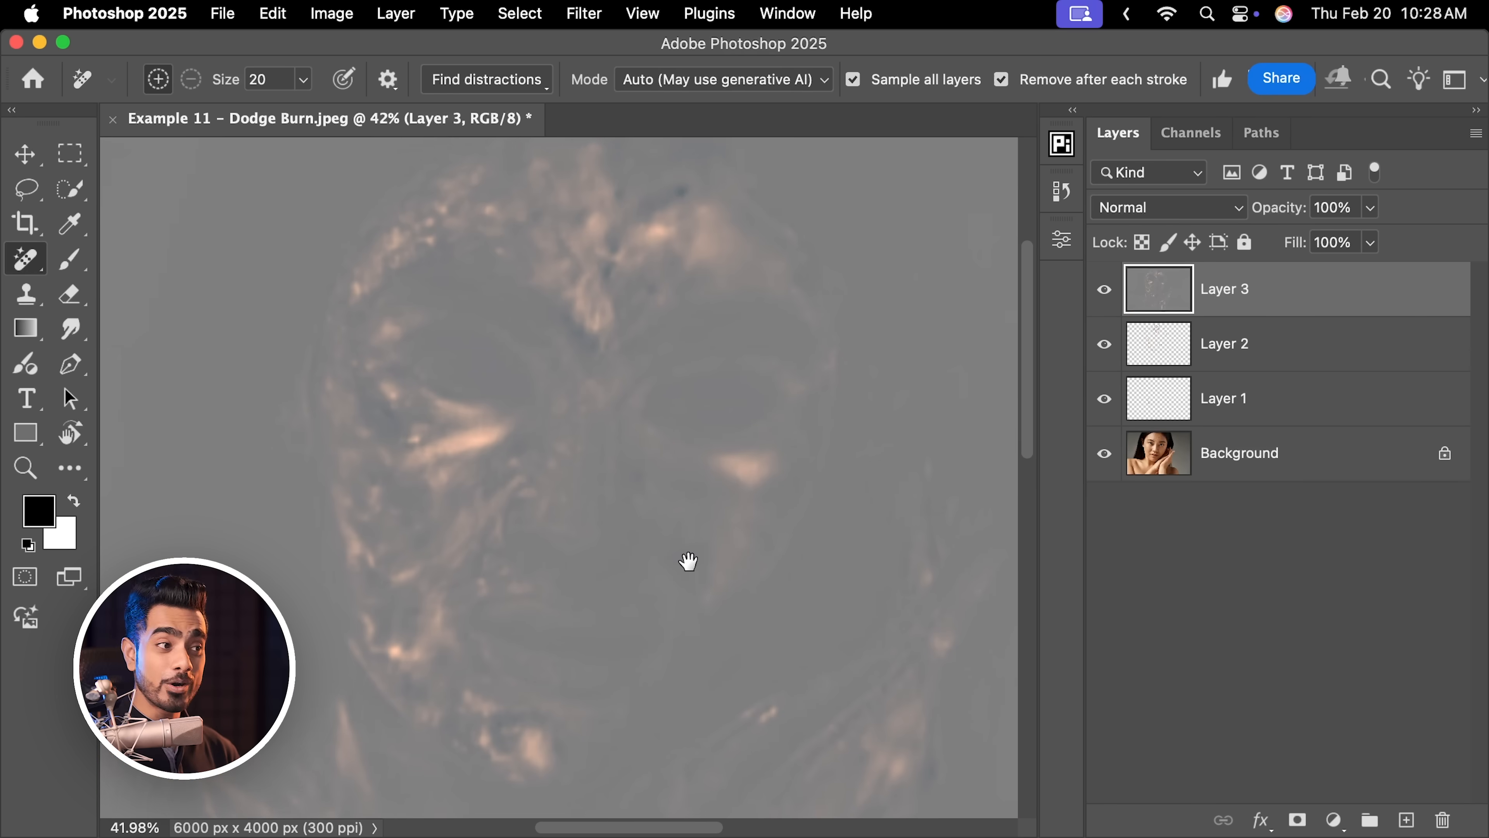
# Set Layer 3 to Soft Light, compare before and after, show all layers and pick the Brush.
pyautogui.click(1167, 207)
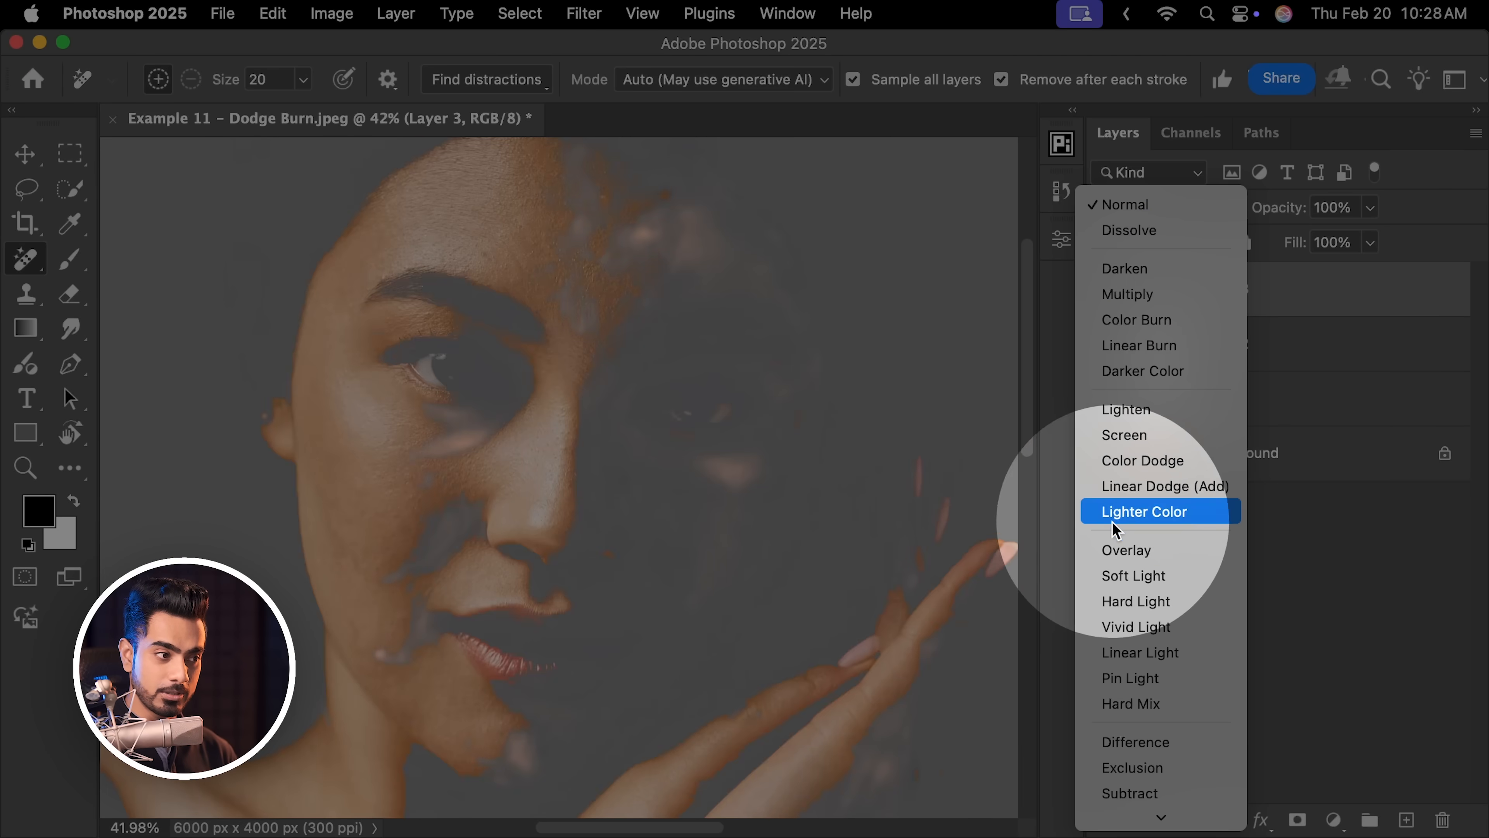
pyautogui.click(1133, 575)
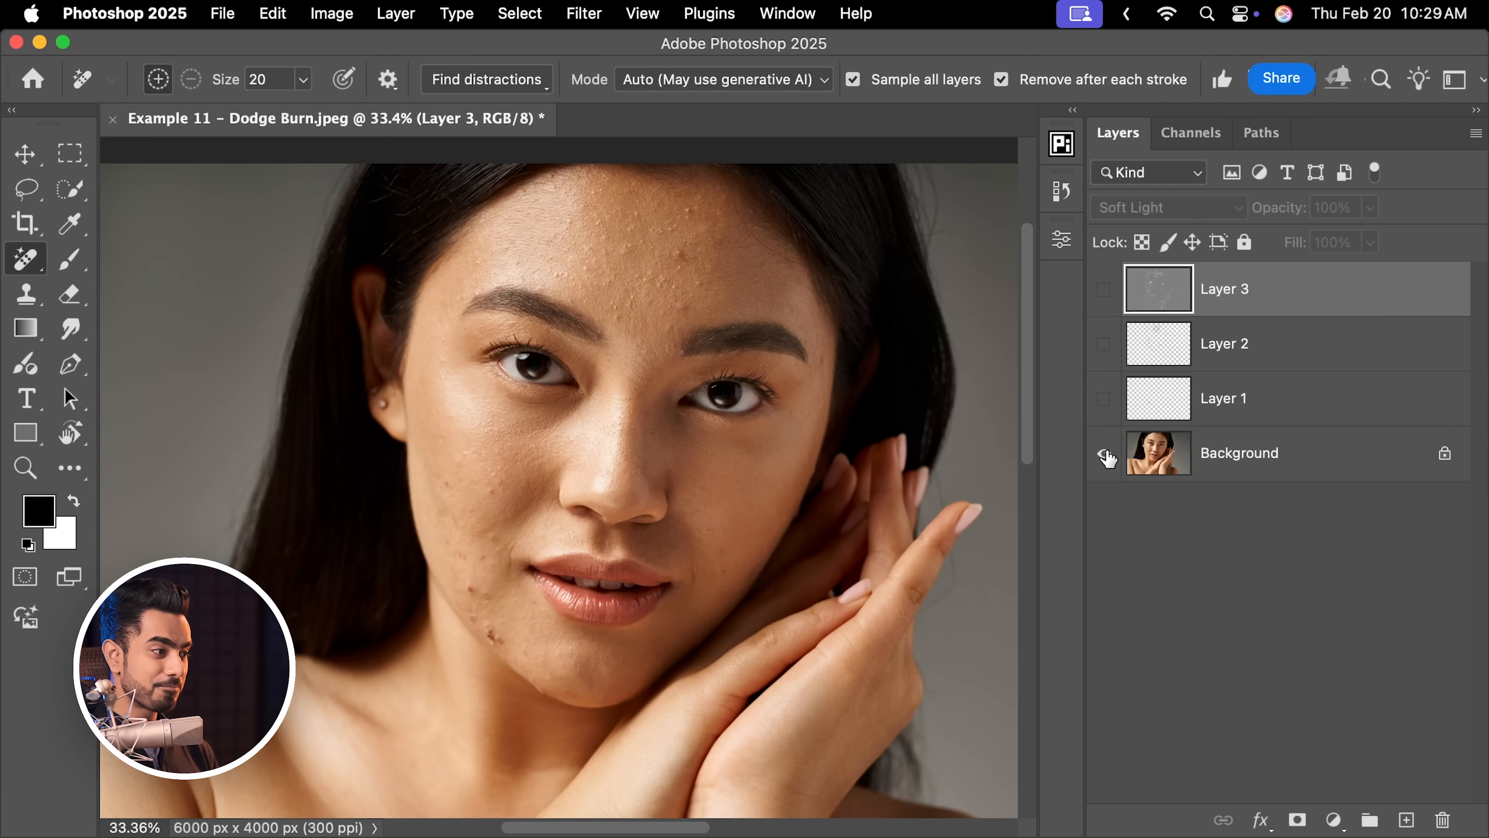
pyautogui.click(1103, 452)
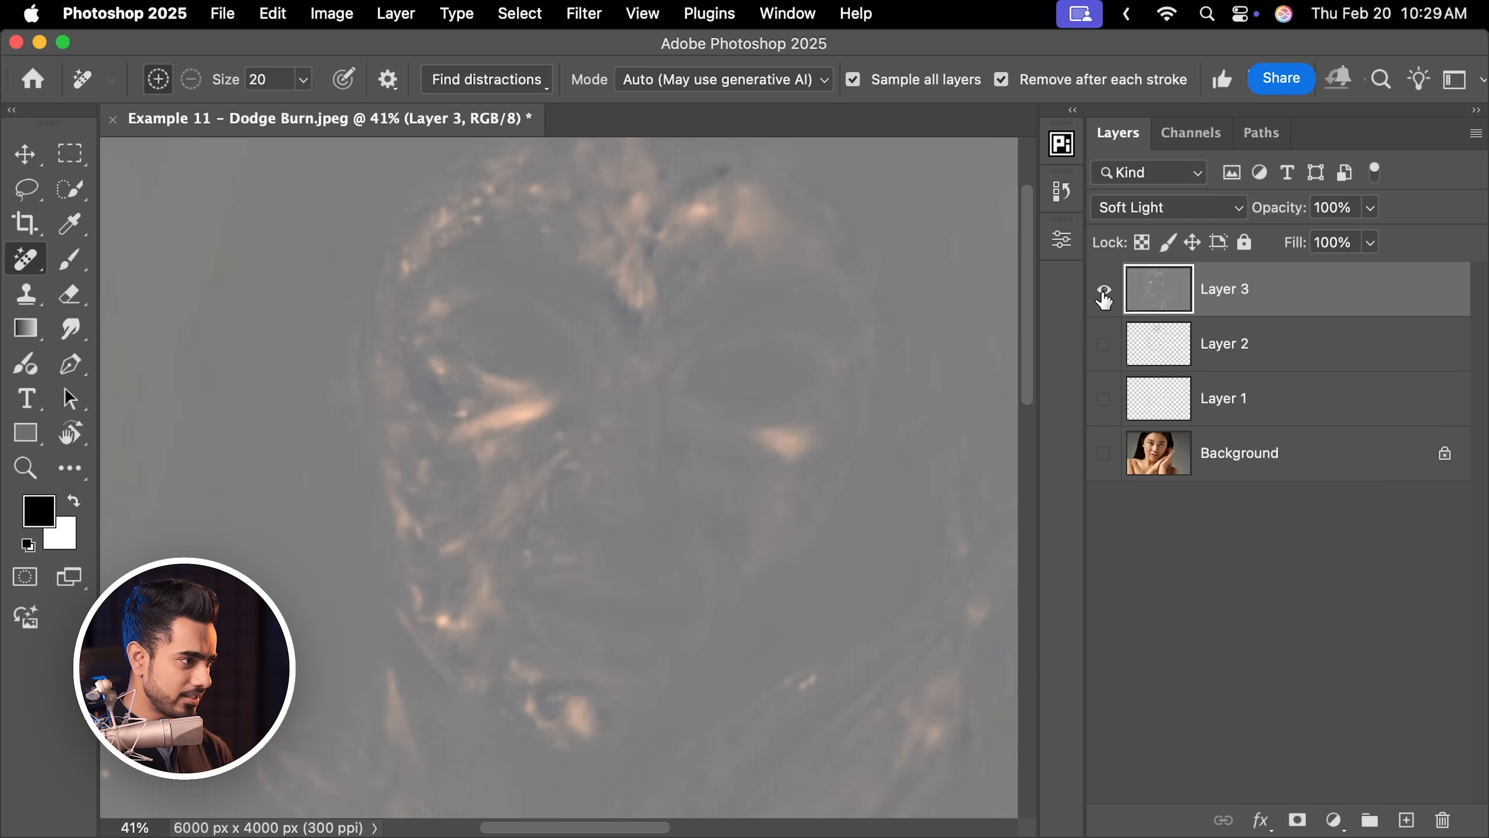
pyautogui.click(1104, 288)
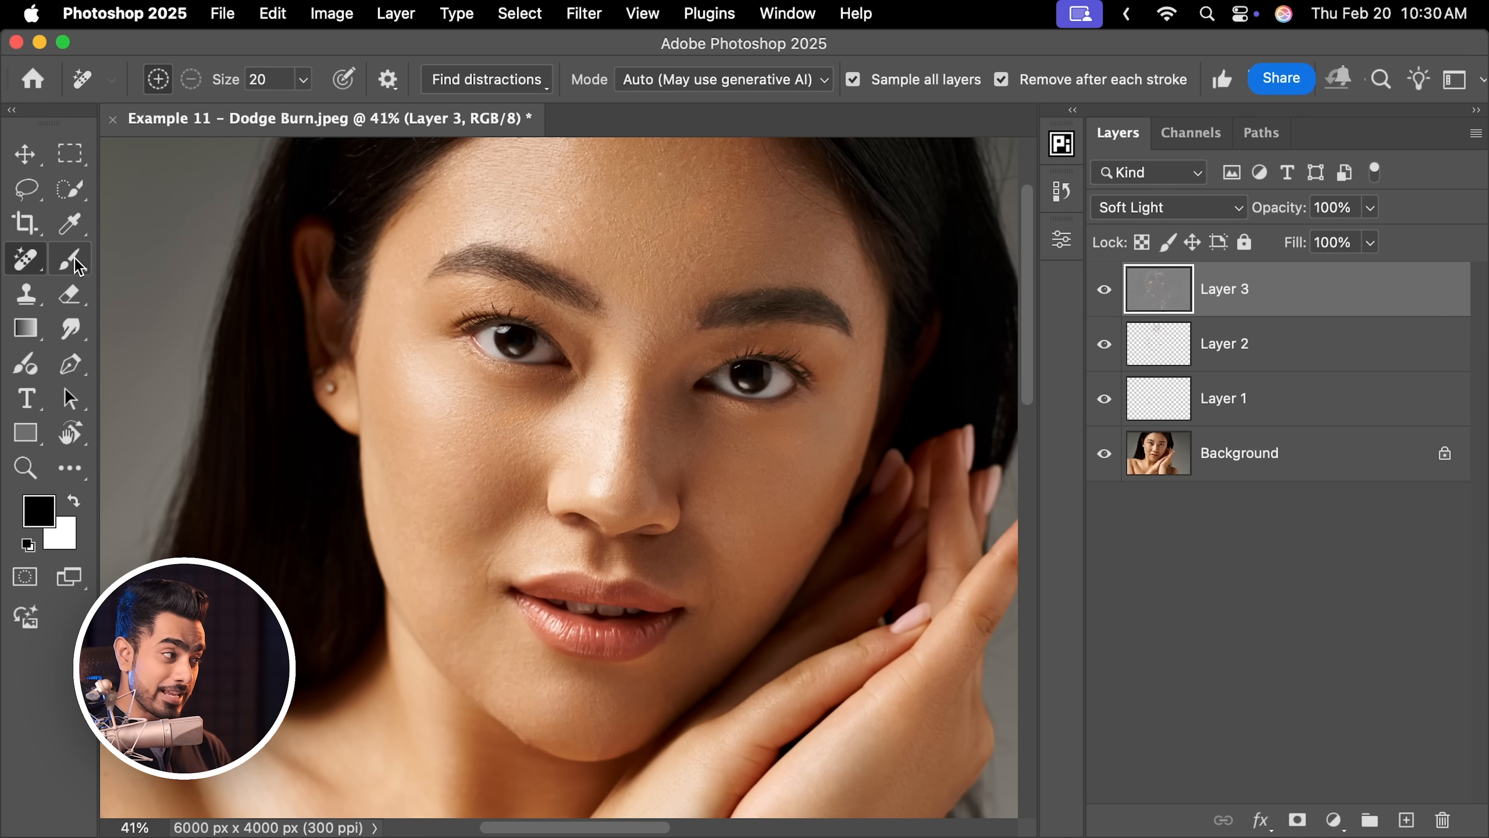
pyautogui.click(69, 258)
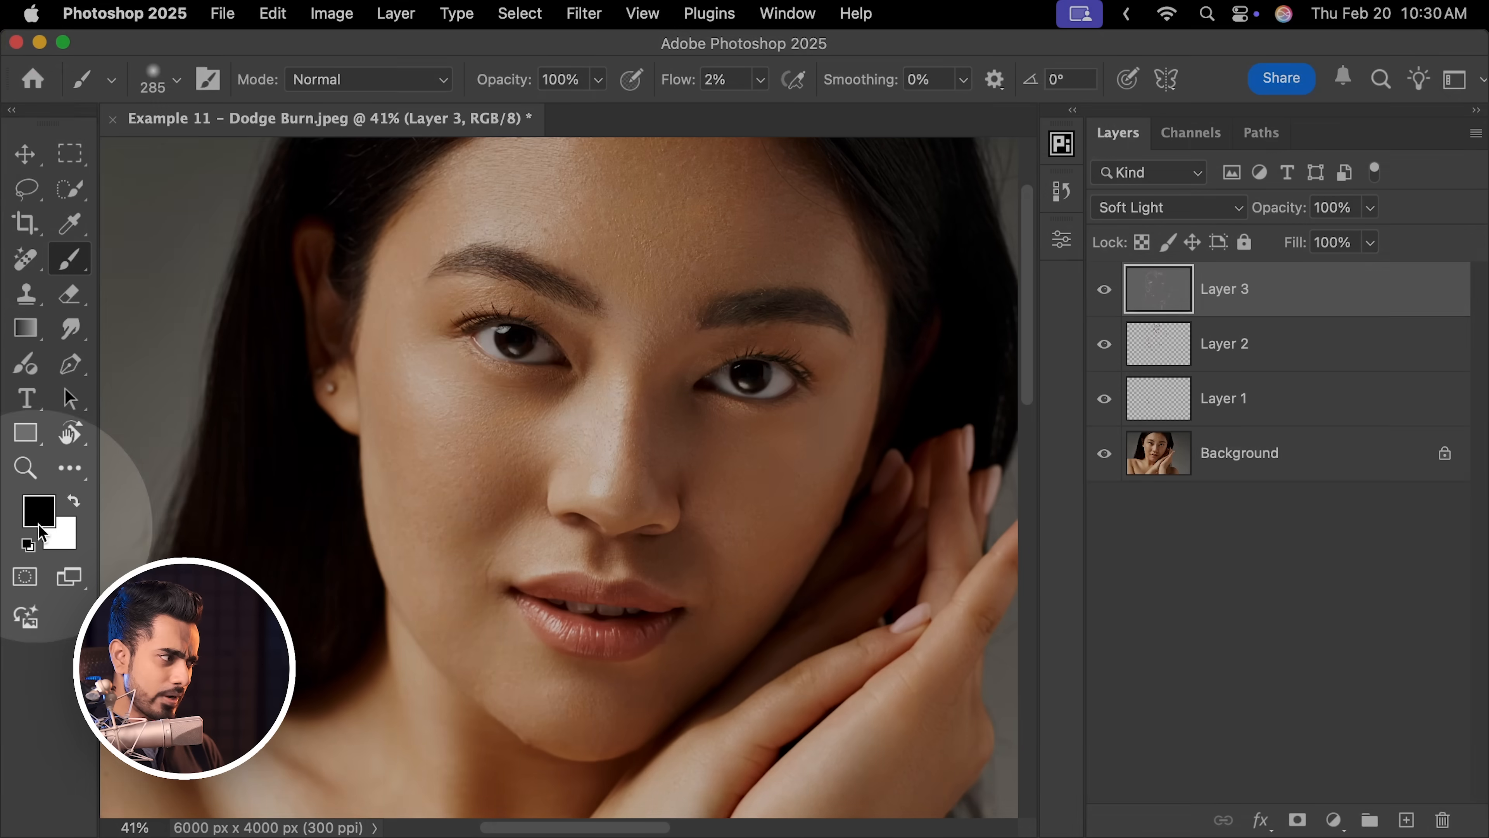
# Set the foreground colour to neutral grey #808080 for the 2%-flow brush.
pyautogui.click(38, 511)
pyautogui.write('808080')
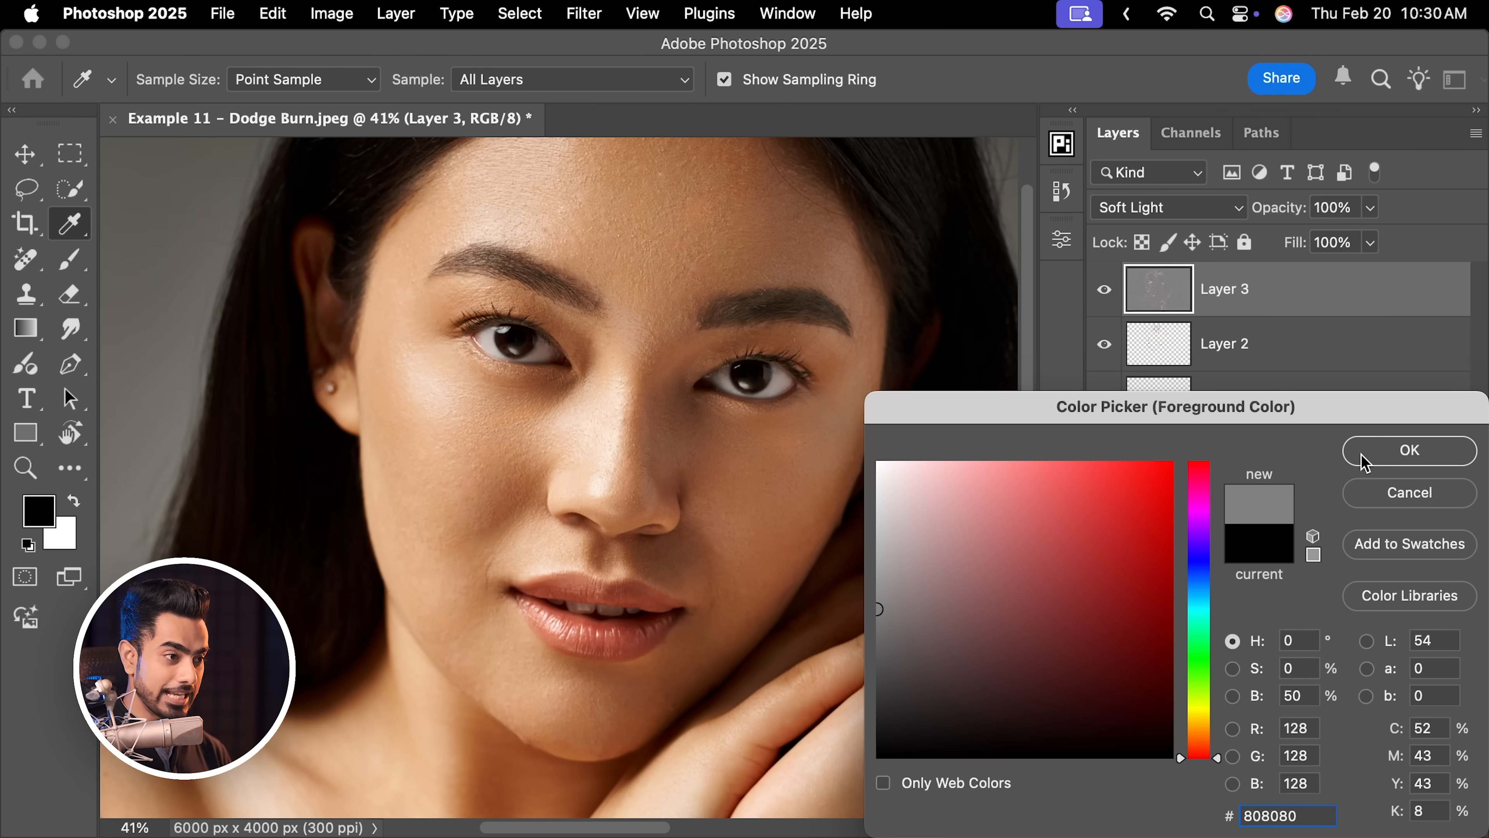
pyautogui.click(1408, 450)
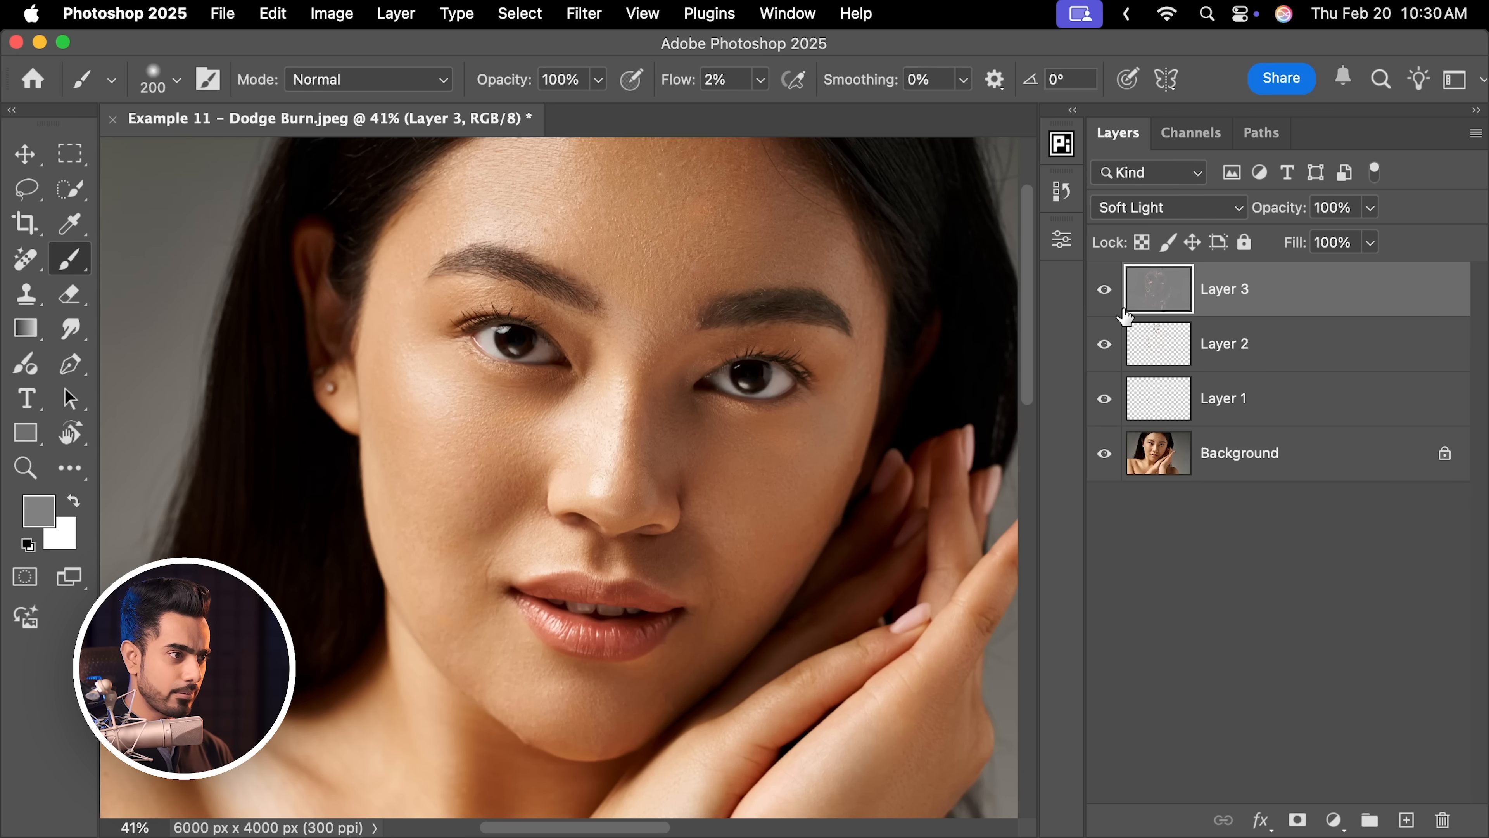
# Toggle Layer 3's visibility a few times to compare the portrait with and without it.
pyautogui.click(1103, 288)
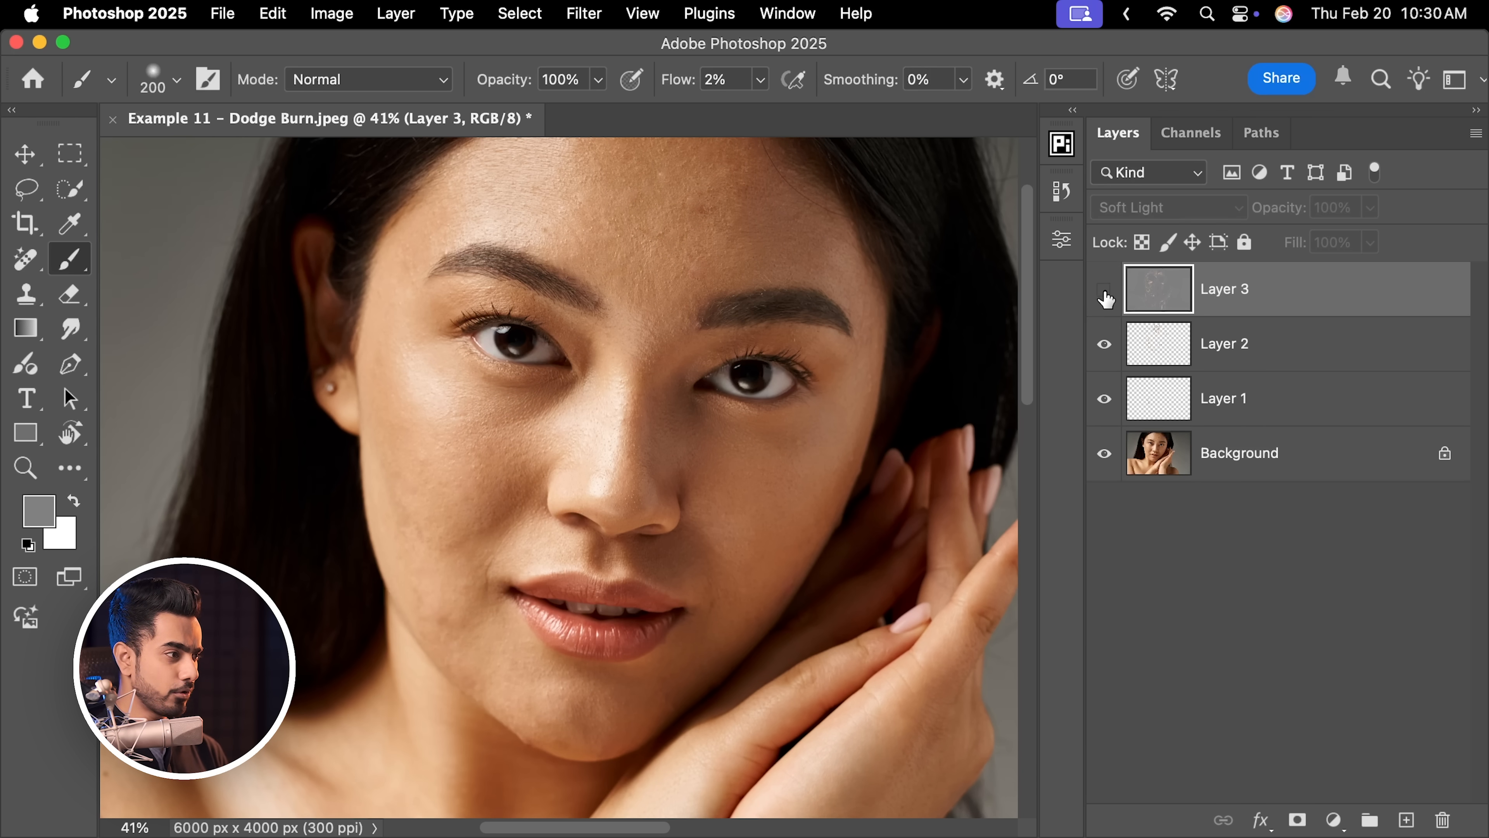
pyautogui.click(1104, 288)
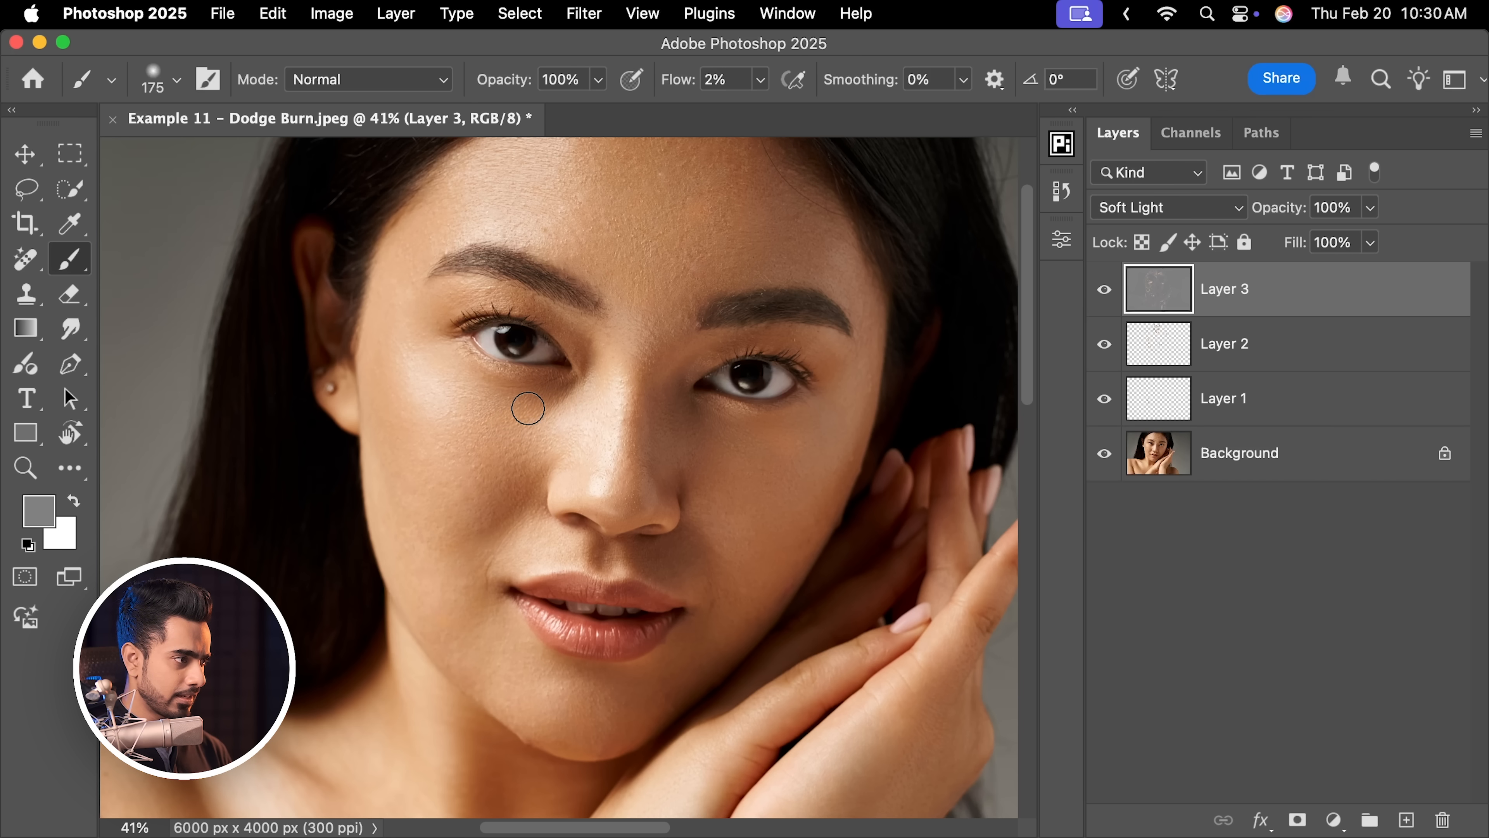
pyautogui.moveTo(599, 448)
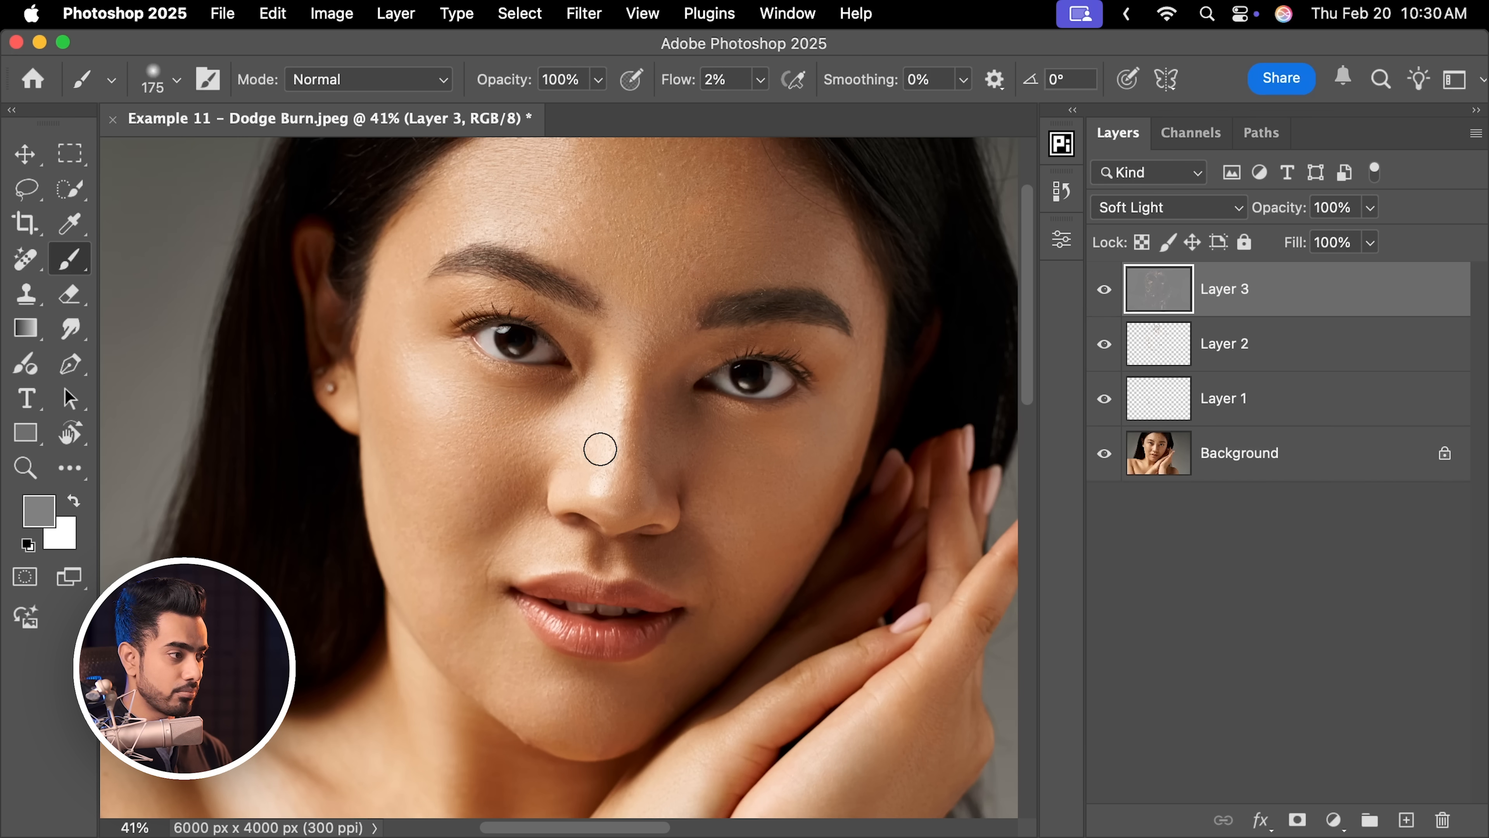
pyautogui.click(1104, 289)
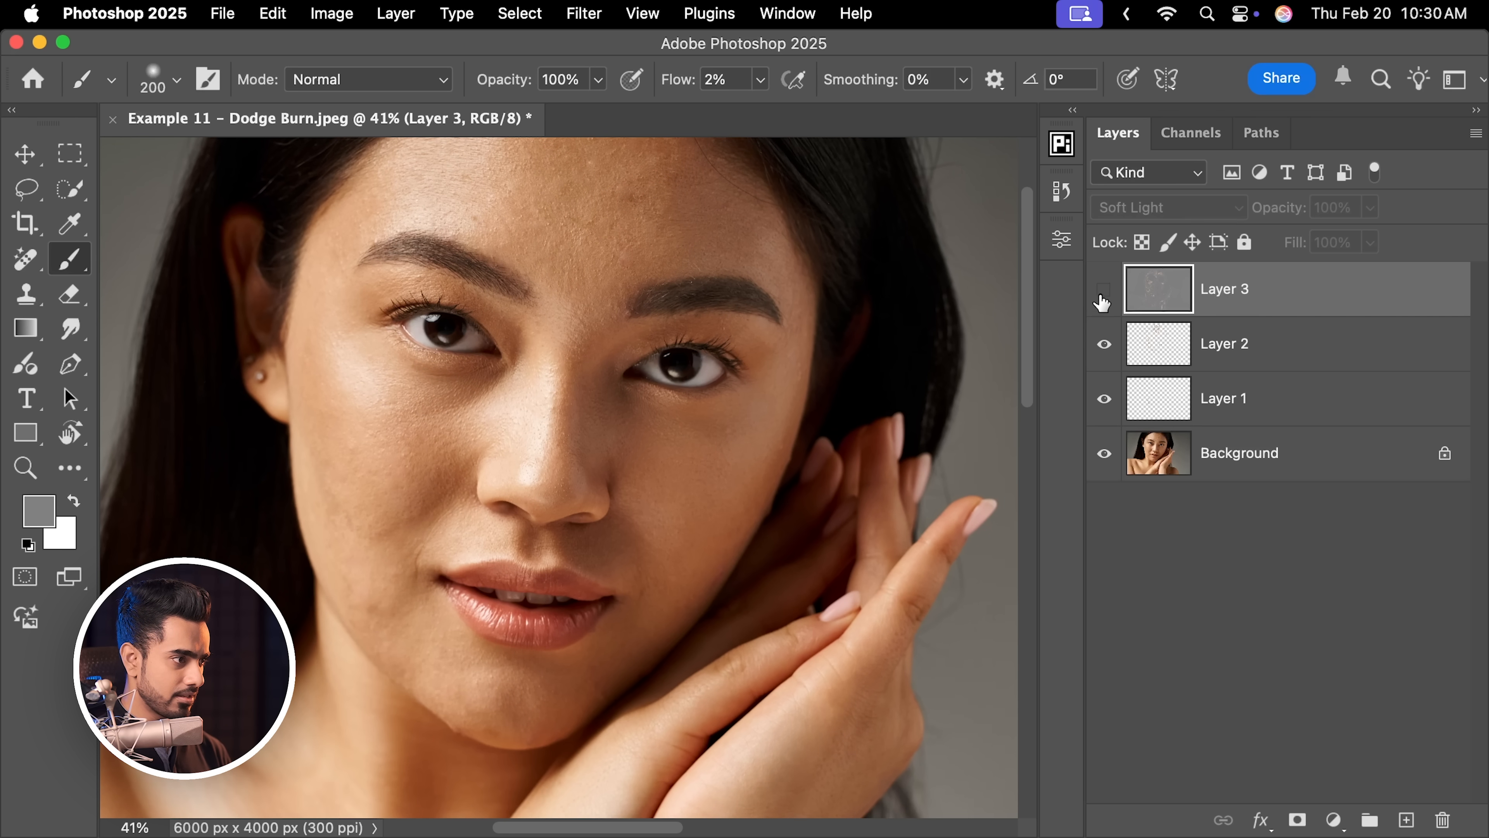
pyautogui.click(1103, 289)
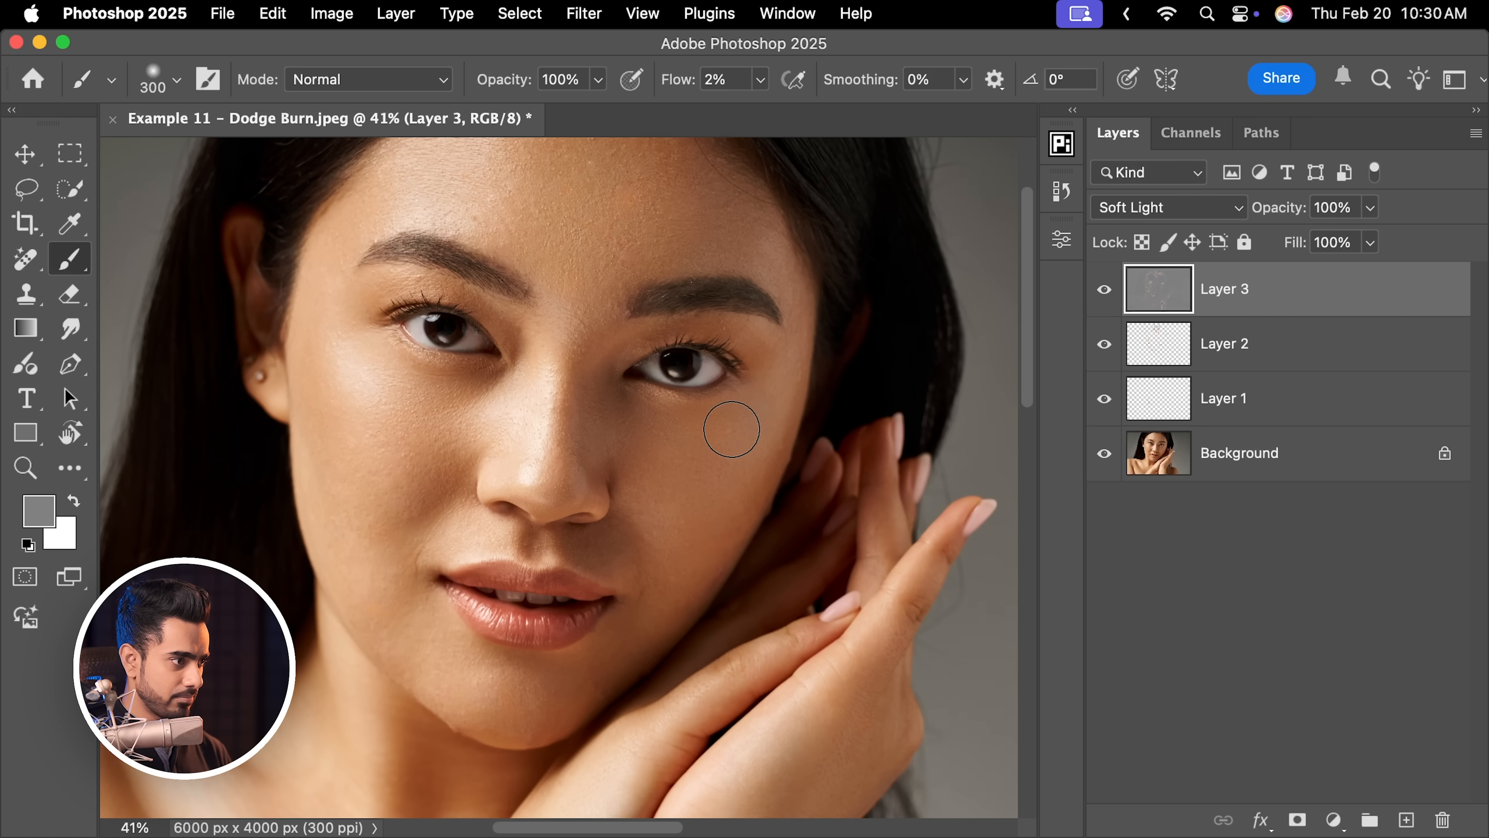
pyautogui.moveTo(747, 420)
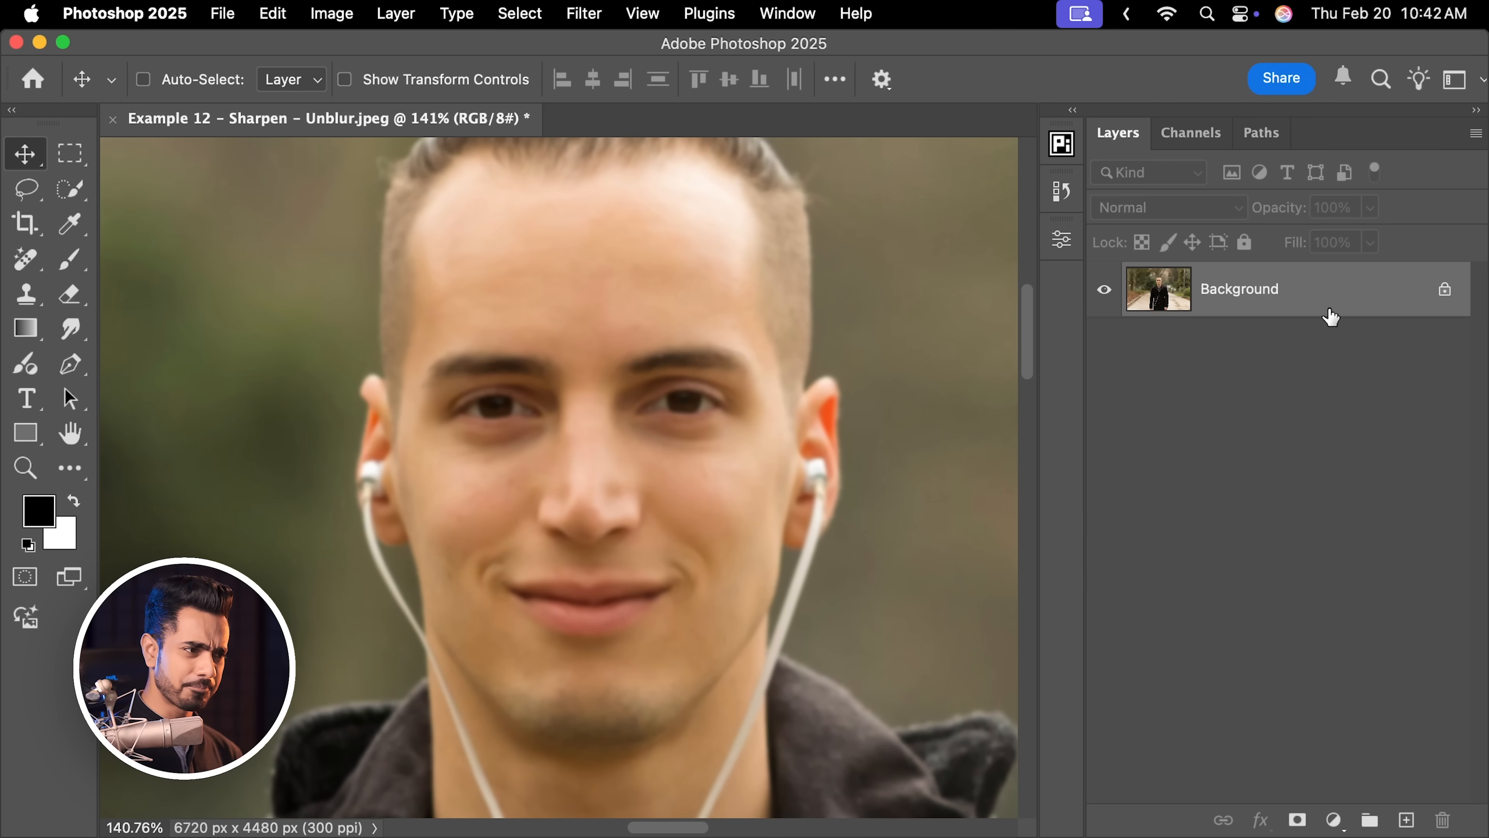
# Duplicate the layer, convert it for smart filters and Smart Sharpen it at 465% amount, 2.4 px radius.
pyautogui.press('cmd+j')
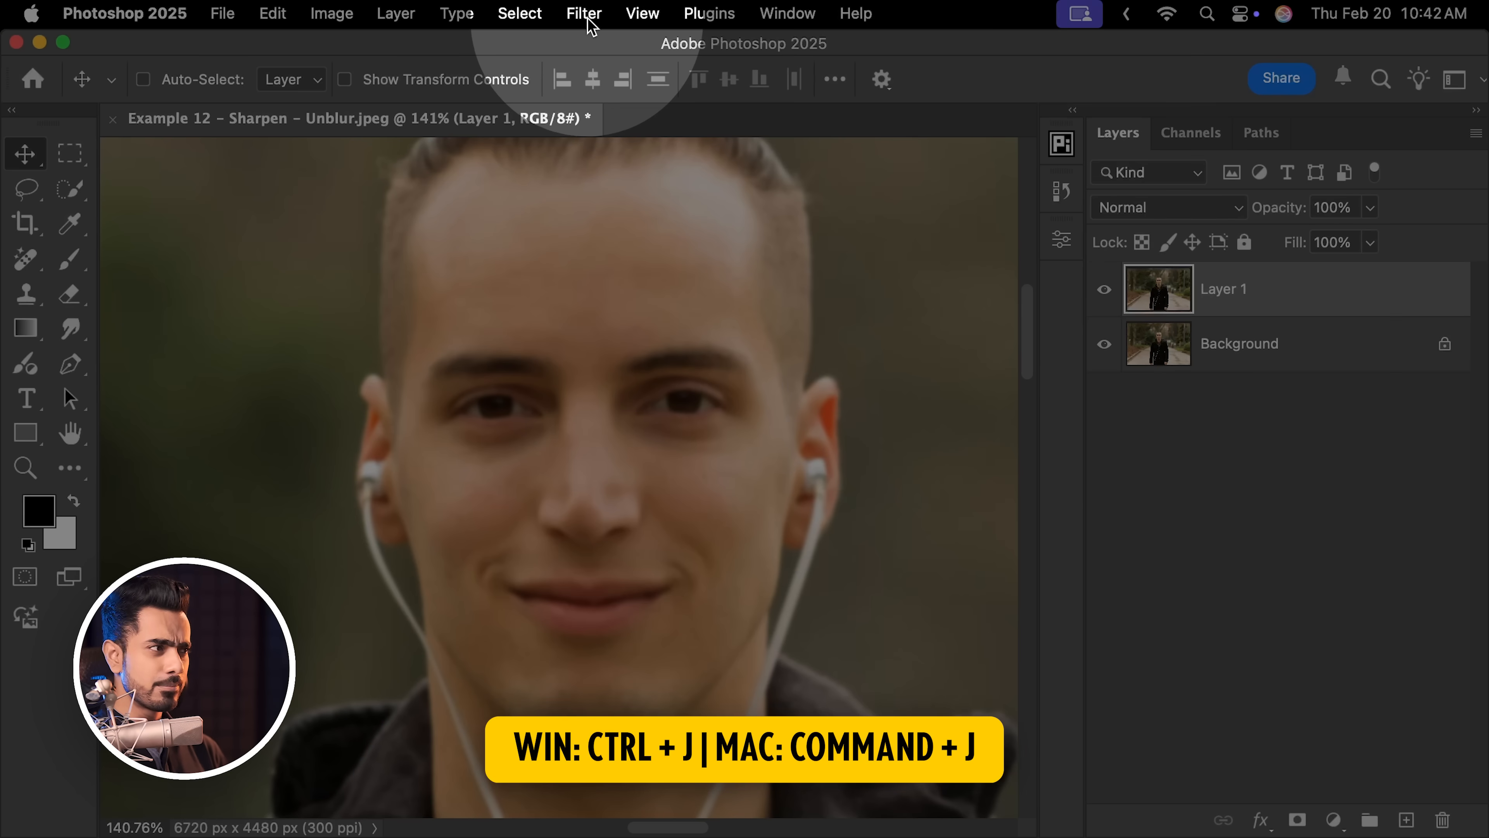
pyautogui.click(584, 13)
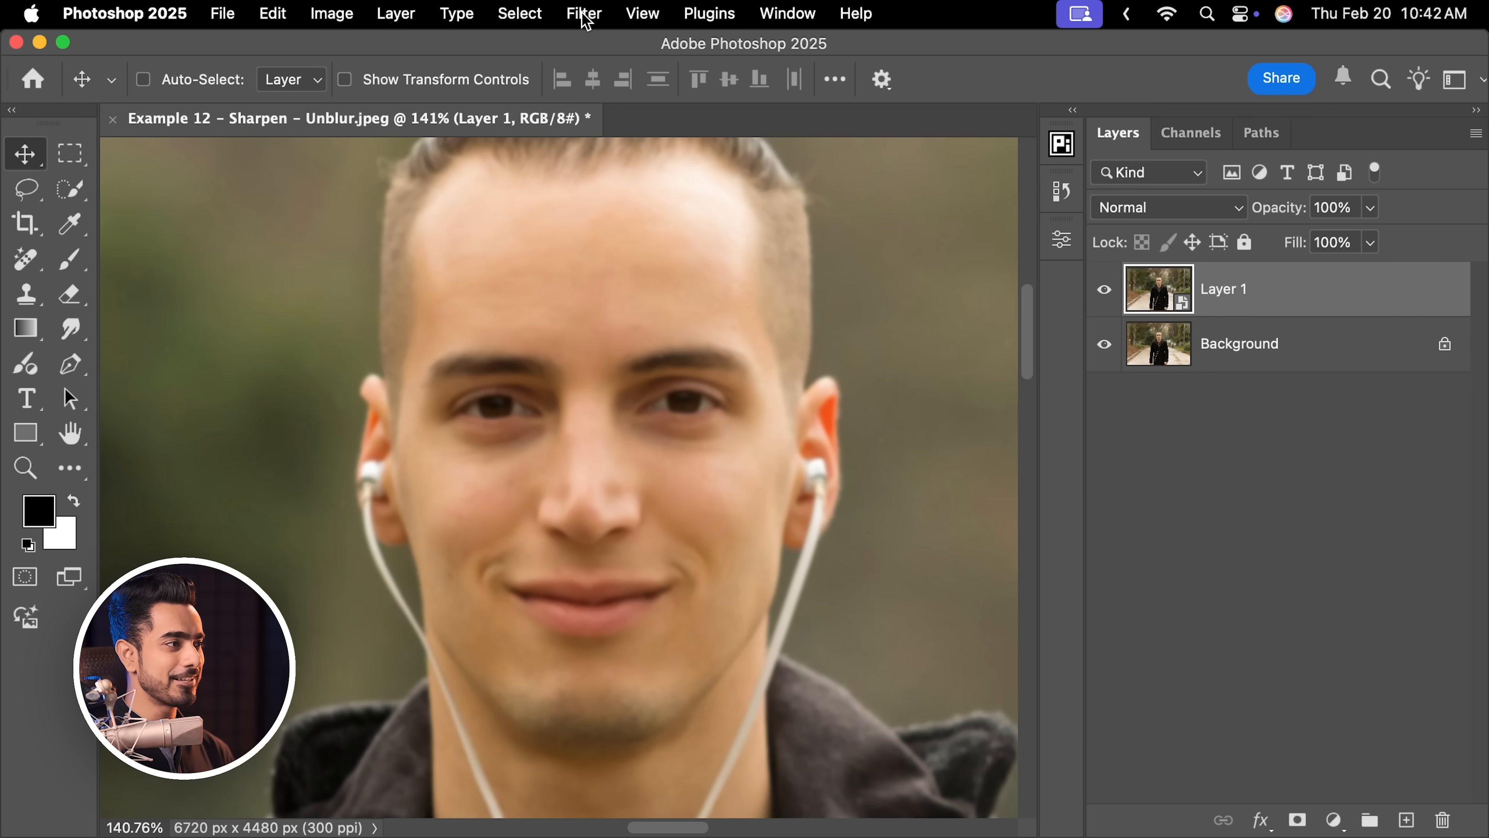
pyautogui.click(583, 13)
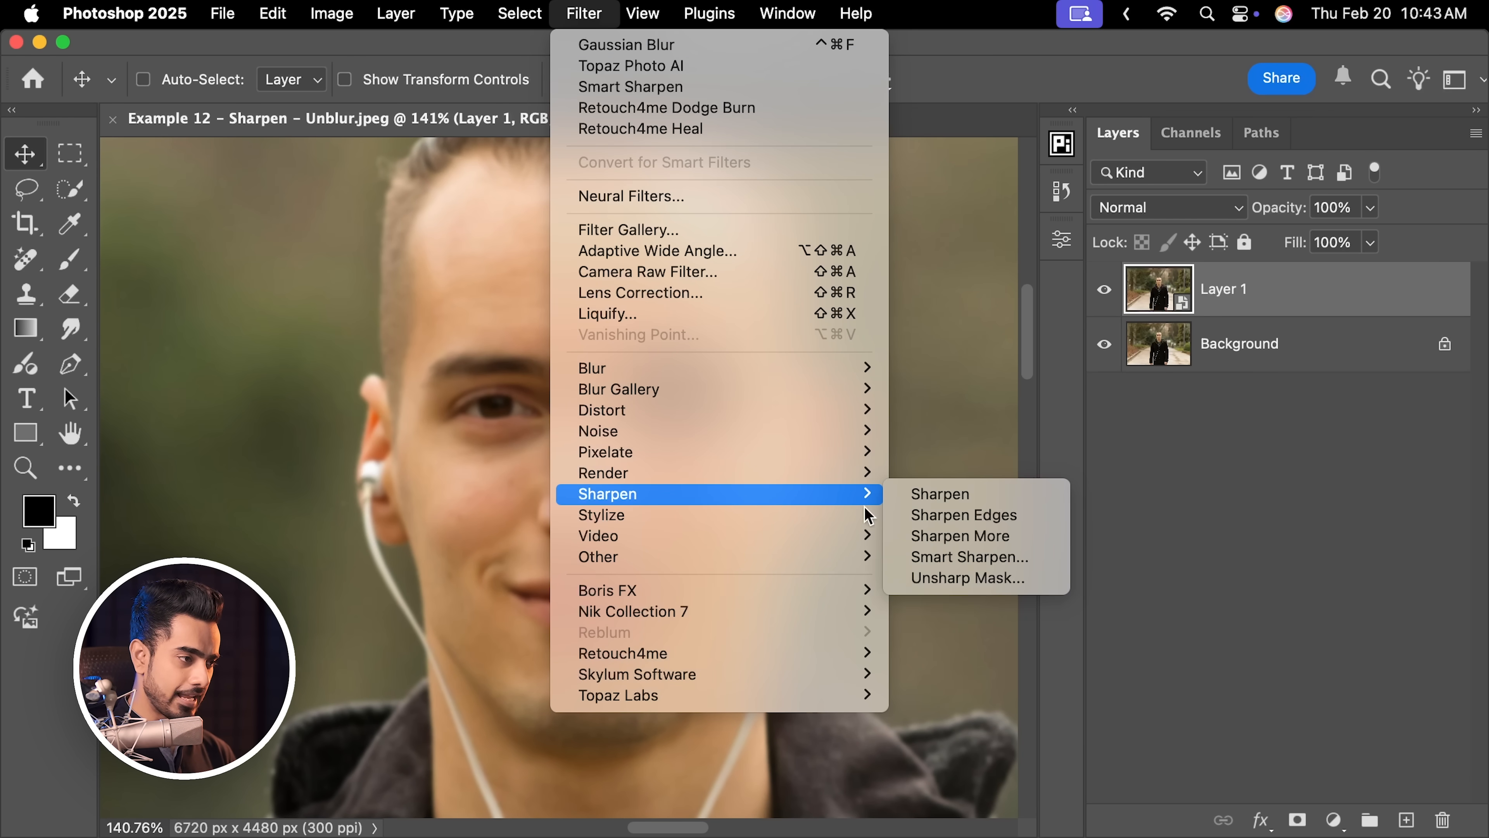
pyautogui.click(967, 557)
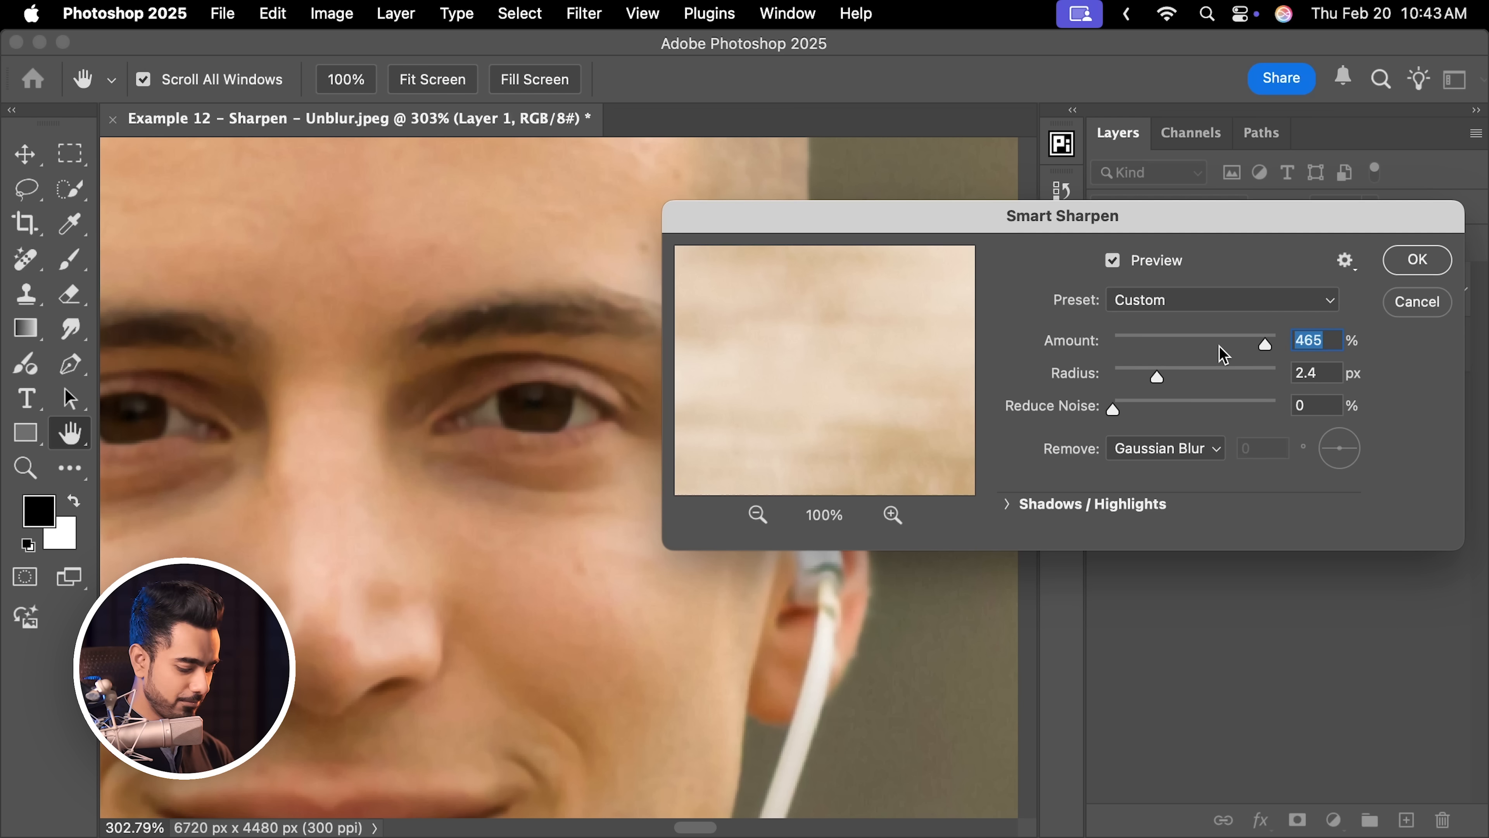
pyautogui.click(1416, 259)
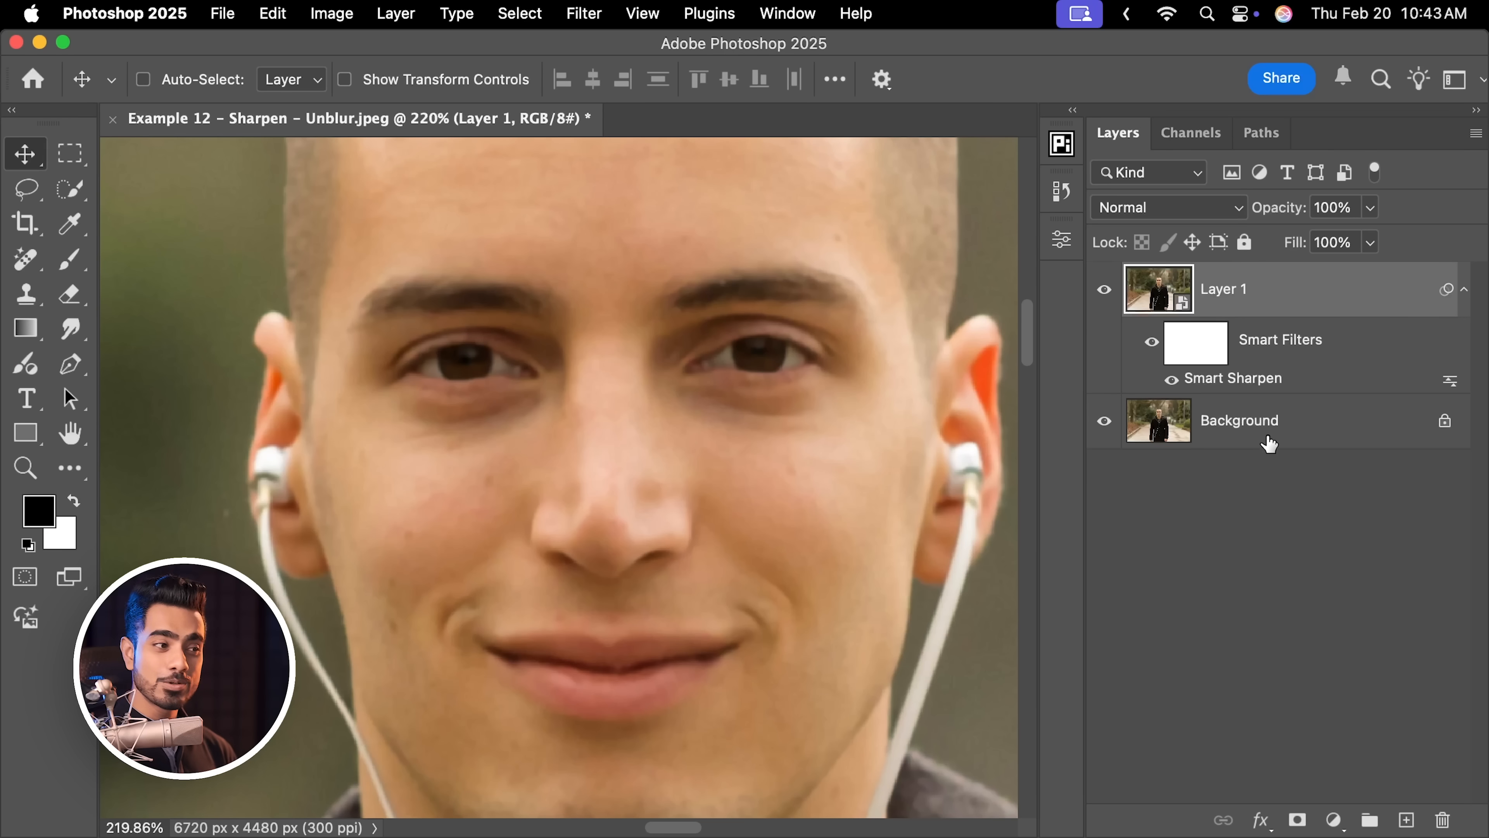
# Stamp visible layers into a new AI Sharpen layer and send it to Topaz Photo AI.
pyautogui.press('cmd+j')
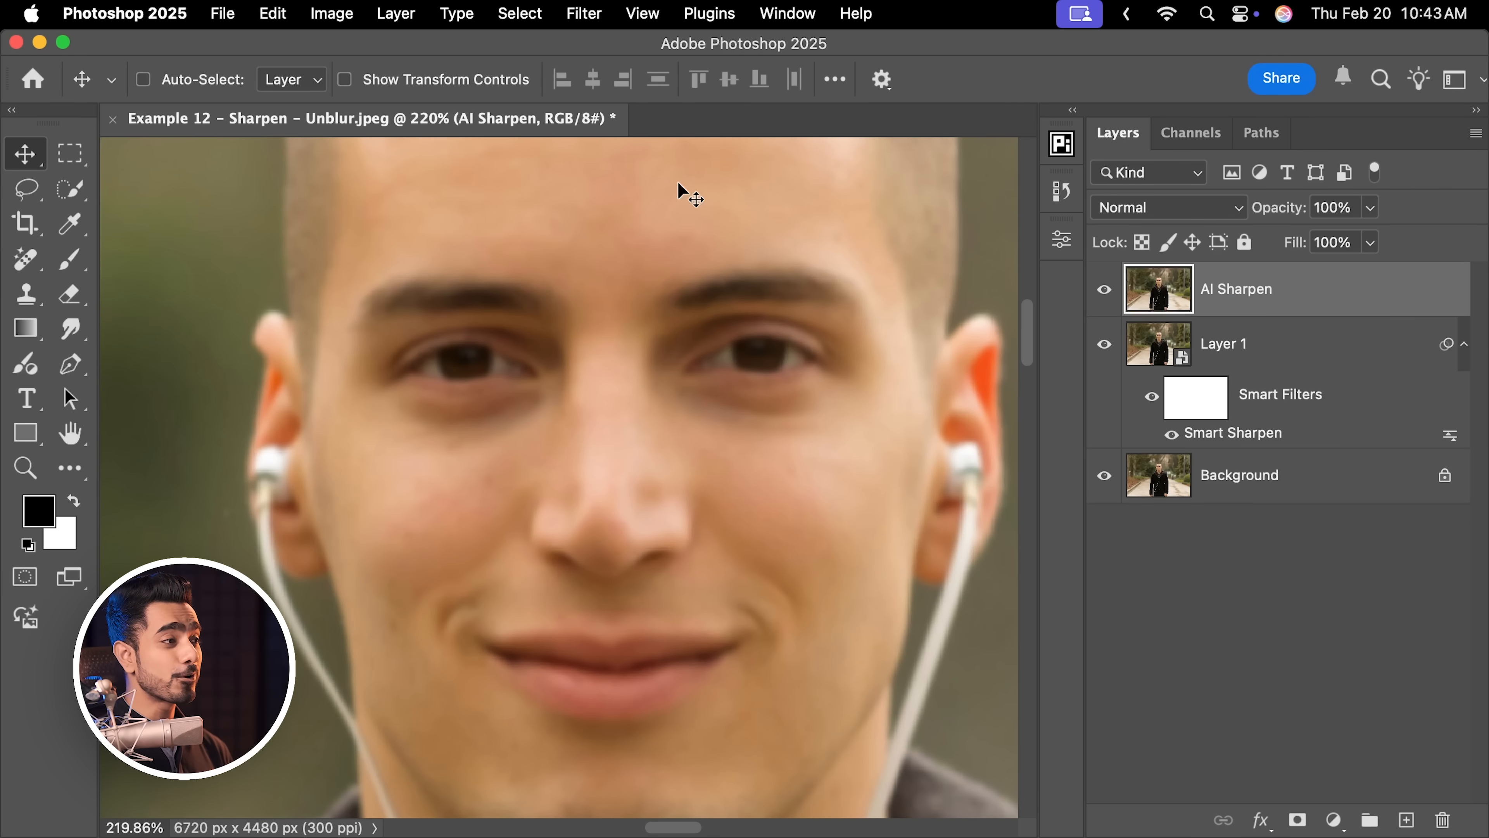
pyautogui.click(583, 14)
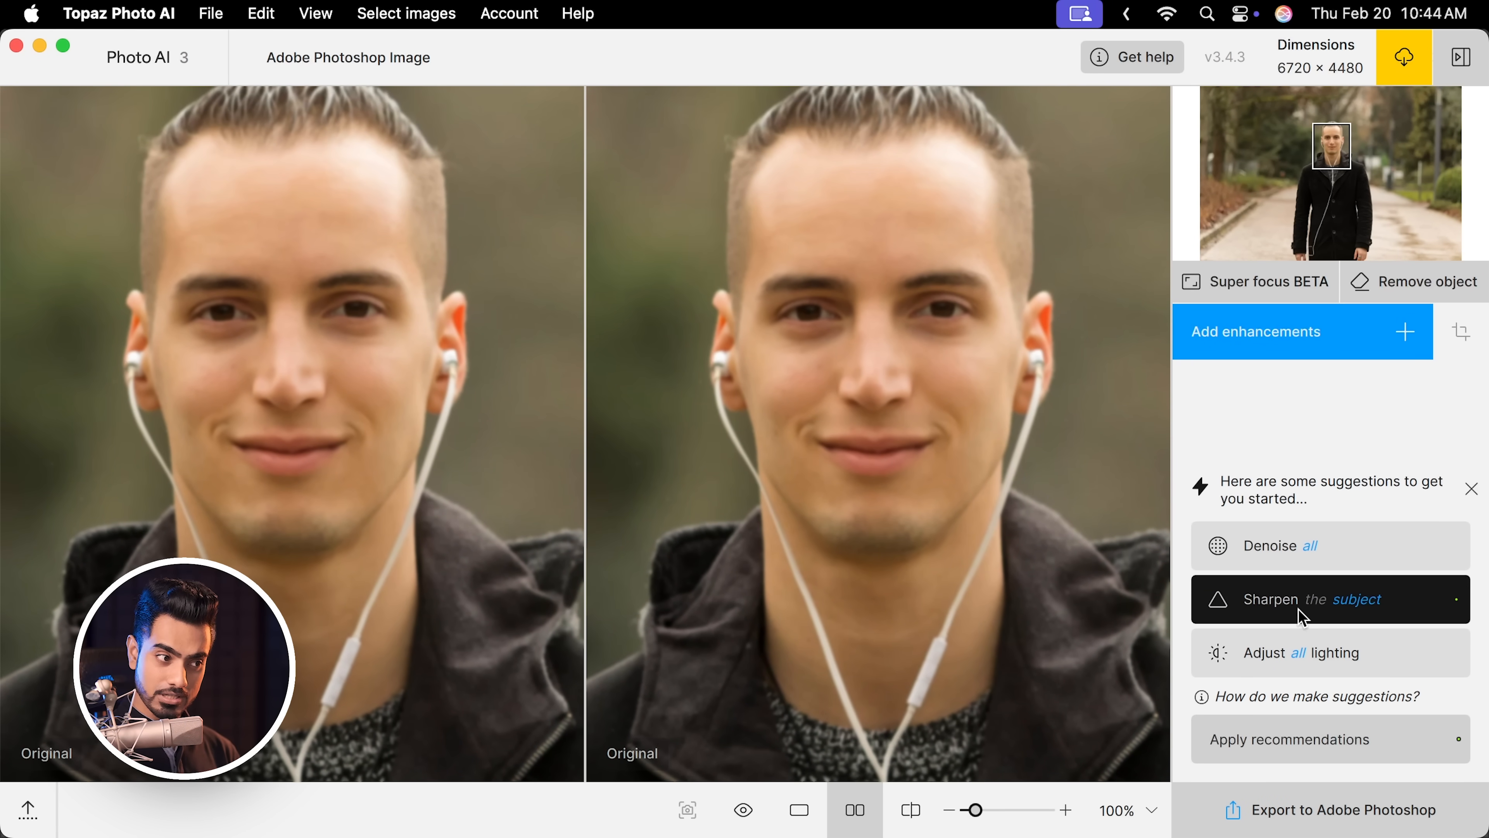
# Add subject sharpening with the Standard model at strength 85 and minor denoise 6.
pyautogui.click(1269, 598)
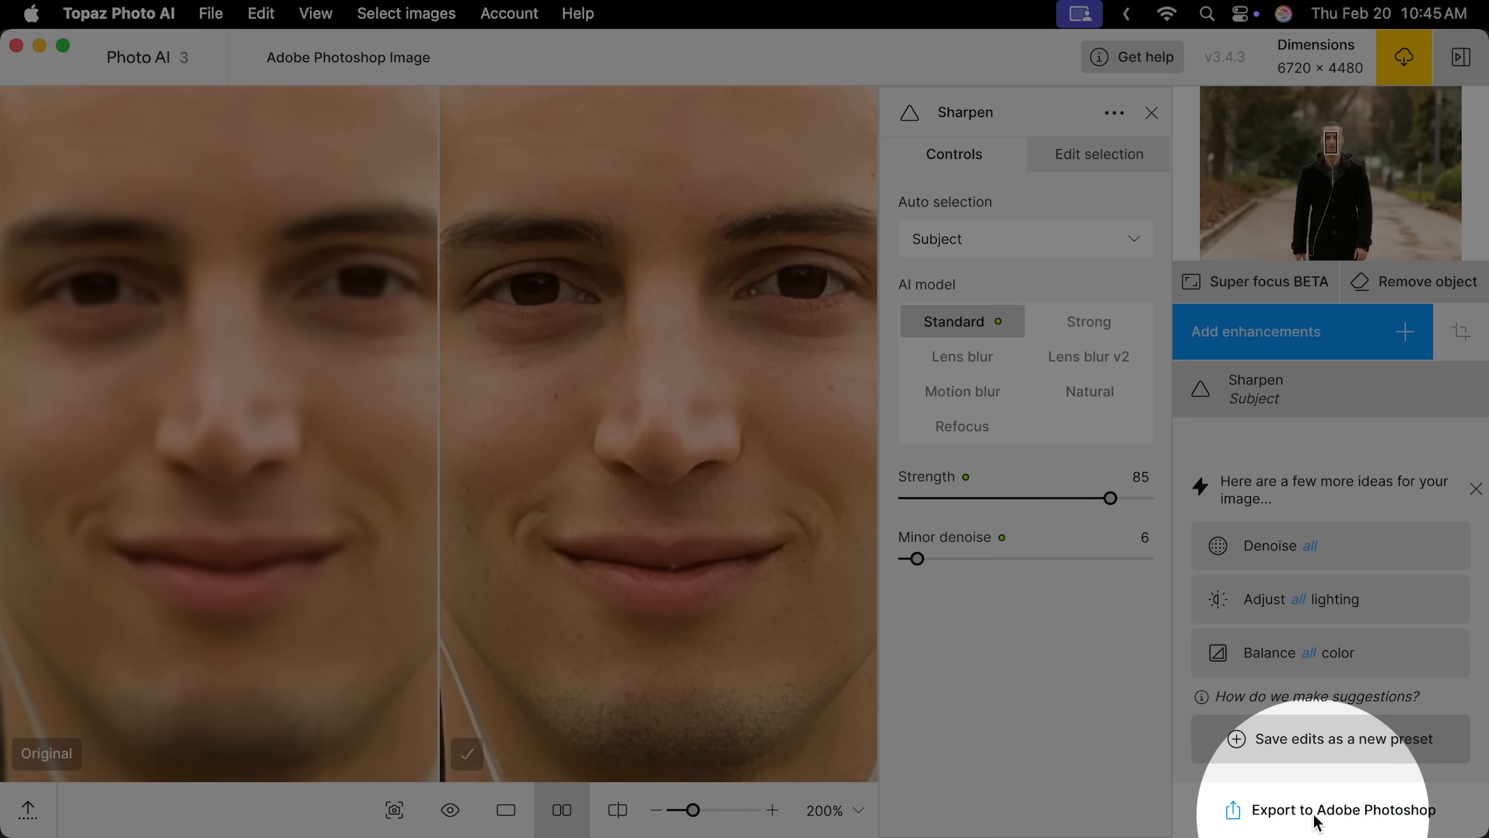
# Export back to Photoshop and toggle Layer 1 and AI Sharpen visibility to compare, leaving Layer 1 hidden.
pyautogui.click(1345, 809)
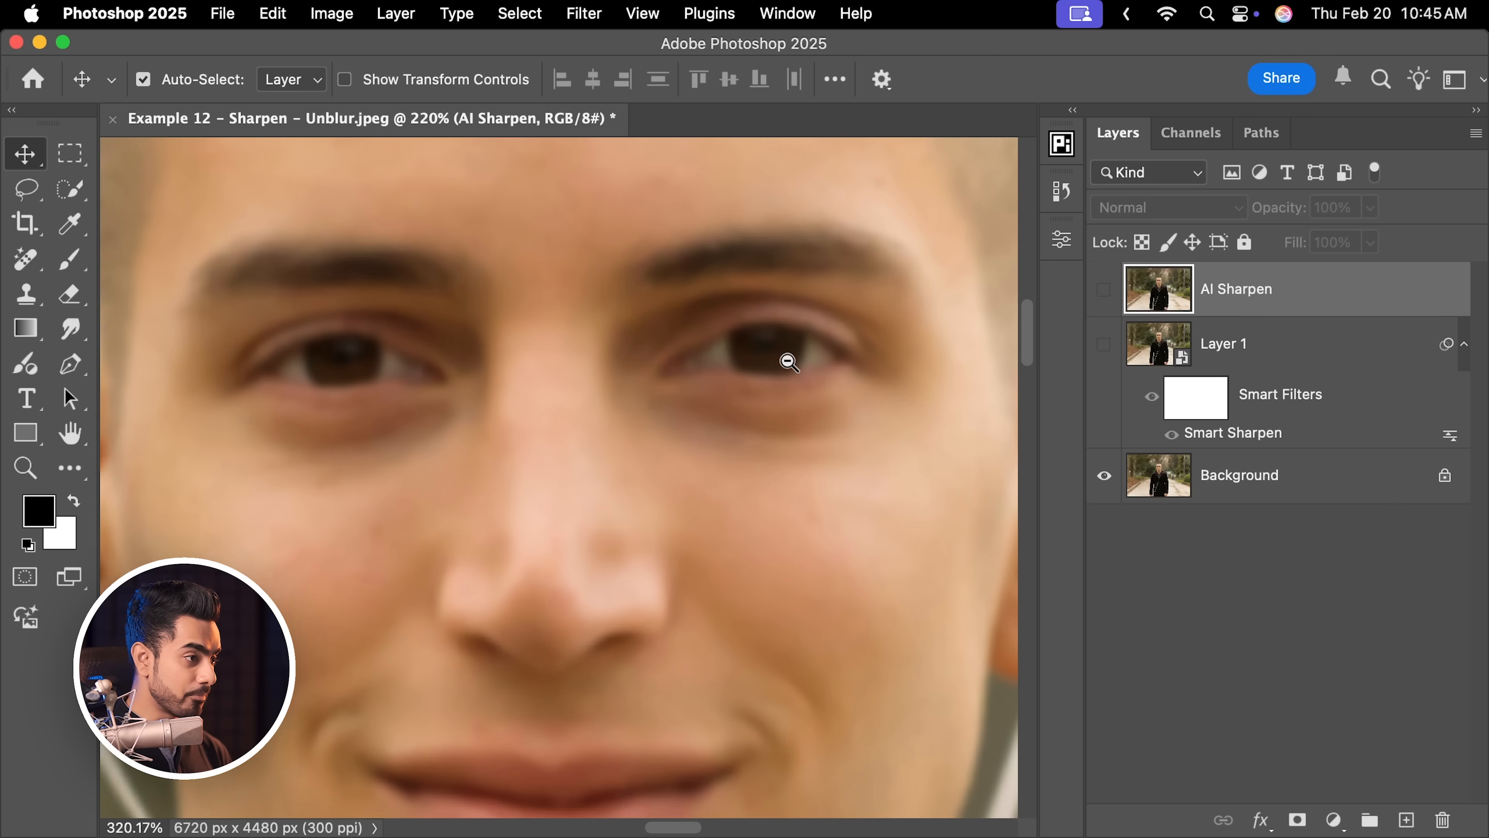
pyautogui.click(787, 362)
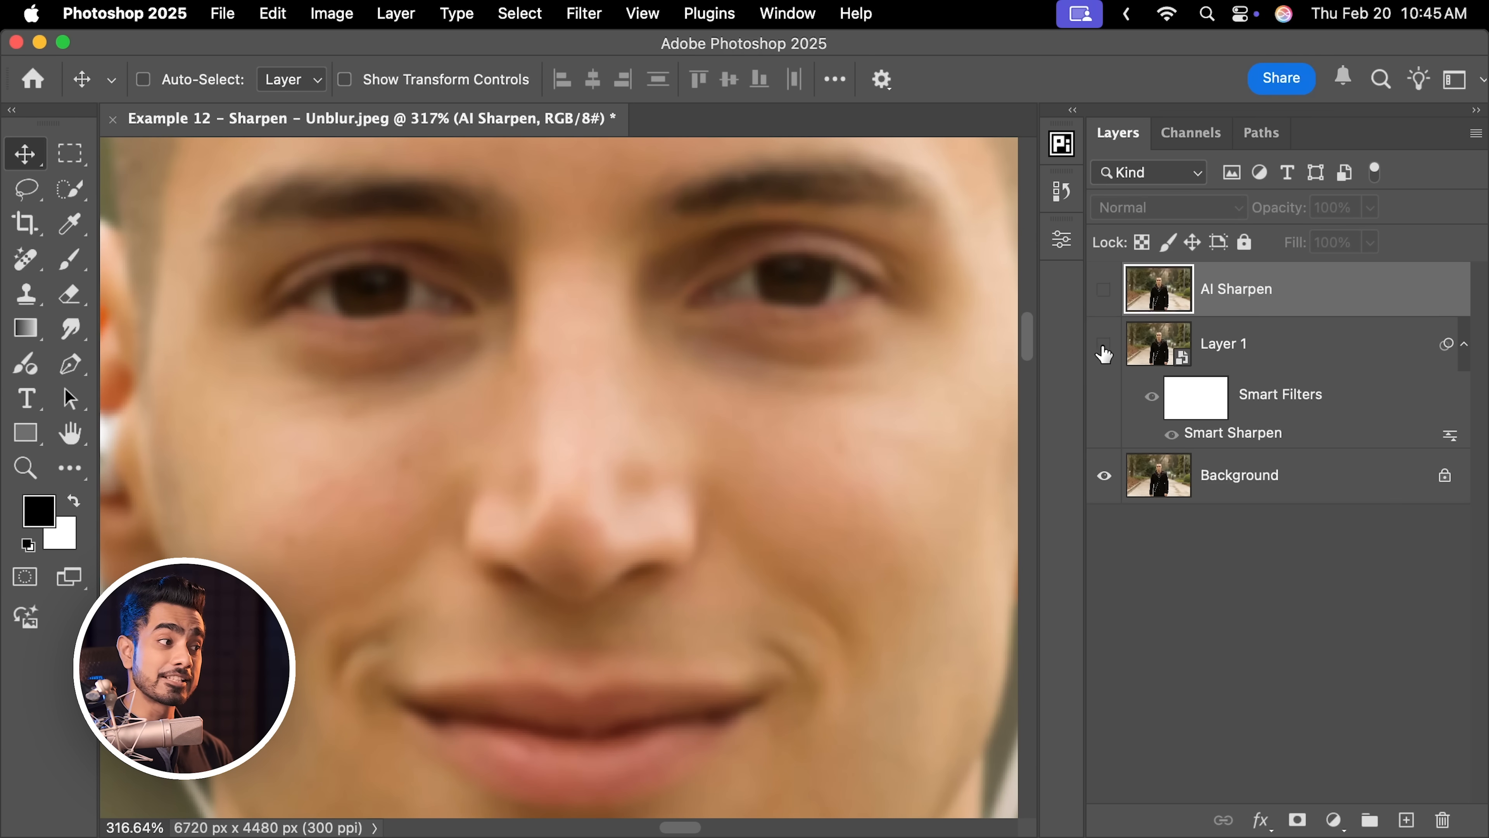
pyautogui.click(1104, 289)
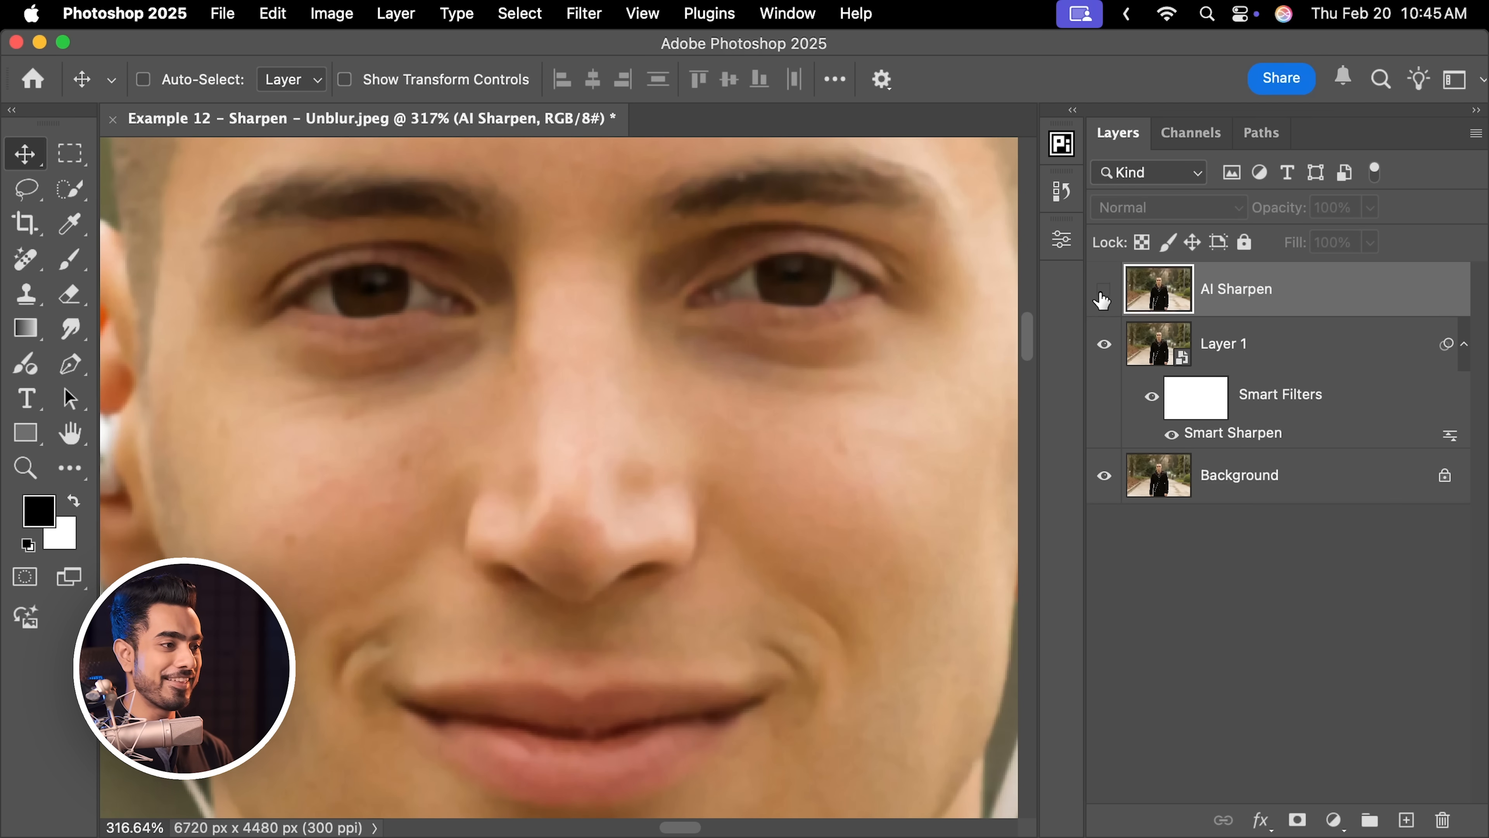
pyautogui.click(1103, 289)
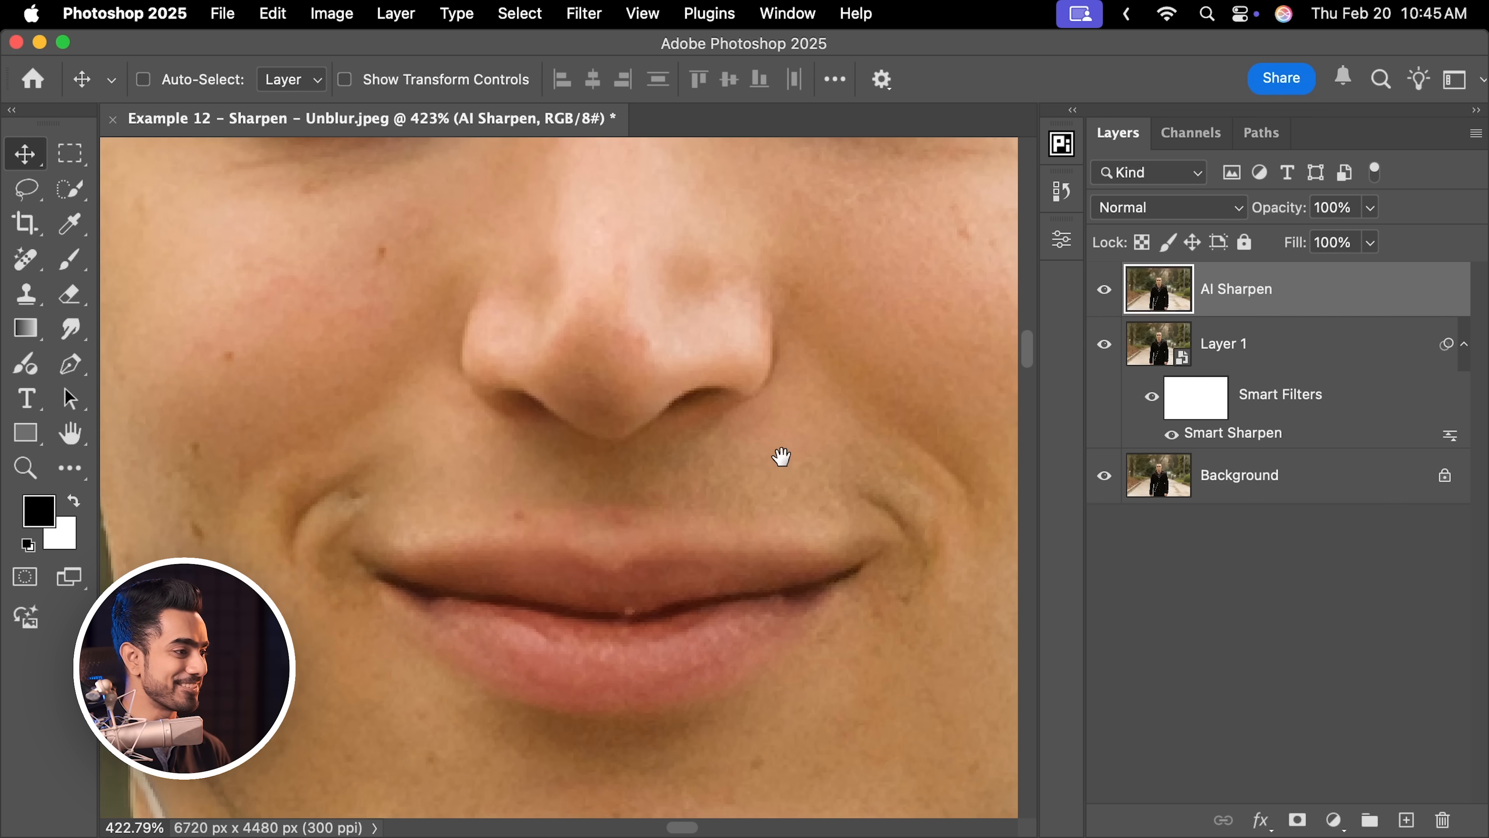
pyautogui.click(1103, 290)
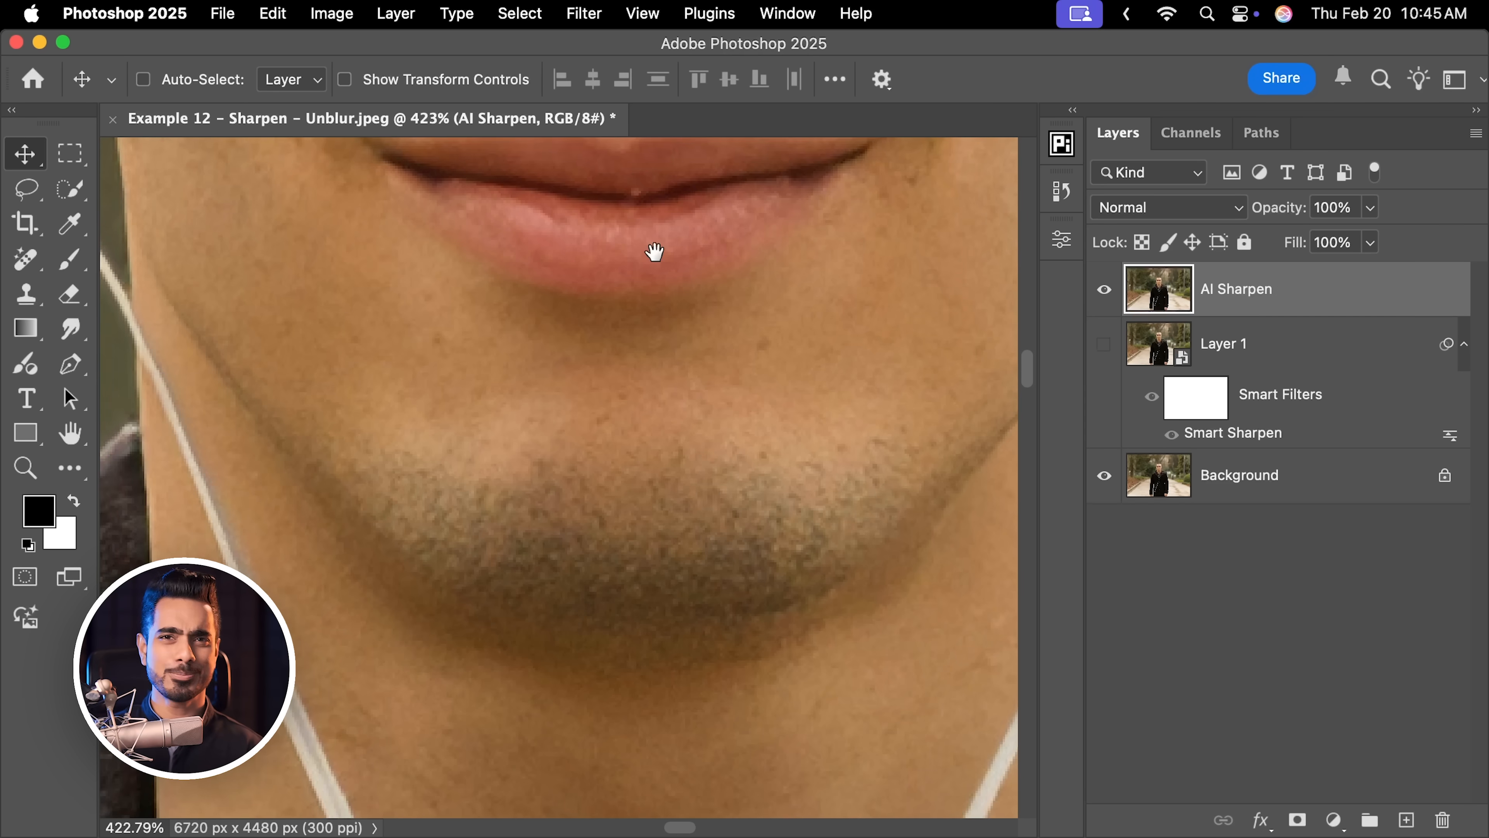
pyautogui.click(1104, 288)
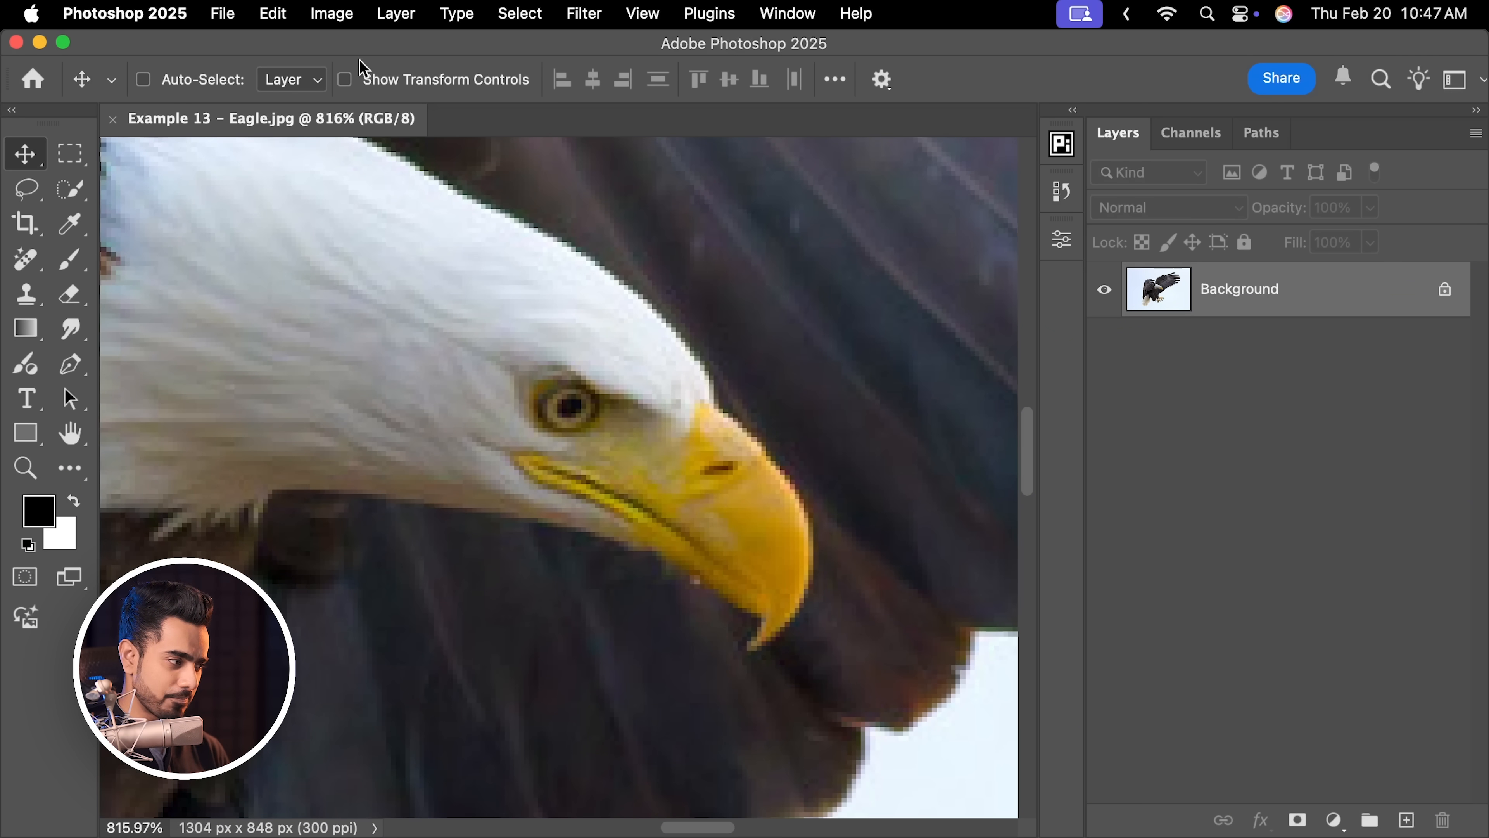
# In Image Size set width 4000 px (4000 × 2601) with Preserve Details 2.0 resampling.
pyautogui.click(330, 13)
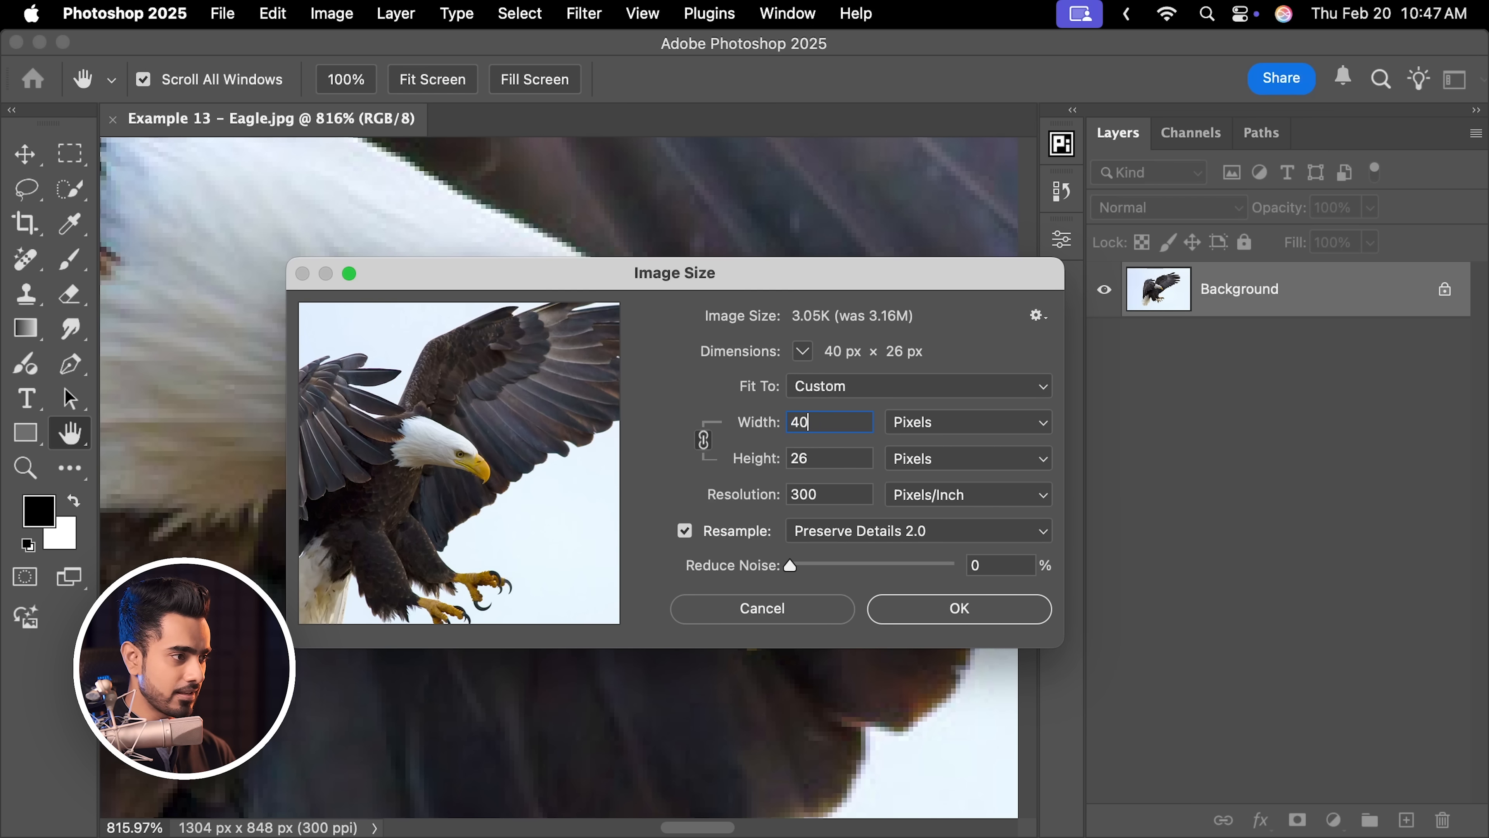
pyautogui.write('4000')
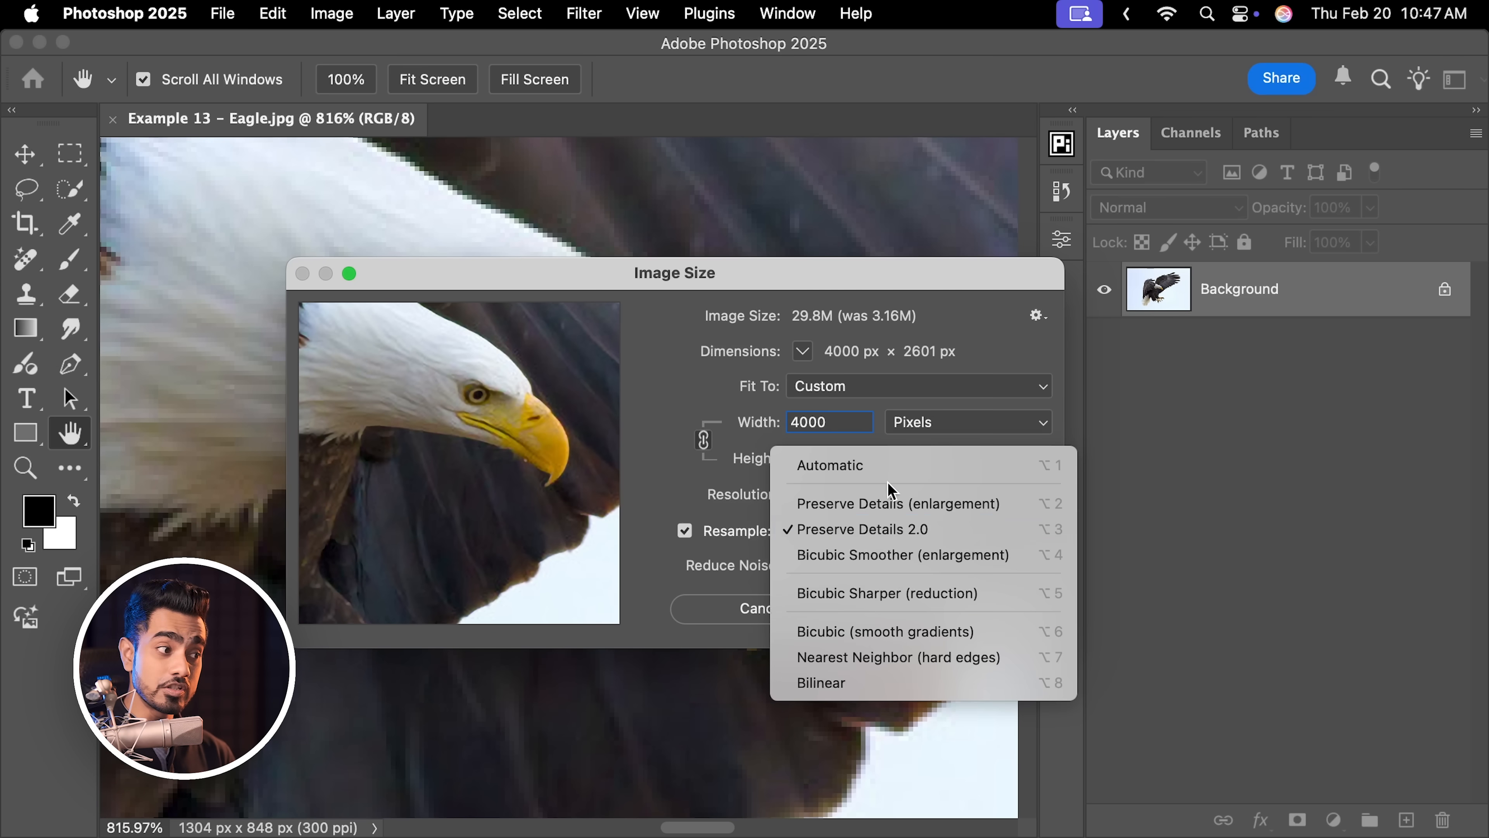
pyautogui.click(862, 529)
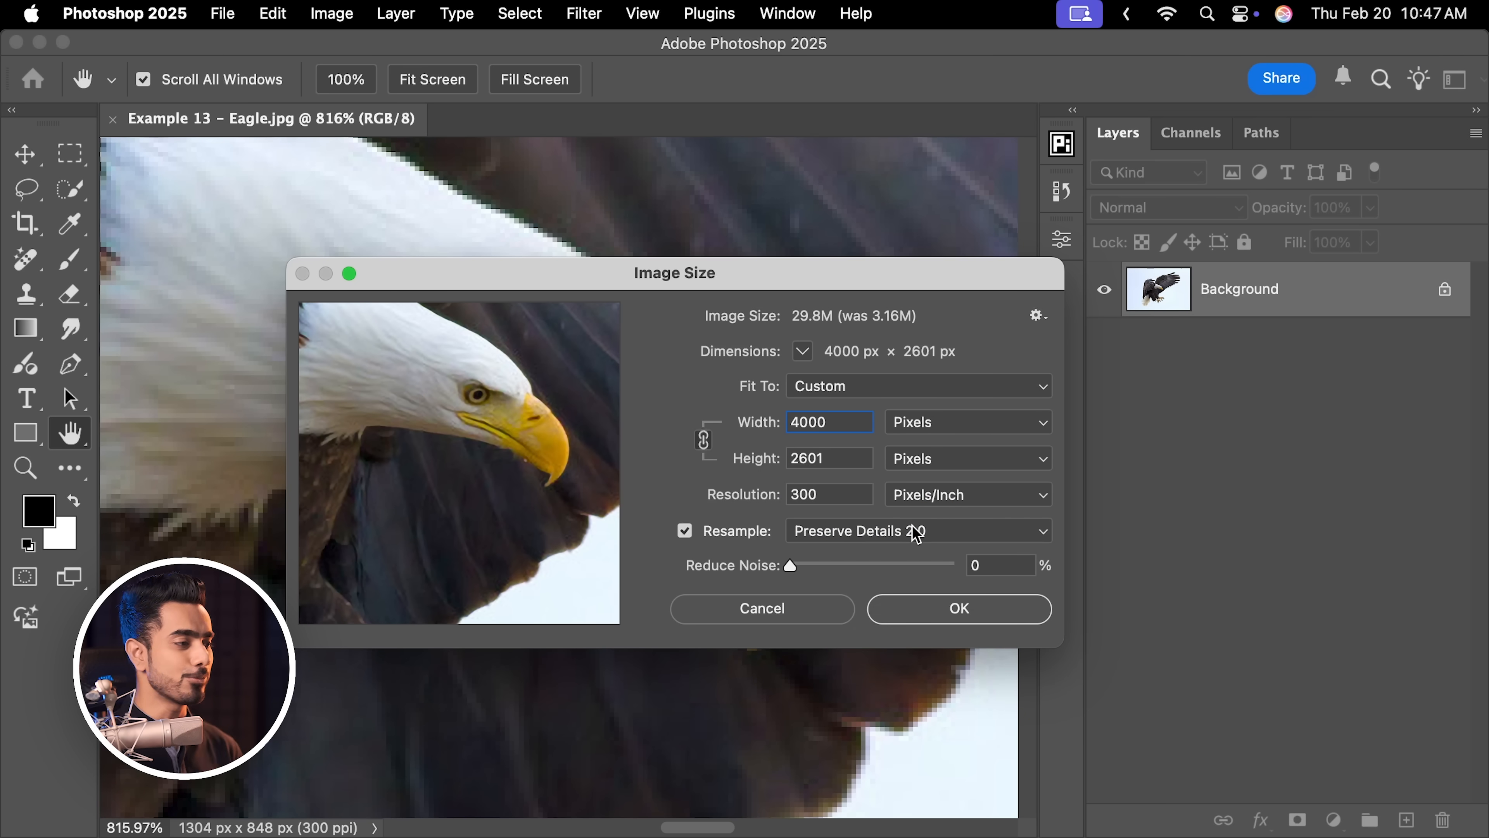
pyautogui.click(957, 608)
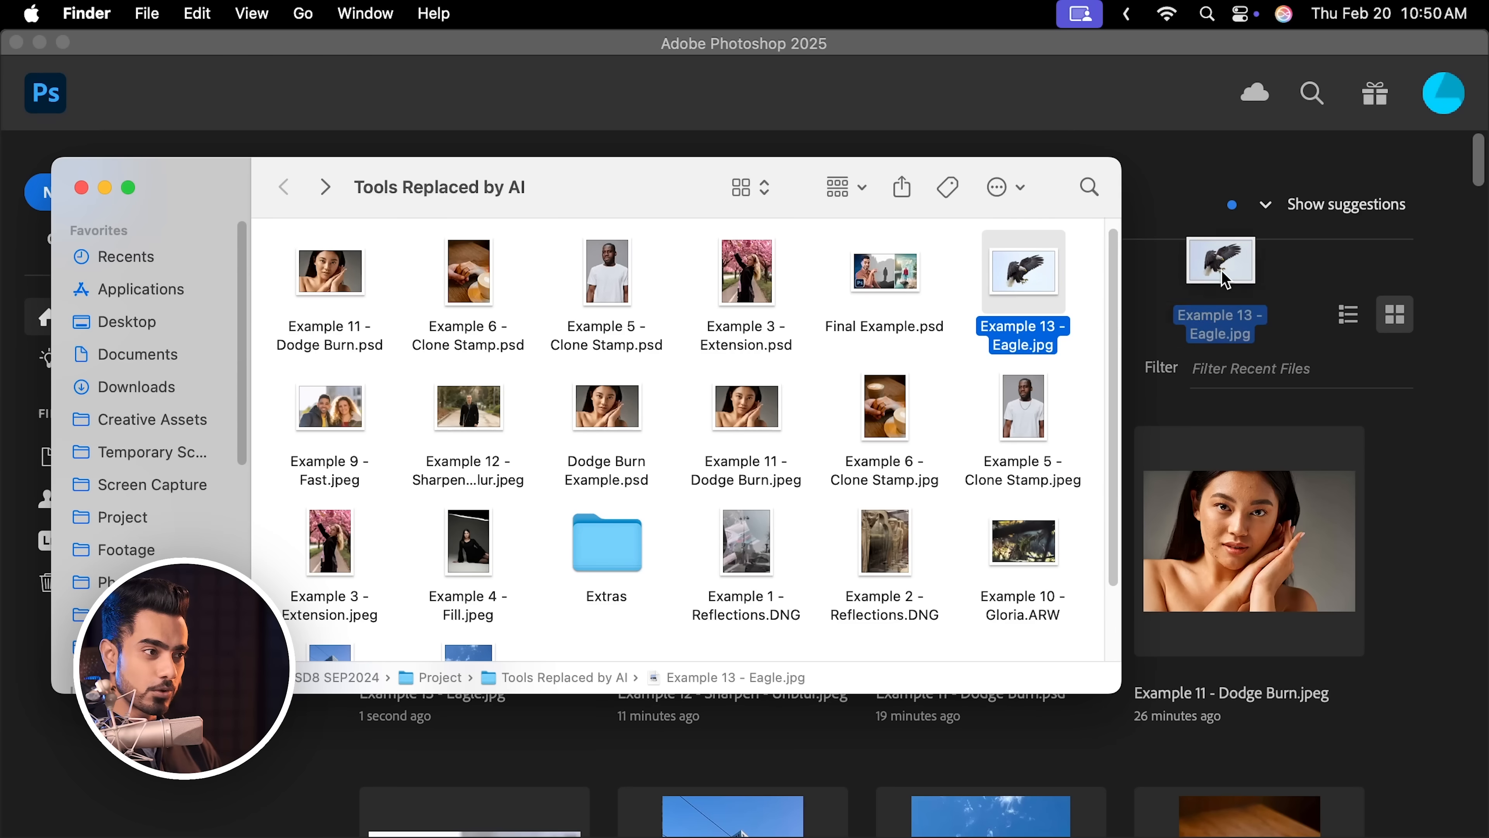
# With Example 13 - Eagle.jpg reopened from Finder, bring up the Filter menu.
pyautogui.click(583, 13)
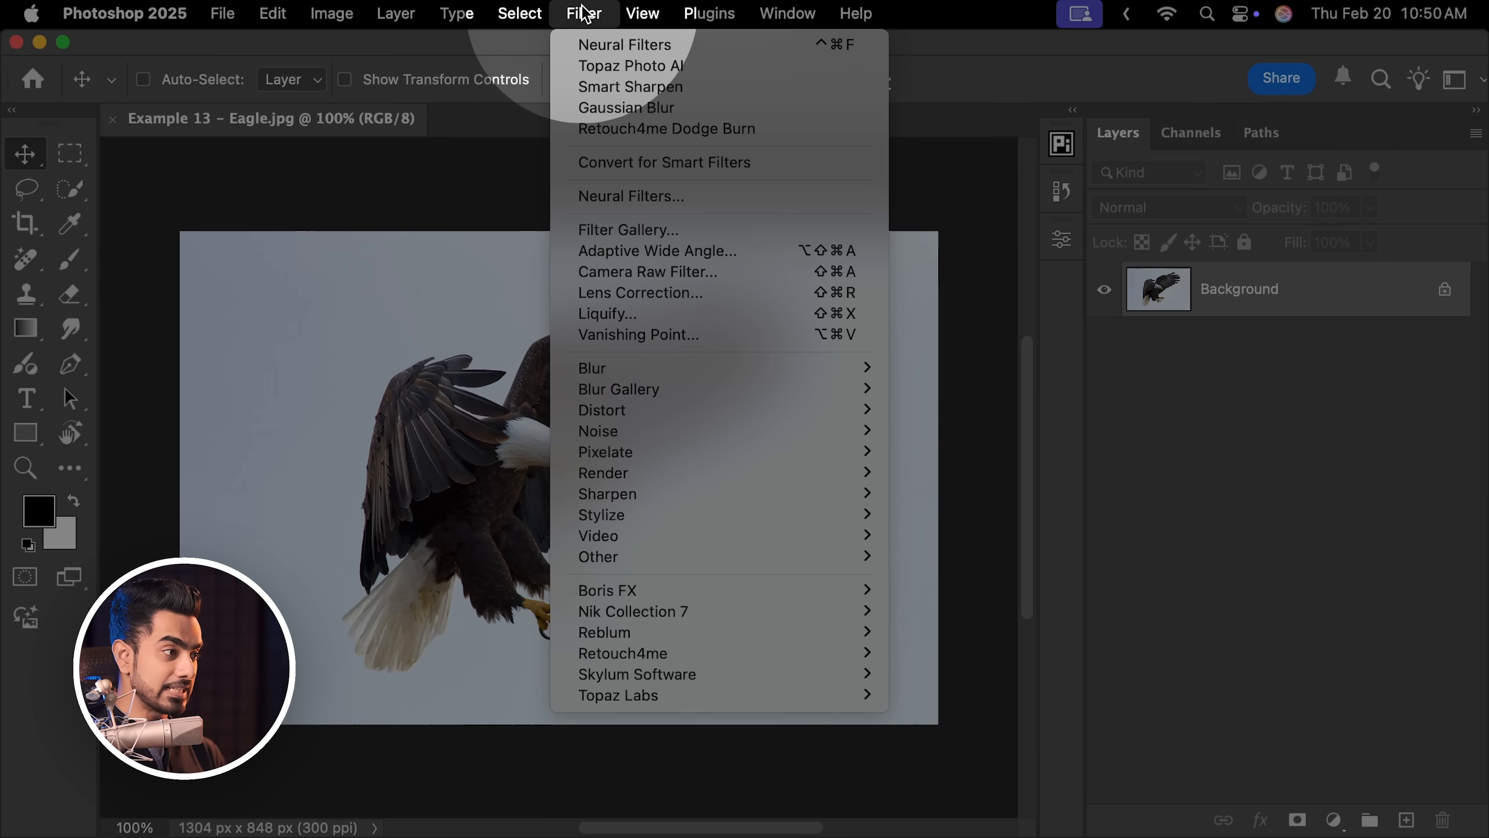
# Enable Super Zoom in Neural Filters and raise the factor to 5x, previewing the eagle's head.
pyautogui.click(623, 45)
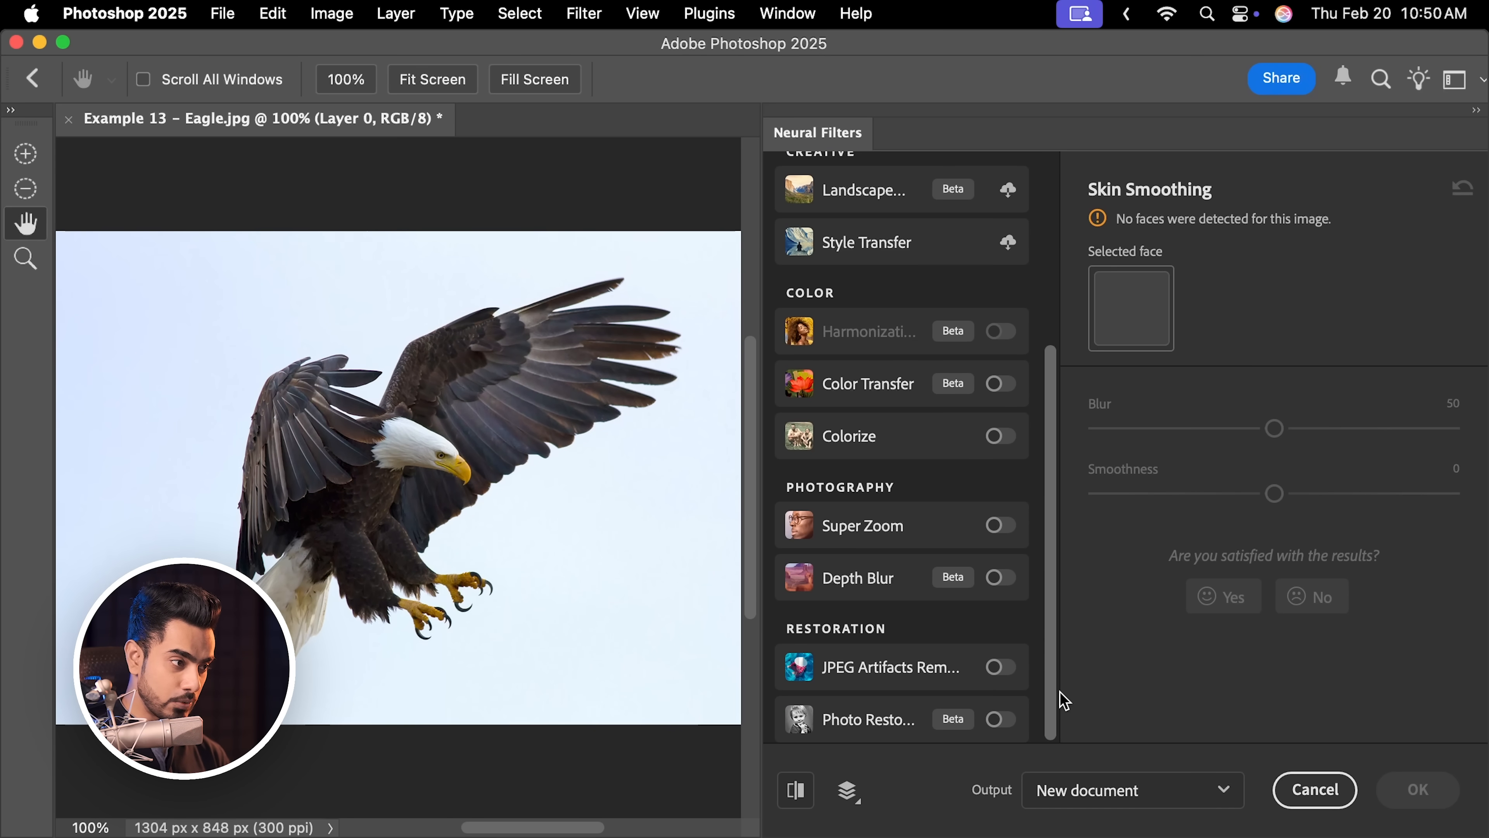
pyautogui.click(999, 525)
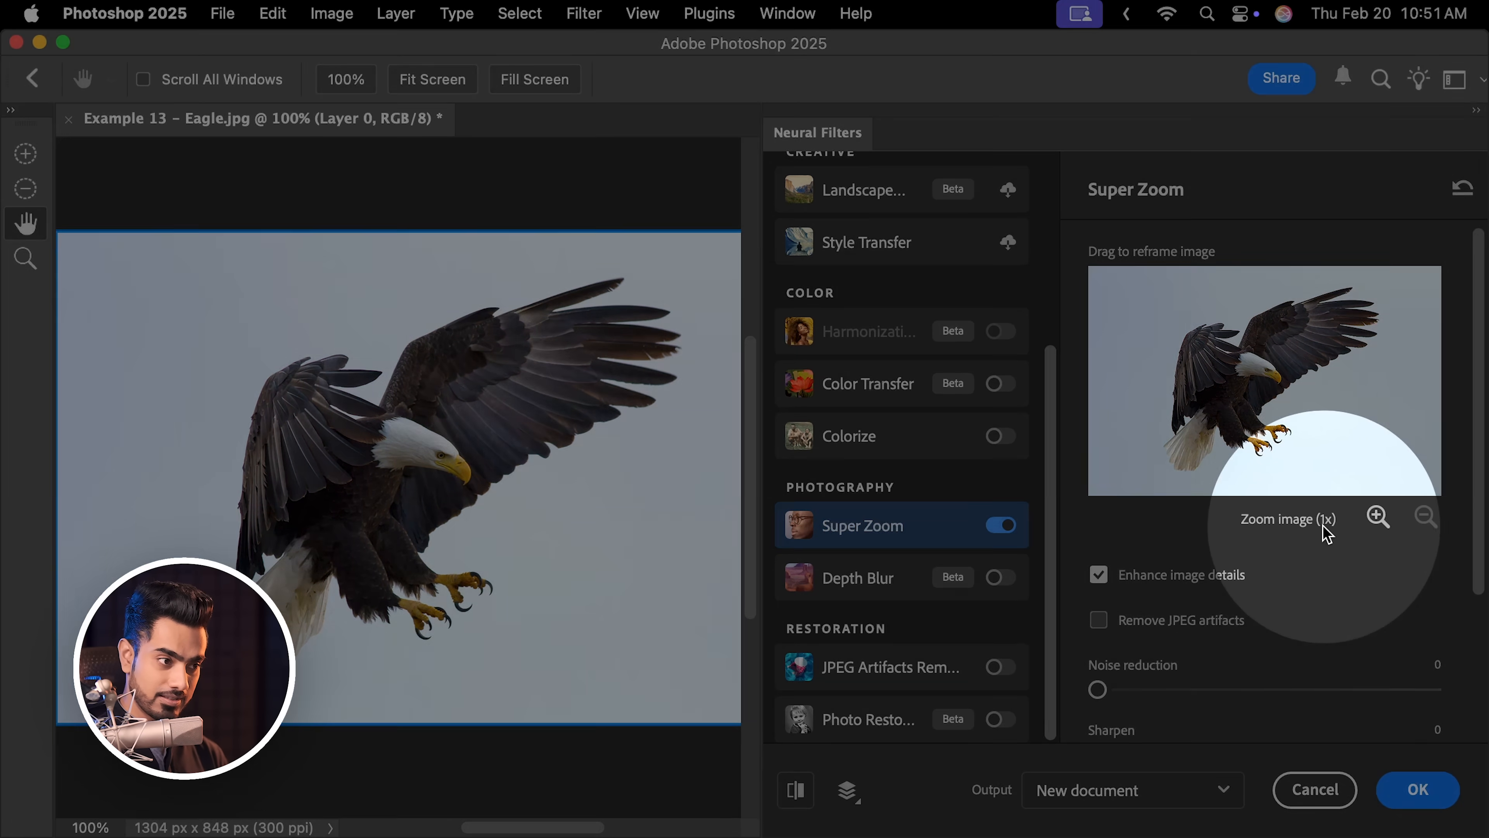
pyautogui.click(1378, 517)
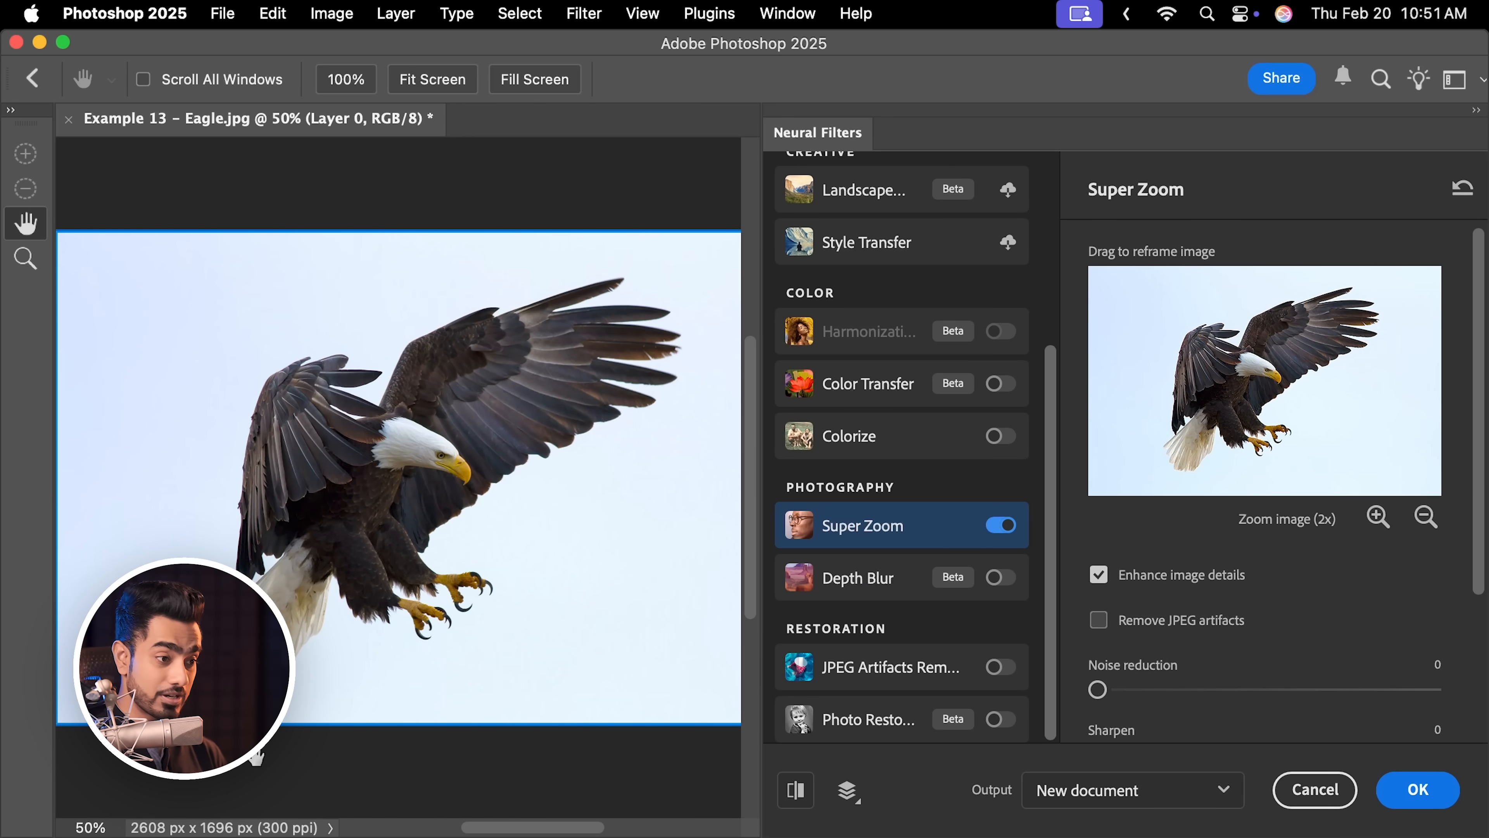
pyautogui.click(1377, 516)
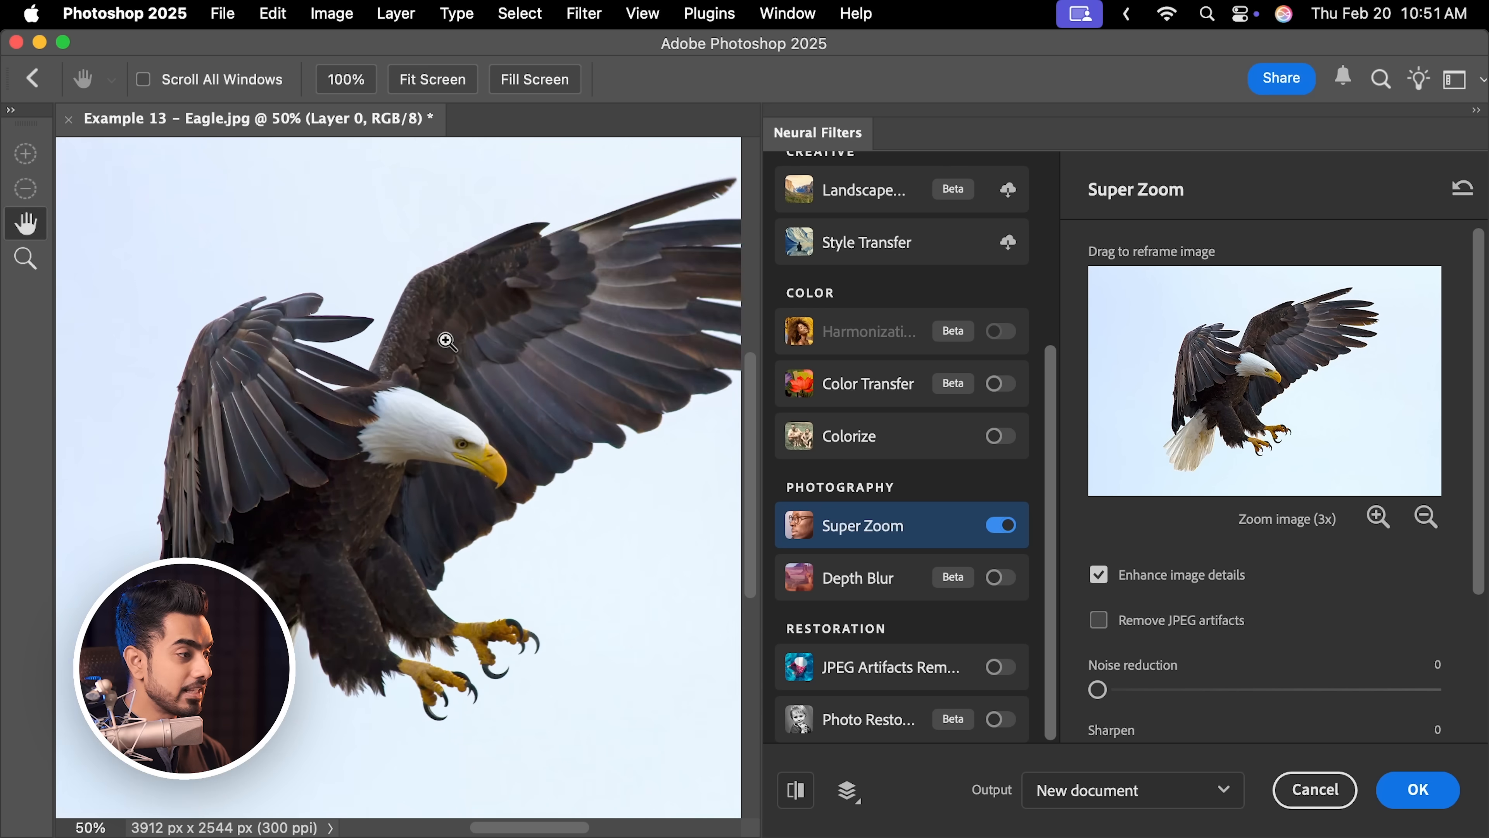
pyautogui.click(447, 342)
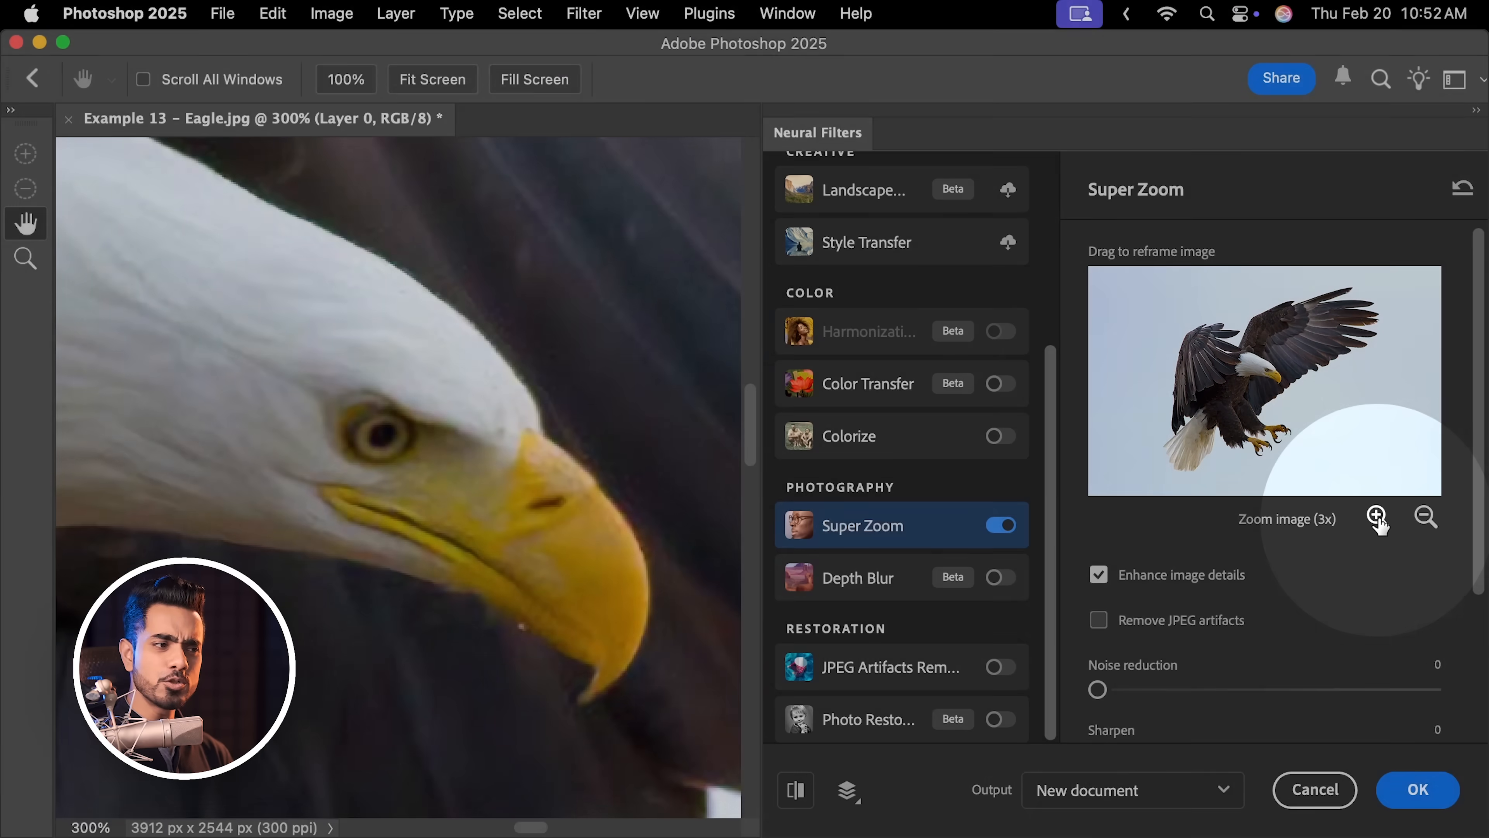
pyautogui.click(1378, 517)
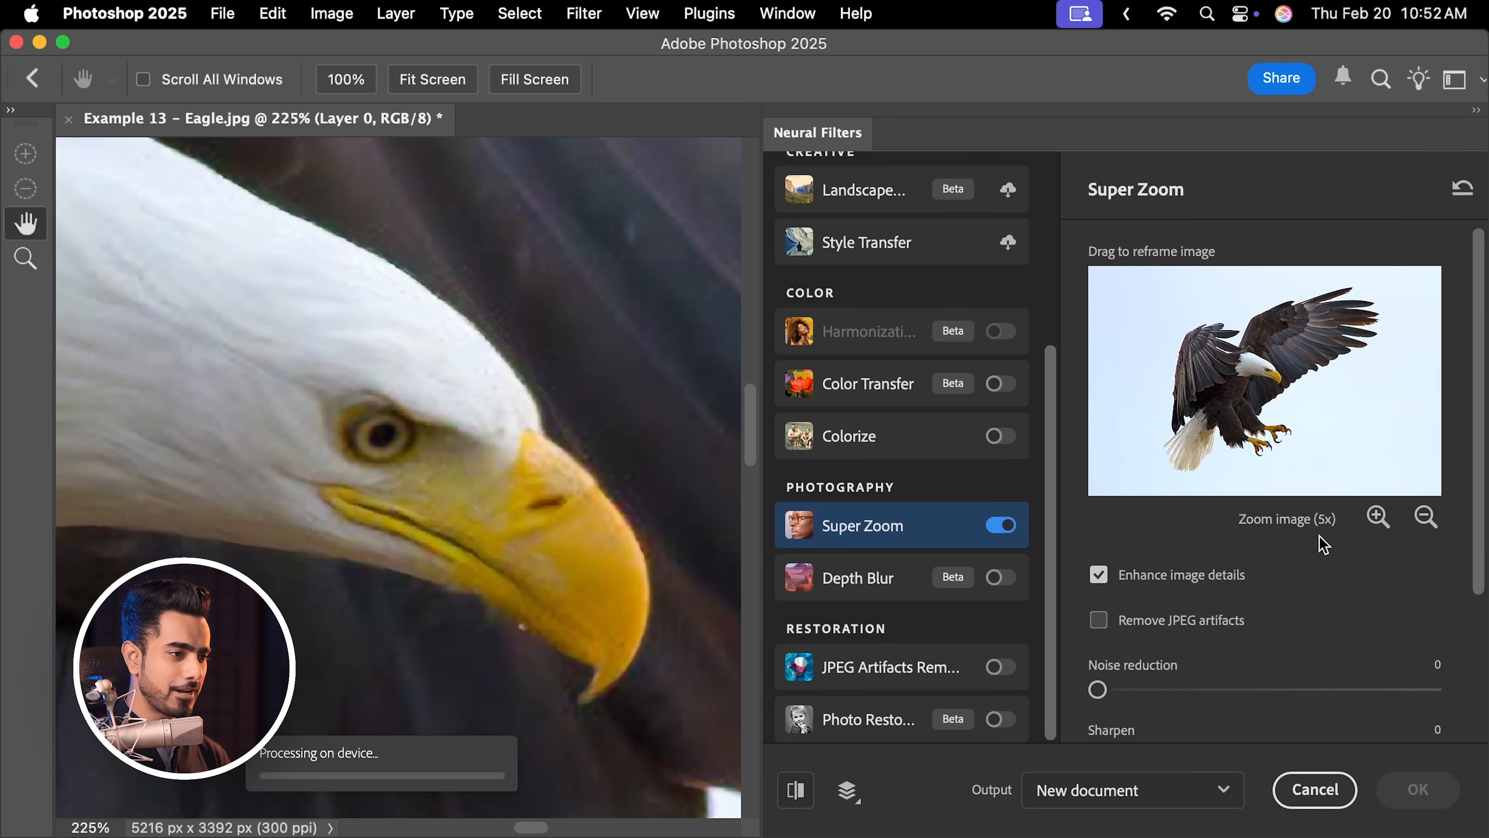
# Try JPEG artifact removal on and off, then output the 6520 × 4240 enlargement as a new document.
pyautogui.click(1099, 619)
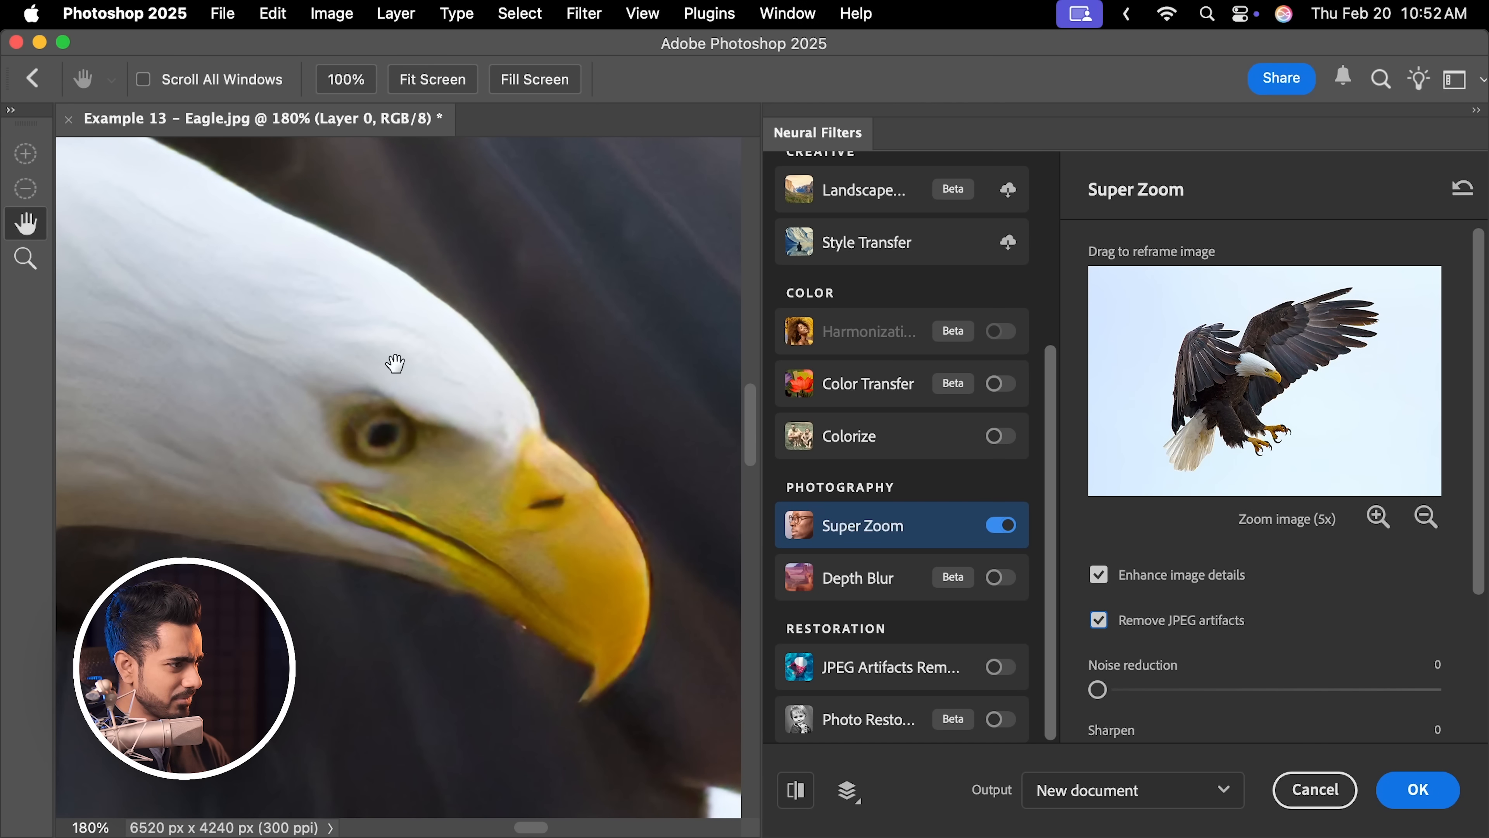
pyautogui.click(1099, 620)
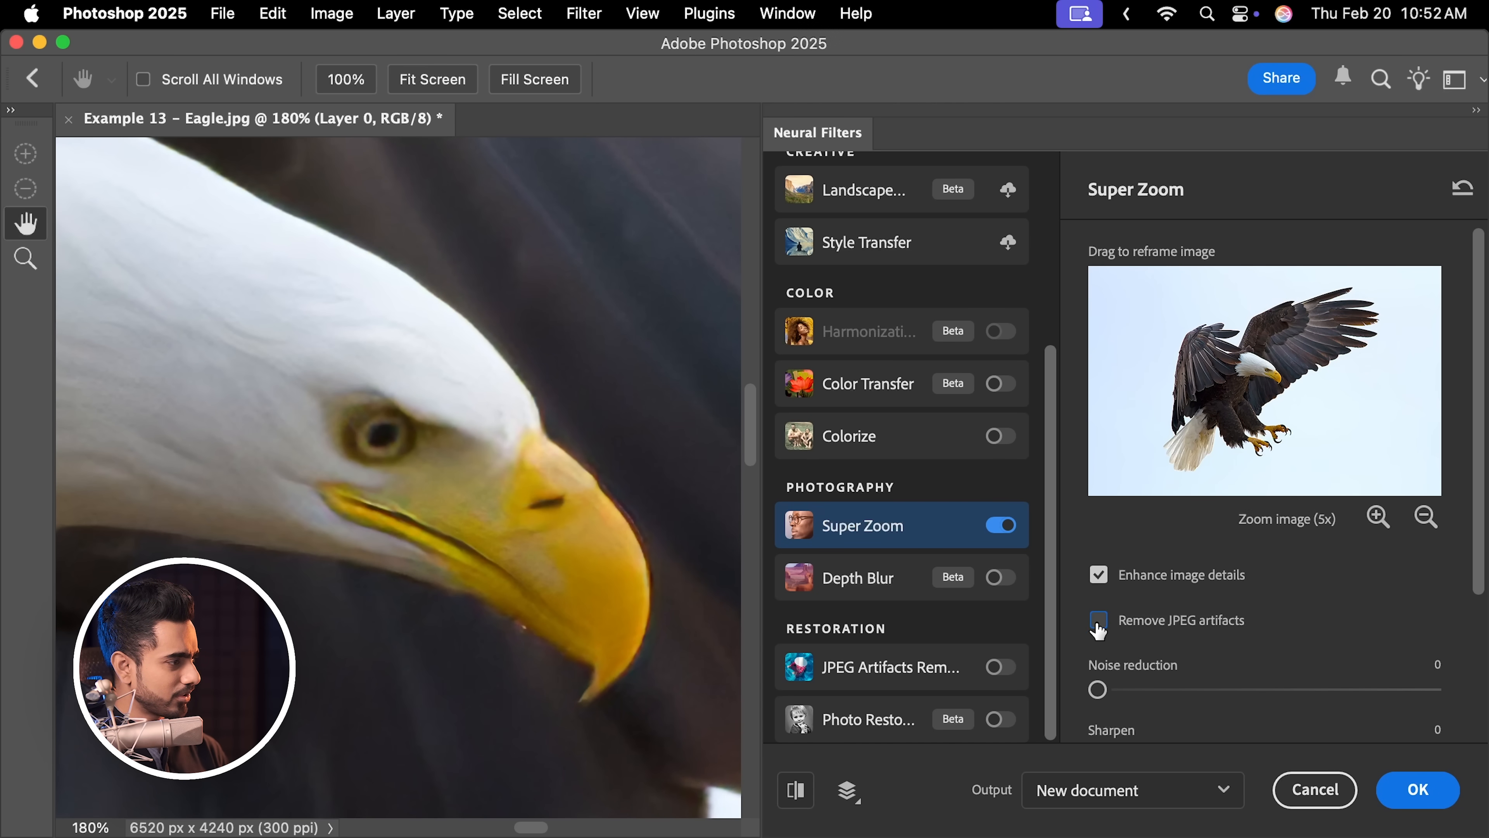
pyautogui.click(999, 524)
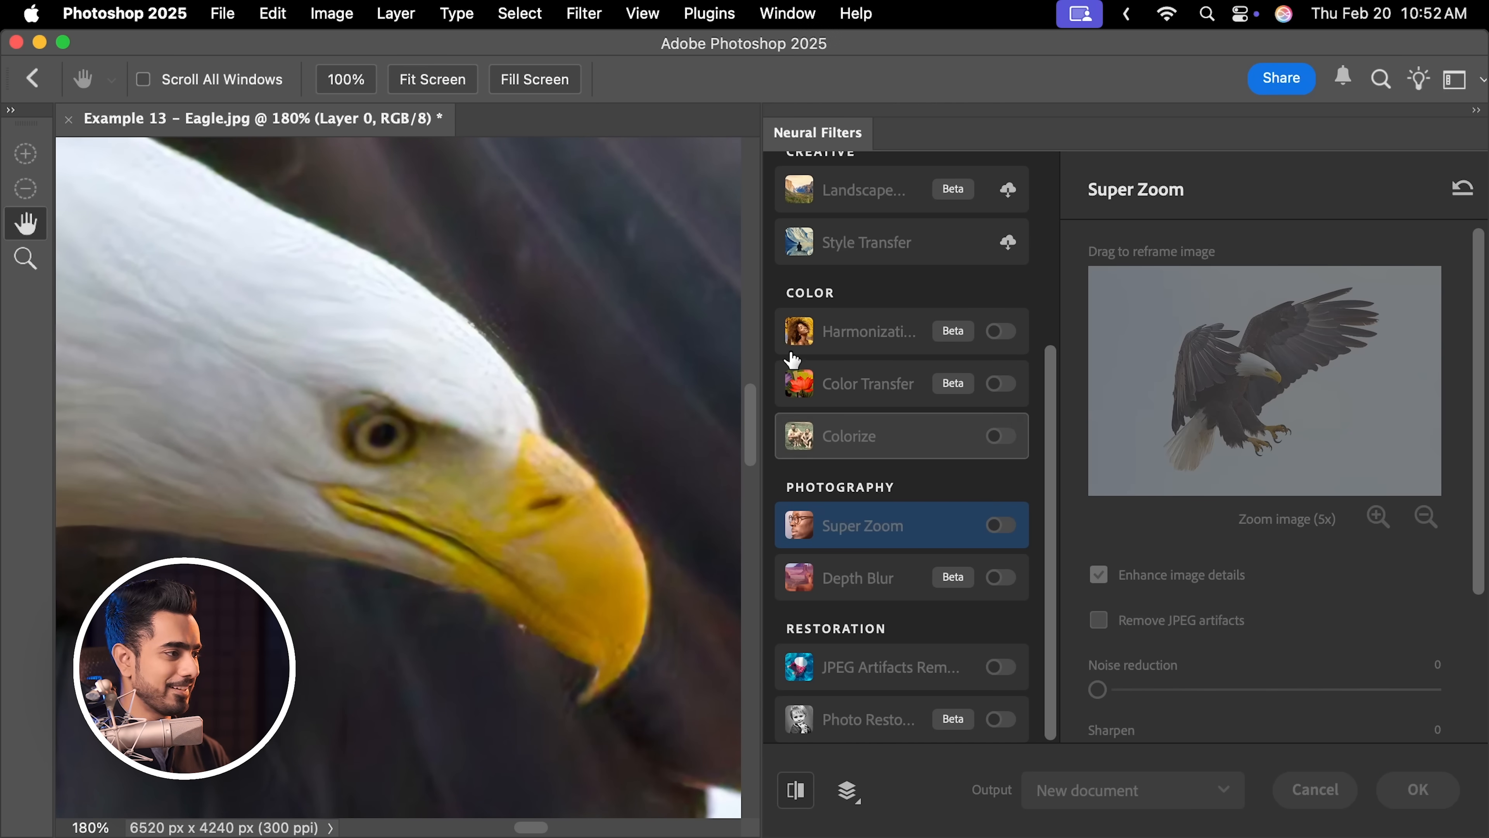
pyautogui.click(1416, 790)
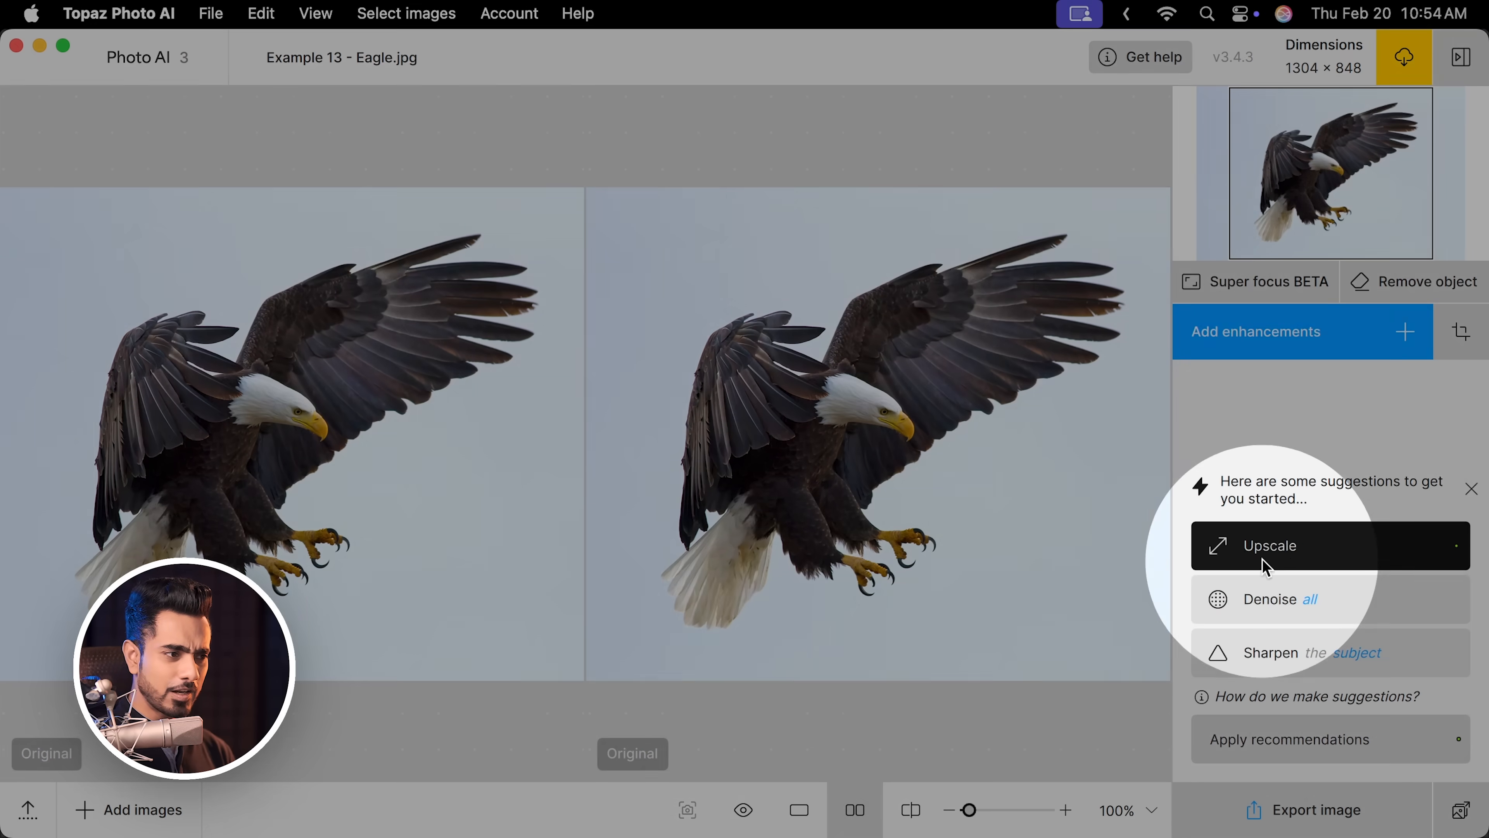
# Add the 4x Upscale enhancement to the eagle and switch its AI model.
pyautogui.click(1268, 545)
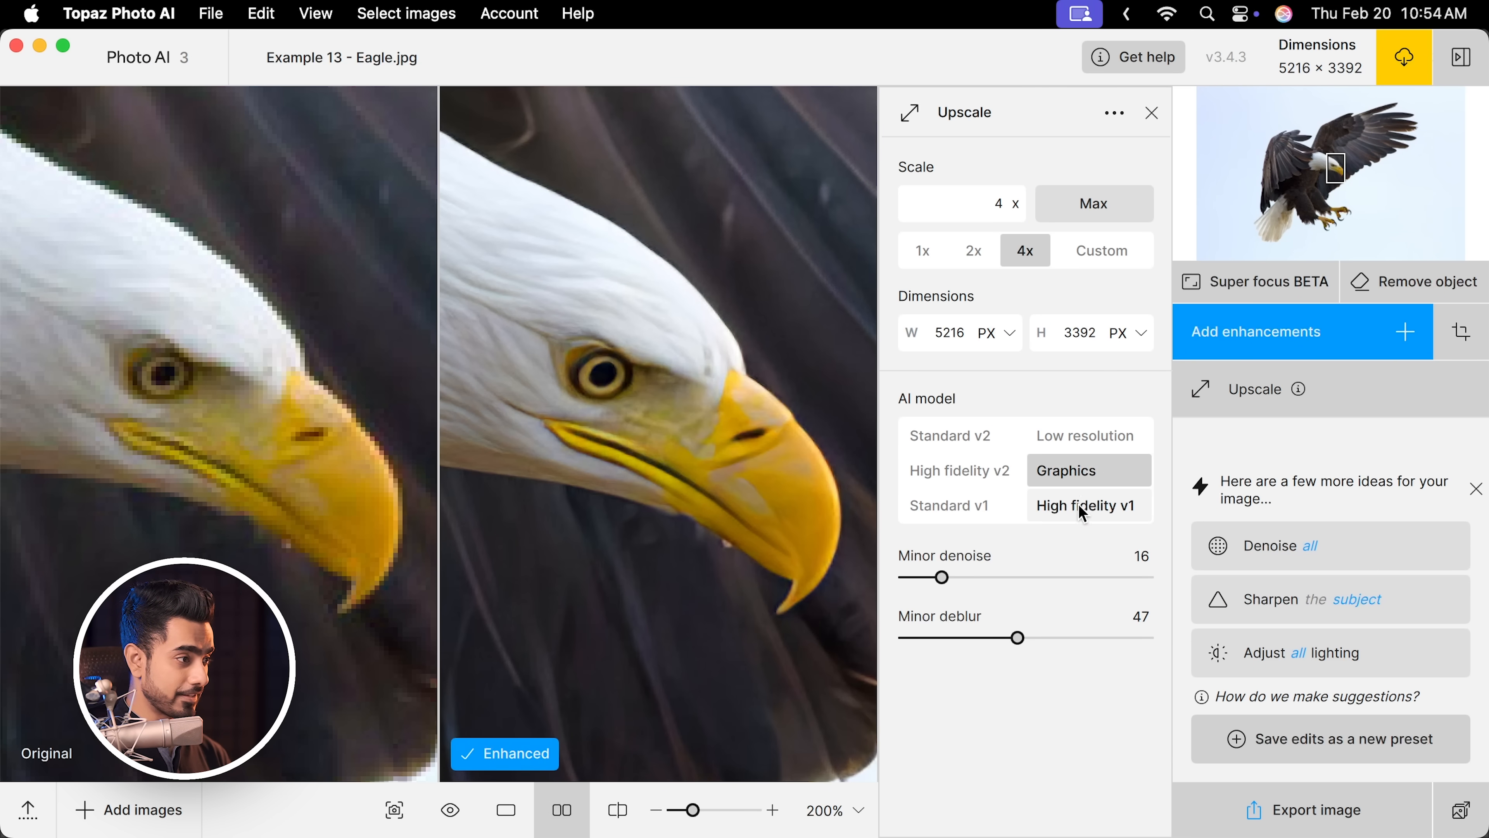
pyautogui.click(960, 470)
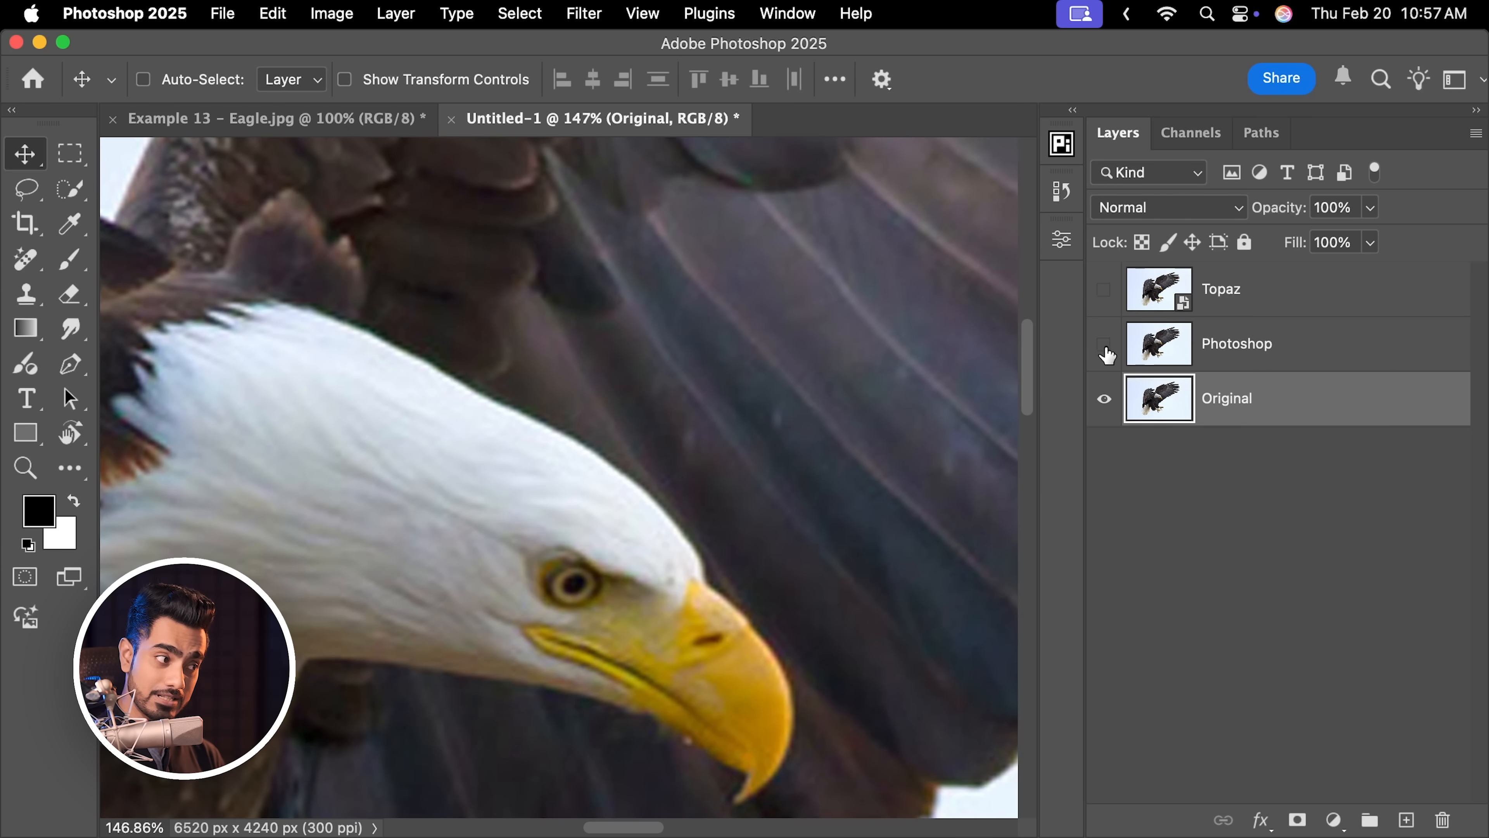
# Toggle the Photoshop and Topaz upscale layers to compare them against the original eagle.
pyautogui.click(1103, 343)
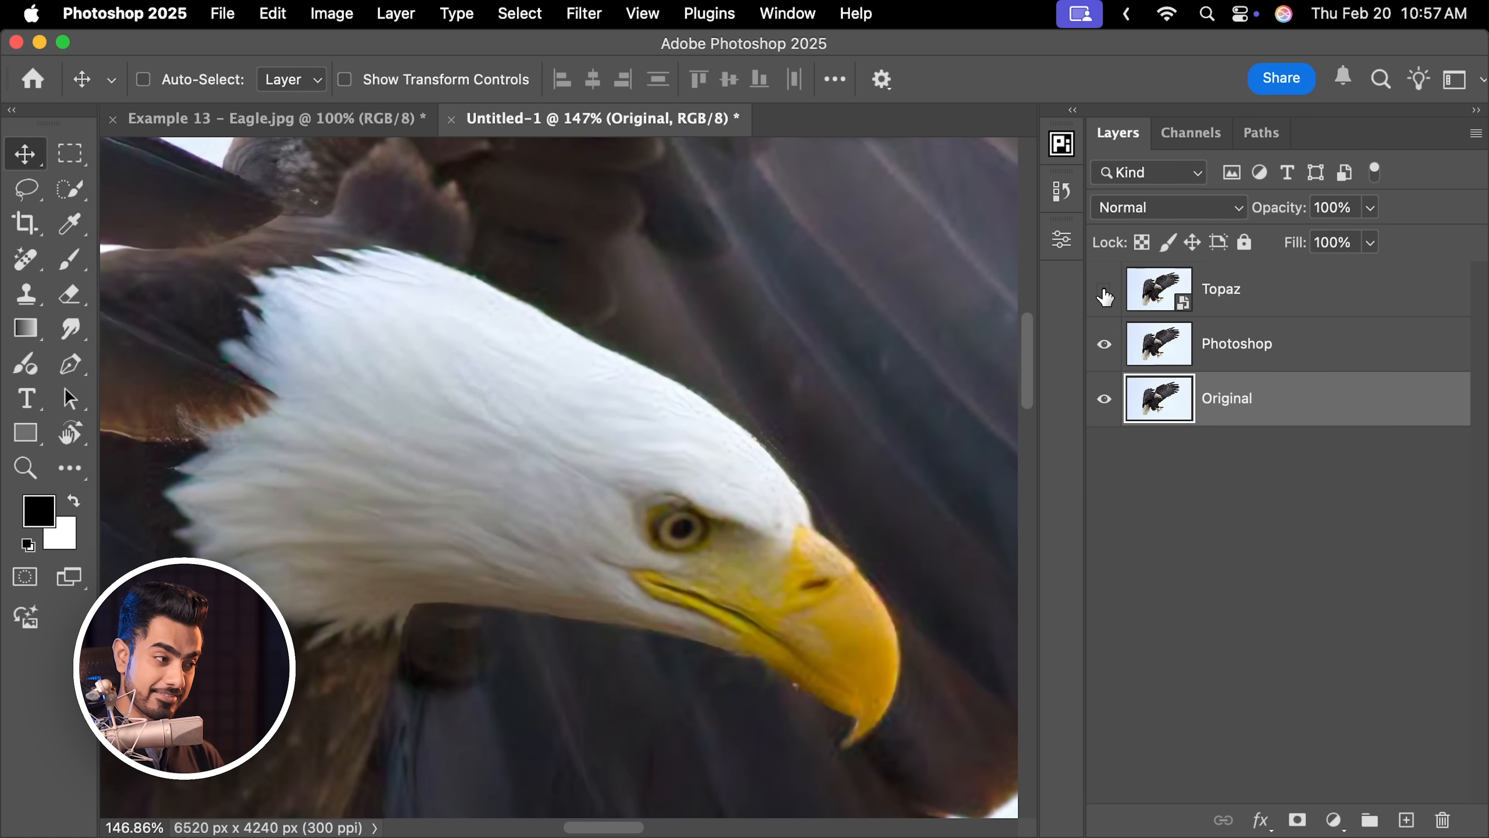
pyautogui.click(1104, 289)
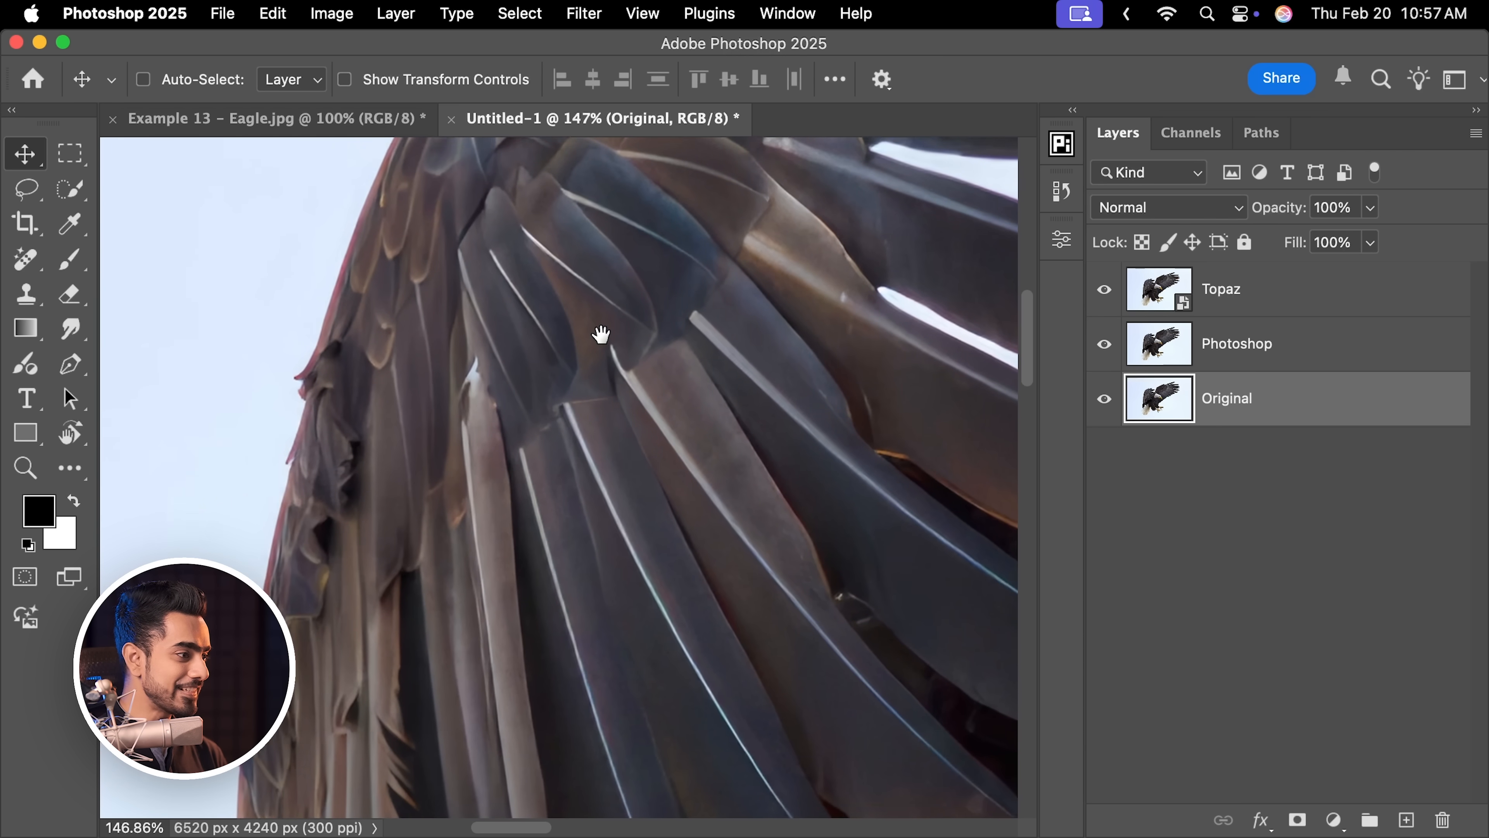
pyautogui.click(1104, 289)
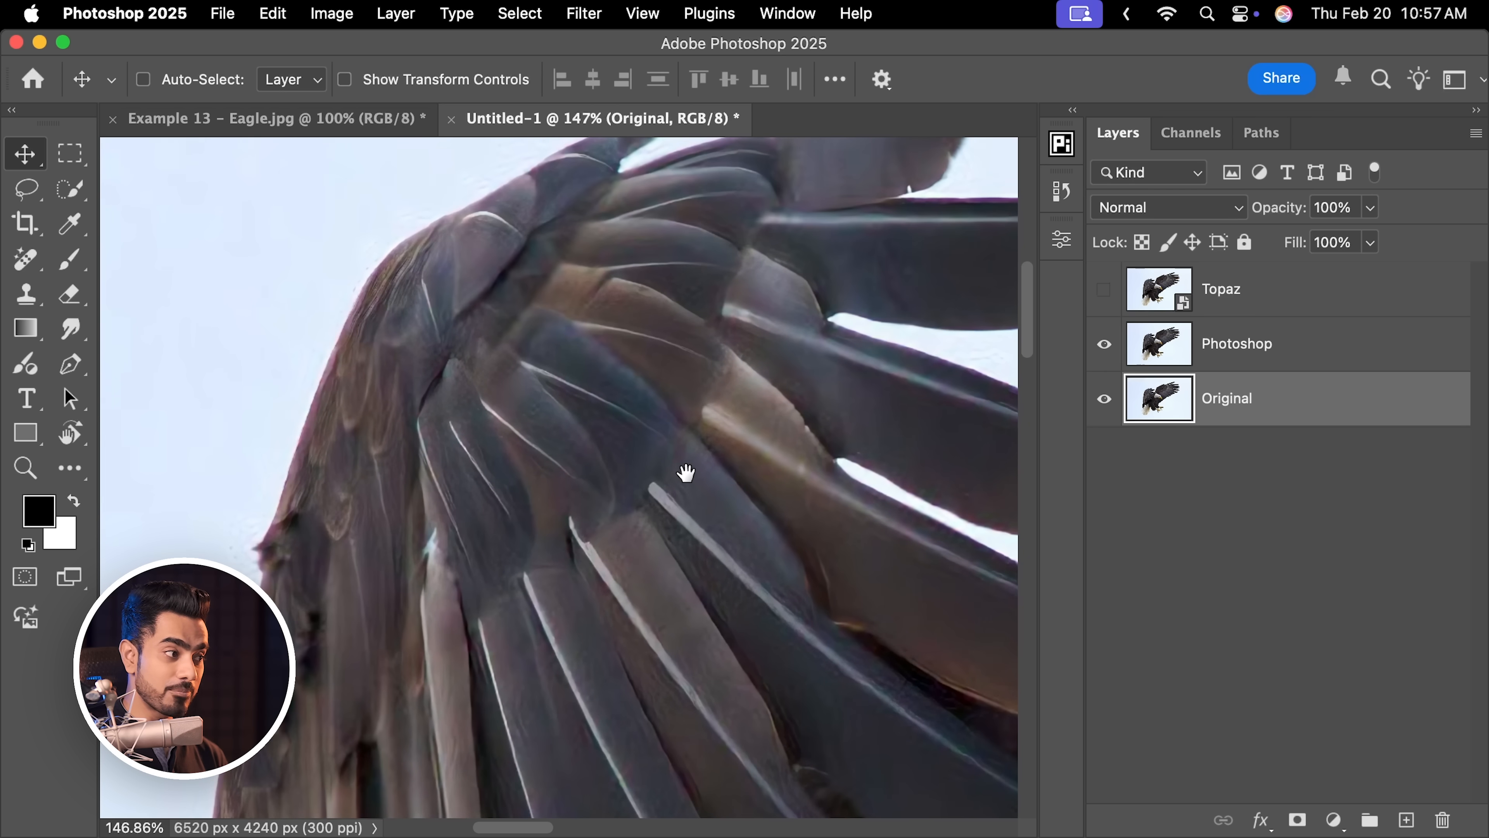
pyautogui.click(1103, 288)
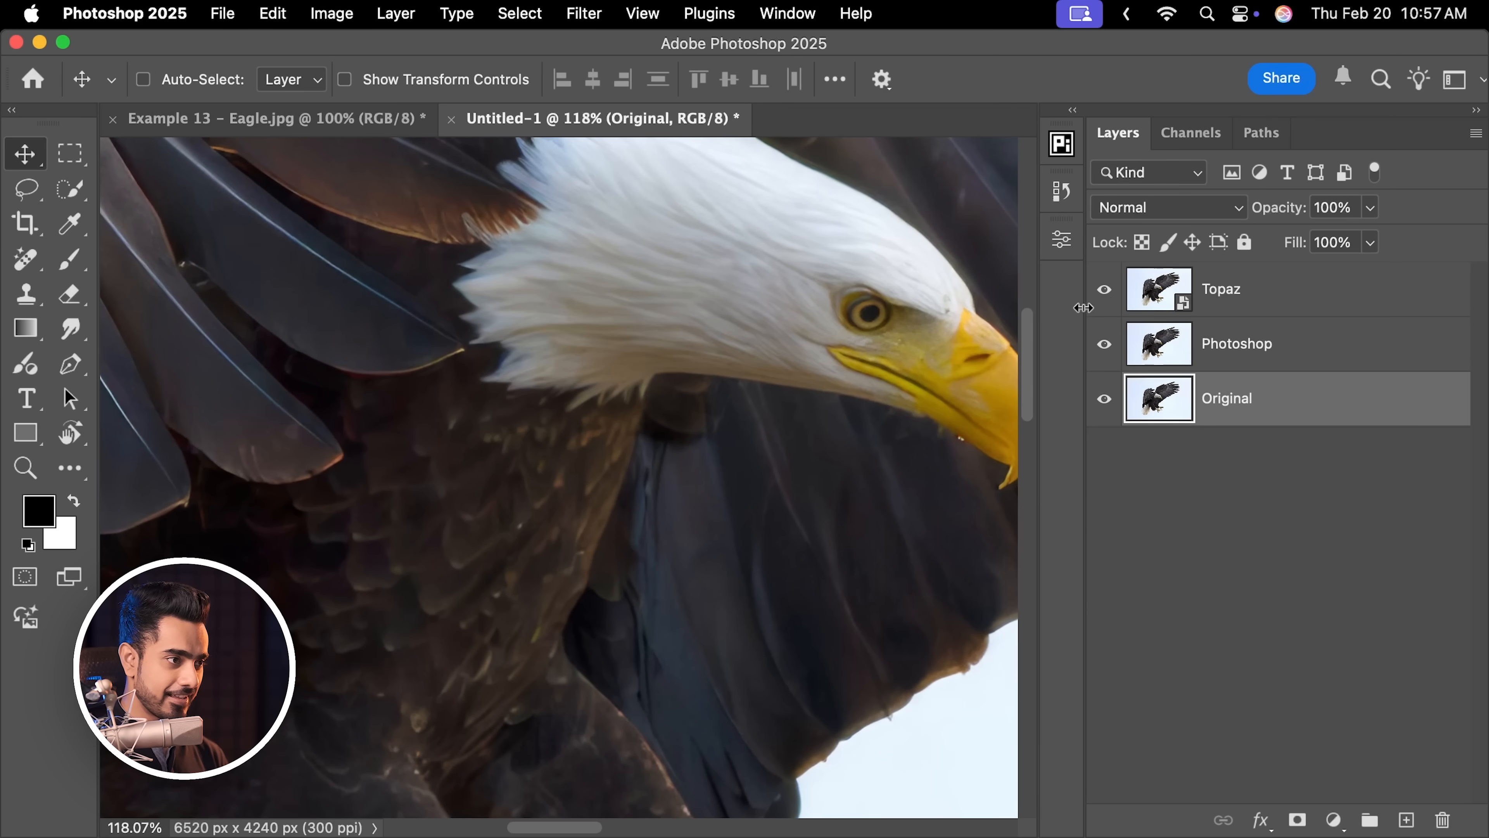
pyautogui.click(1103, 288)
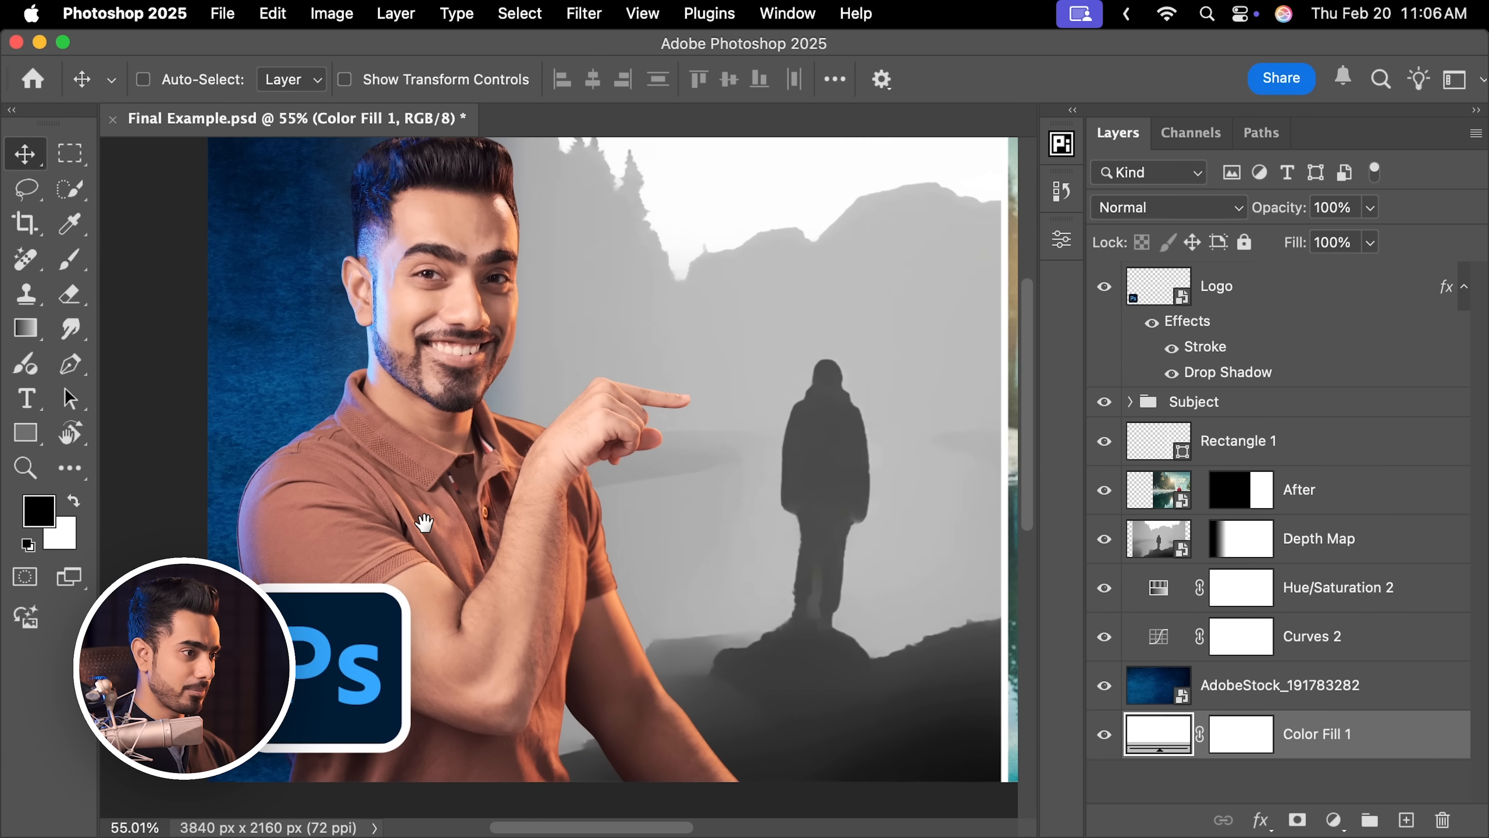
# Hide all layers except the Subject group, then reveal the Color Fill 1 backdrop.
pyautogui.click(1104, 733)
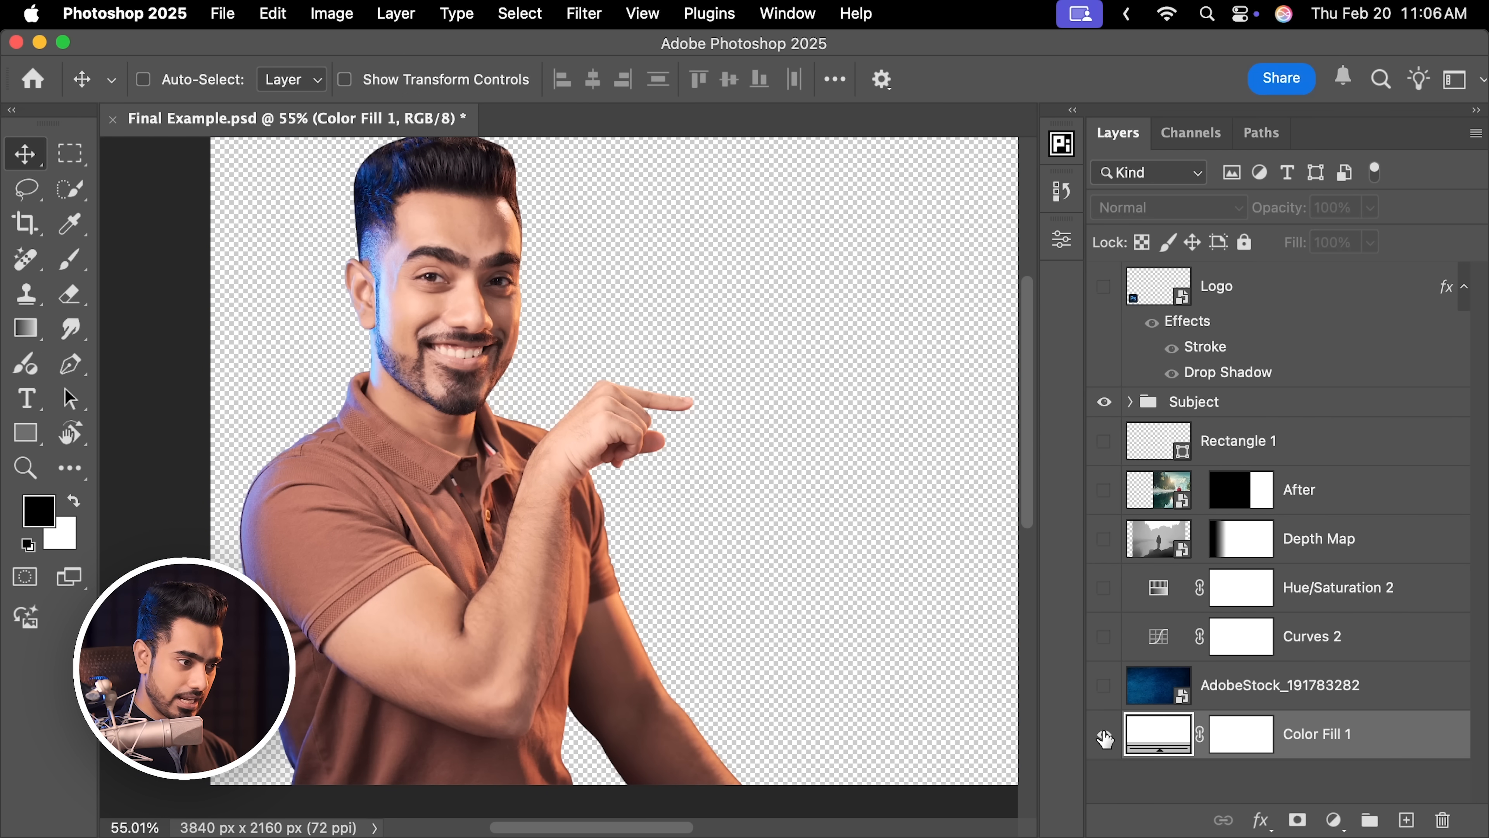
pyautogui.click(1104, 733)
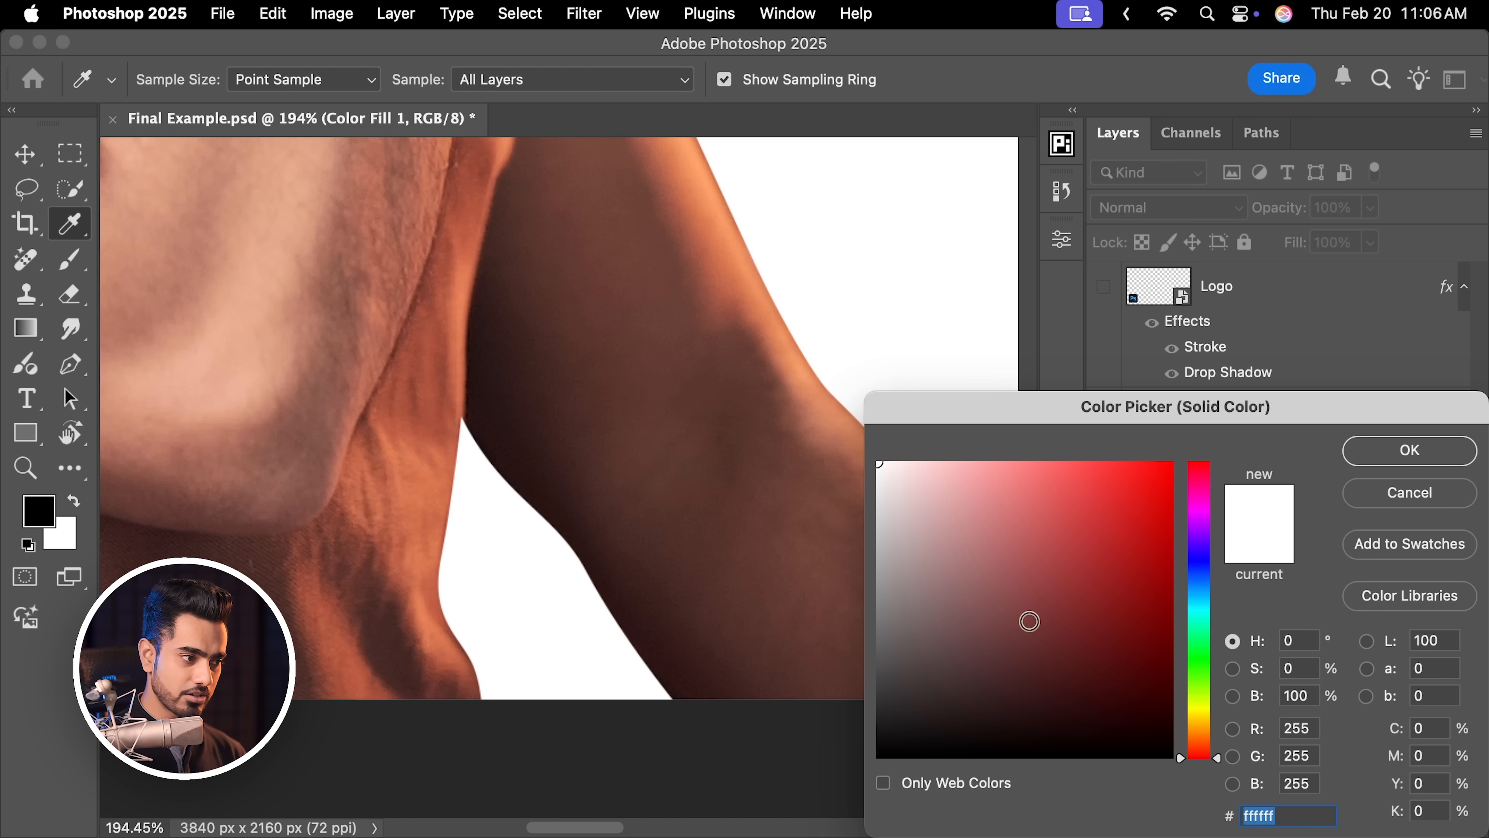
# Set Color Fill 1 to black and zoom in on the pointing hand.
pyautogui.click(1408, 450)
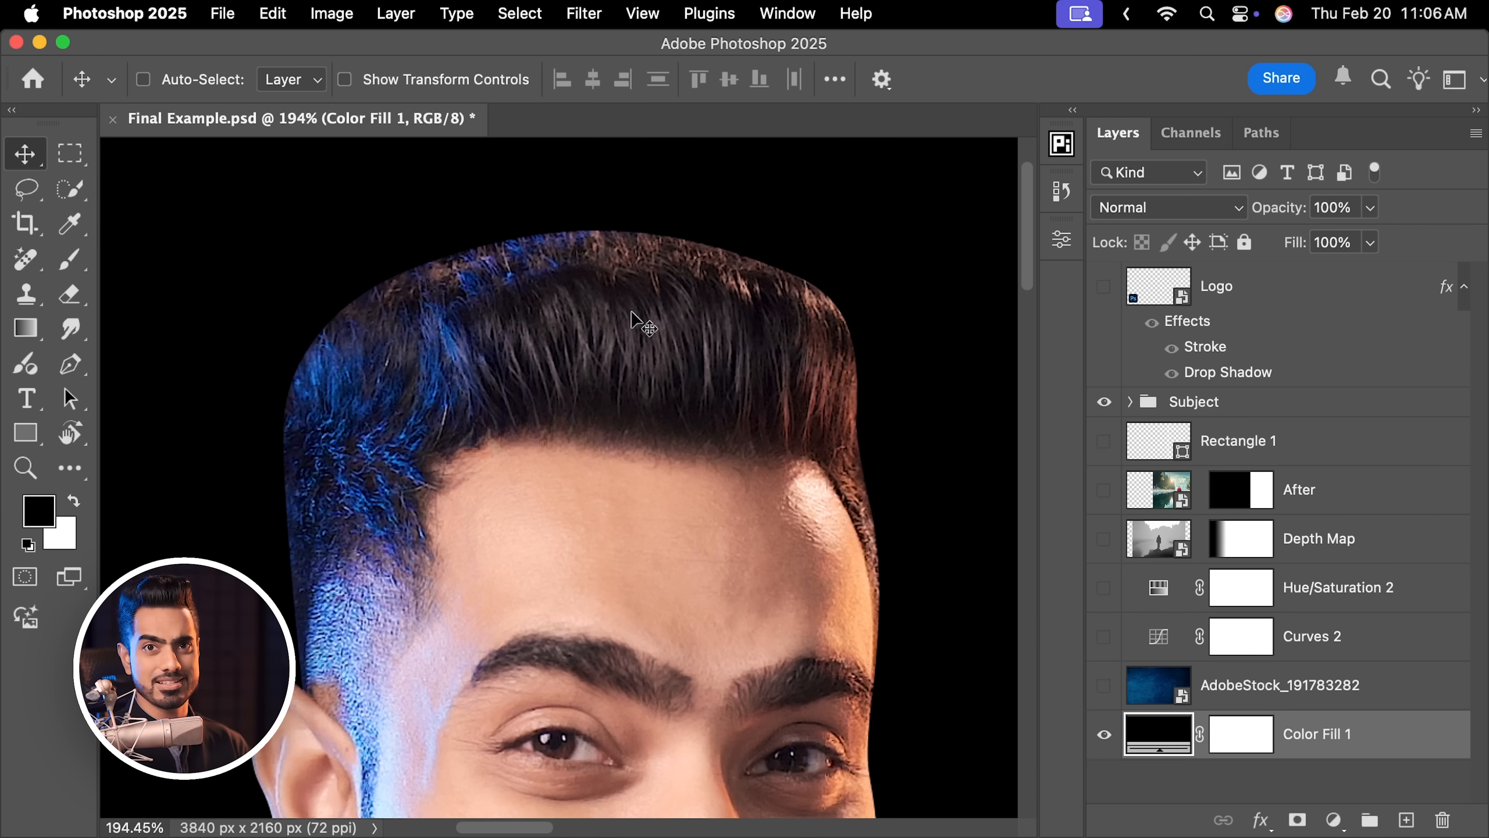
pyautogui.scroll(-3)
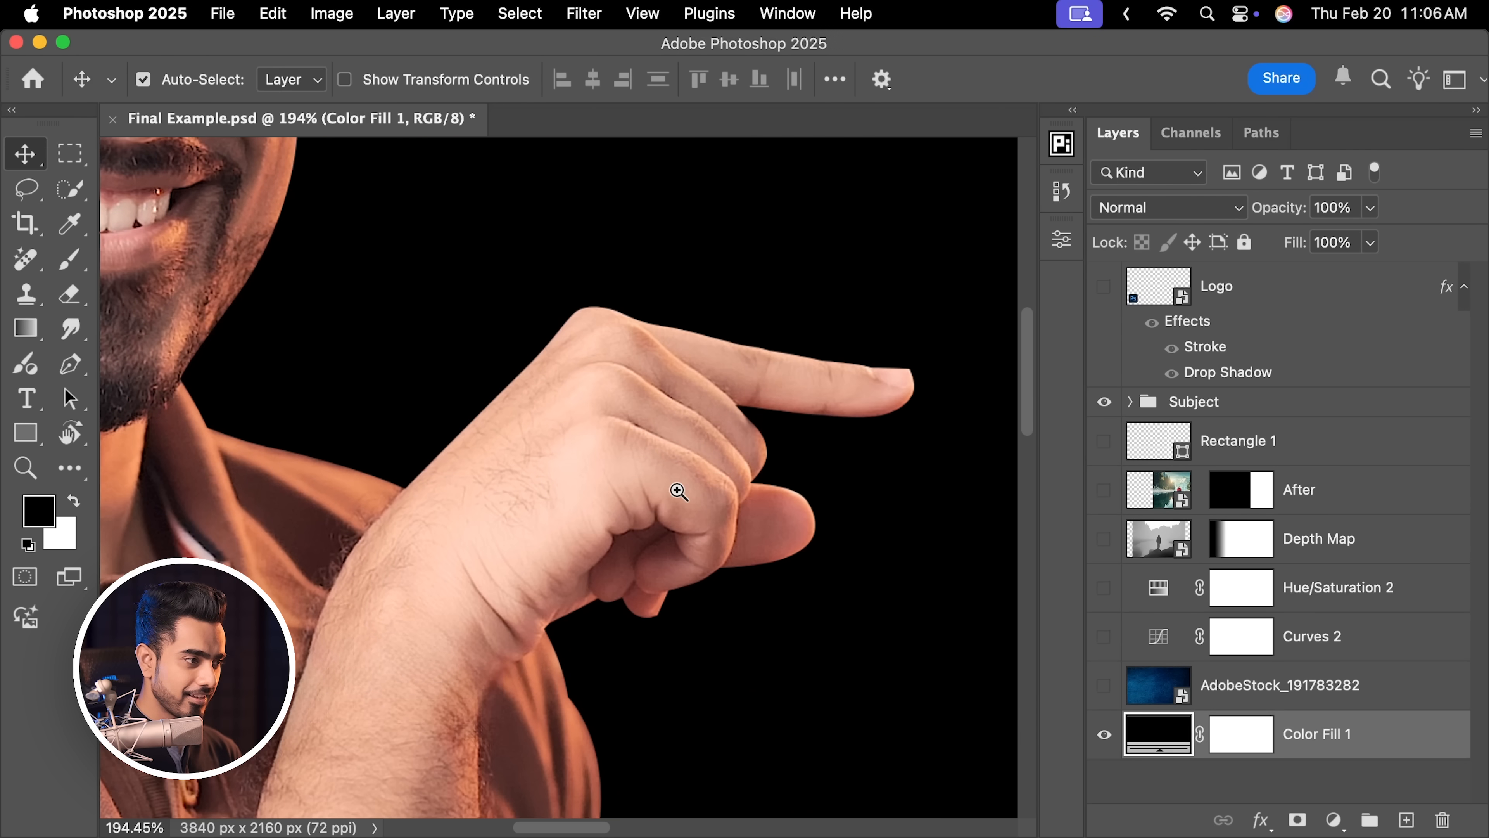
pyautogui.click(678, 491)
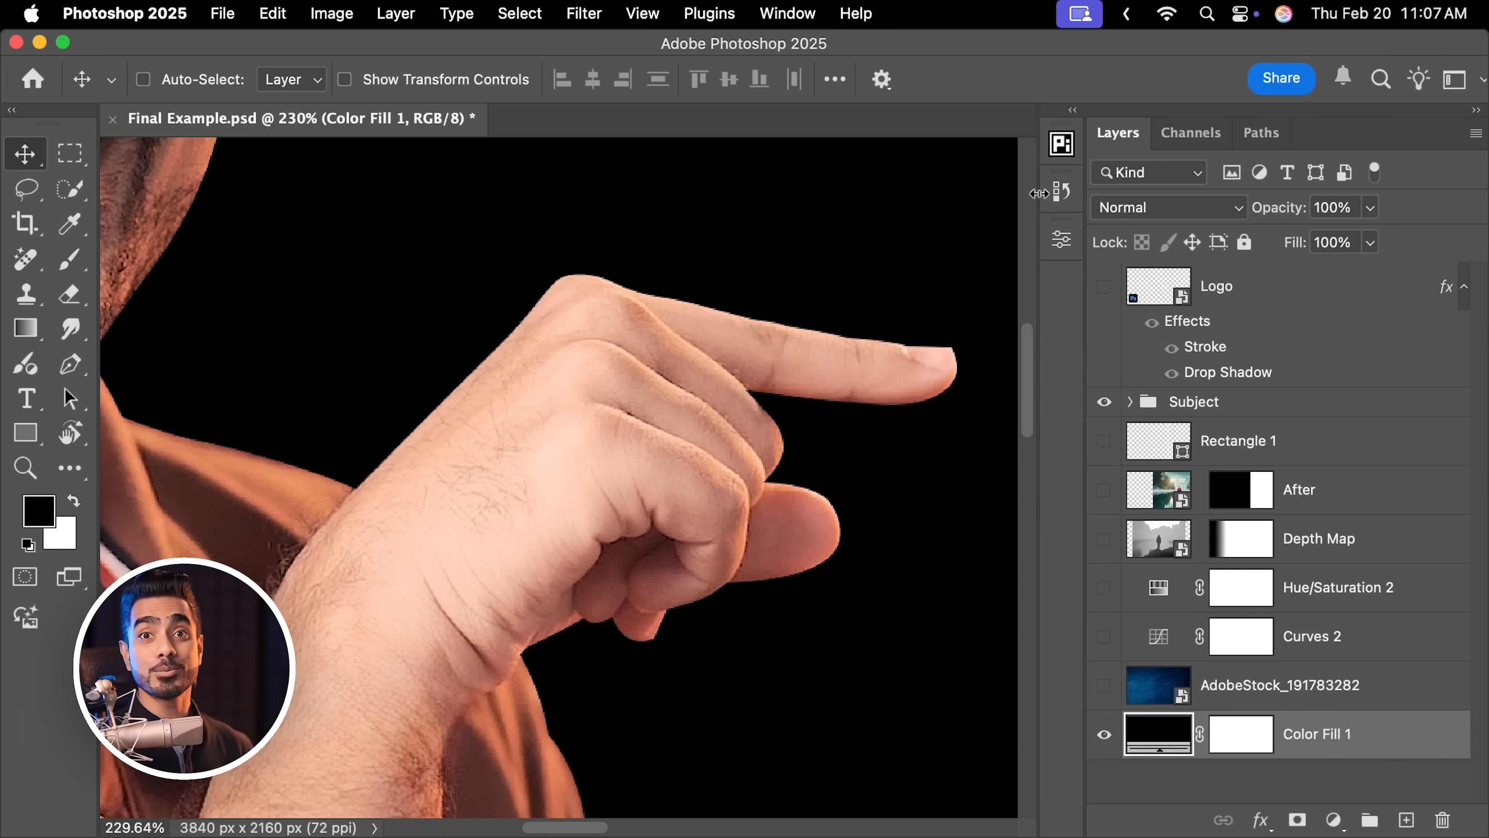
# Display the saved Subject path and zoom in on the traced finger outline.
pyautogui.click(1261, 133)
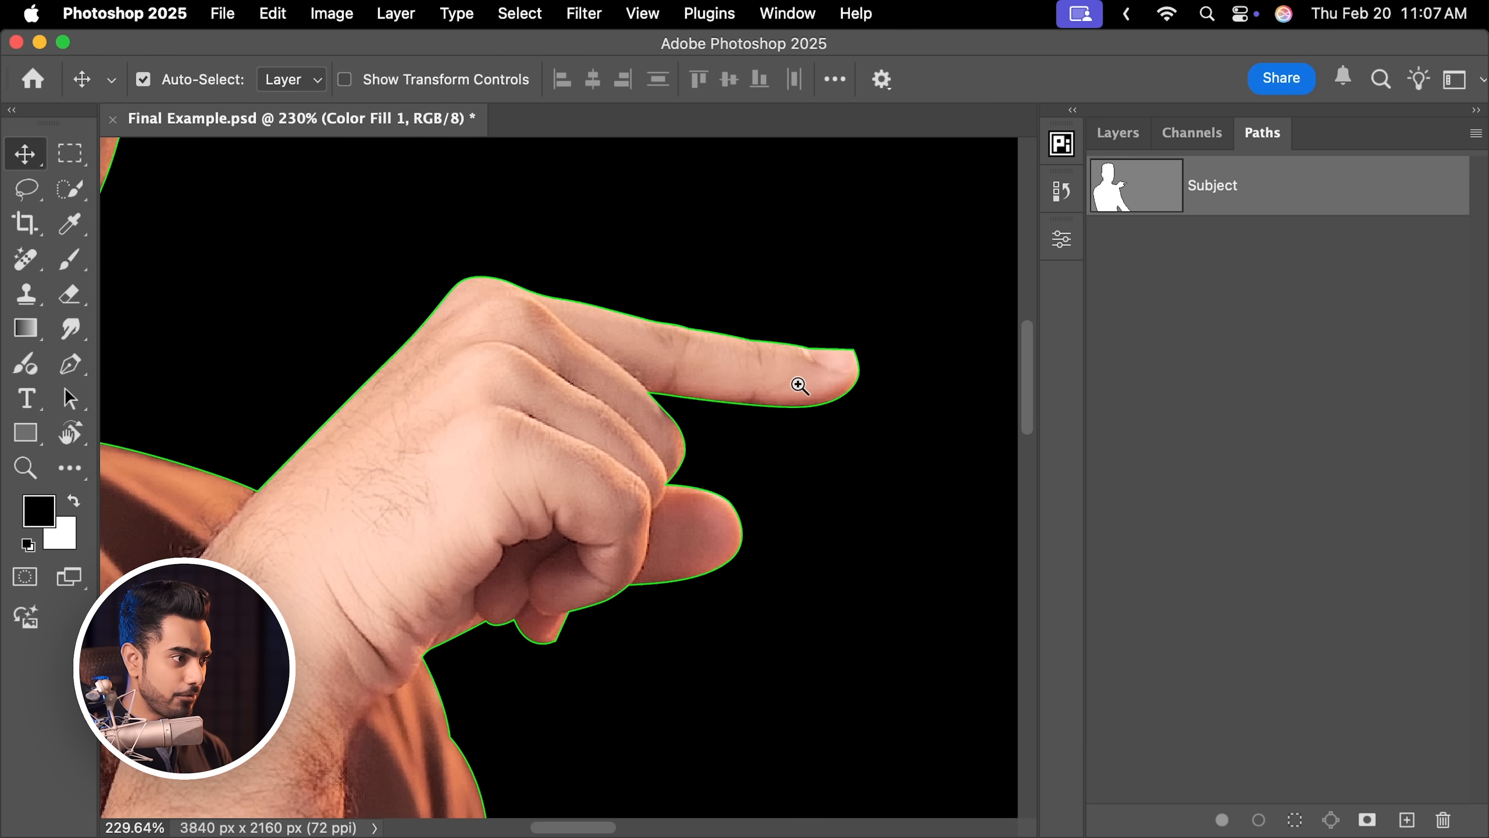
pyautogui.click(27, 364)
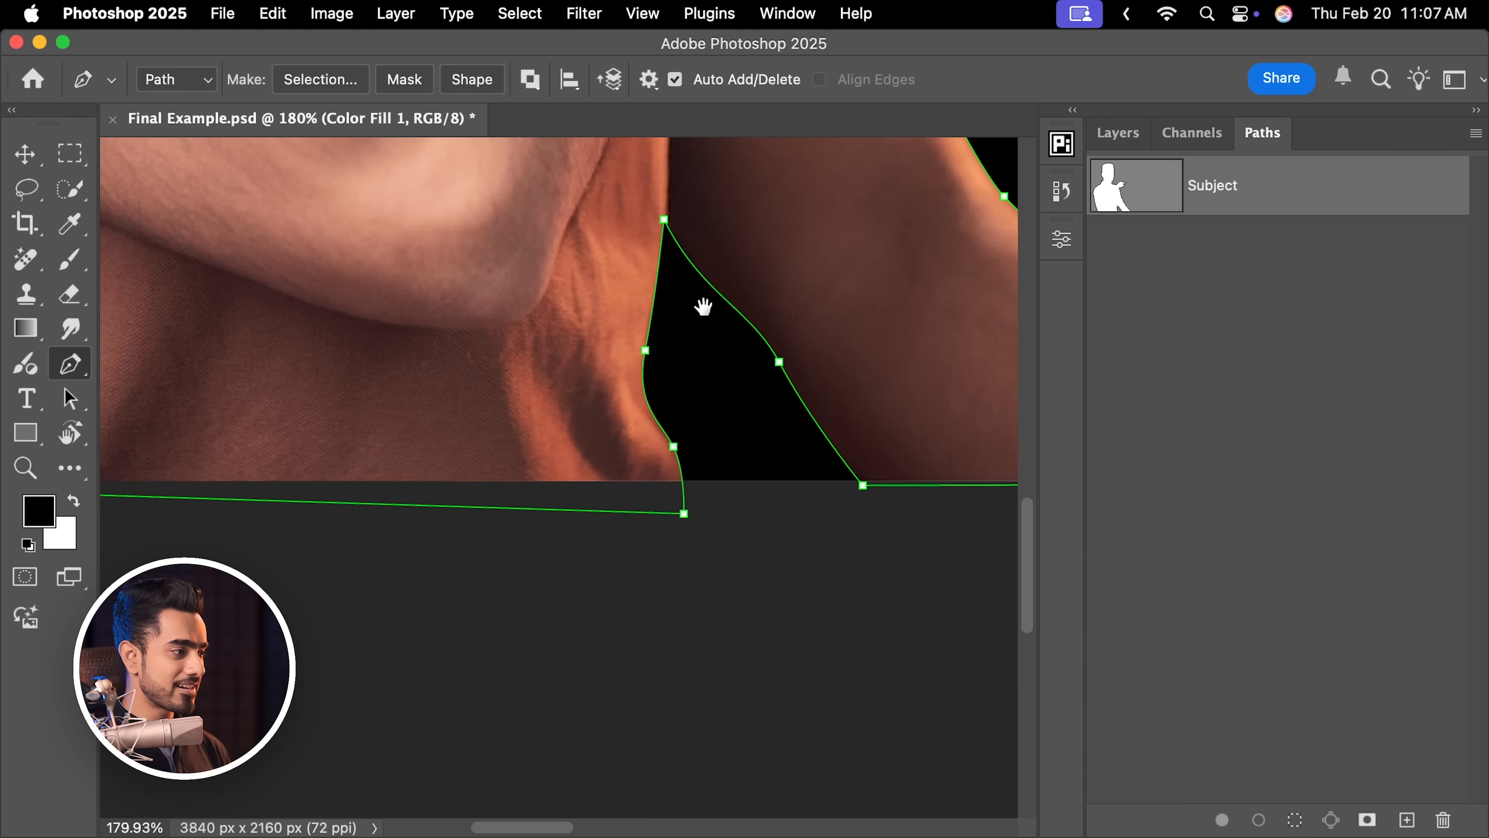
# Place Path 1's first anchors from the shirt's lower edge up along the arm.
pyautogui.click(1408, 819)
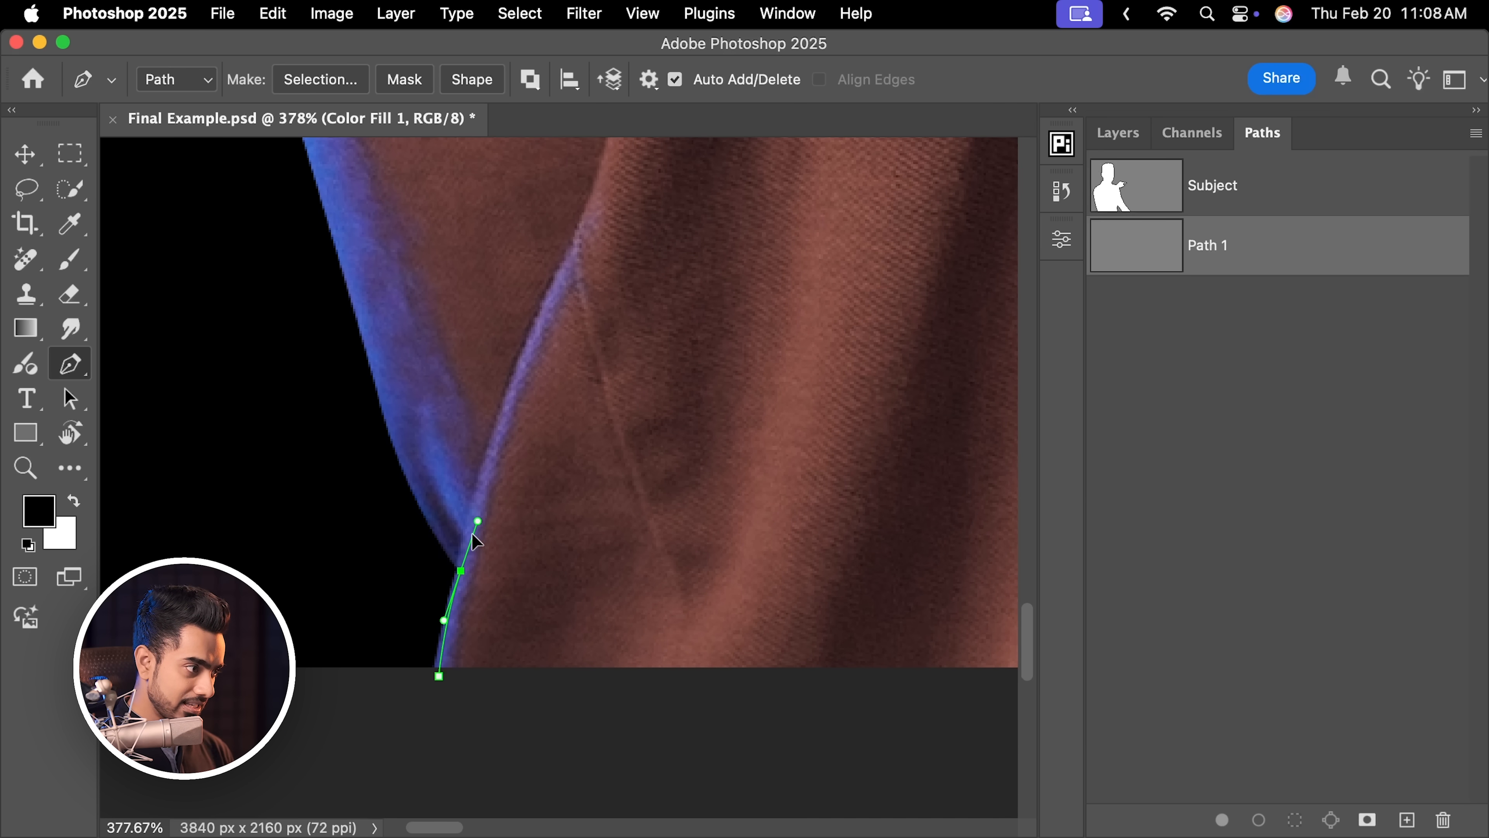
pyautogui.moveTo(465, 618)
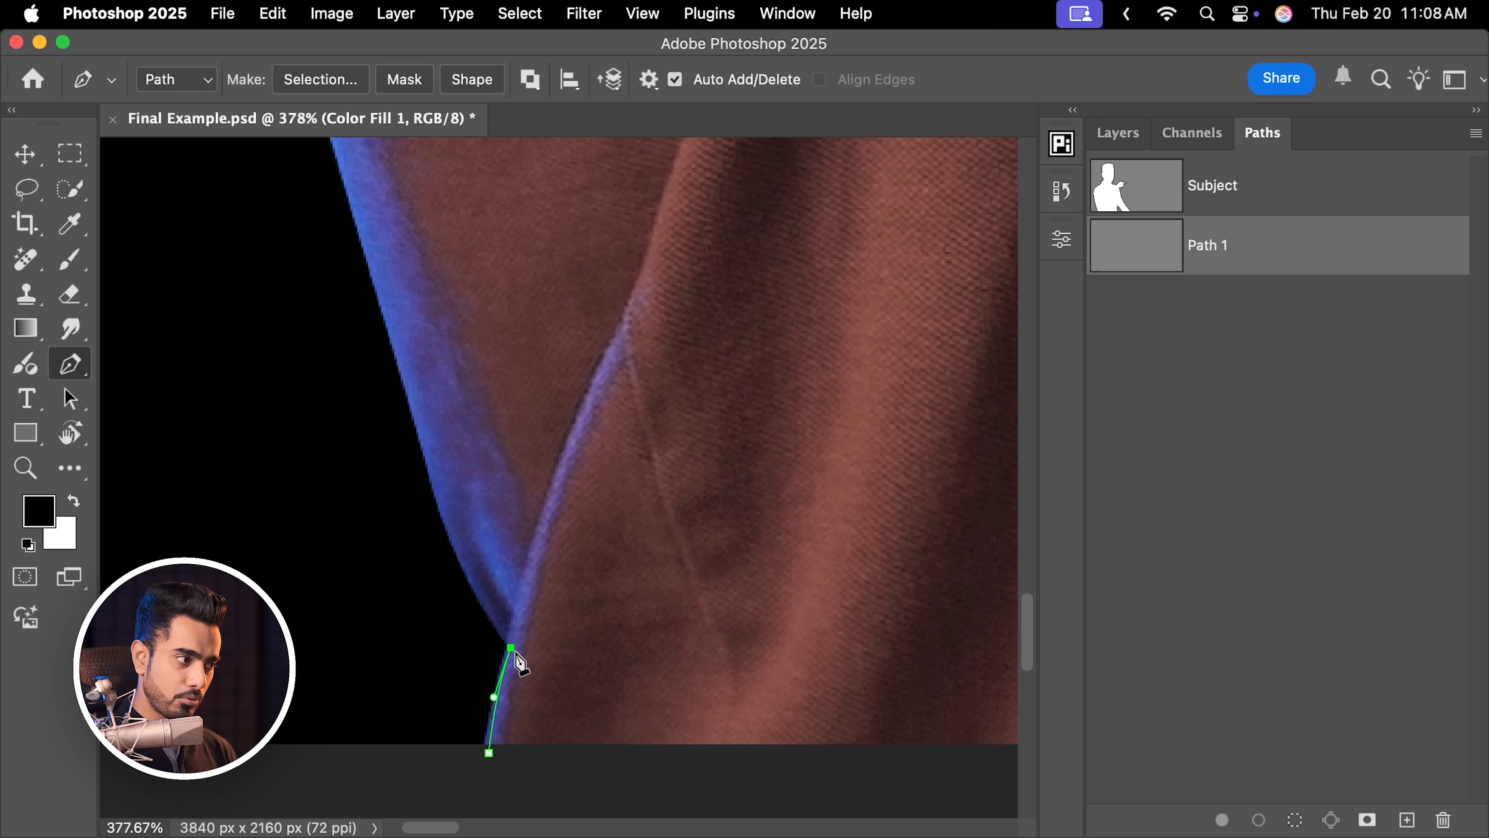
pyautogui.click(407, 397)
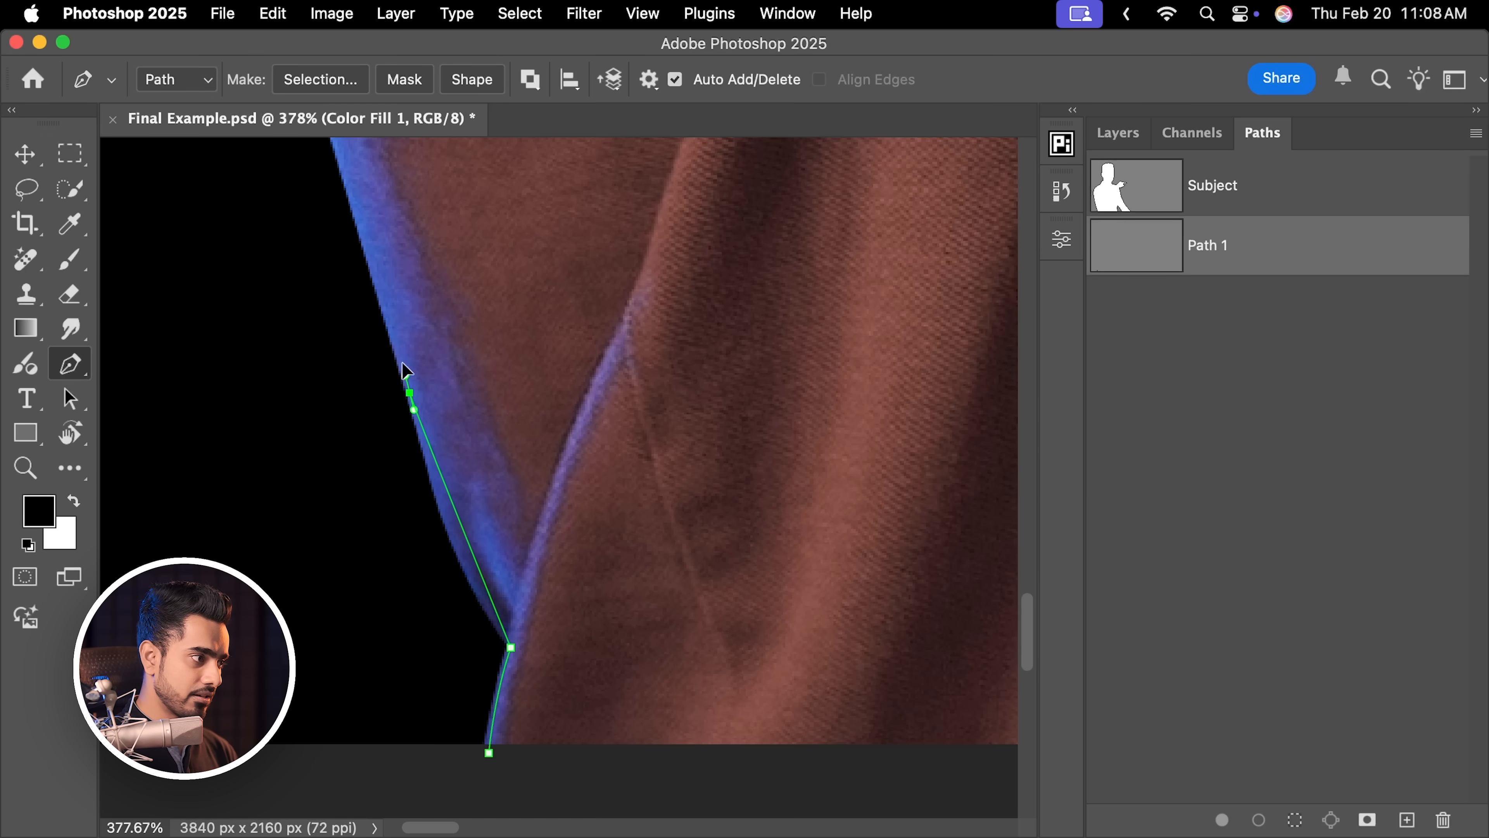